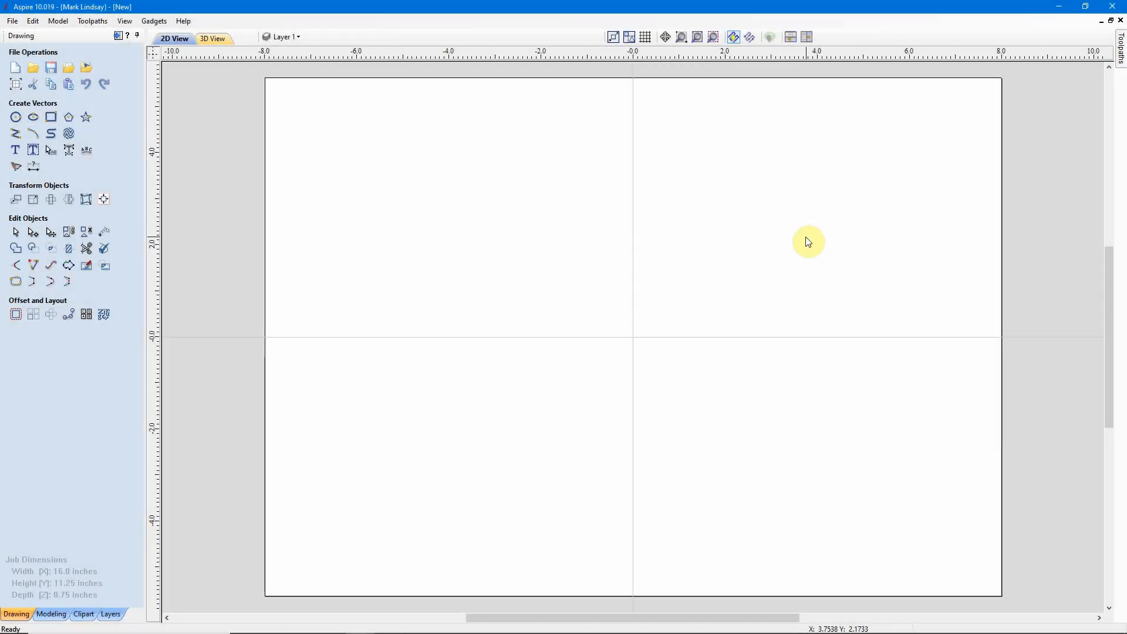
mouse_move(305, 272)
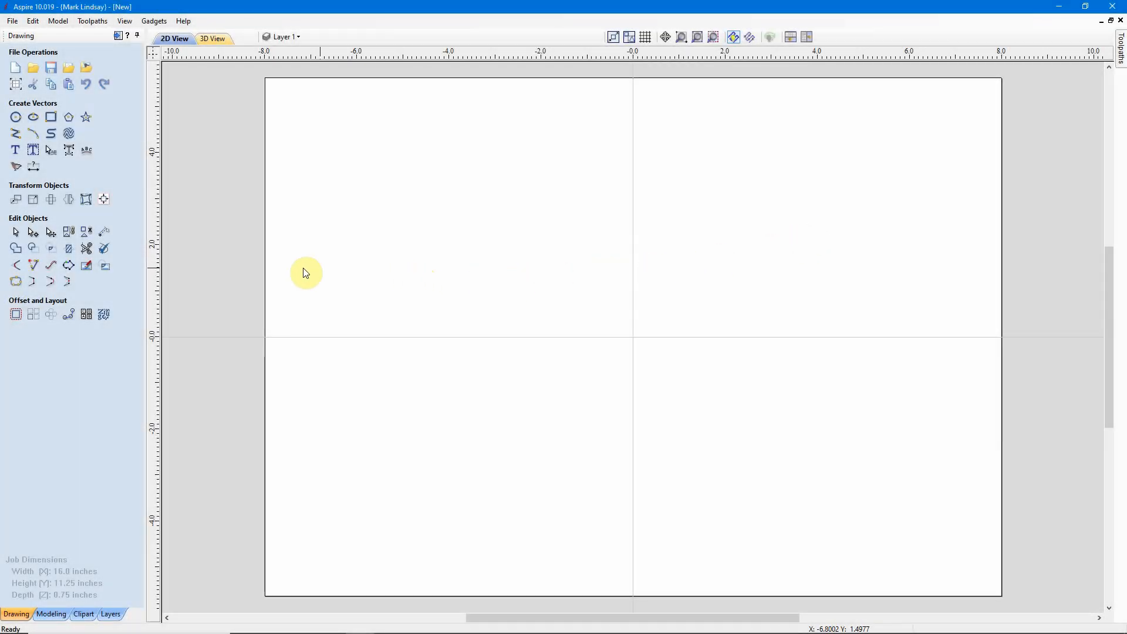
mouse_move(84, 199)
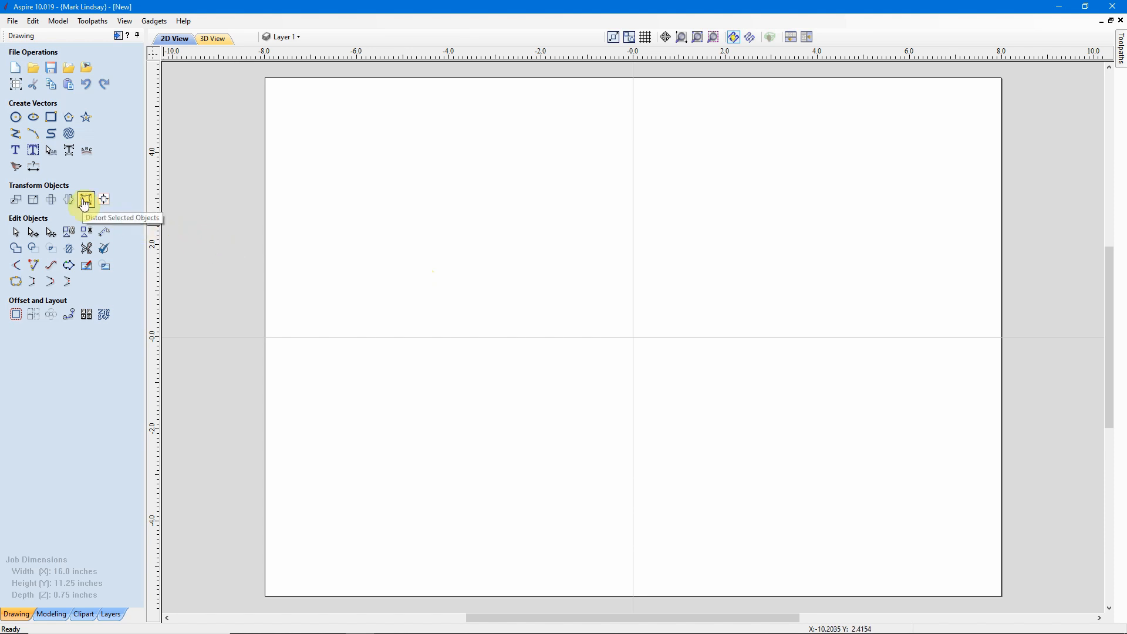
mouse_move(749, 320)
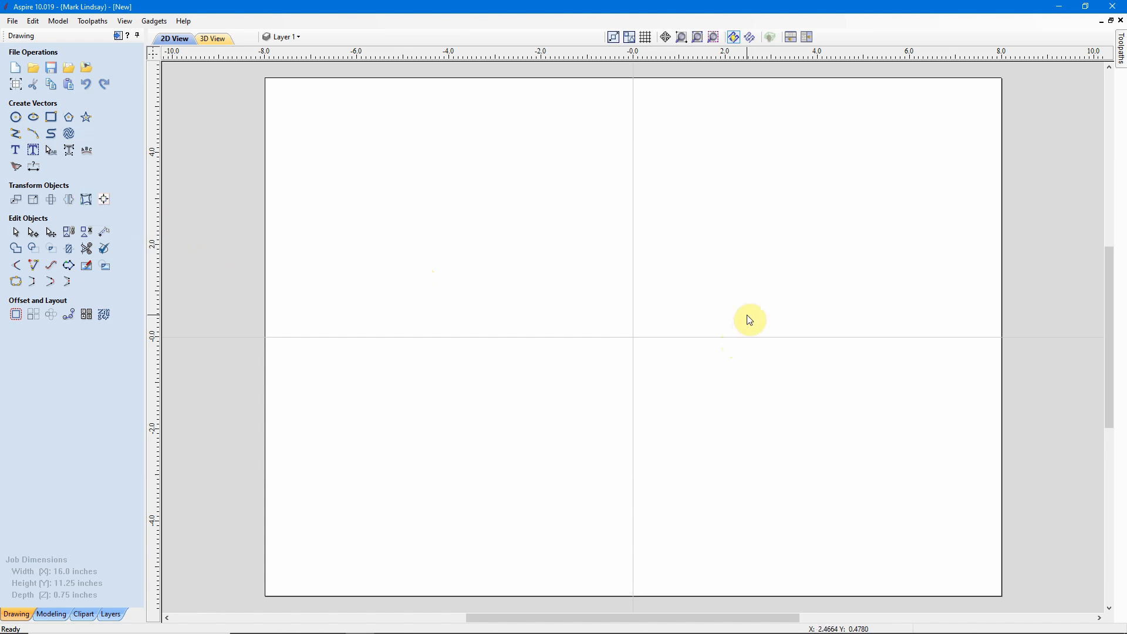
mouse_move(85, 199)
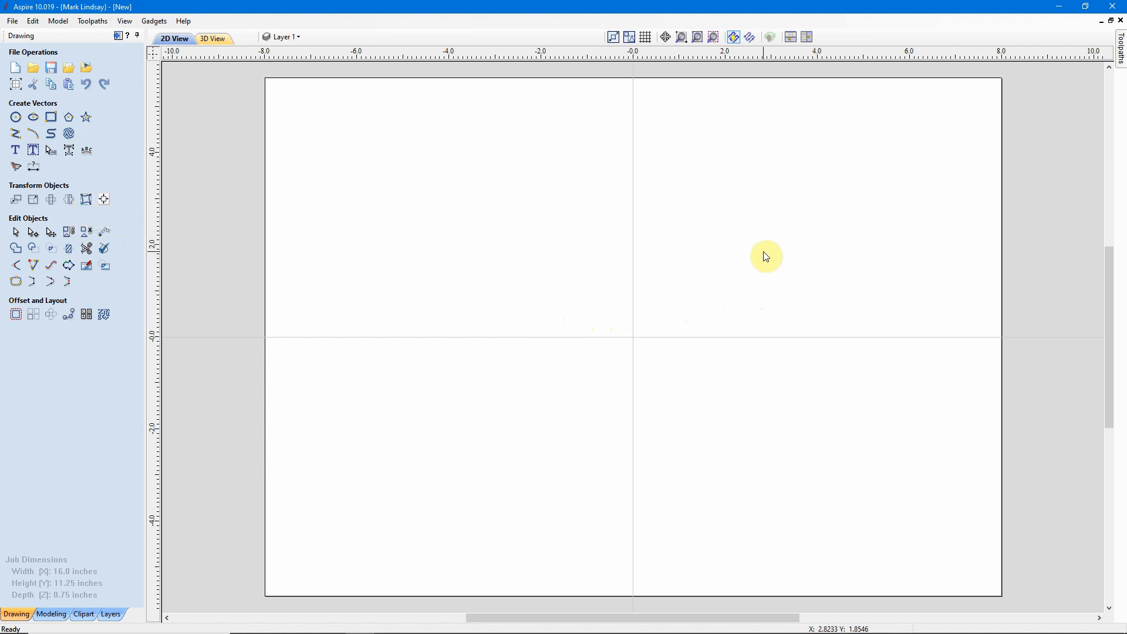
mouse_move(987, 97)
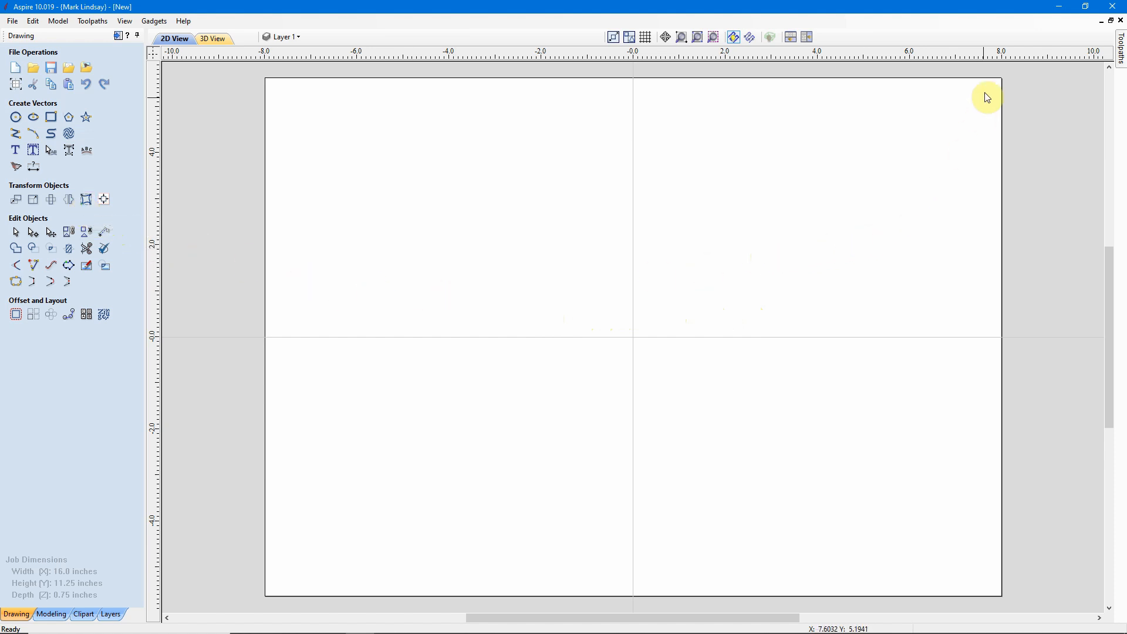
mouse_move(945, 42)
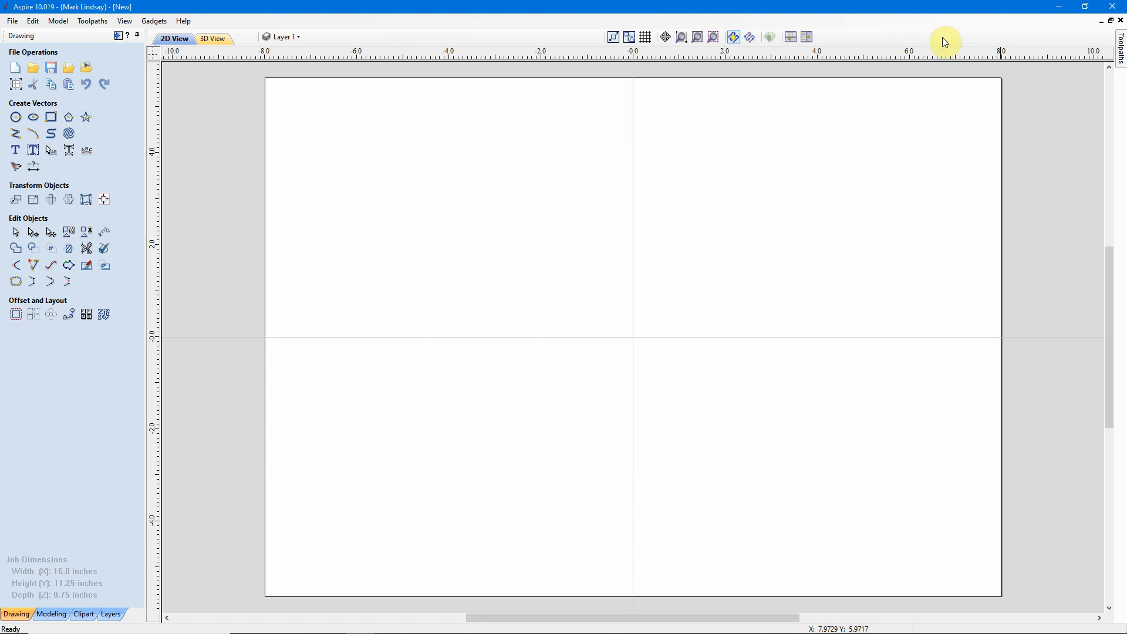
mouse_move(707, 259)
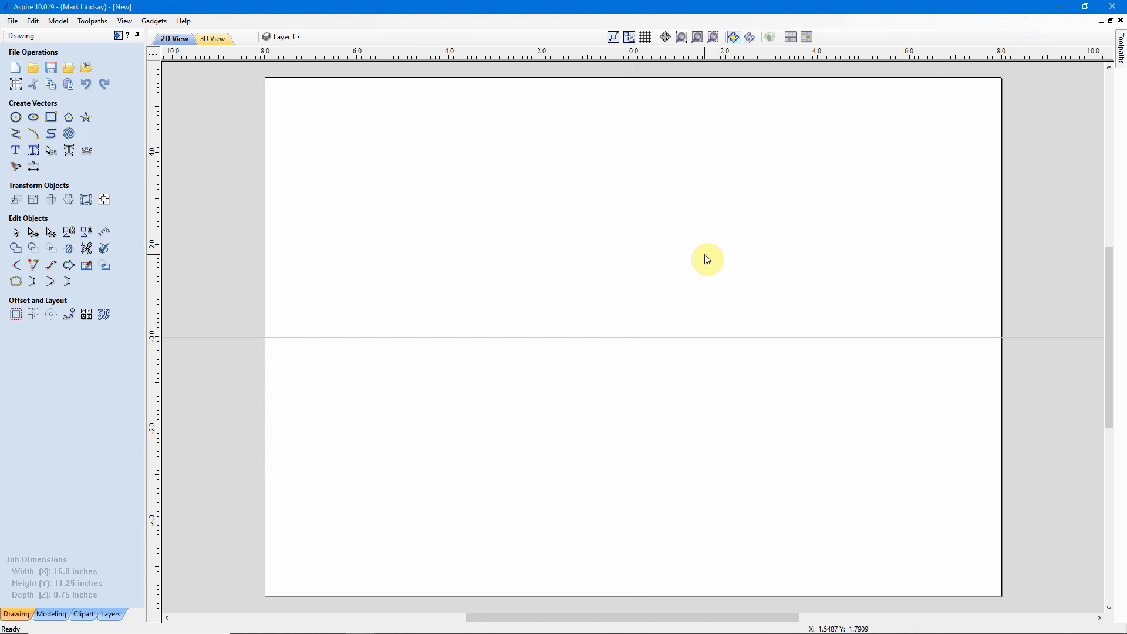
mouse_move(481, 429)
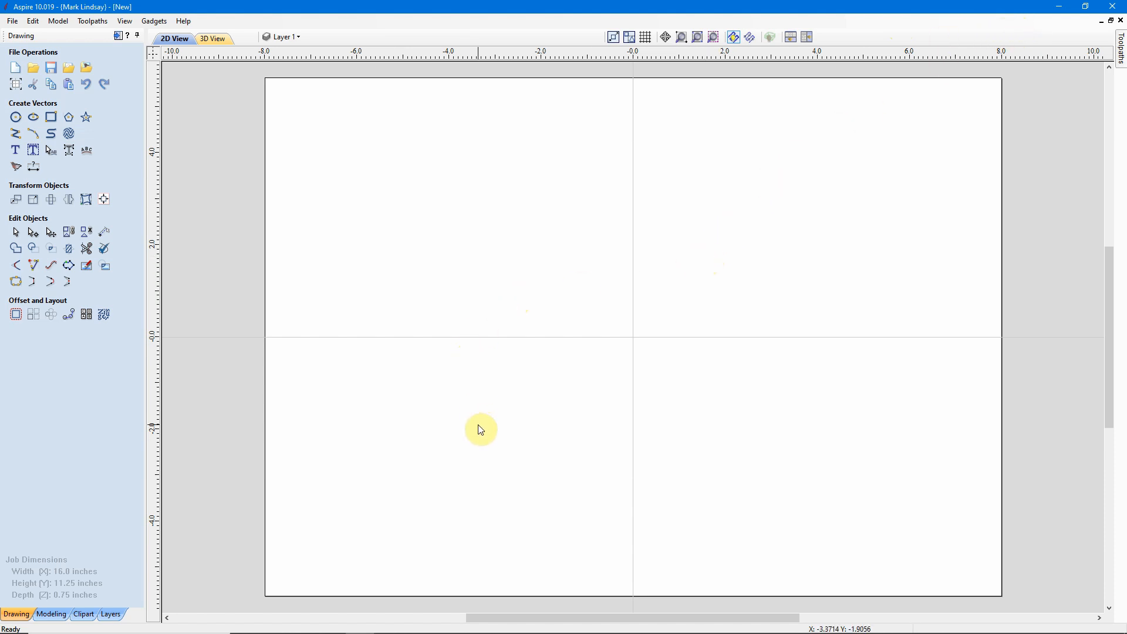
mouse_move(542, 426)
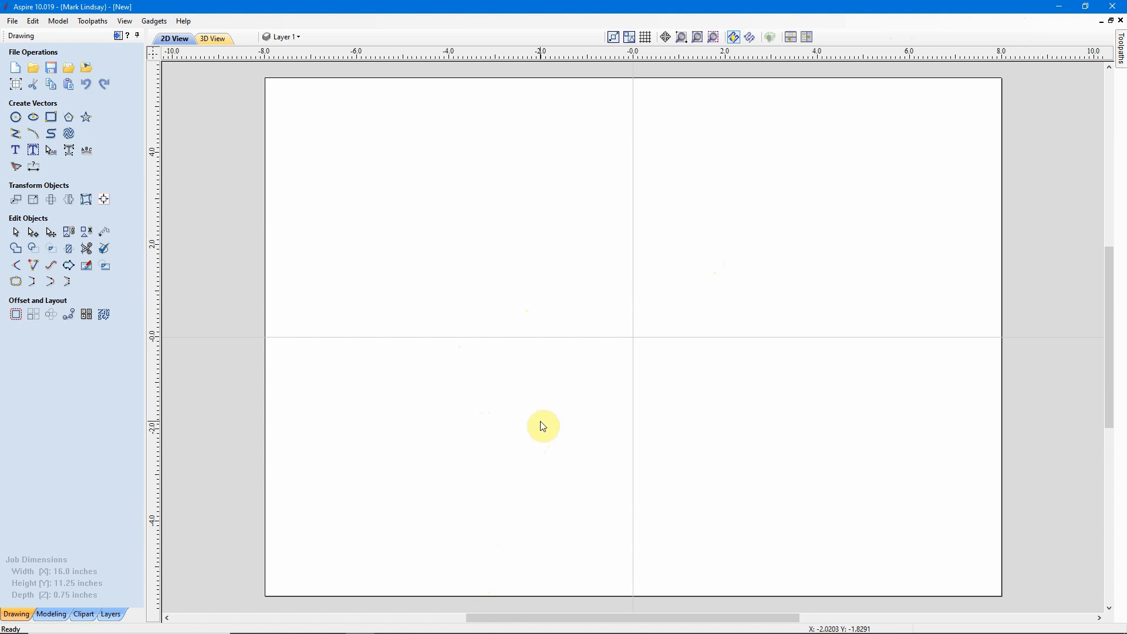
mouse_move(759, 409)
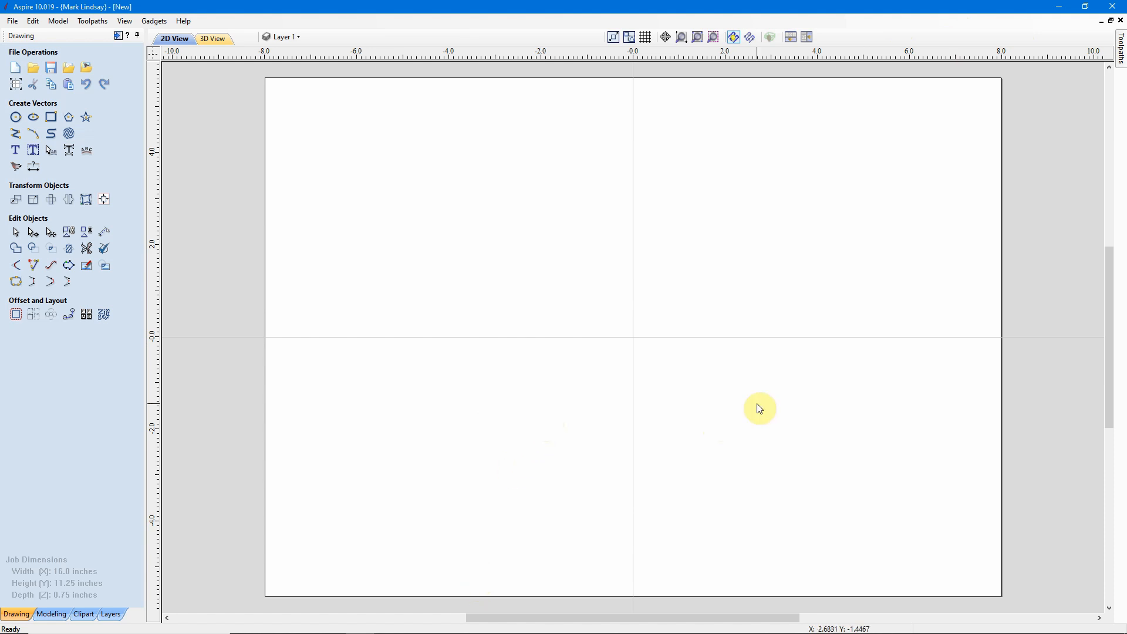
mouse_move(818, 326)
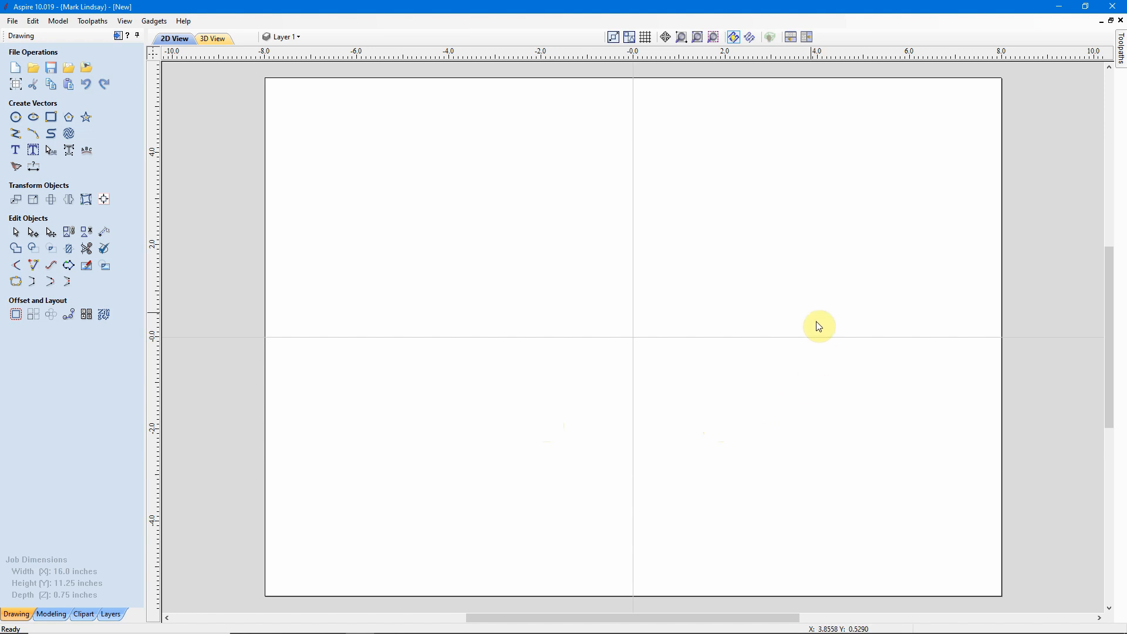
mouse_move(635, 421)
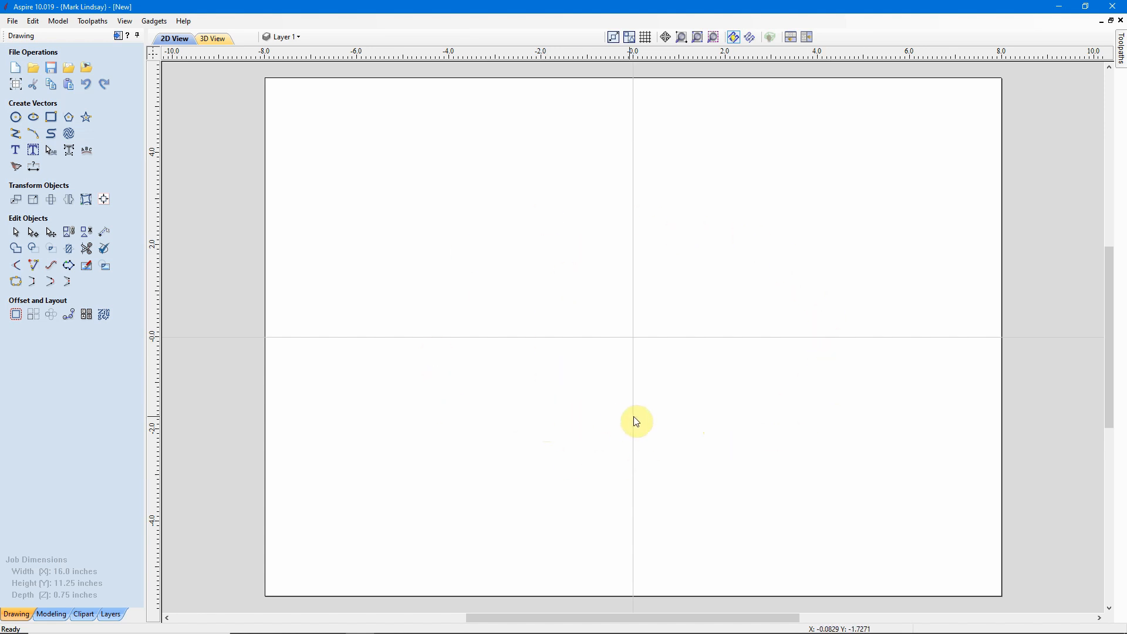
mouse_move(514, 176)
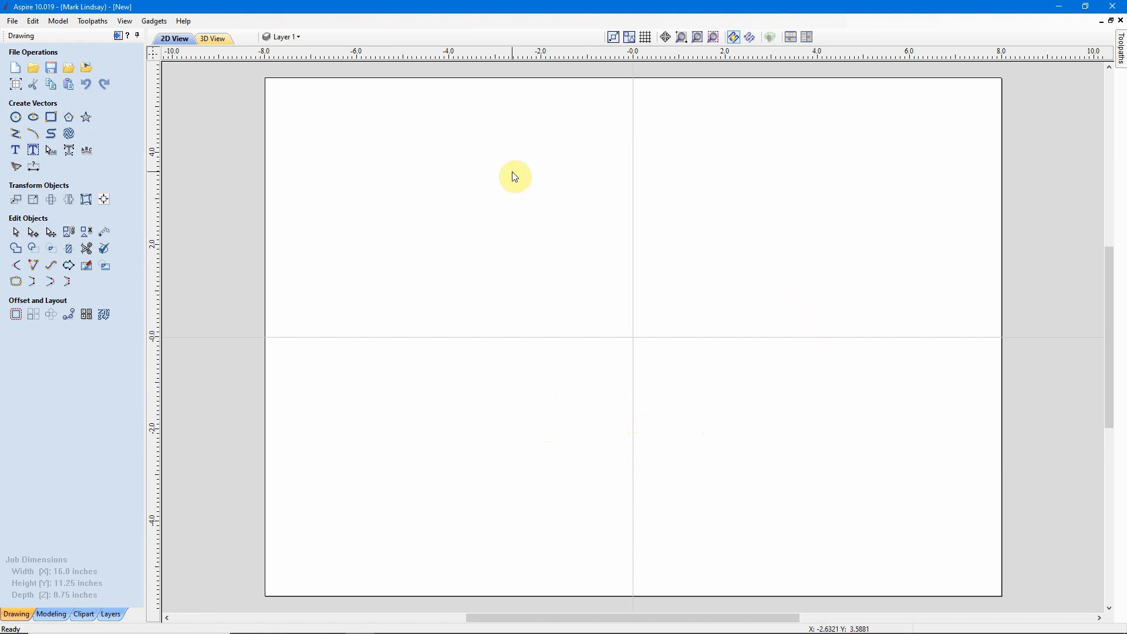
mouse_move(536, 468)
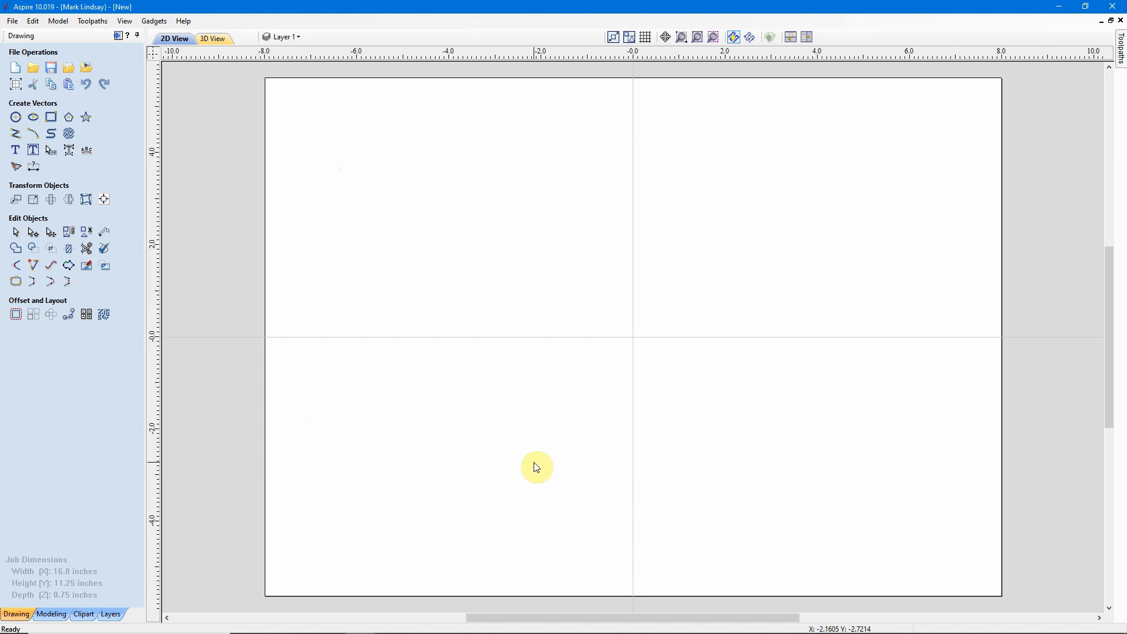
mouse_move(525, 278)
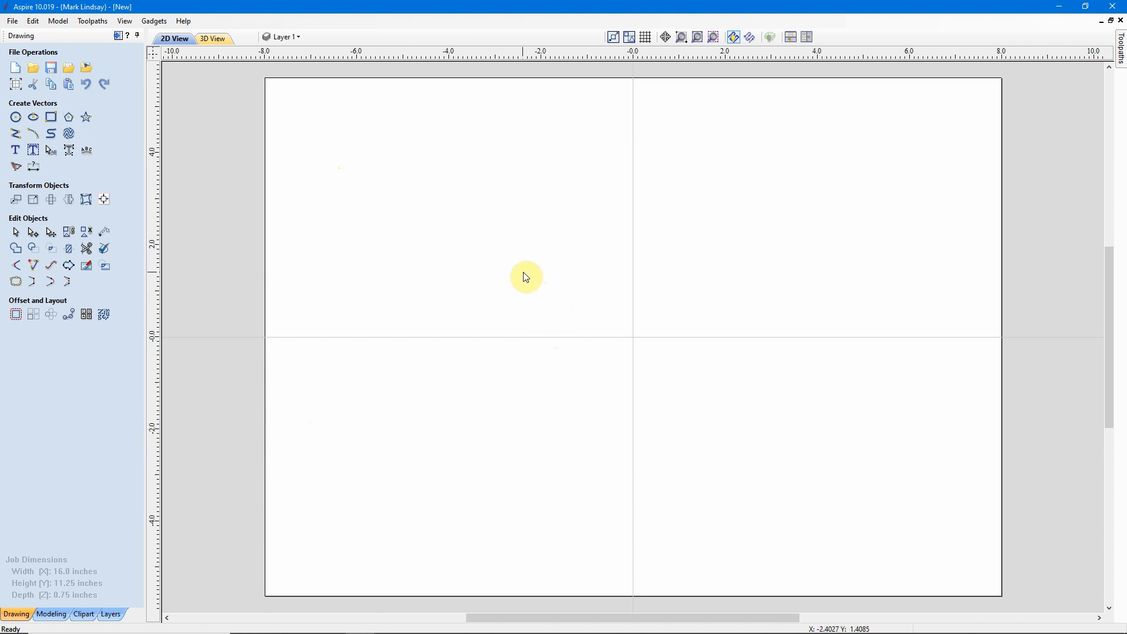
mouse_move(574, 473)
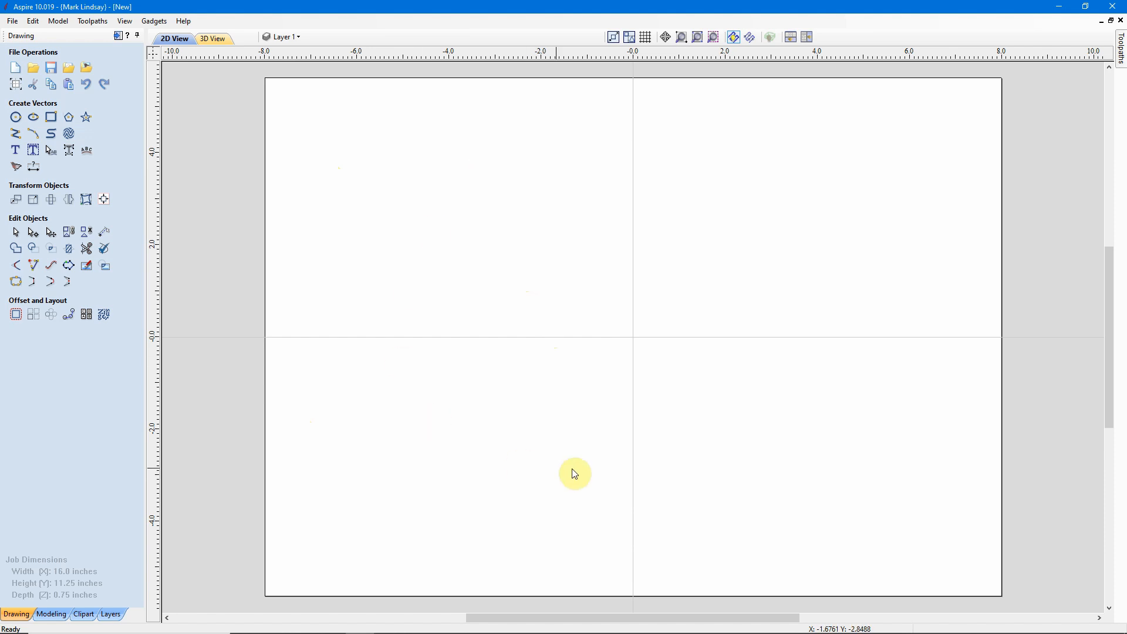
mouse_move(585, 240)
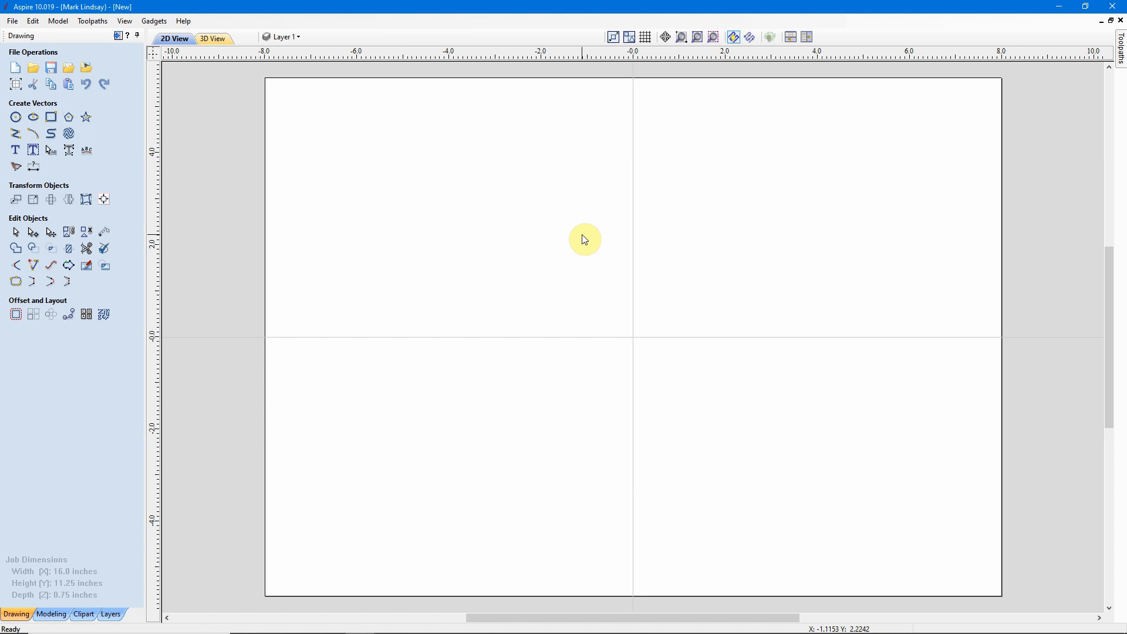
mouse_move(509, 239)
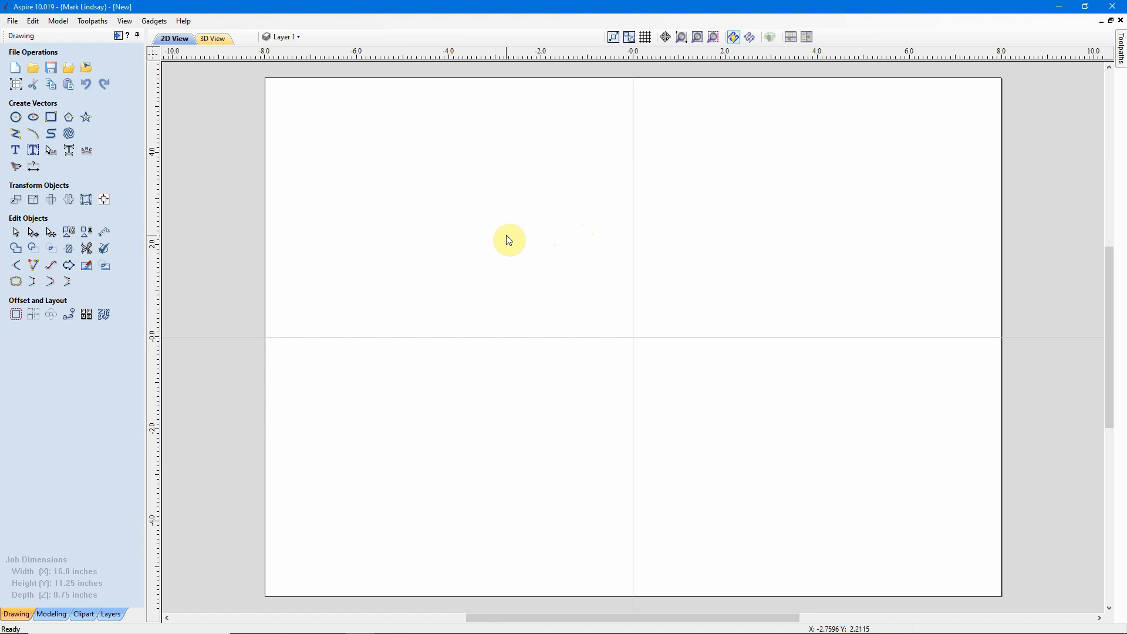
mouse_move(501, 432)
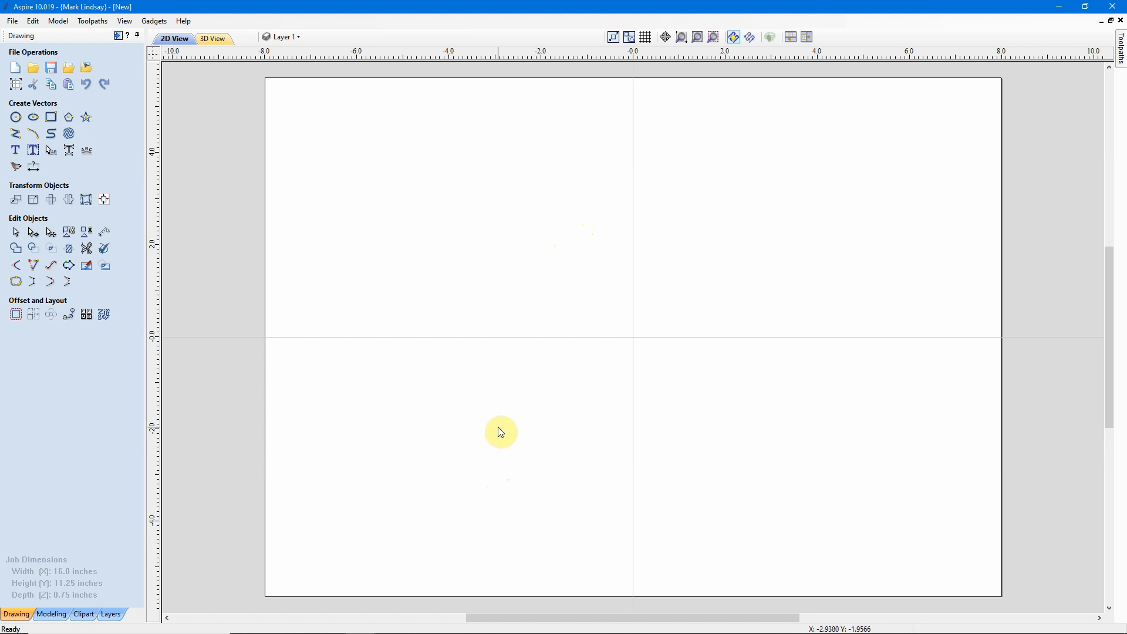
mouse_move(21, 19)
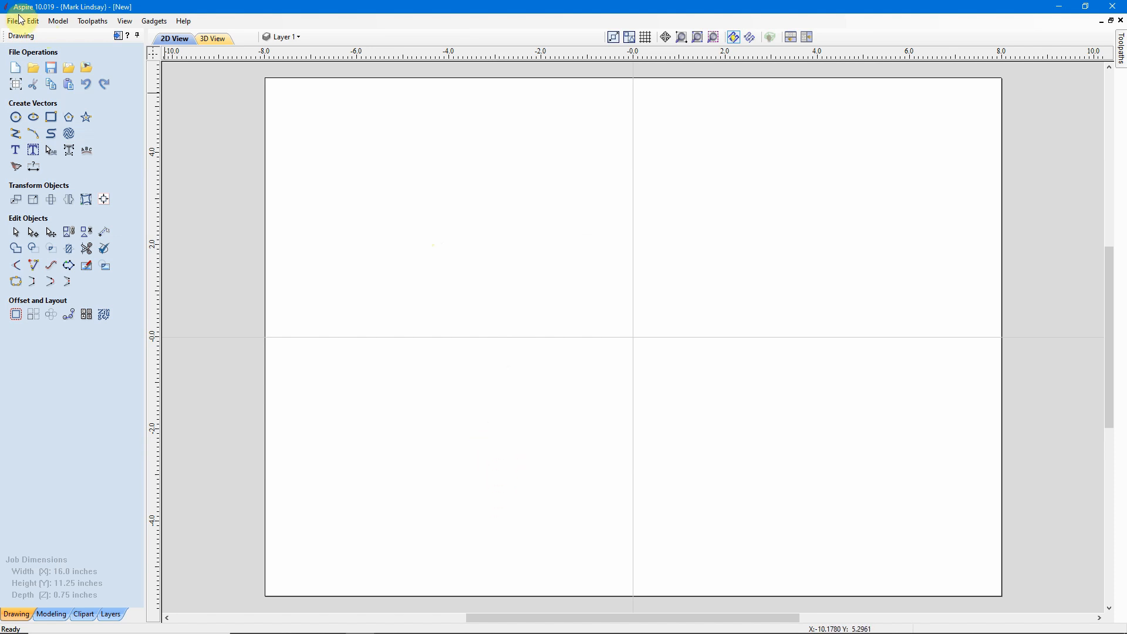
mouse_move(44, 20)
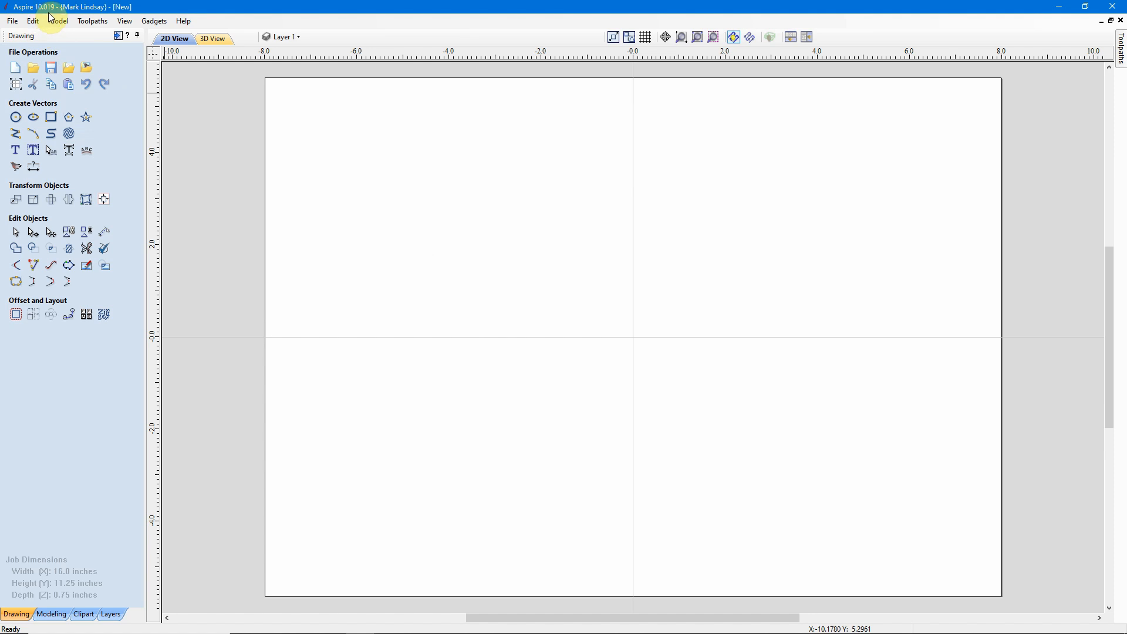
mouse_move(612, 395)
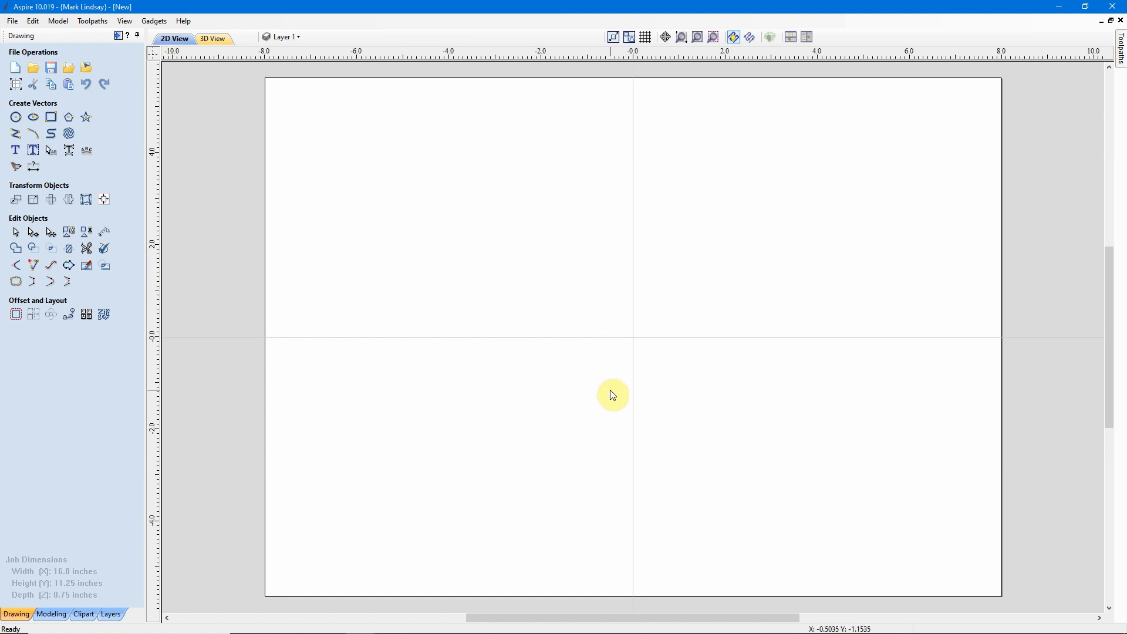
mouse_move(608, 397)
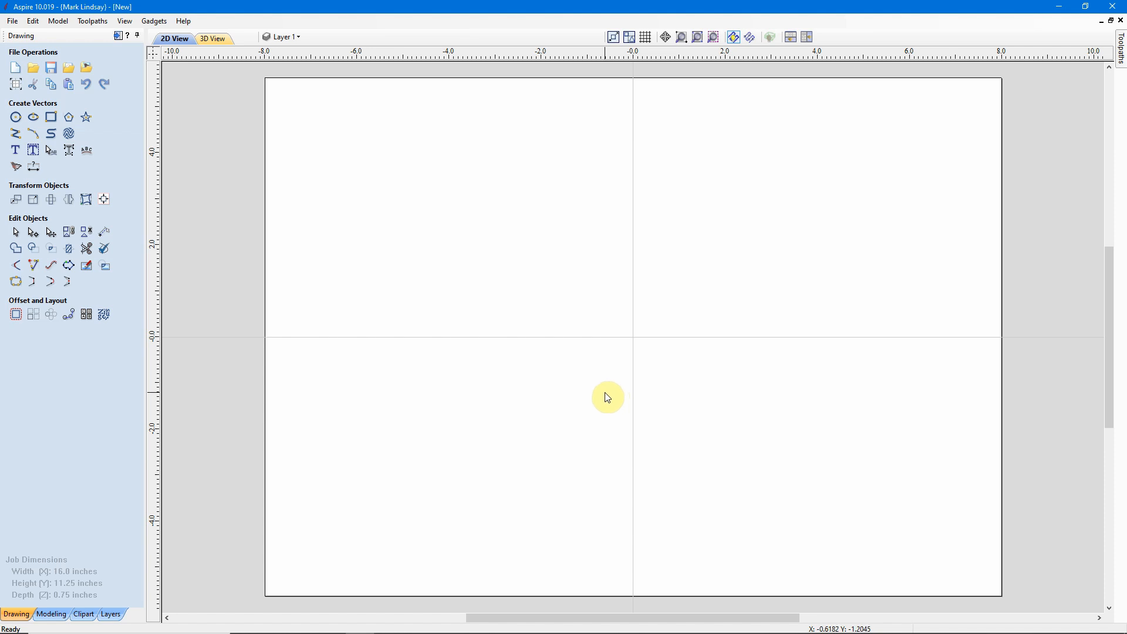
mouse_move(712, 321)
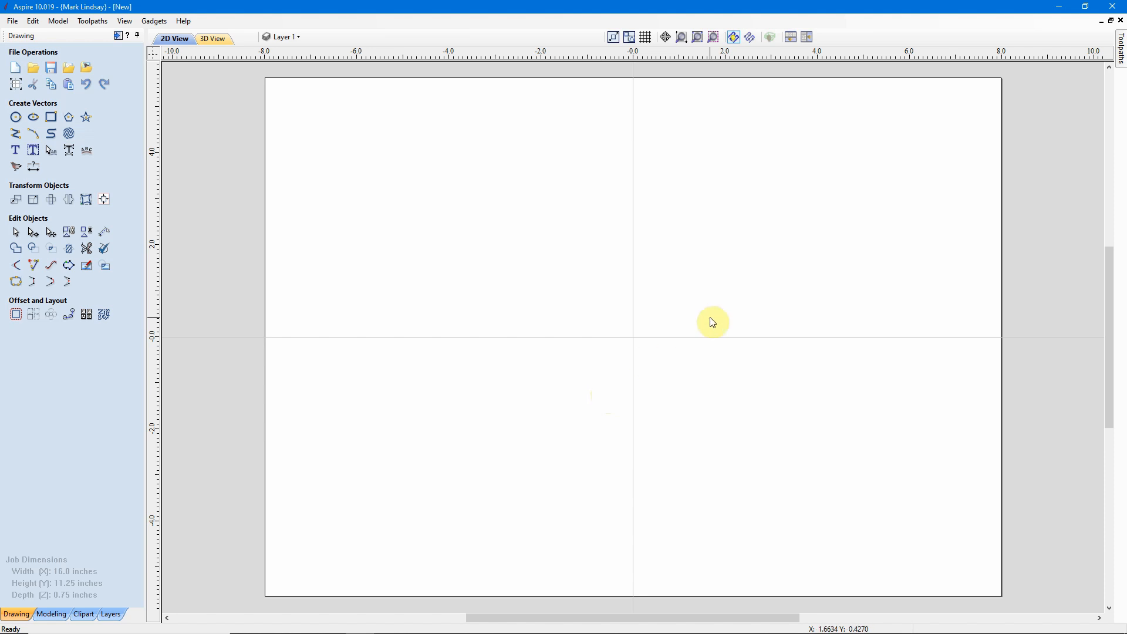
mouse_move(374, 288)
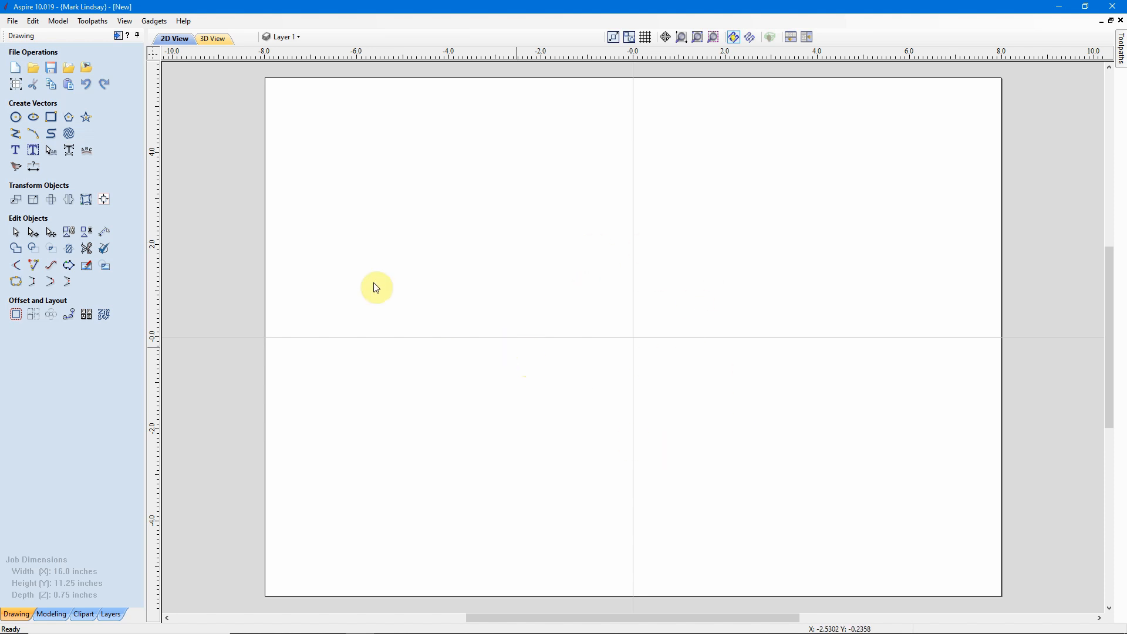
mouse_move(32, 118)
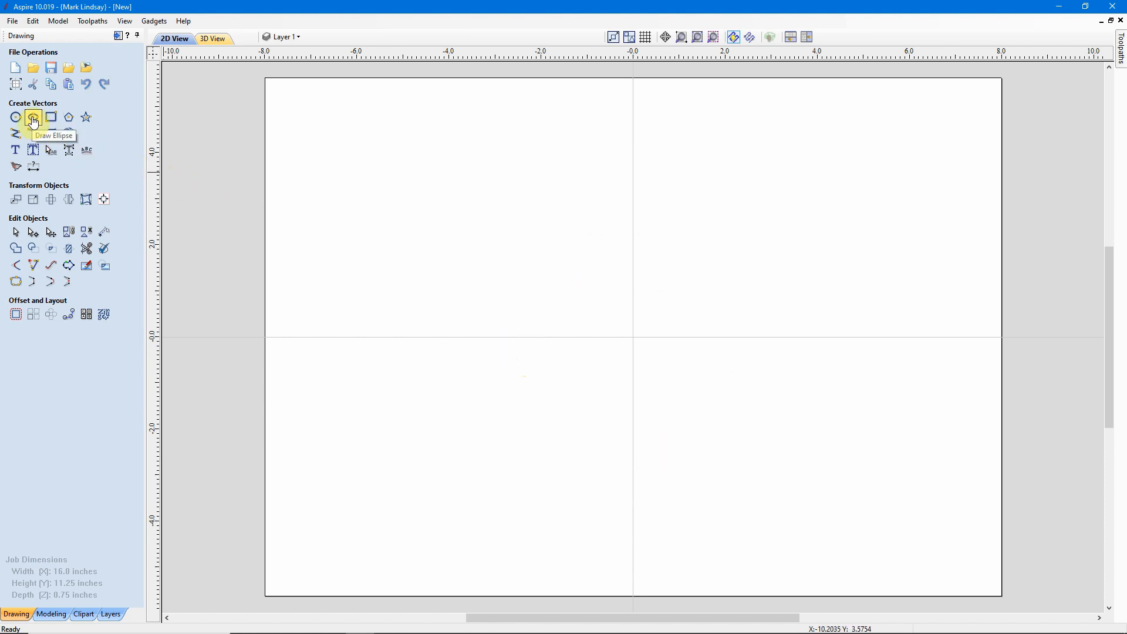
Draw a centre-anchored 12 × 8 inch ellipse at 0,0, then close the tool
click(32, 117)
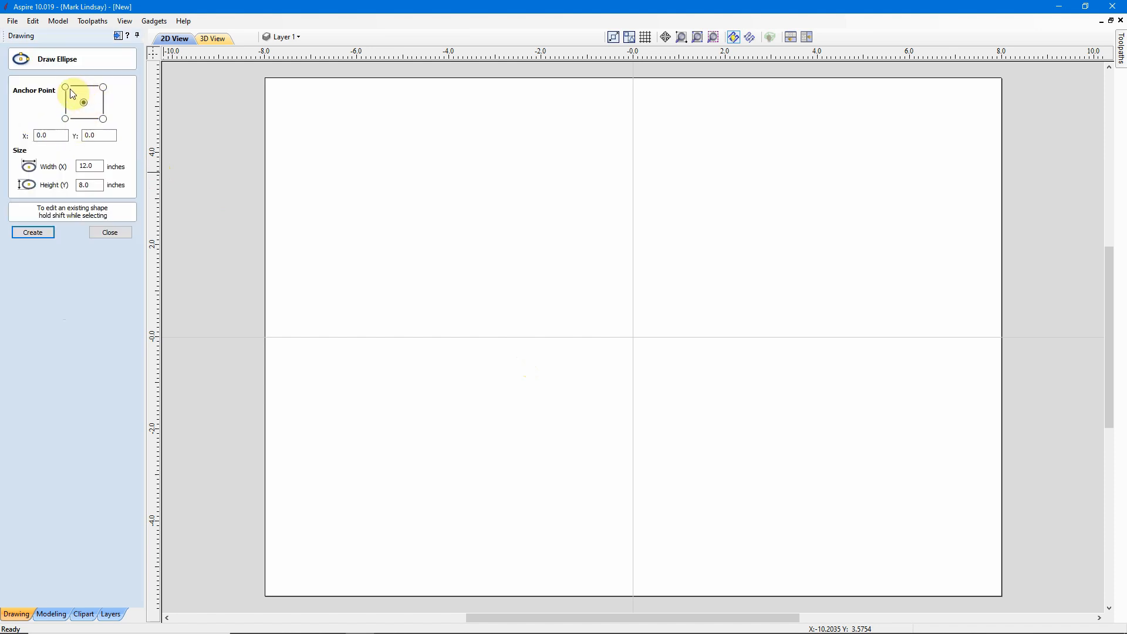
click(84, 102)
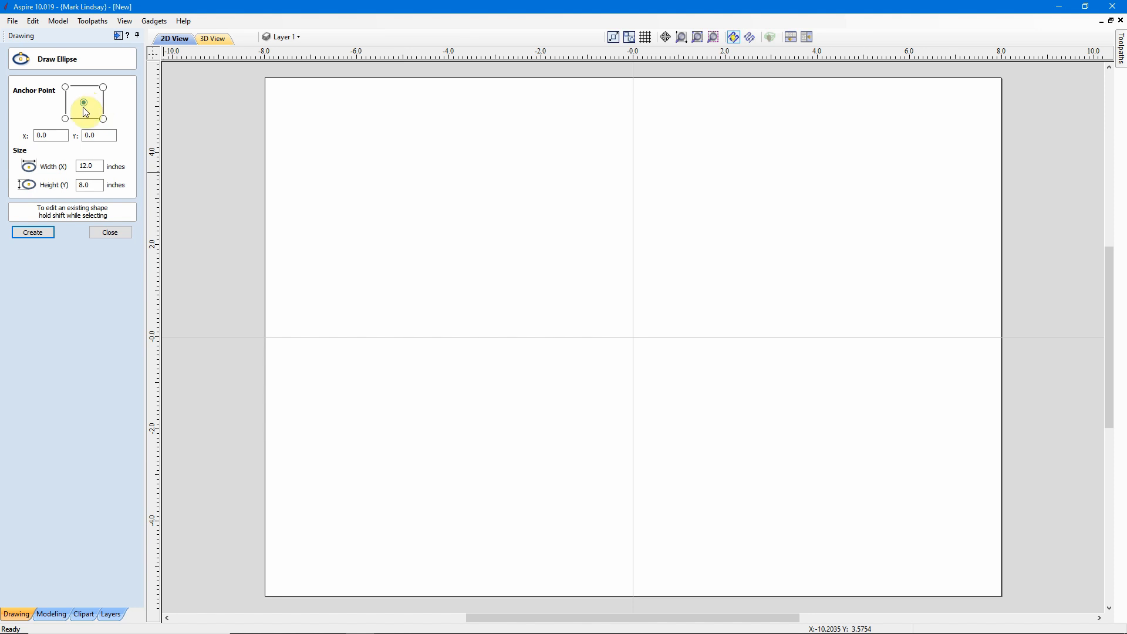
click(48, 135)
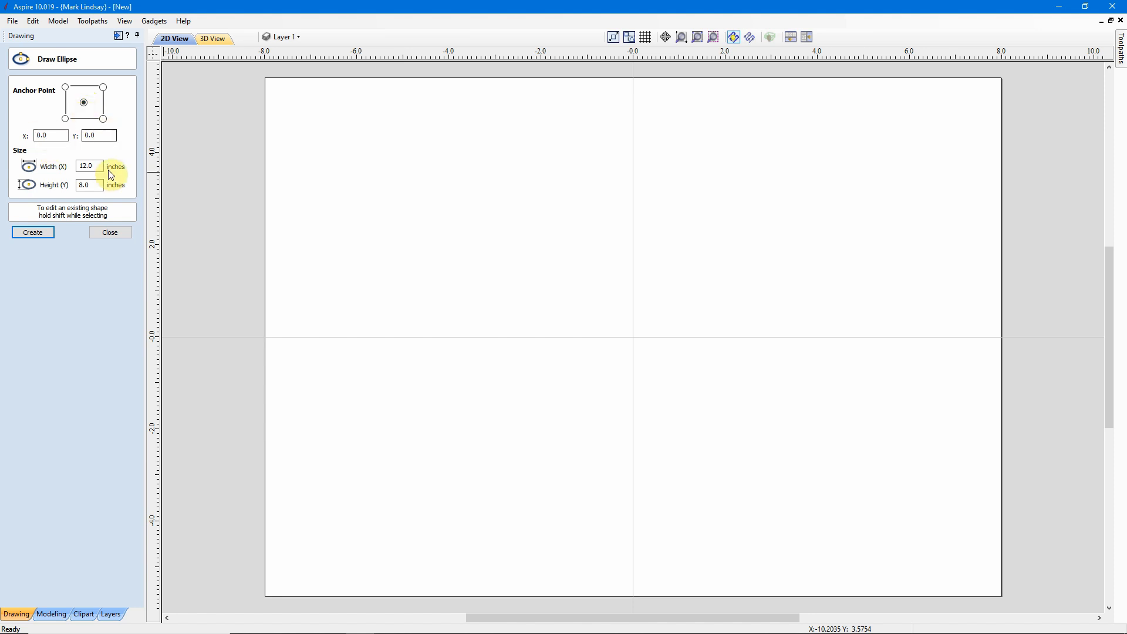
click(90, 185)
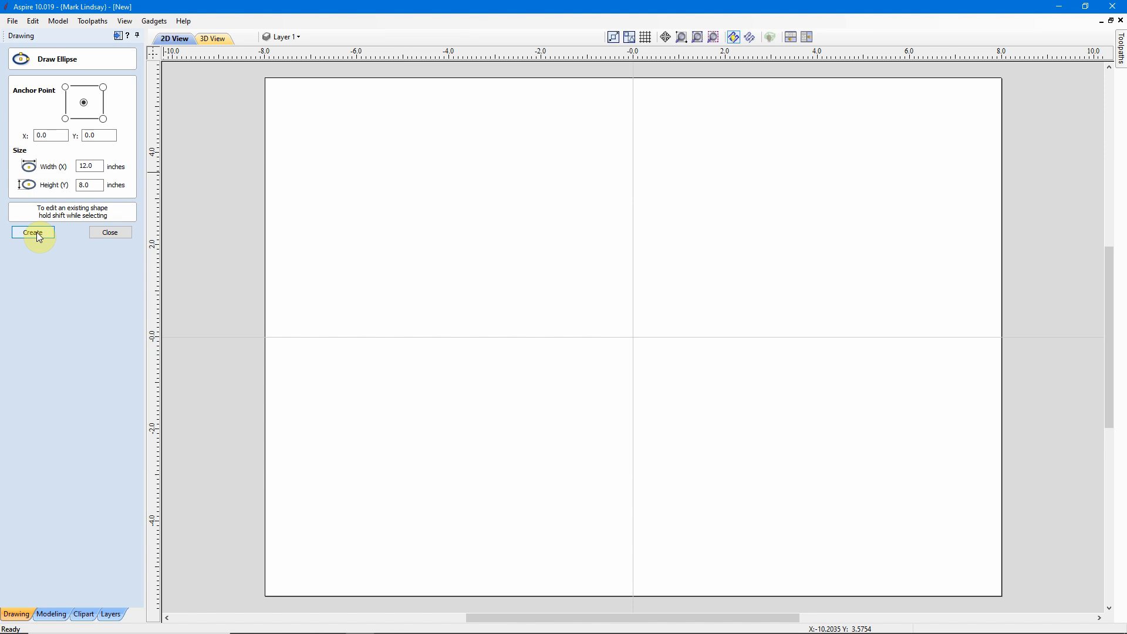
click(32, 233)
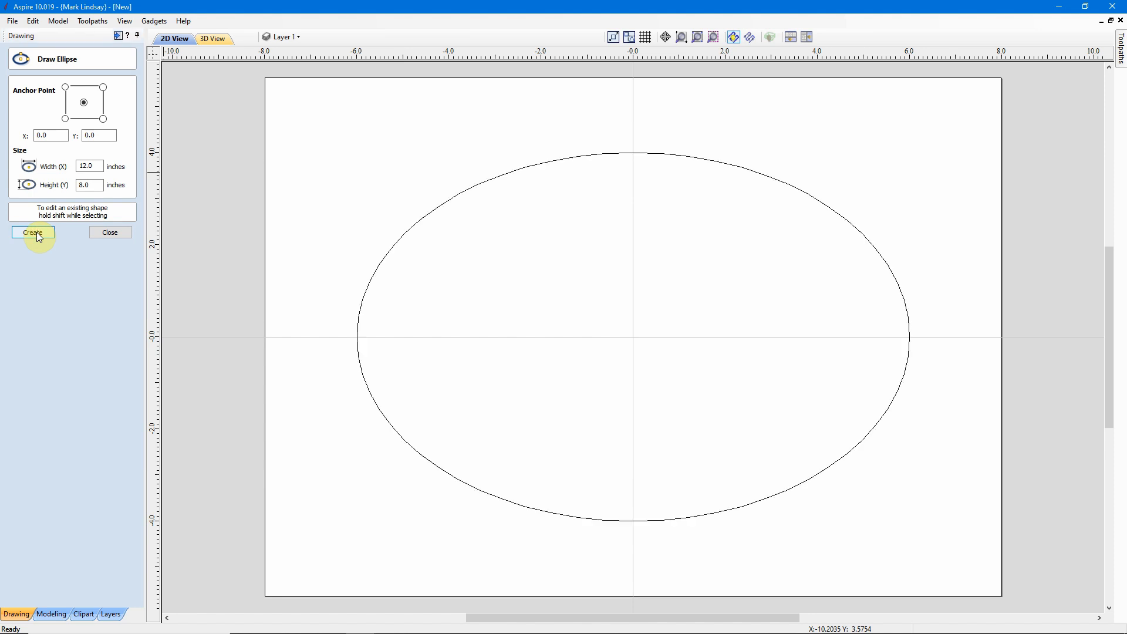
click(109, 233)
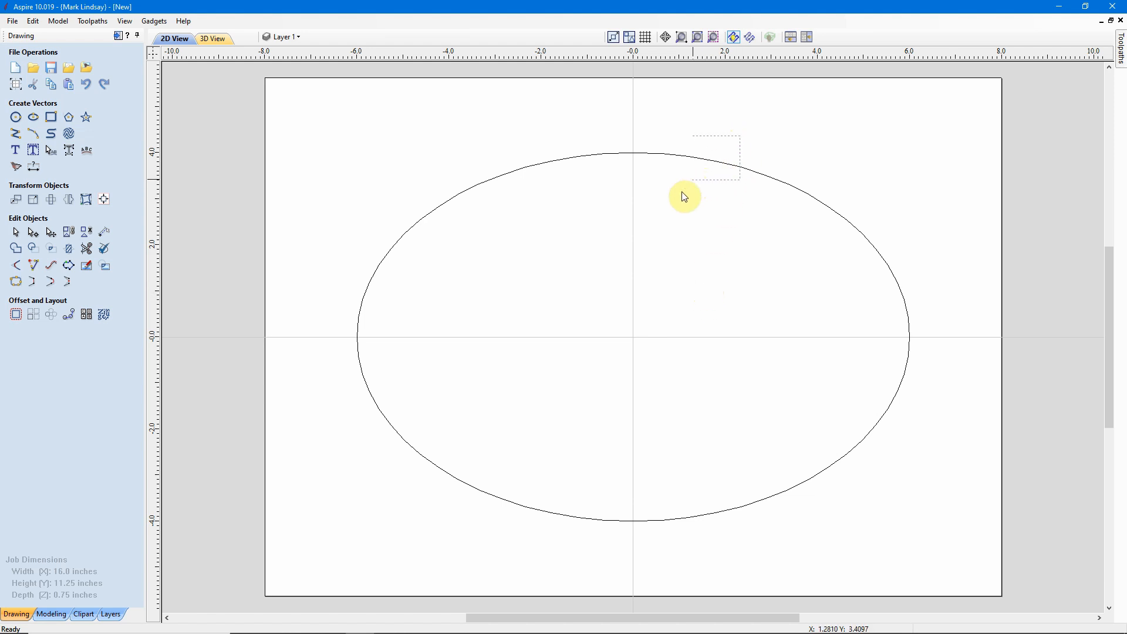
Select the ellipse and open Distort Object with Bounding Box envelope
click(540, 231)
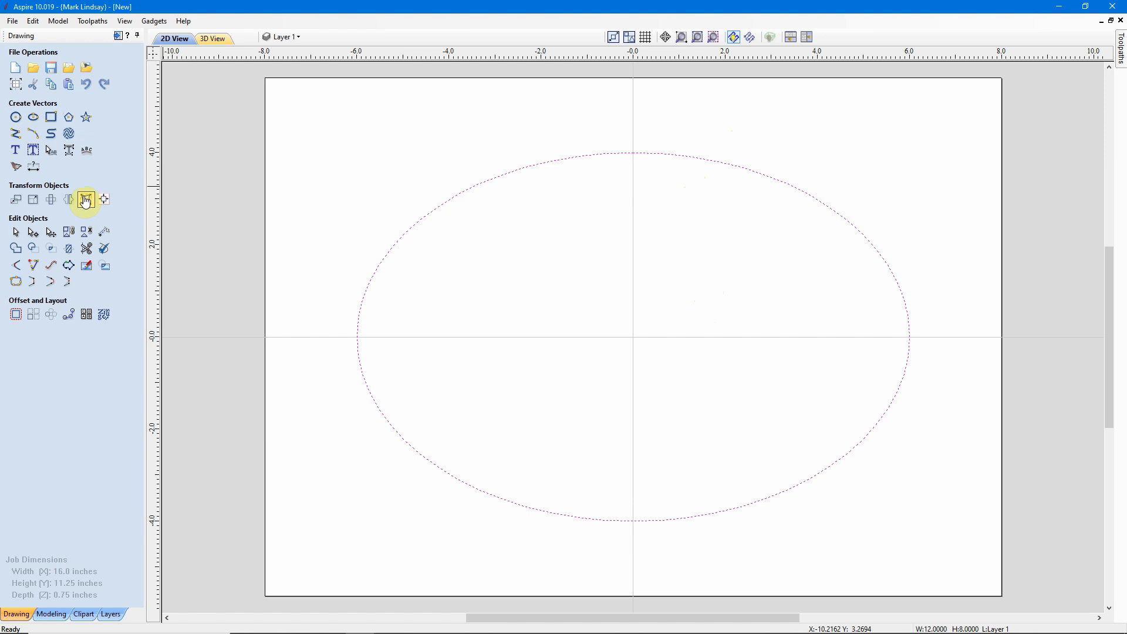
click(85, 199)
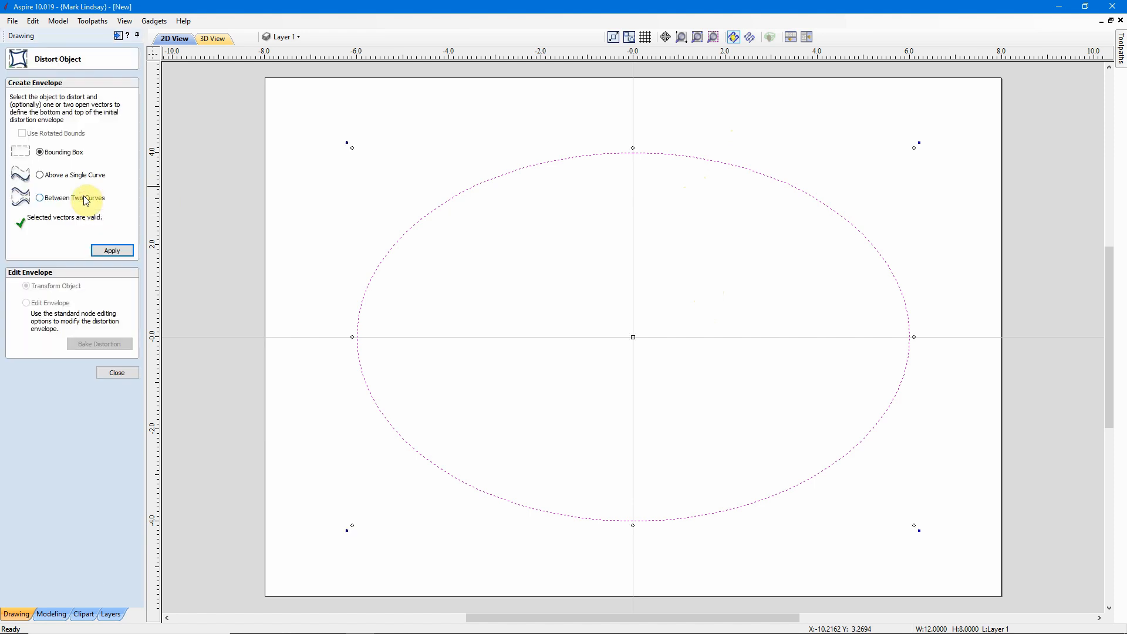
mouse_move(200, 176)
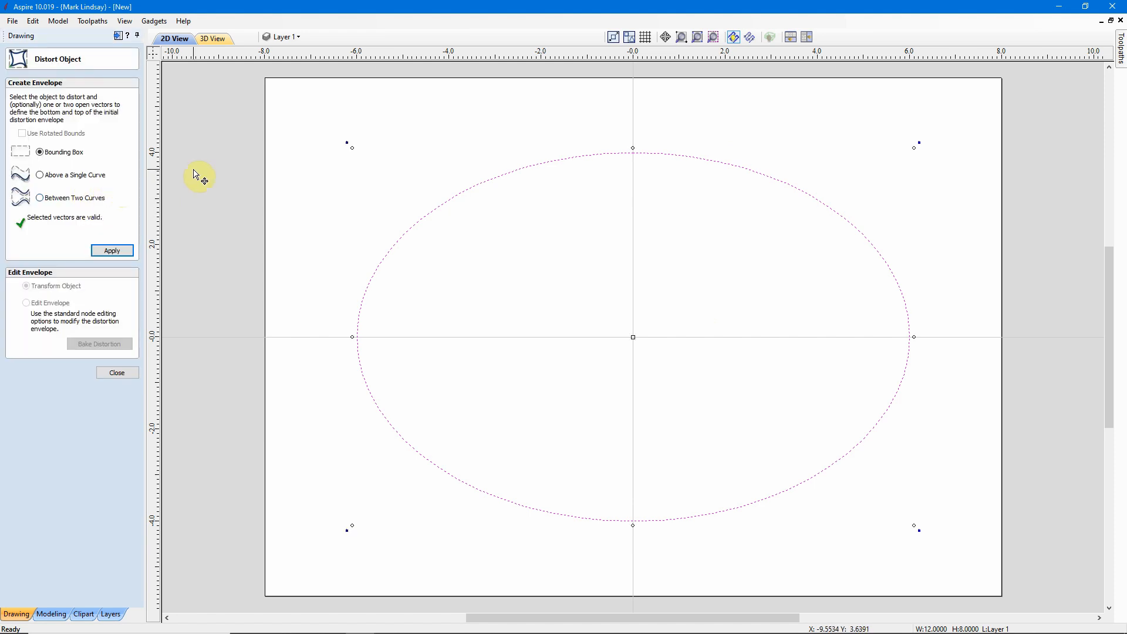
mouse_move(200, 177)
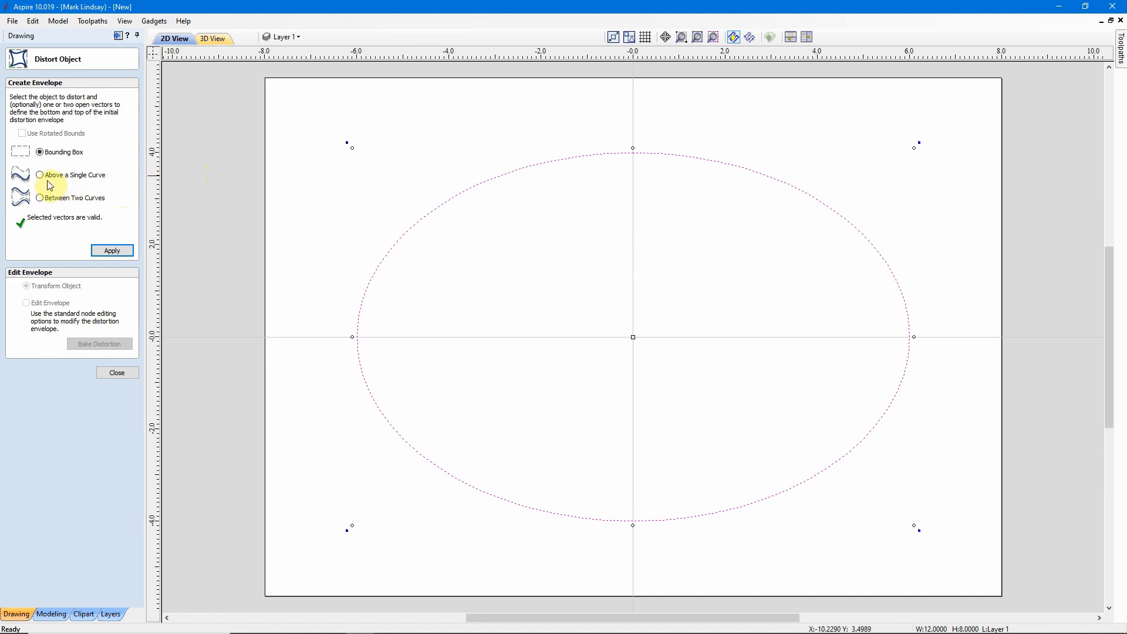
mouse_move(372, 272)
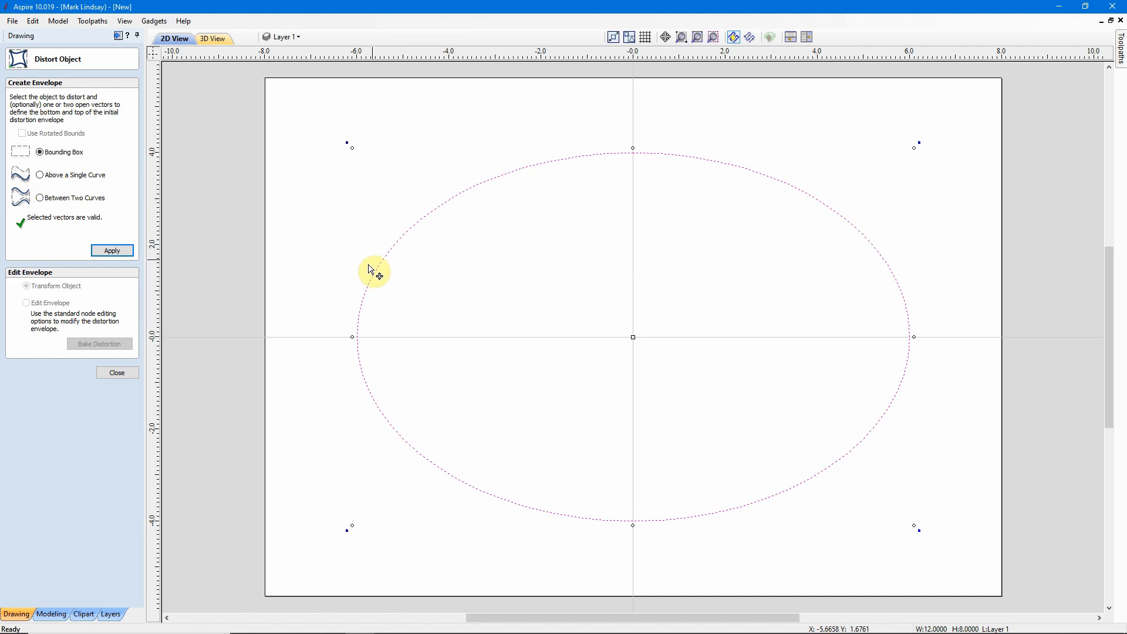
mouse_move(93, 188)
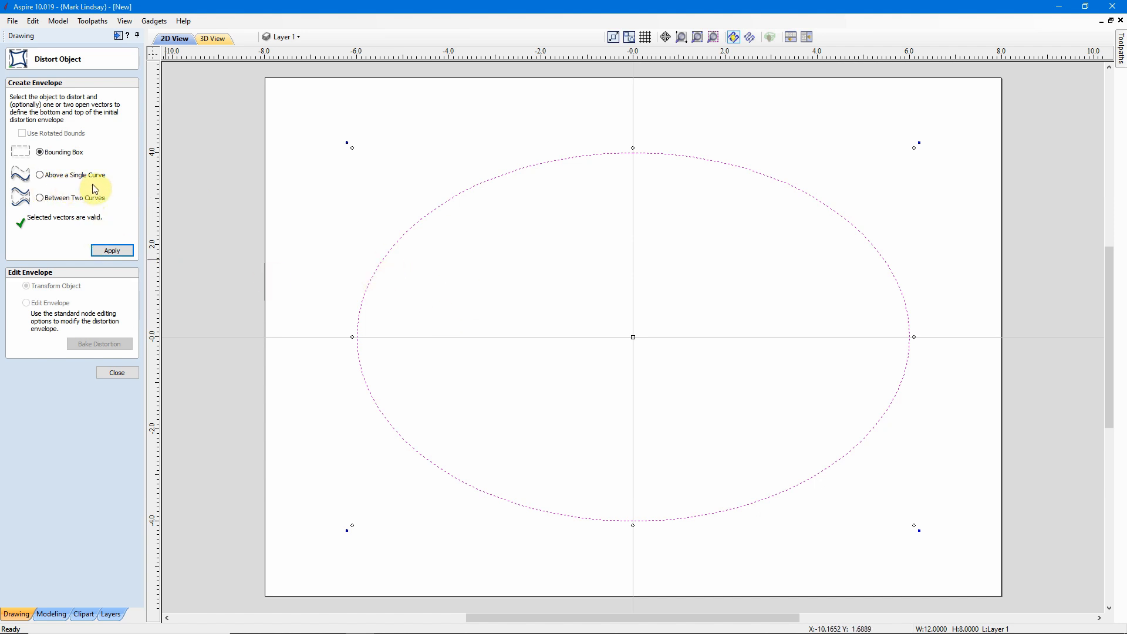
mouse_move(94, 205)
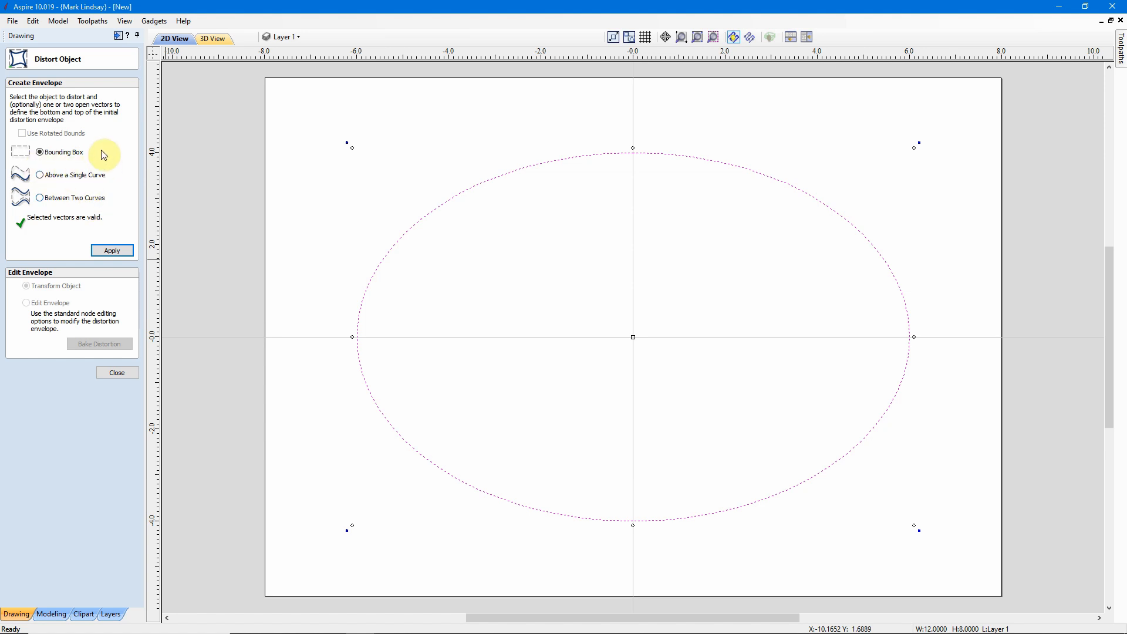
mouse_move(95, 163)
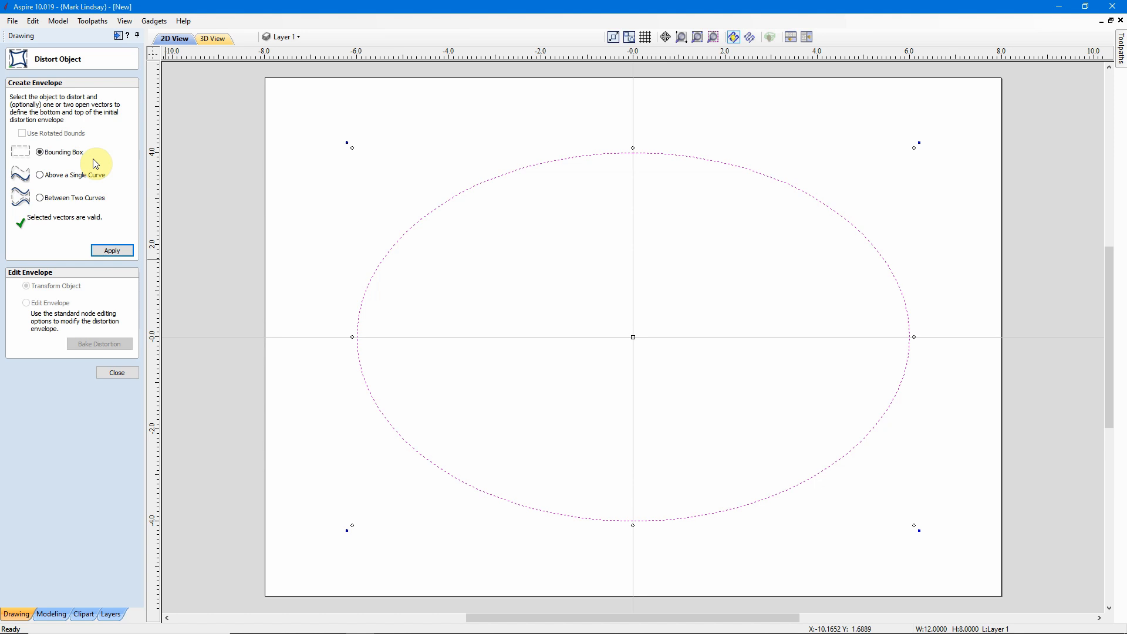
mouse_move(25, 134)
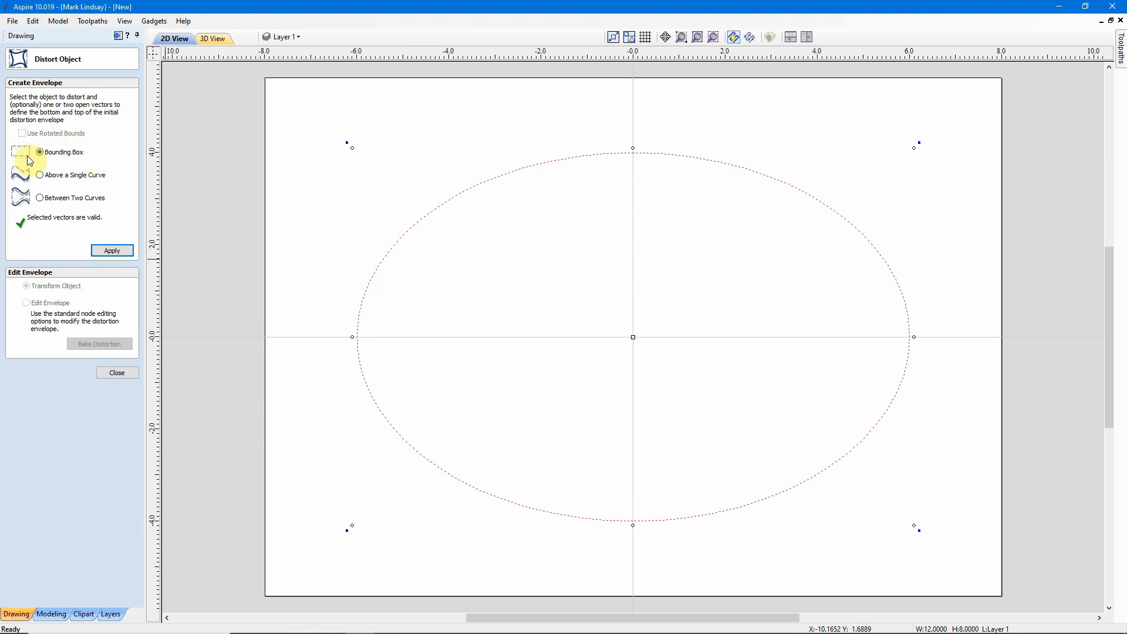
mouse_move(92, 169)
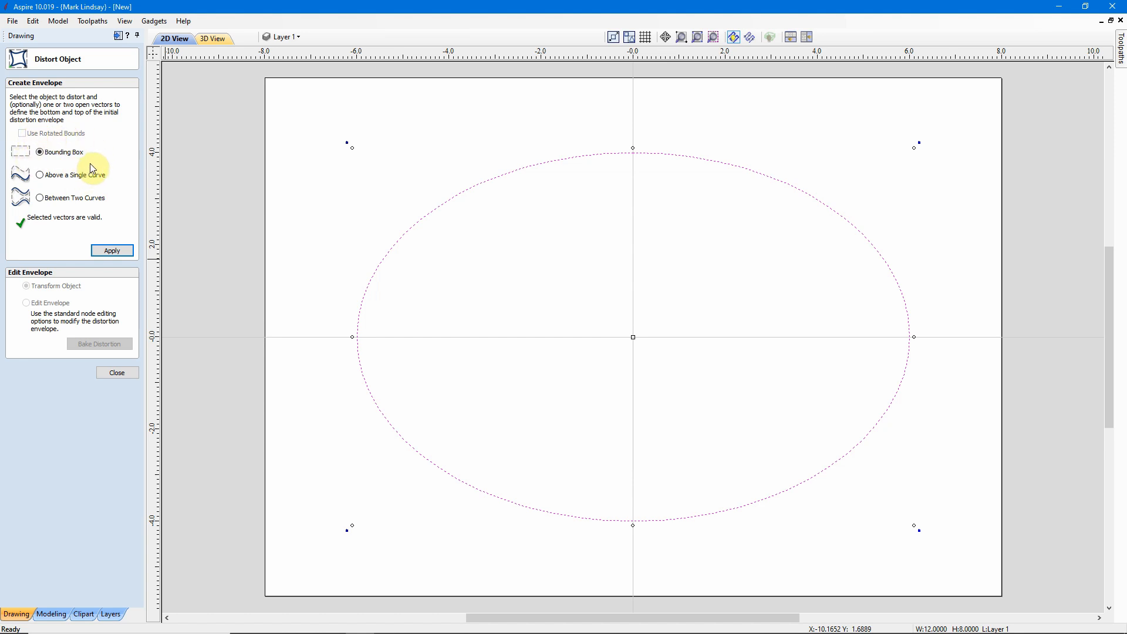
mouse_move(70, 63)
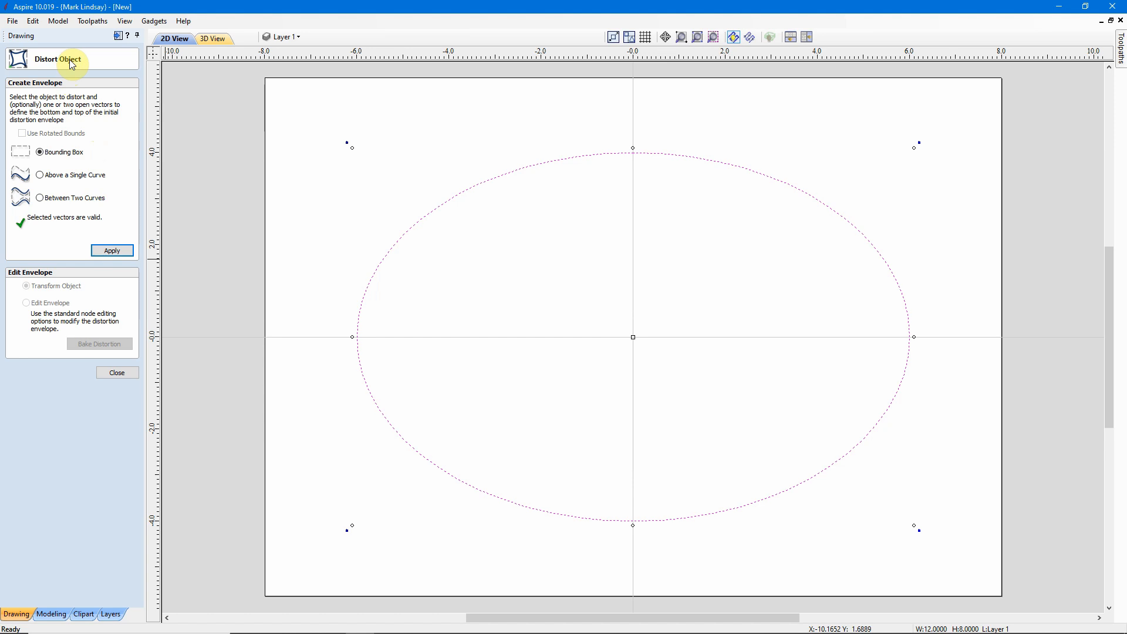
mouse_move(117, 167)
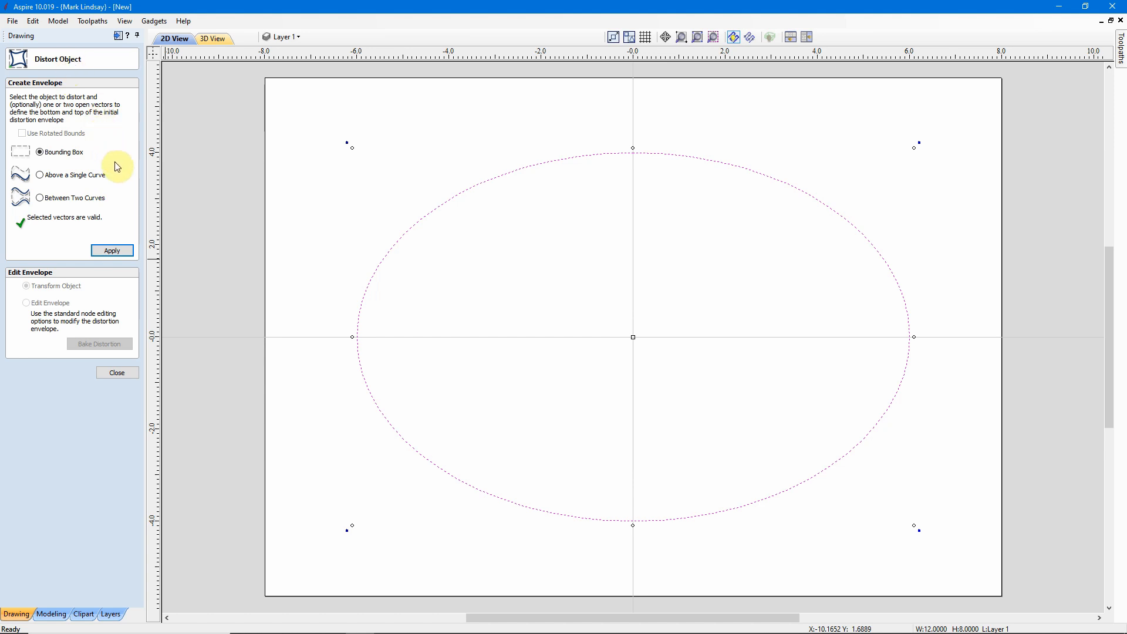
mouse_move(113, 214)
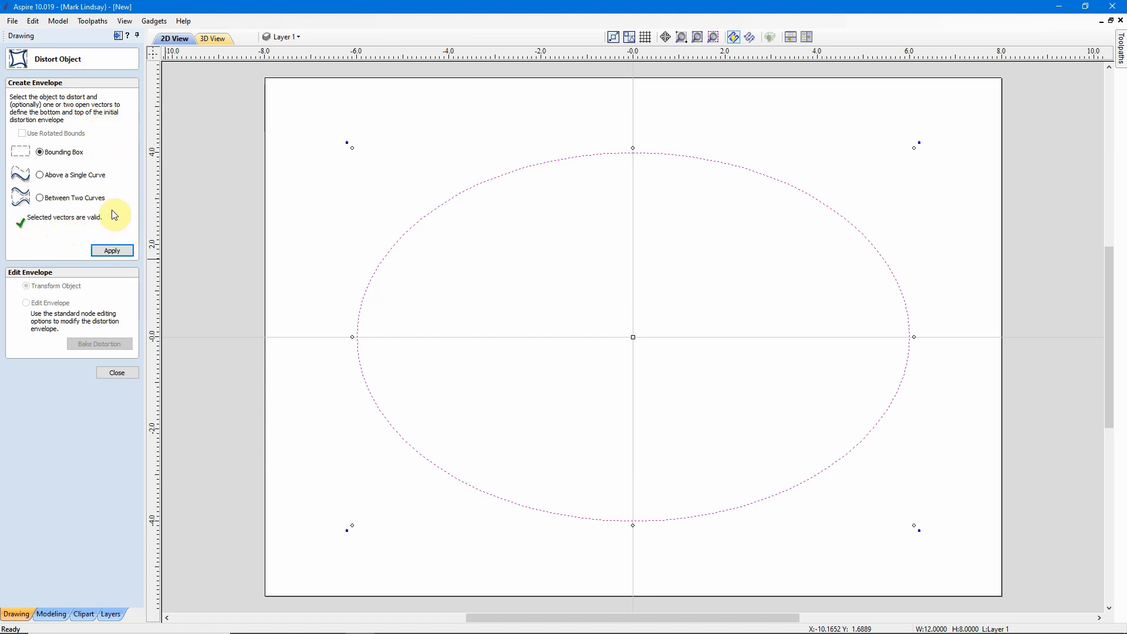
mouse_move(103, 229)
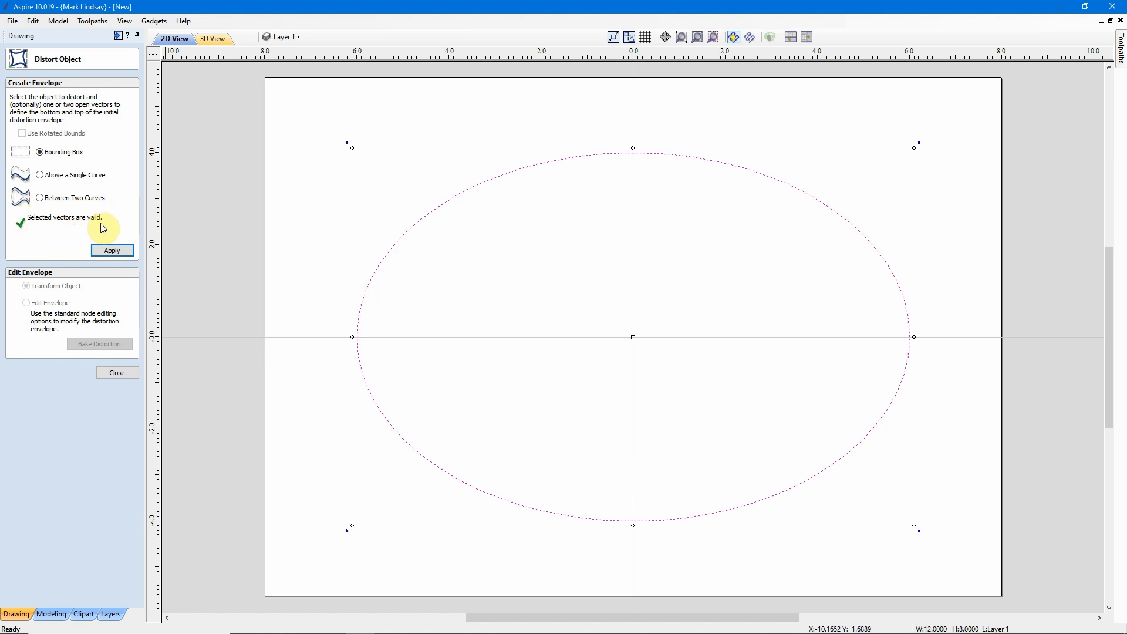
mouse_move(89, 257)
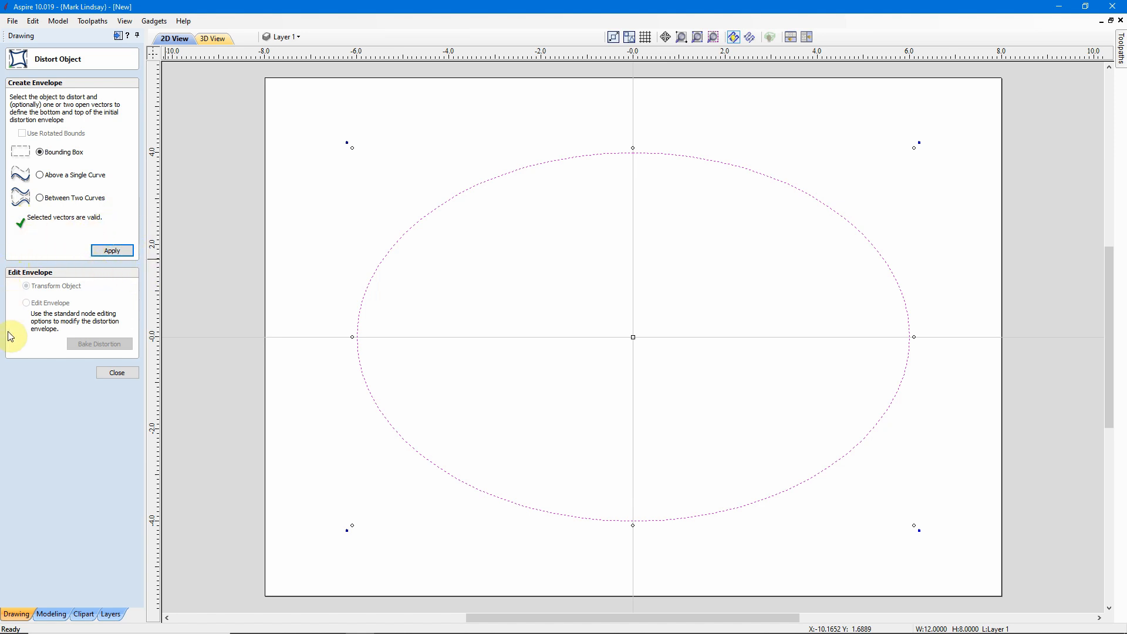
mouse_move(129, 268)
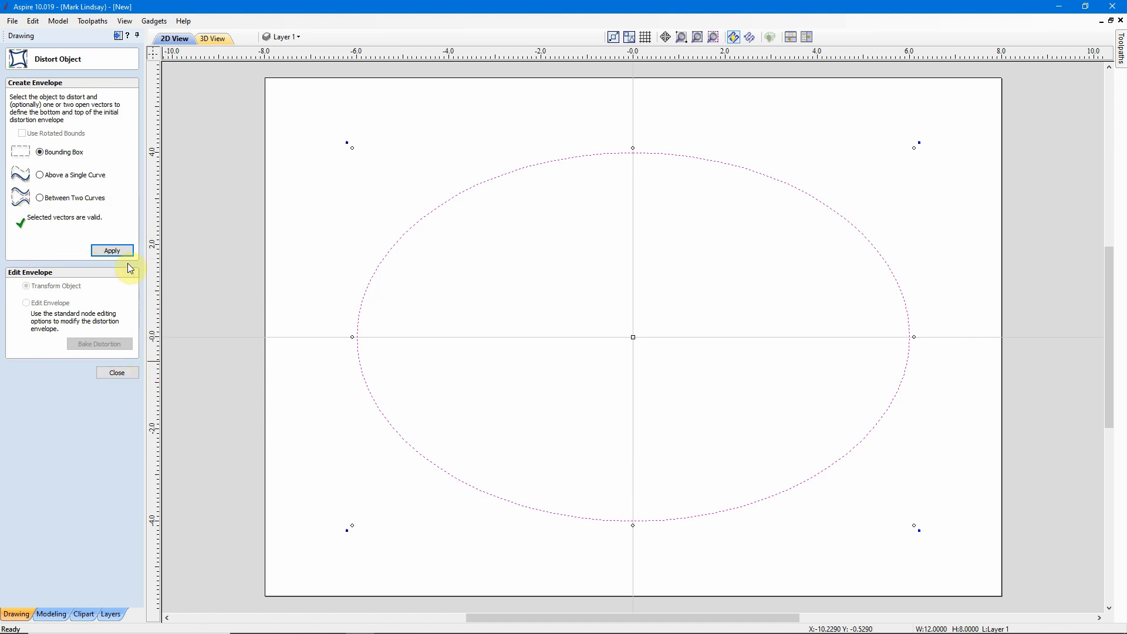
mouse_move(61, 251)
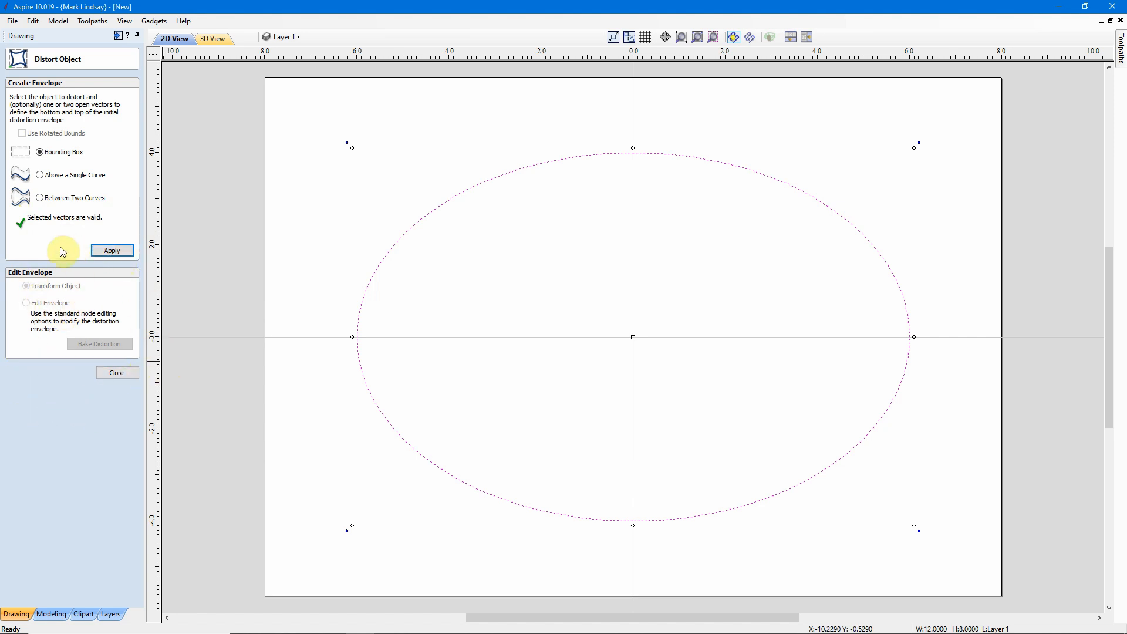
mouse_move(529, 141)
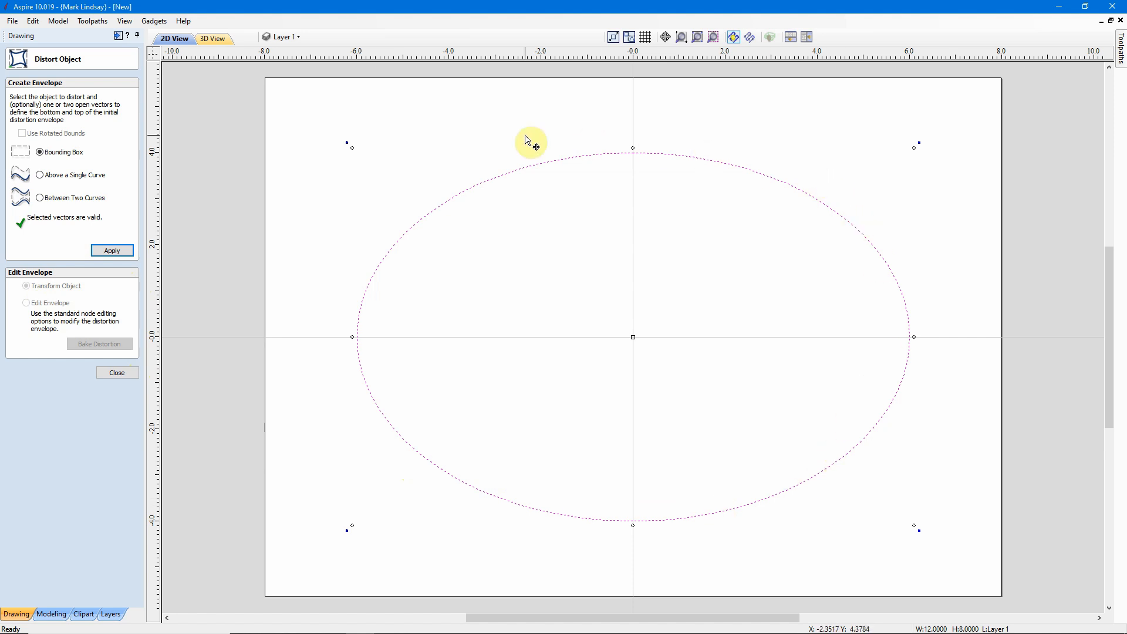
mouse_move(714, 151)
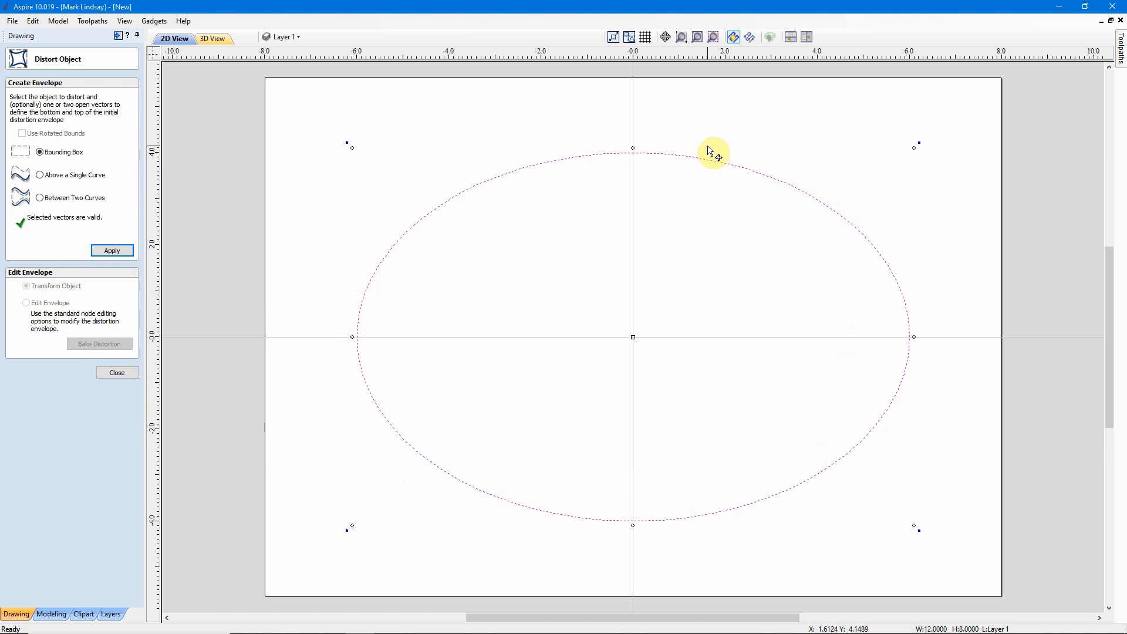
mouse_move(521, 257)
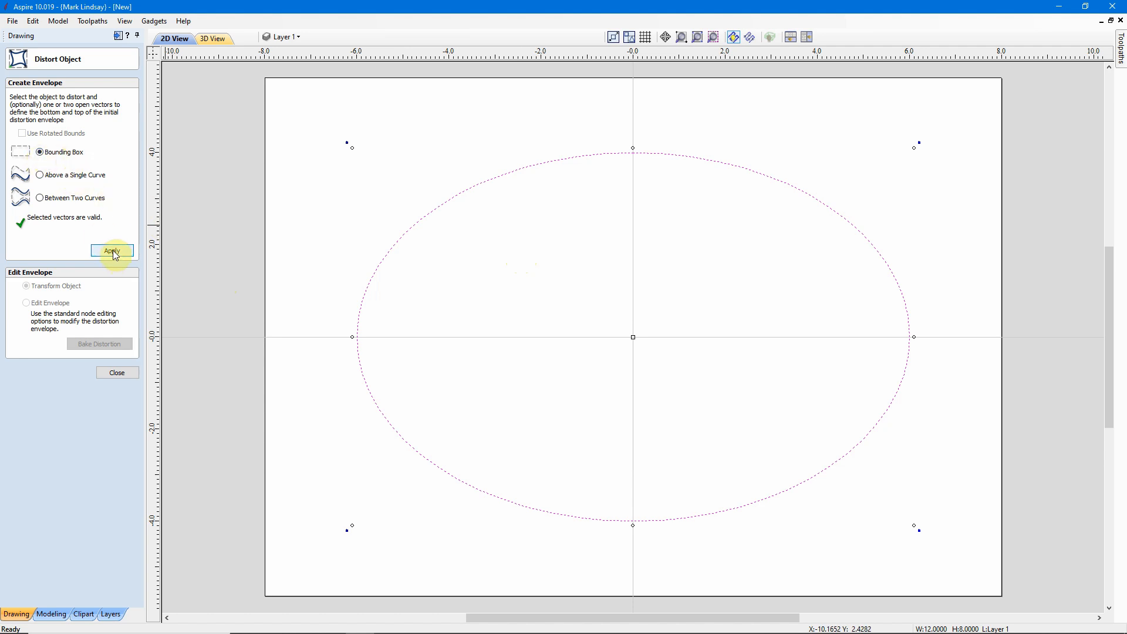
click(112, 250)
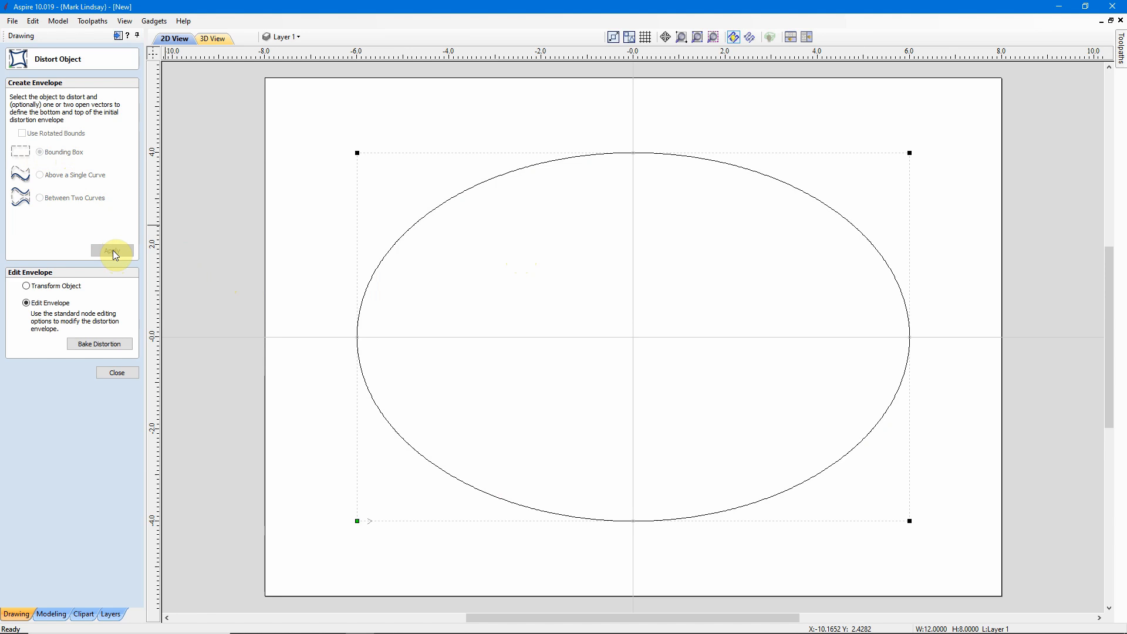
mouse_move(6, 301)
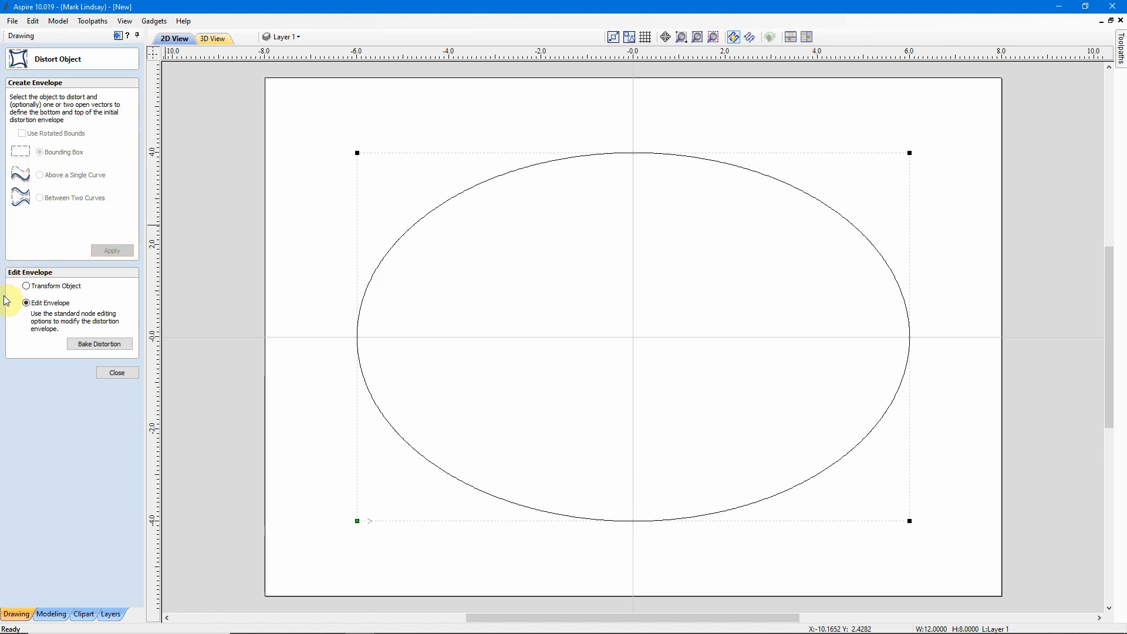
mouse_move(155, 371)
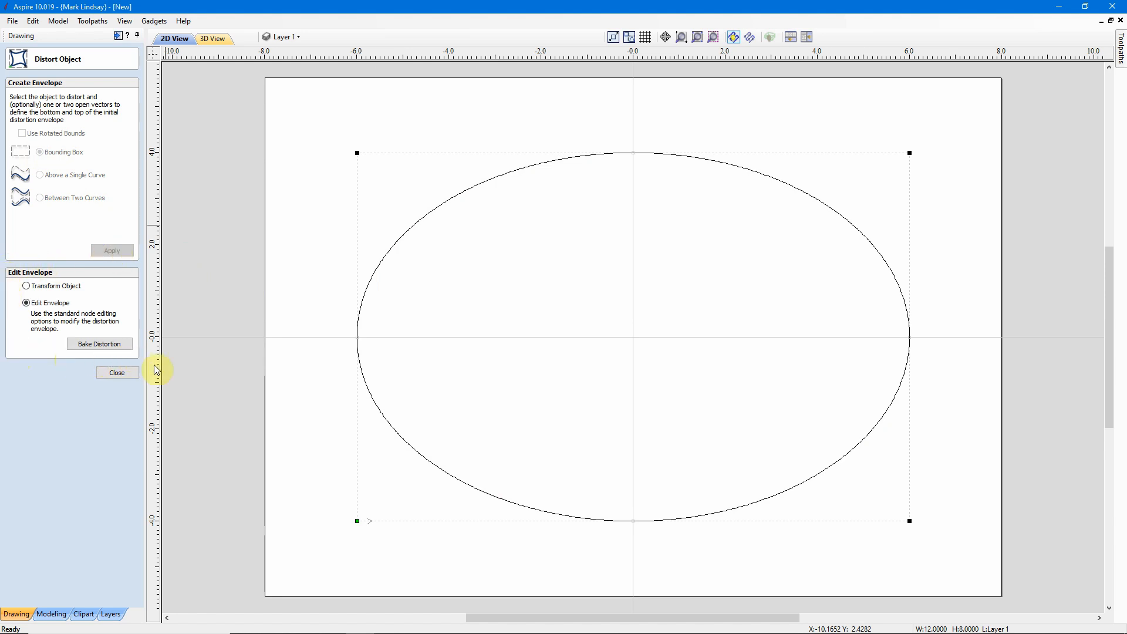
mouse_move(332, 171)
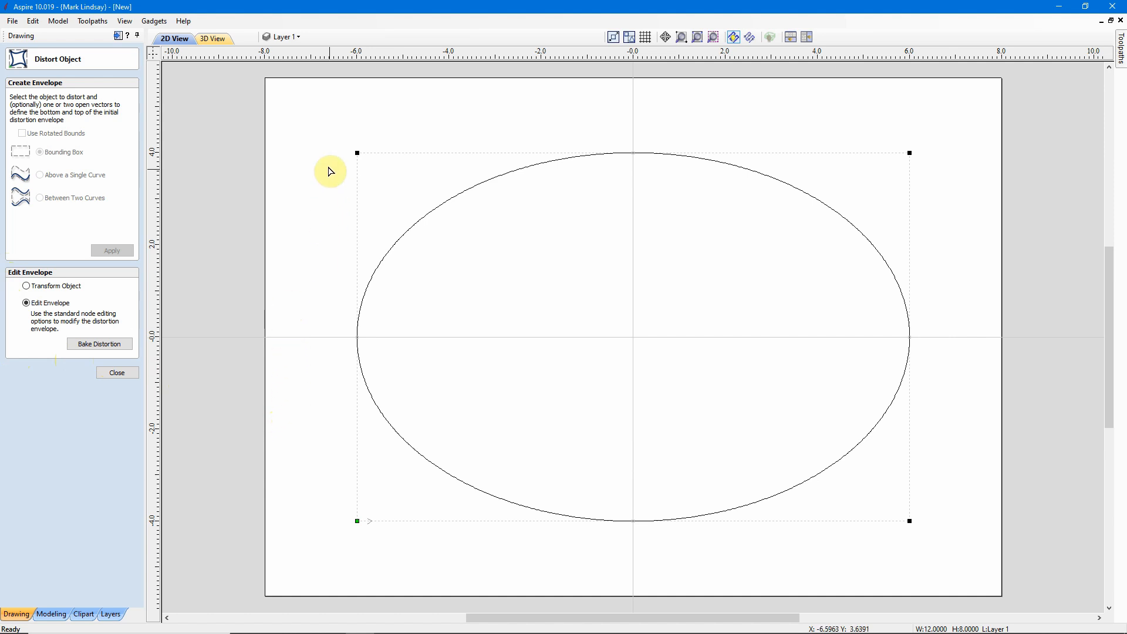
mouse_move(952, 353)
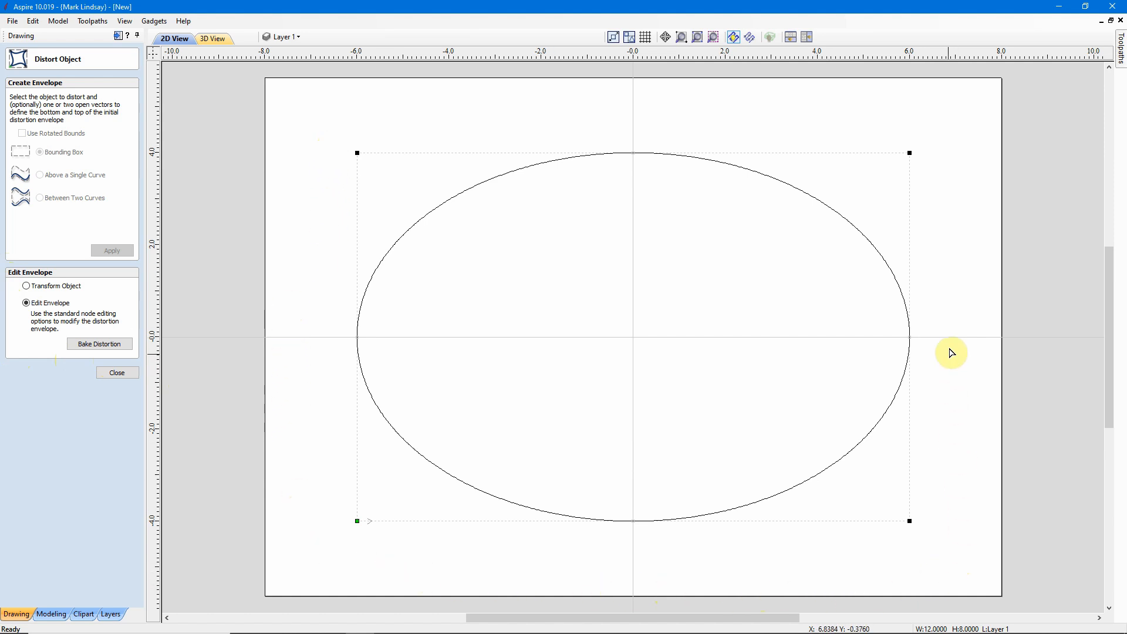
mouse_move(394, 148)
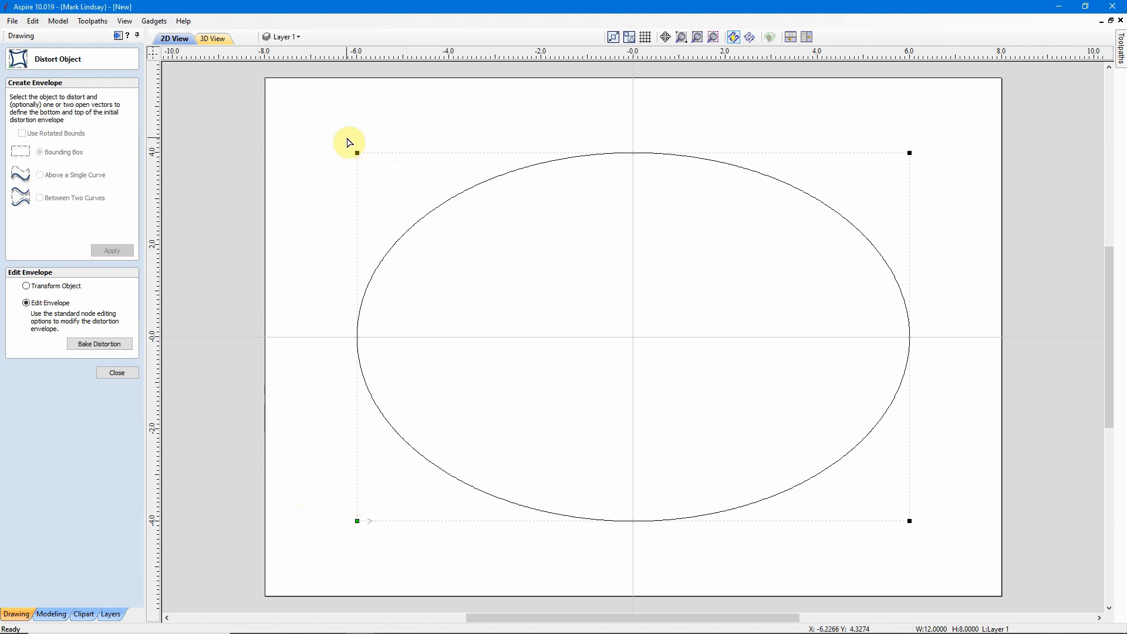
mouse_move(352, 254)
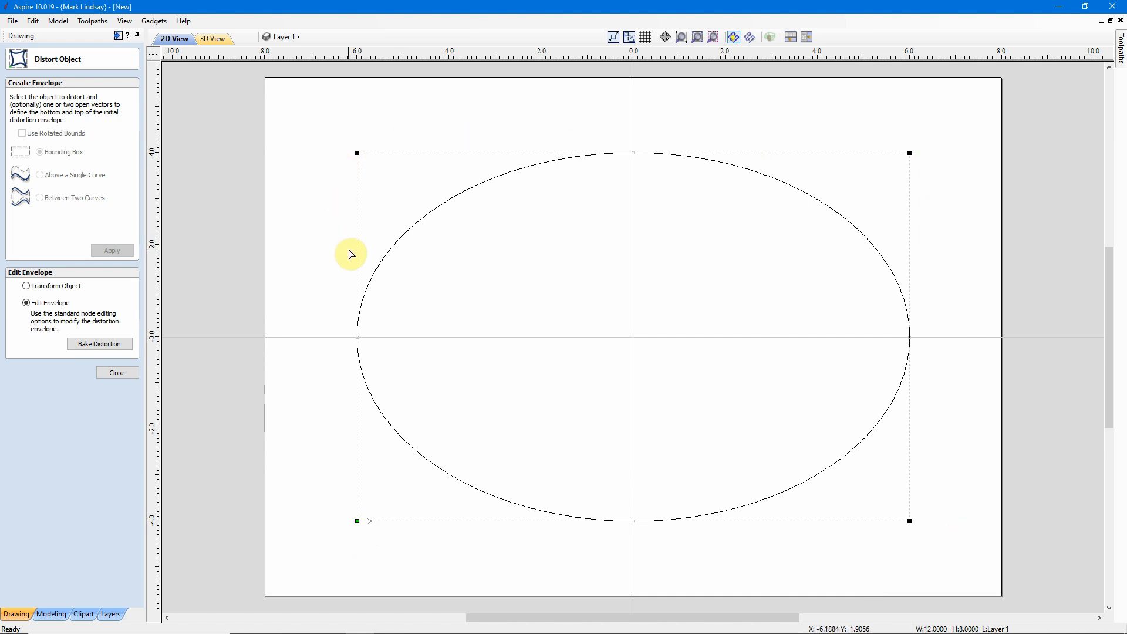
mouse_move(333, 474)
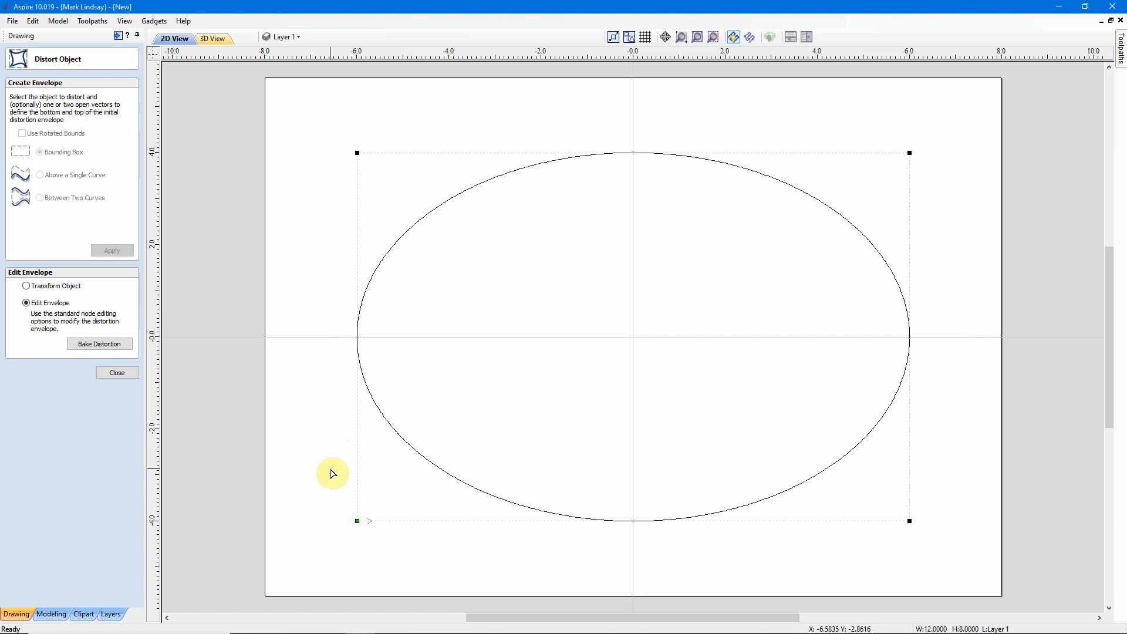
mouse_move(358, 531)
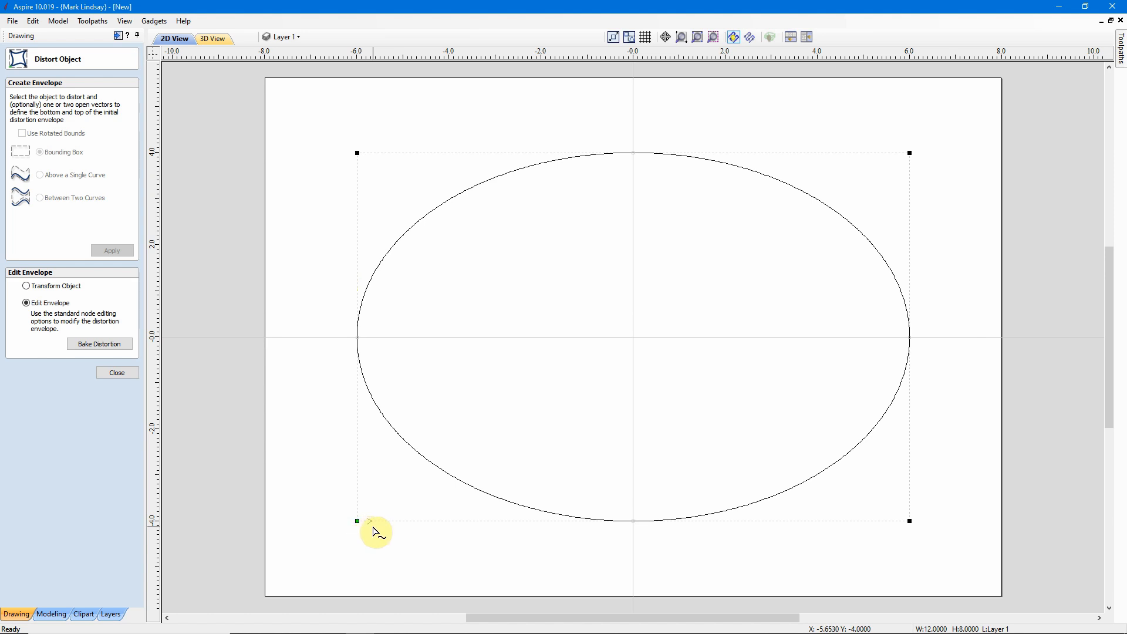
mouse_move(705, 537)
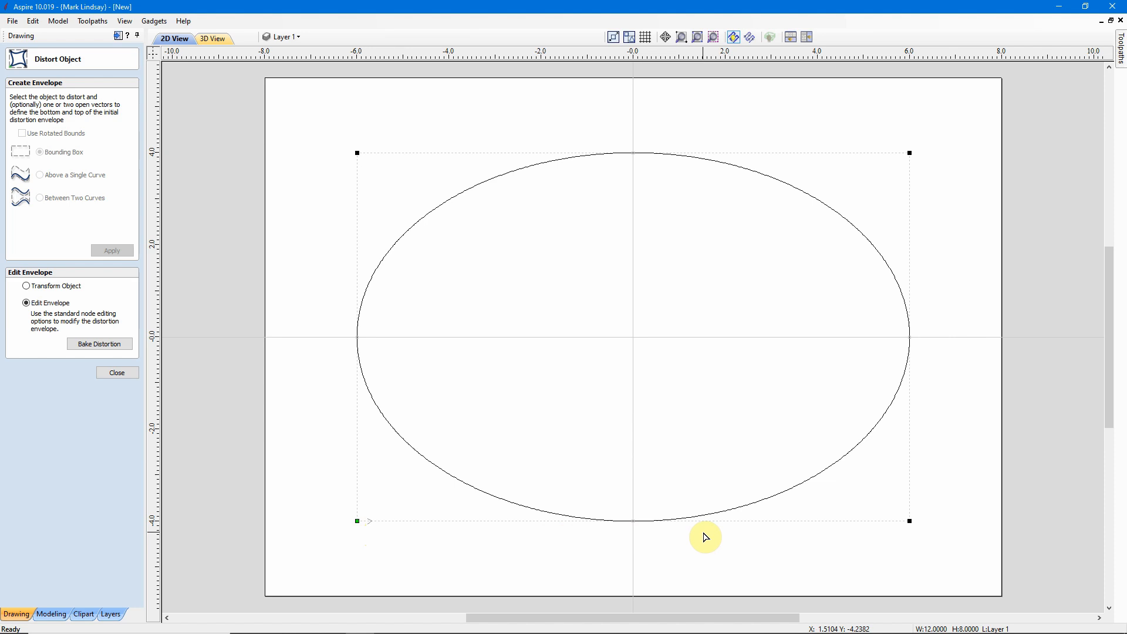
mouse_move(358, 537)
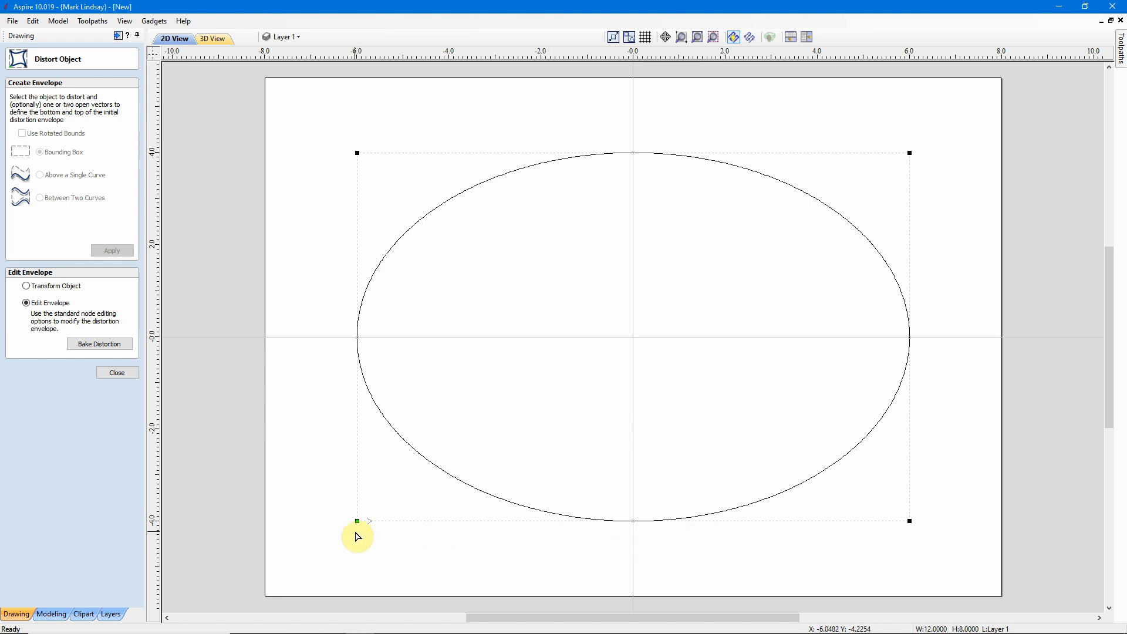
mouse_move(362, 532)
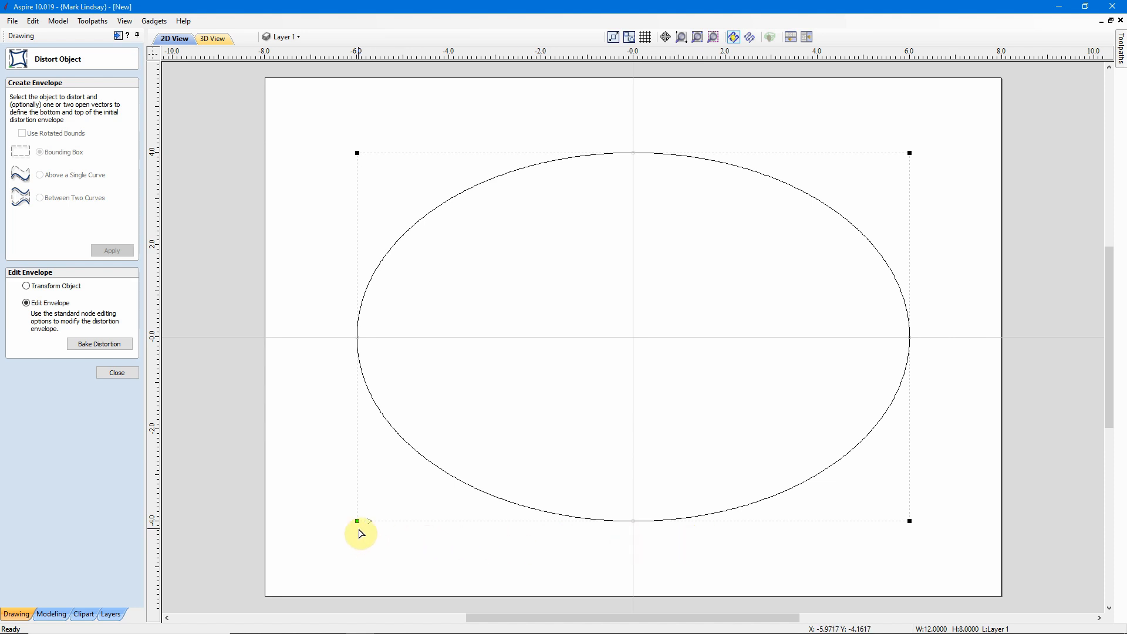
mouse_move(922, 545)
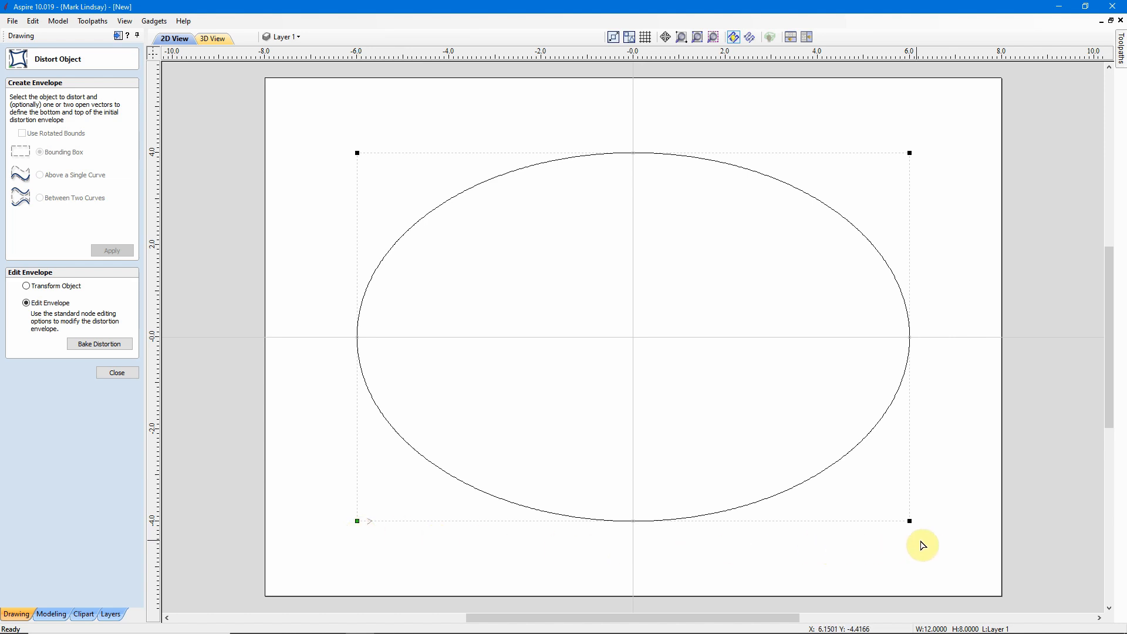
mouse_move(929, 144)
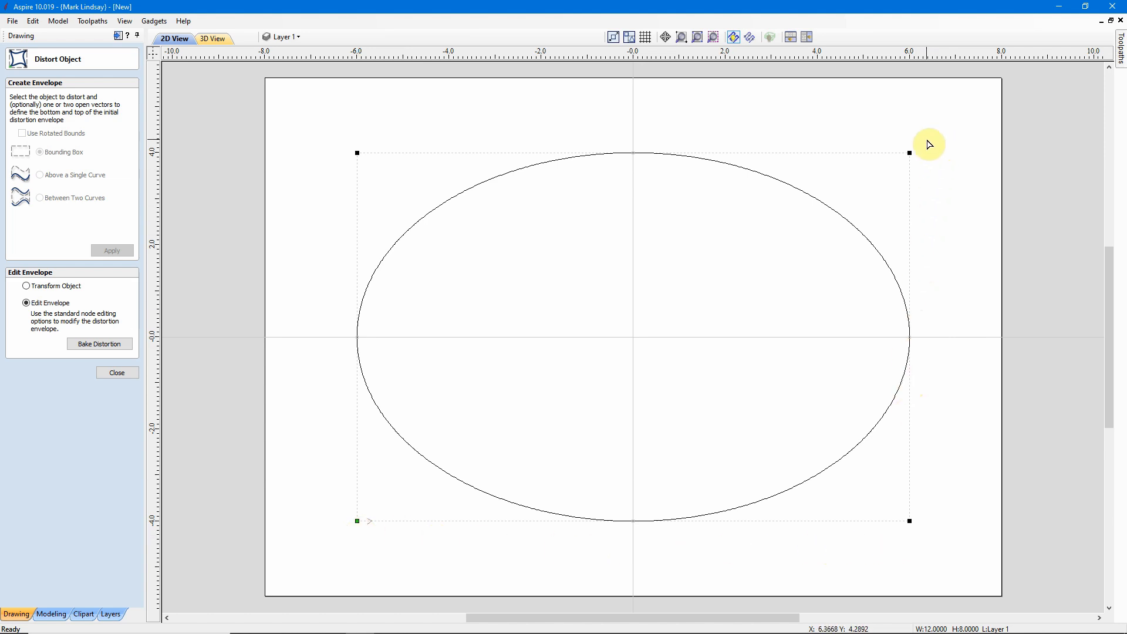
mouse_move(363, 372)
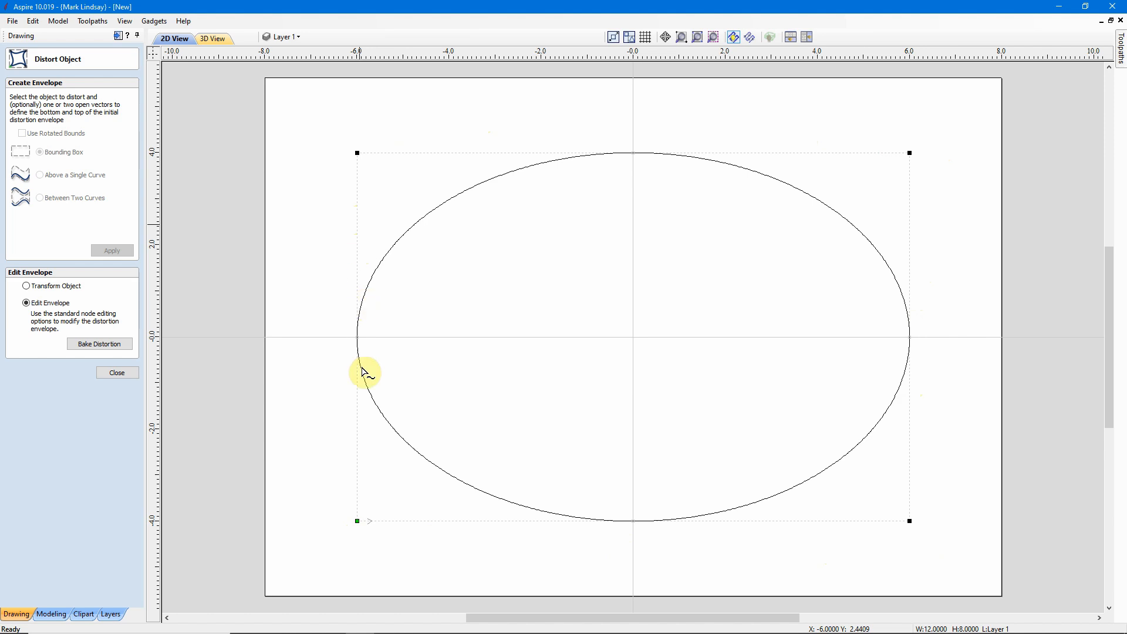
mouse_move(374, 508)
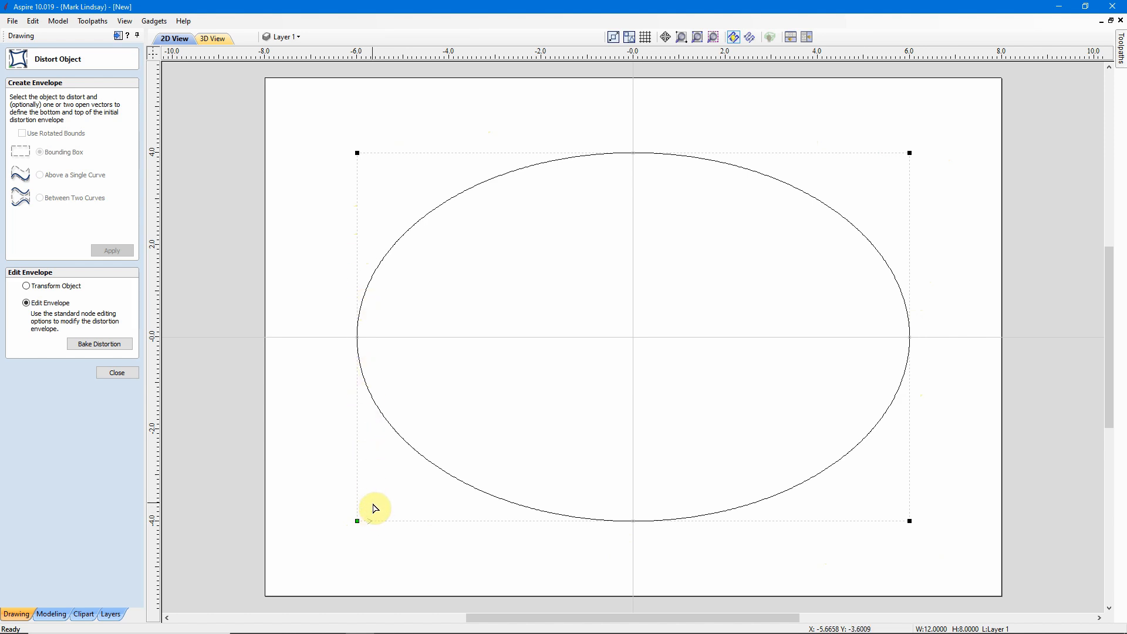
mouse_move(635, 451)
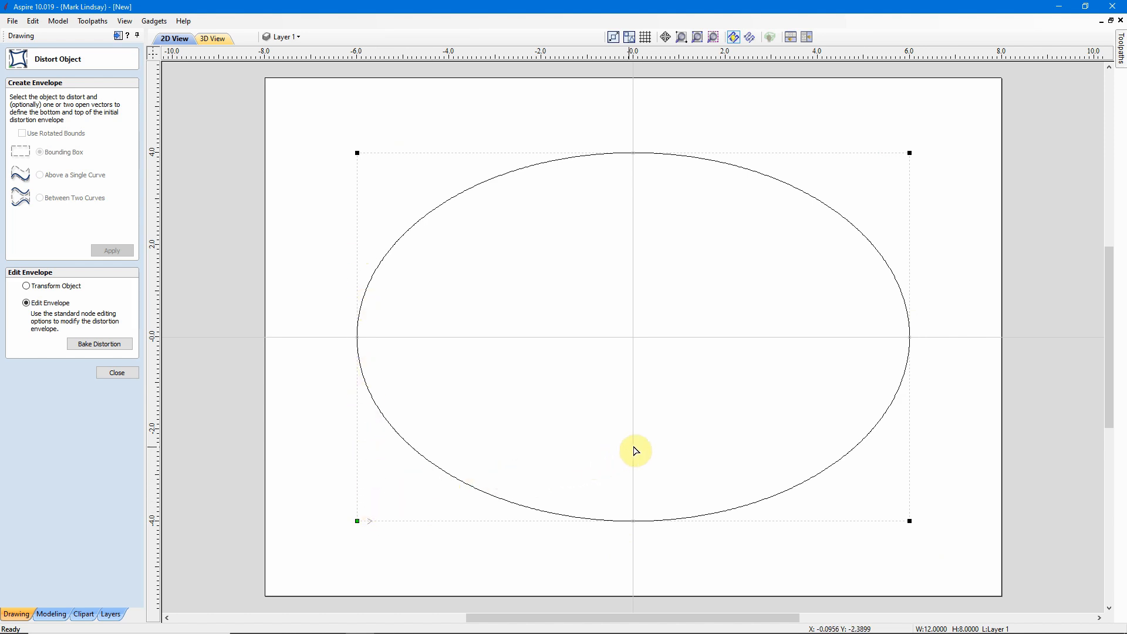
mouse_move(645, 205)
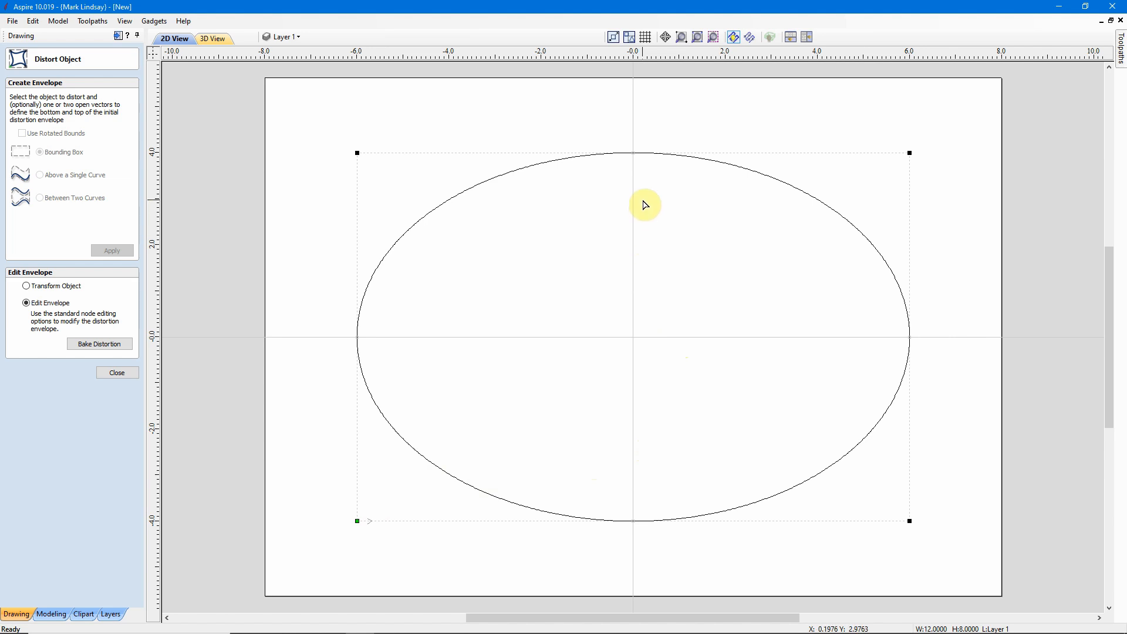
mouse_move(676, 240)
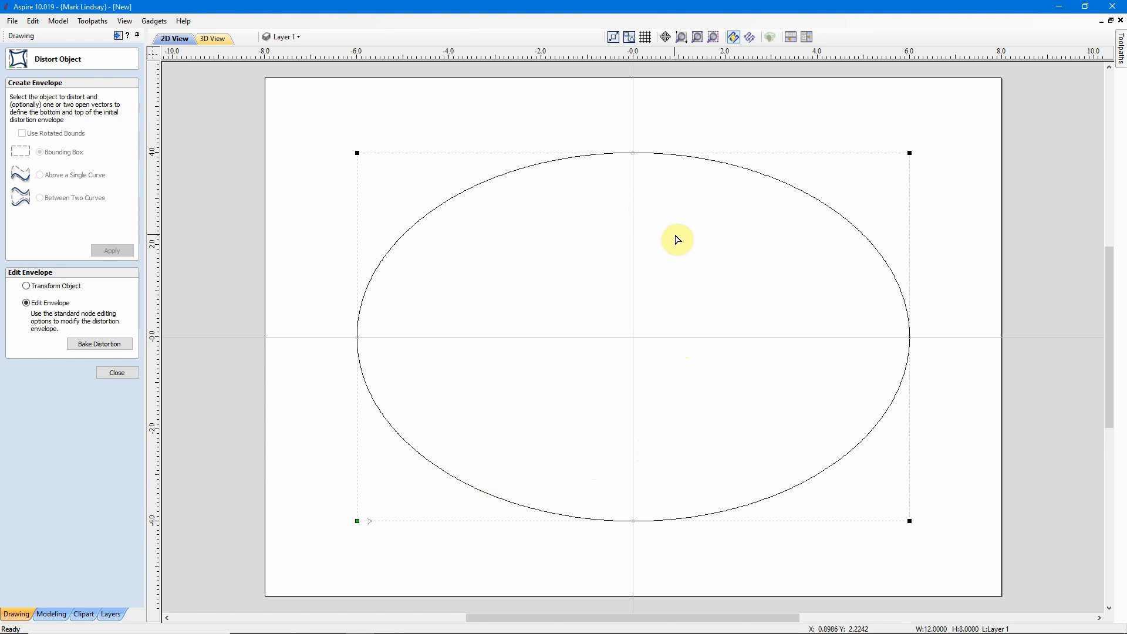
mouse_move(681, 246)
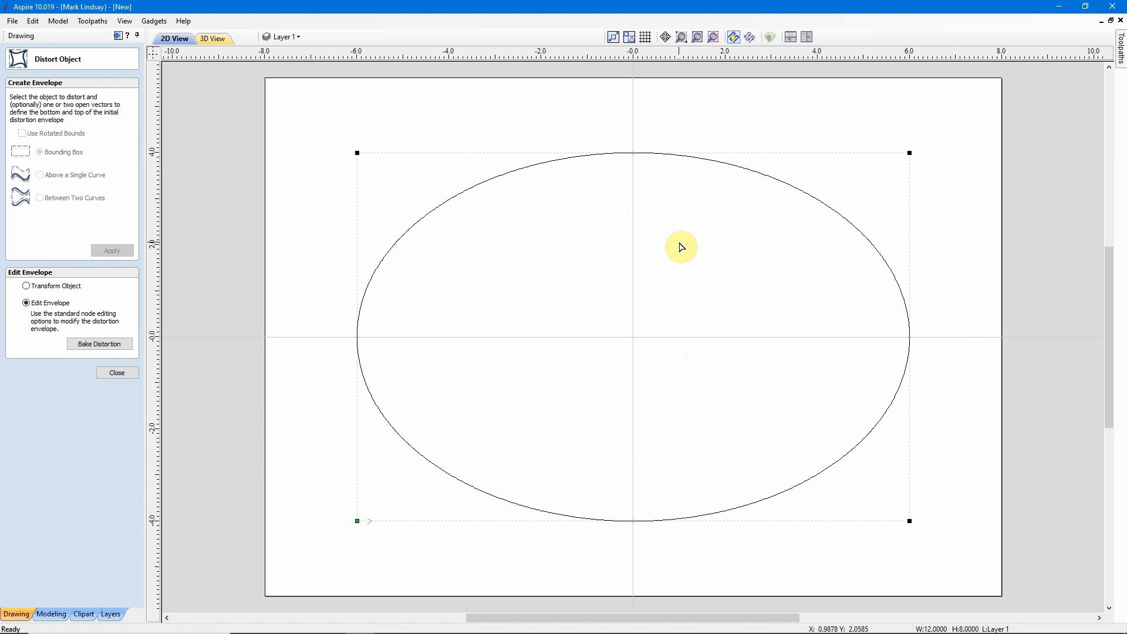
mouse_move(825, 281)
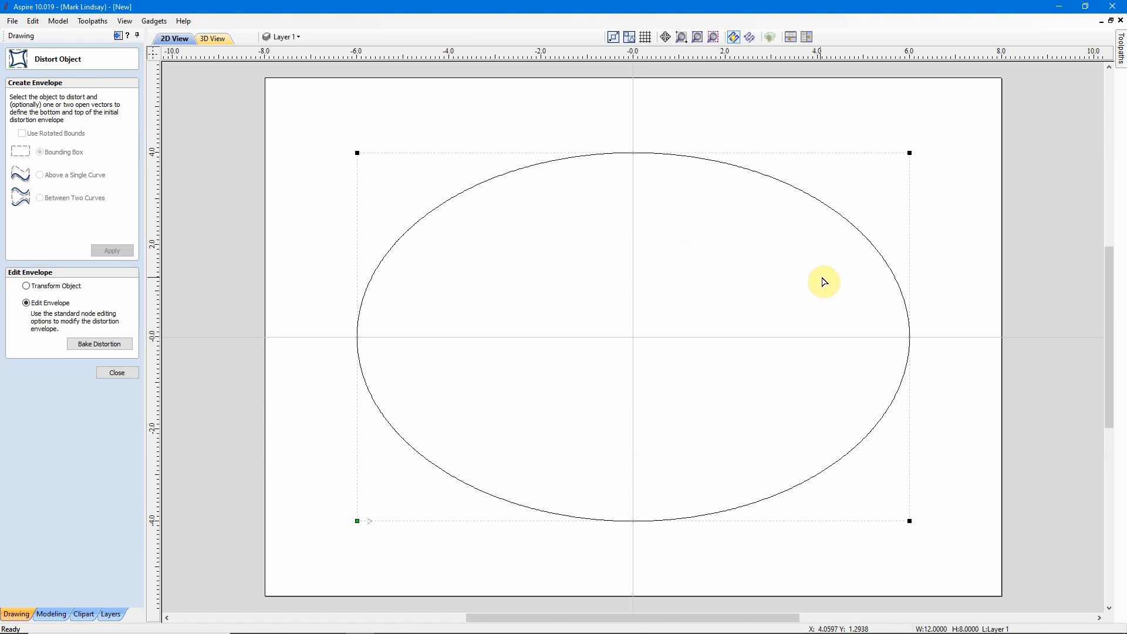
mouse_move(774, 355)
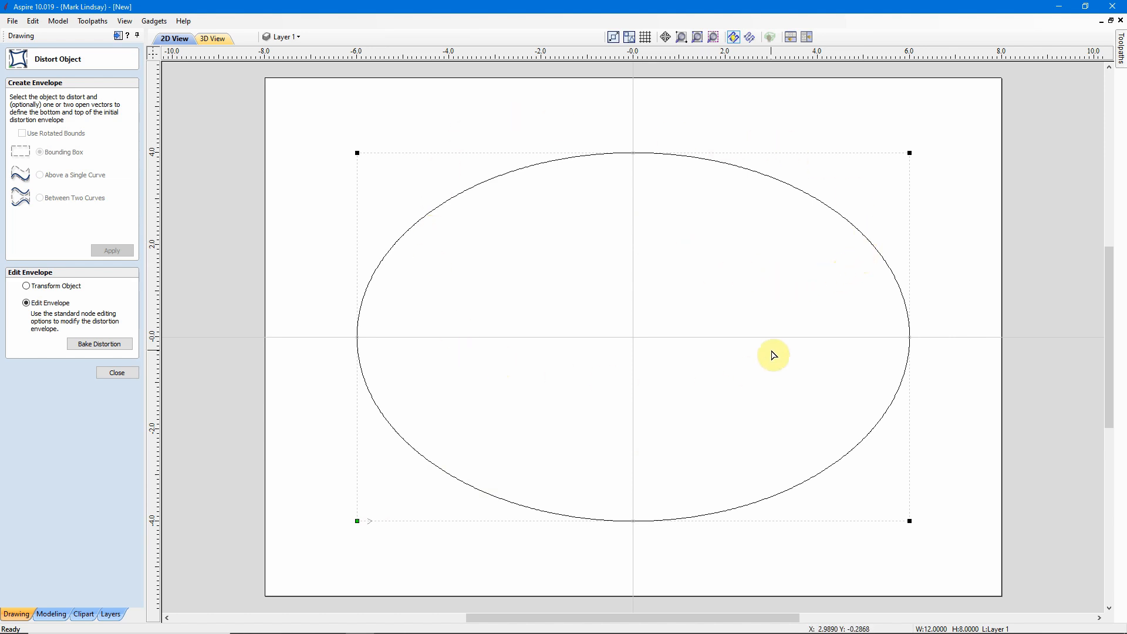
mouse_move(813, 295)
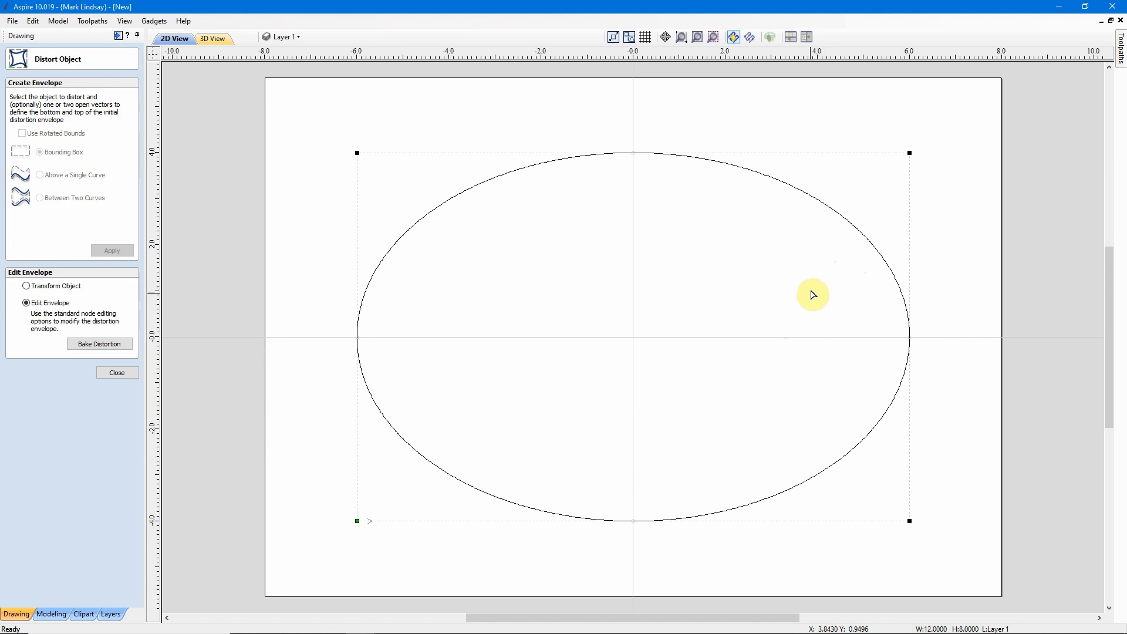
mouse_move(821, 342)
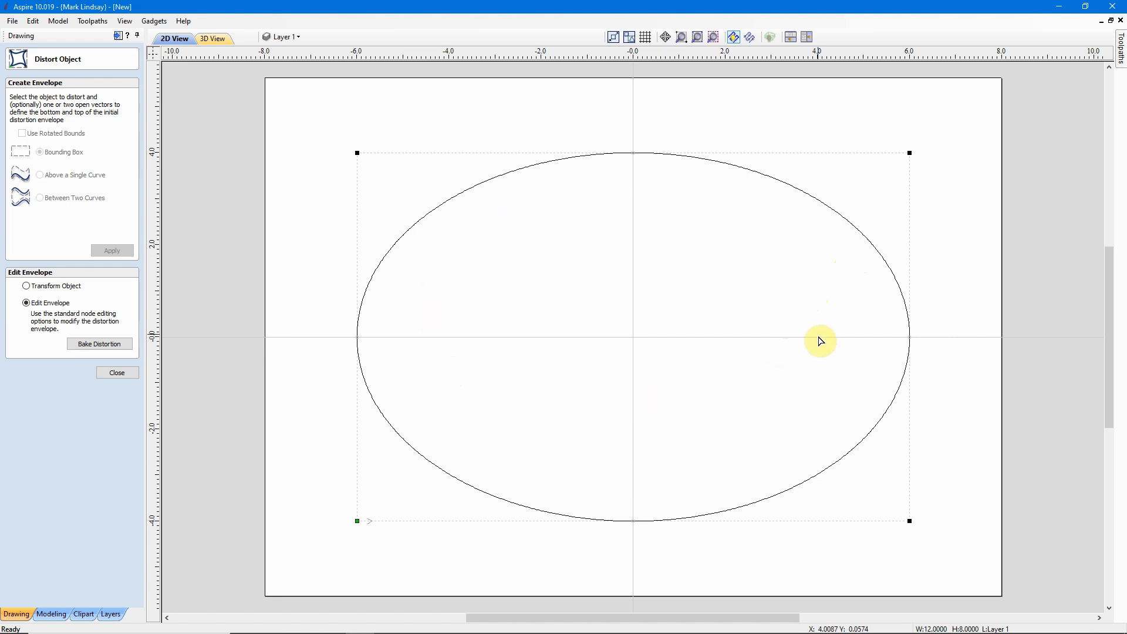
mouse_move(645, 301)
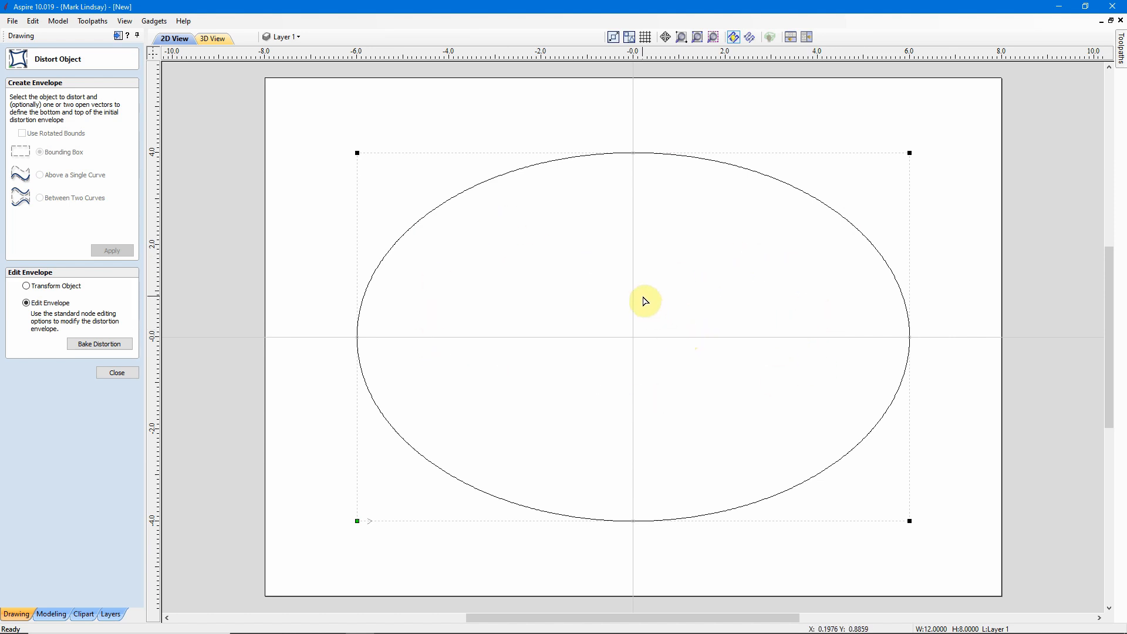
mouse_move(566, 274)
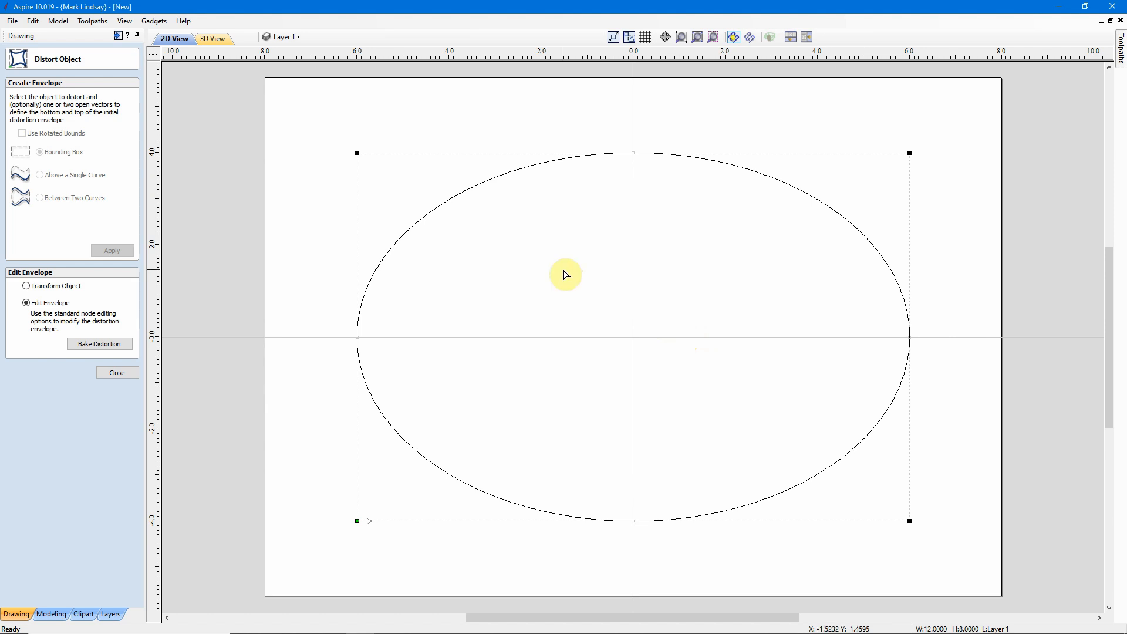
mouse_move(618, 448)
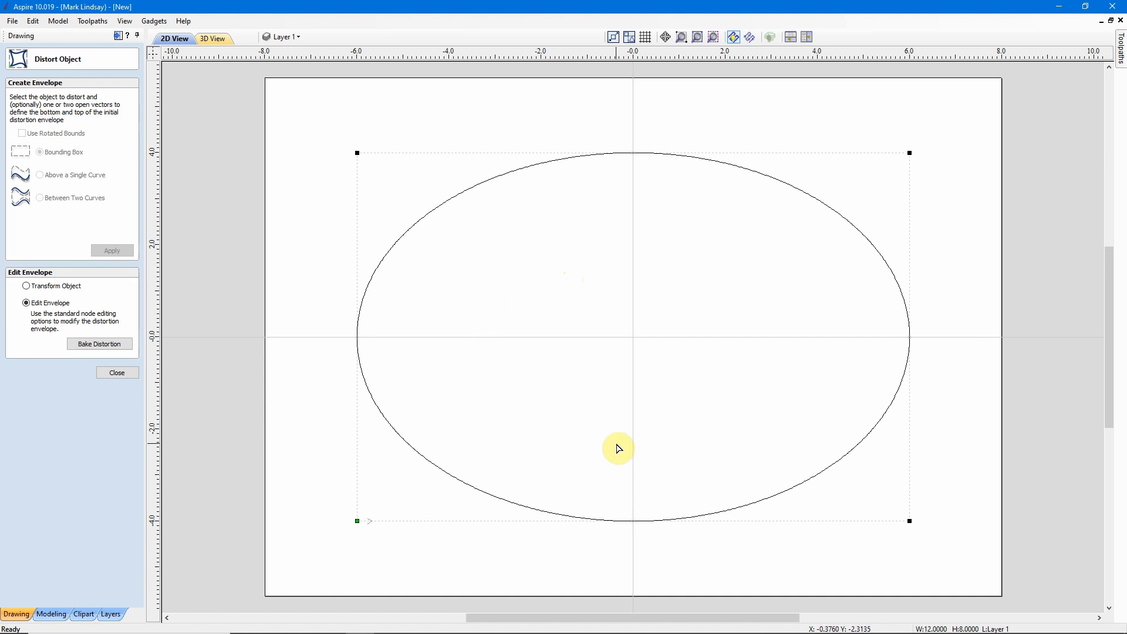
mouse_move(690, 261)
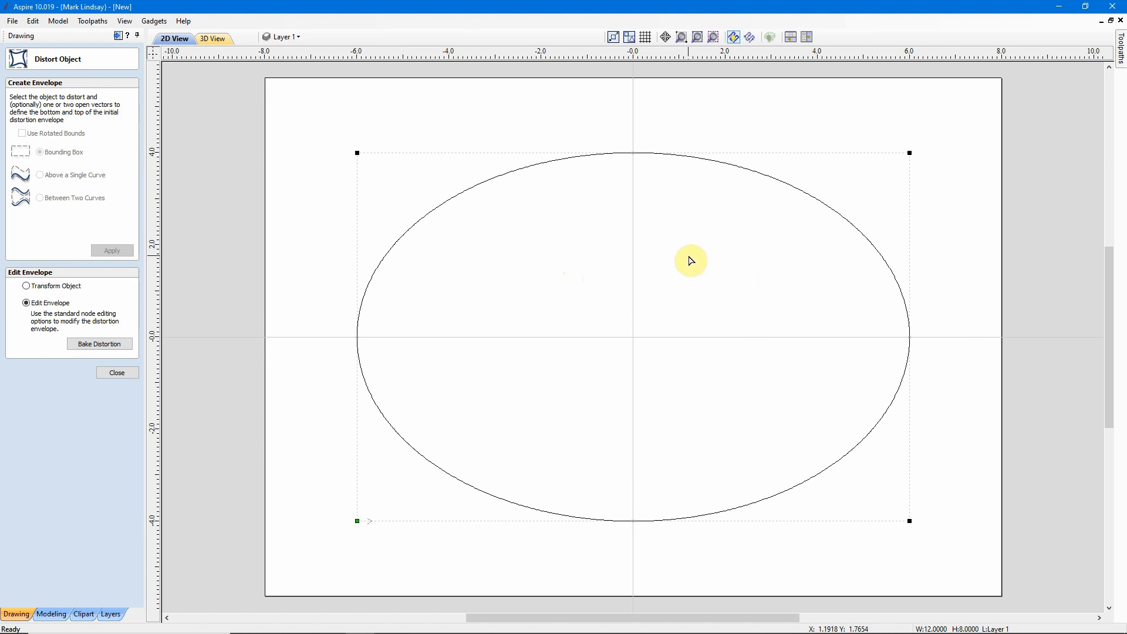
mouse_move(726, 386)
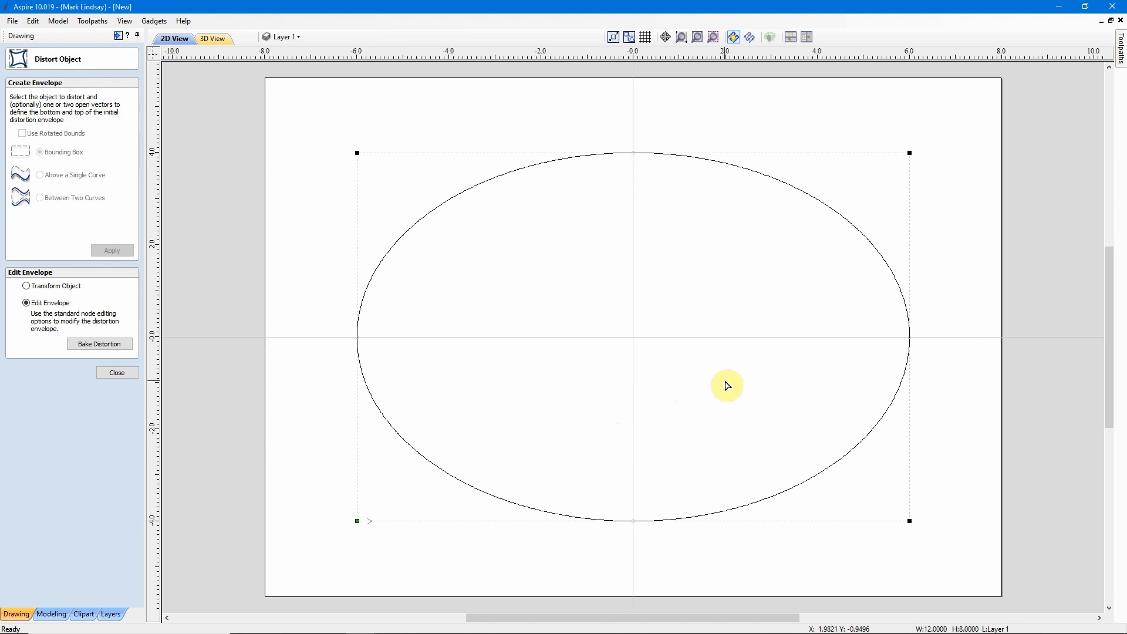
mouse_move(634, 259)
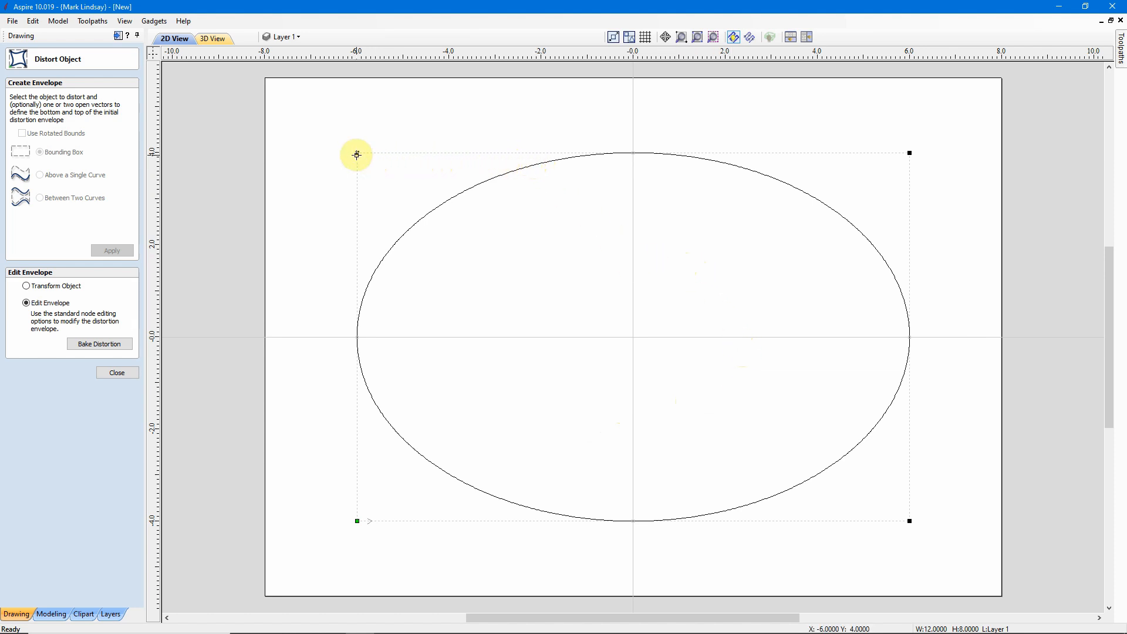
mouse_move(726, 537)
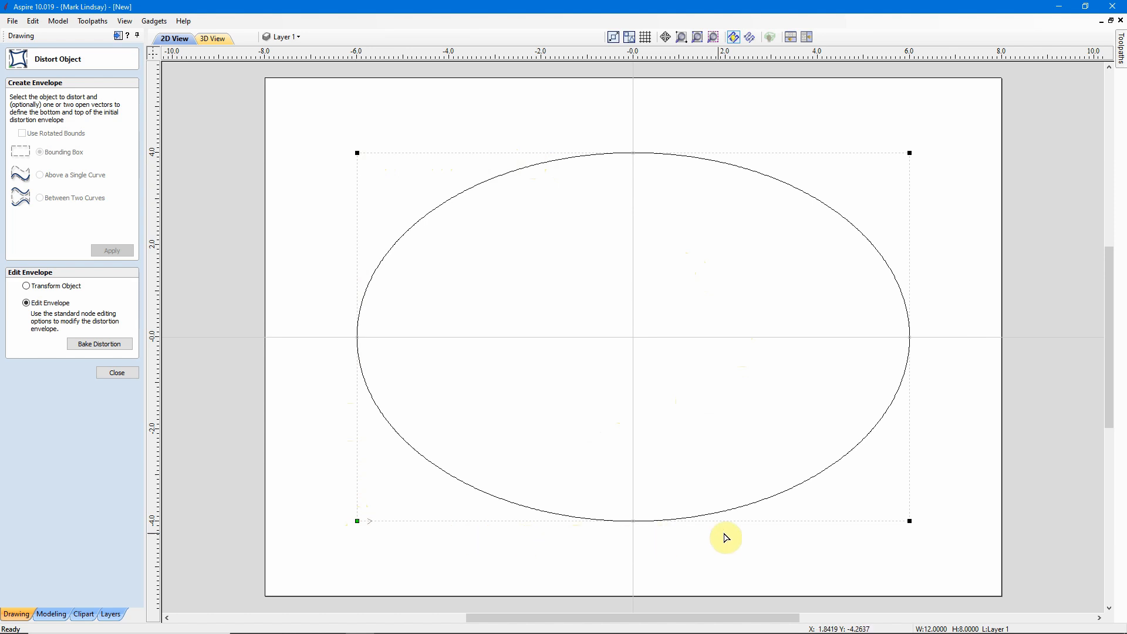
mouse_move(899, 129)
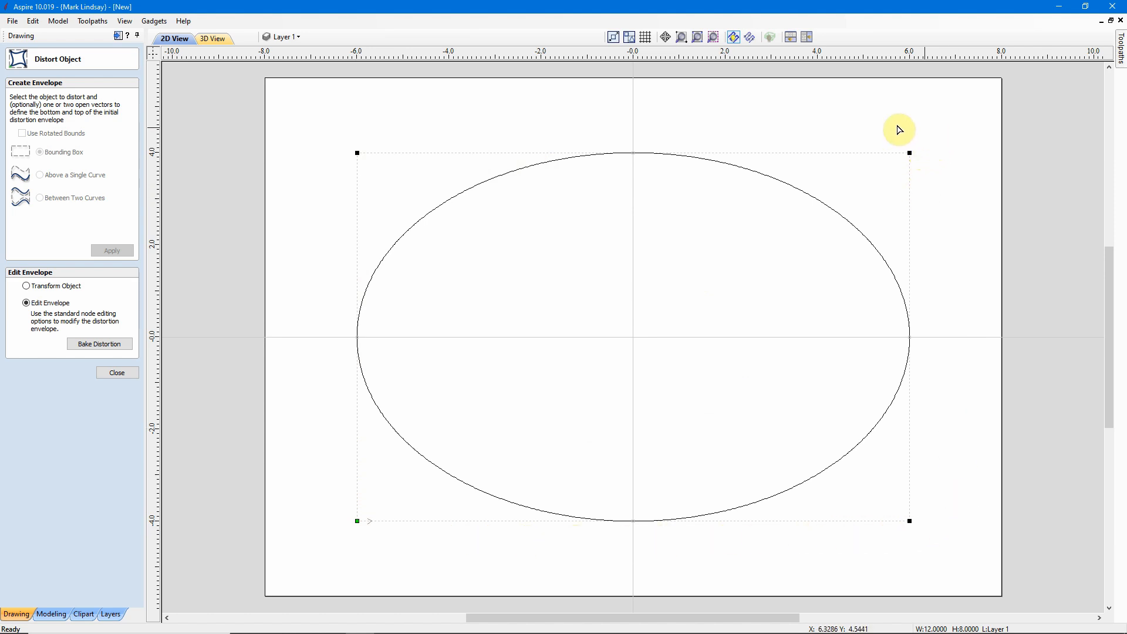
mouse_move(798, 121)
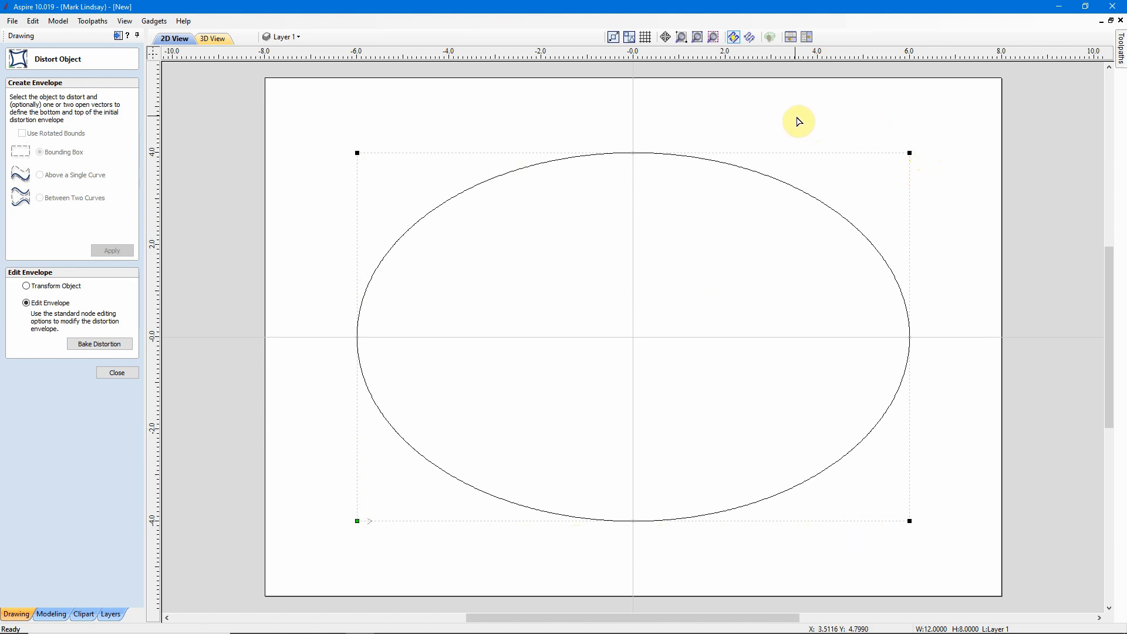
mouse_move(829, 152)
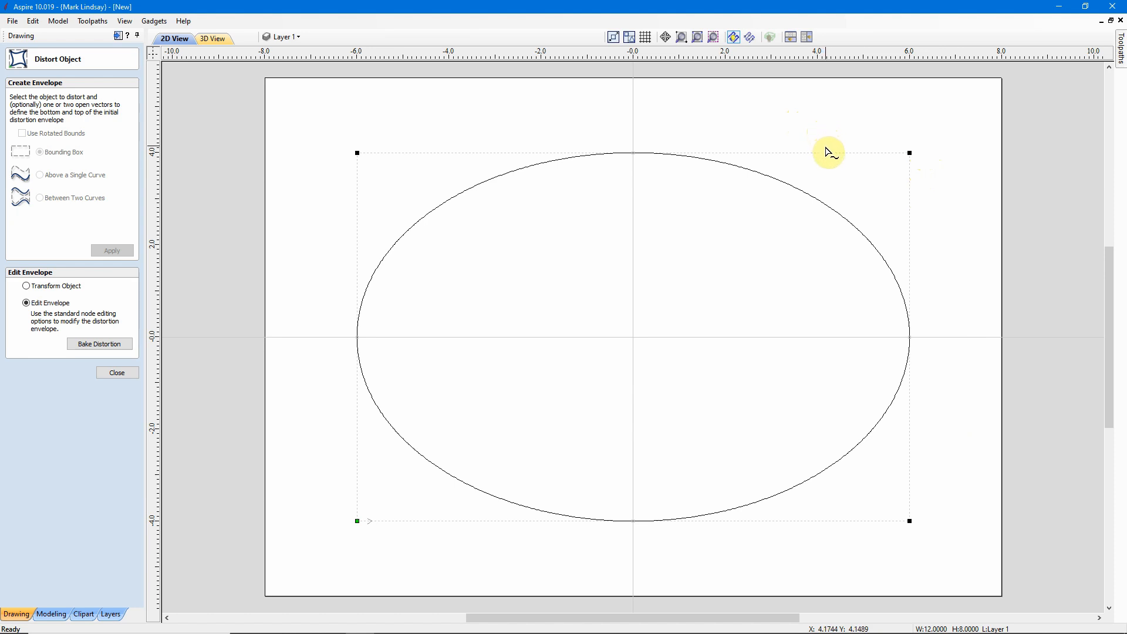
mouse_move(797, 159)
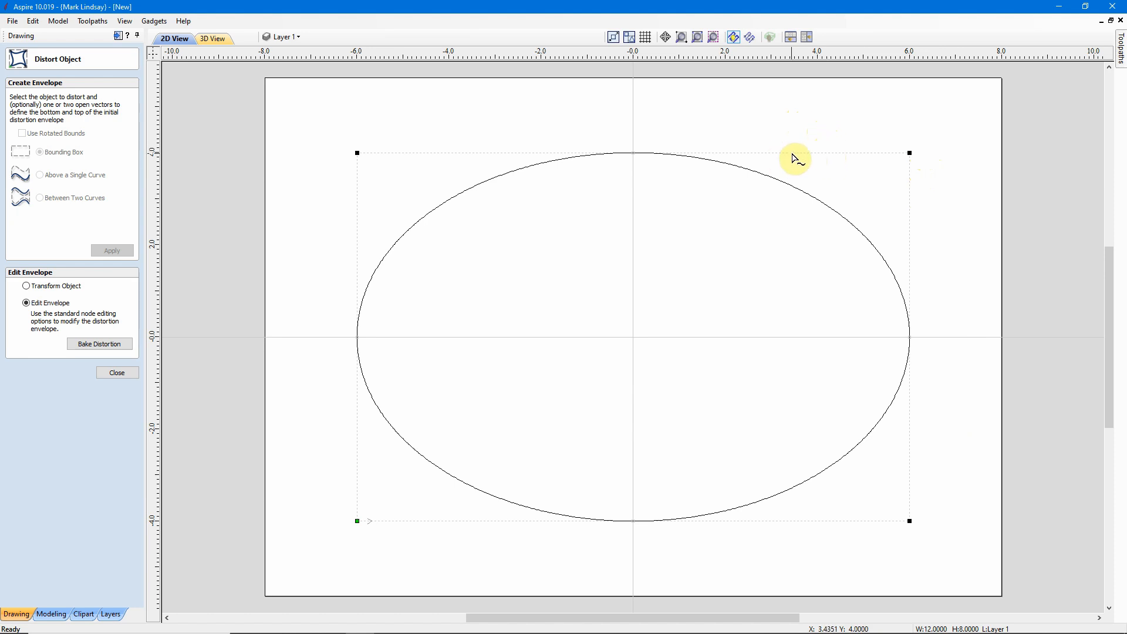
mouse_move(851, 157)
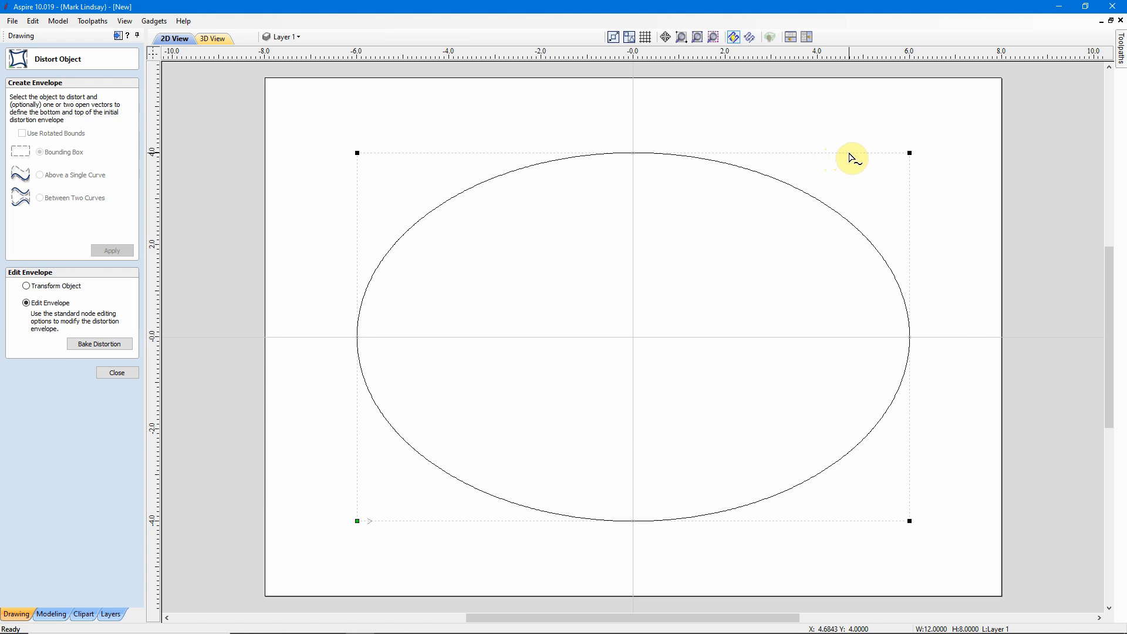
mouse_move(856, 177)
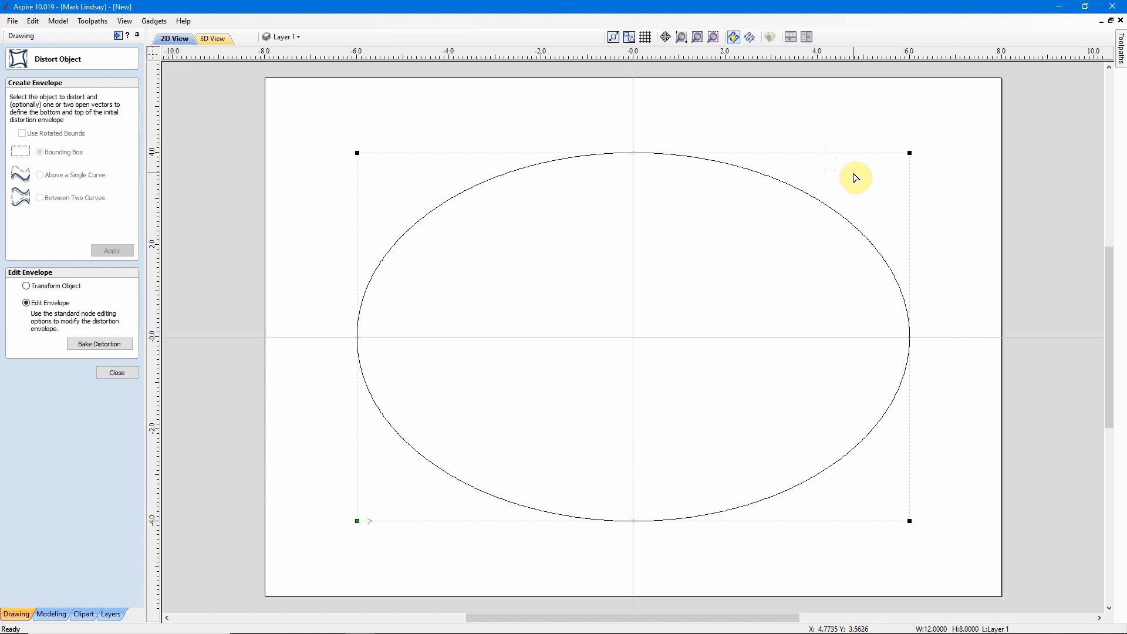
mouse_move(880, 182)
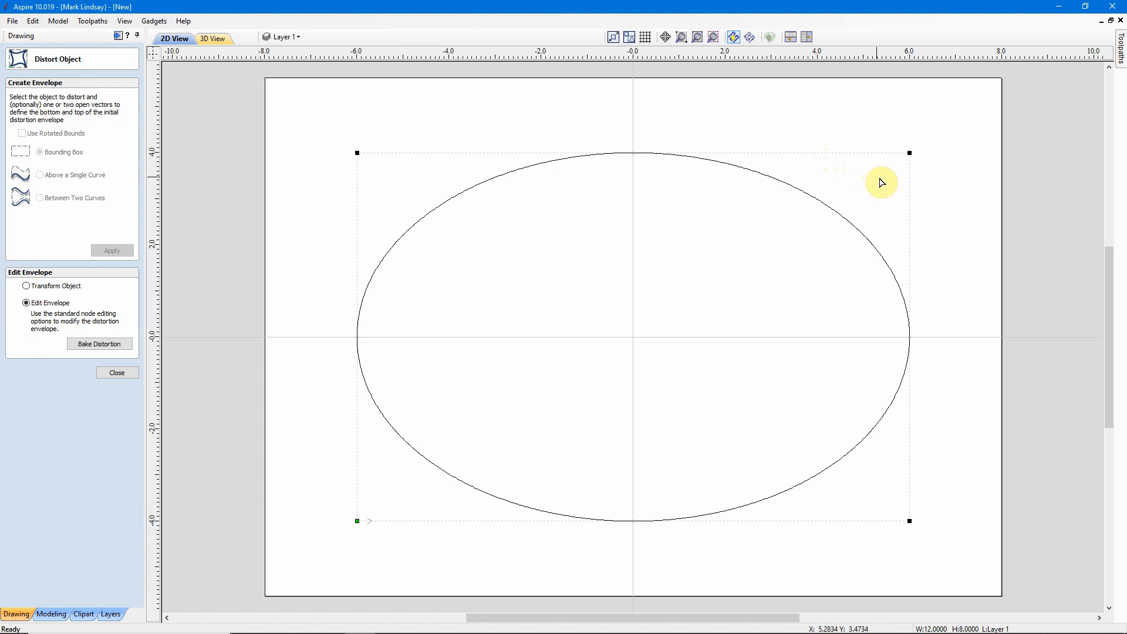
mouse_move(913, 194)
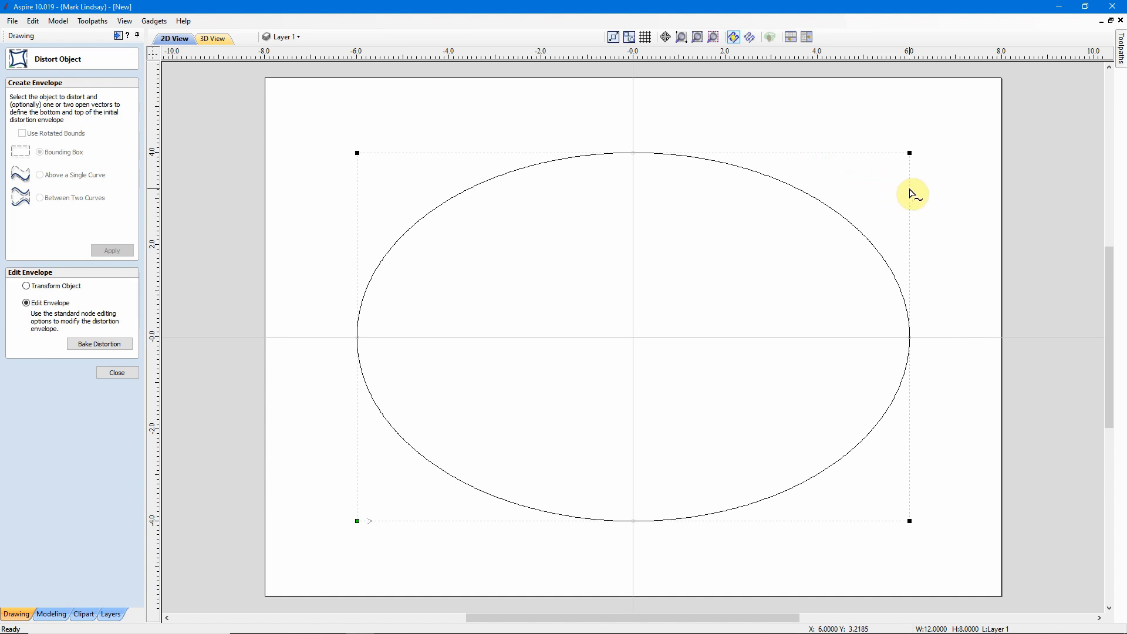
mouse_move(860, 187)
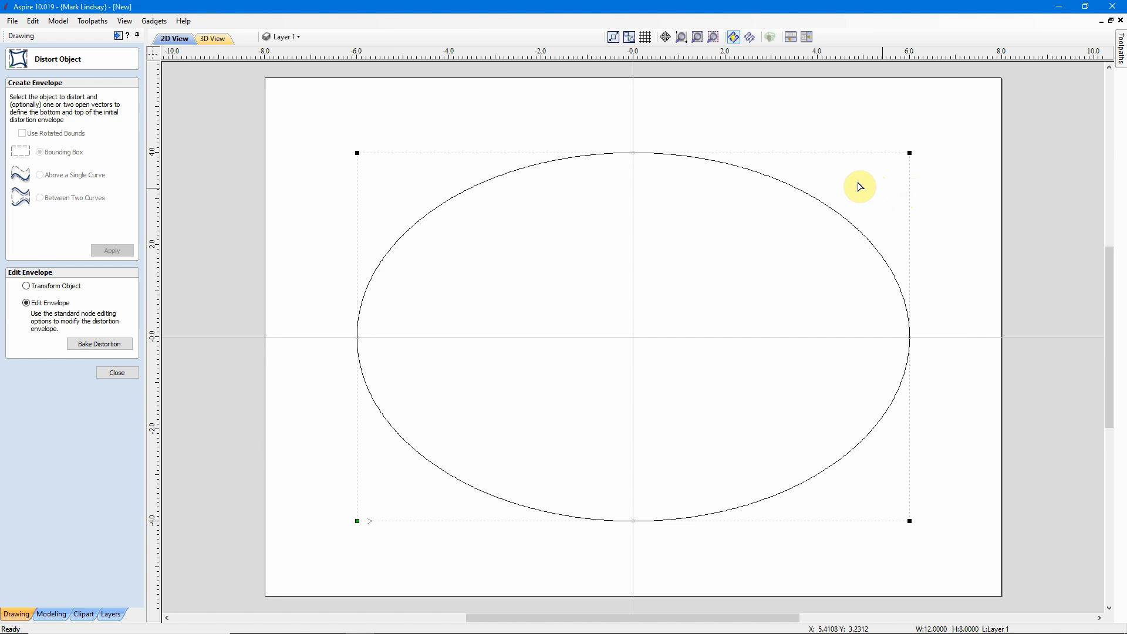
mouse_move(849, 160)
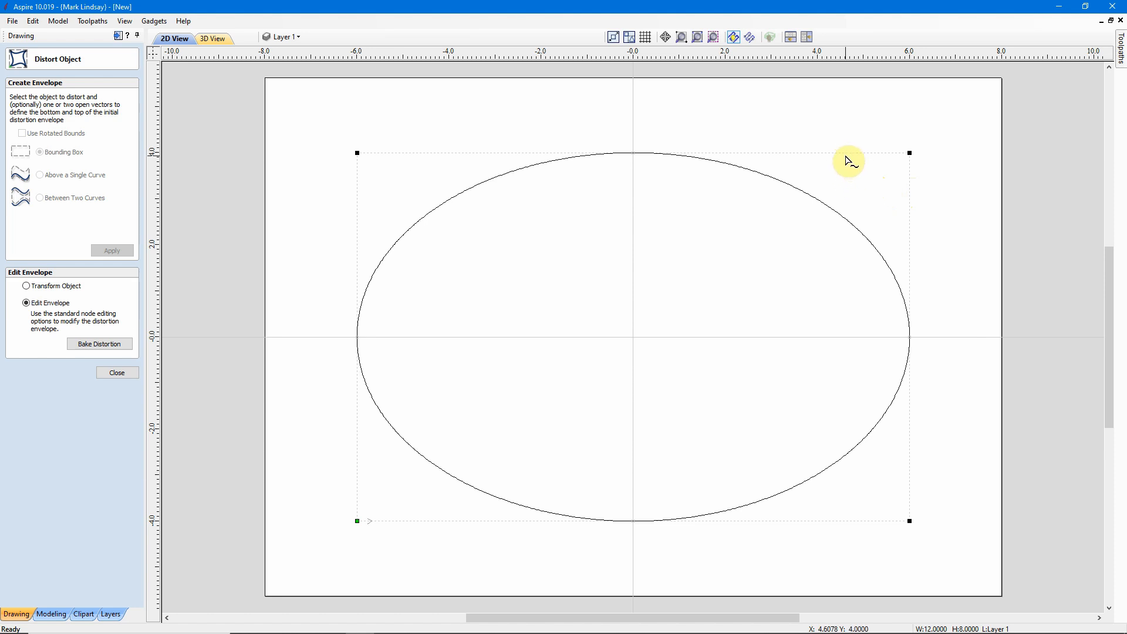
mouse_move(848, 158)
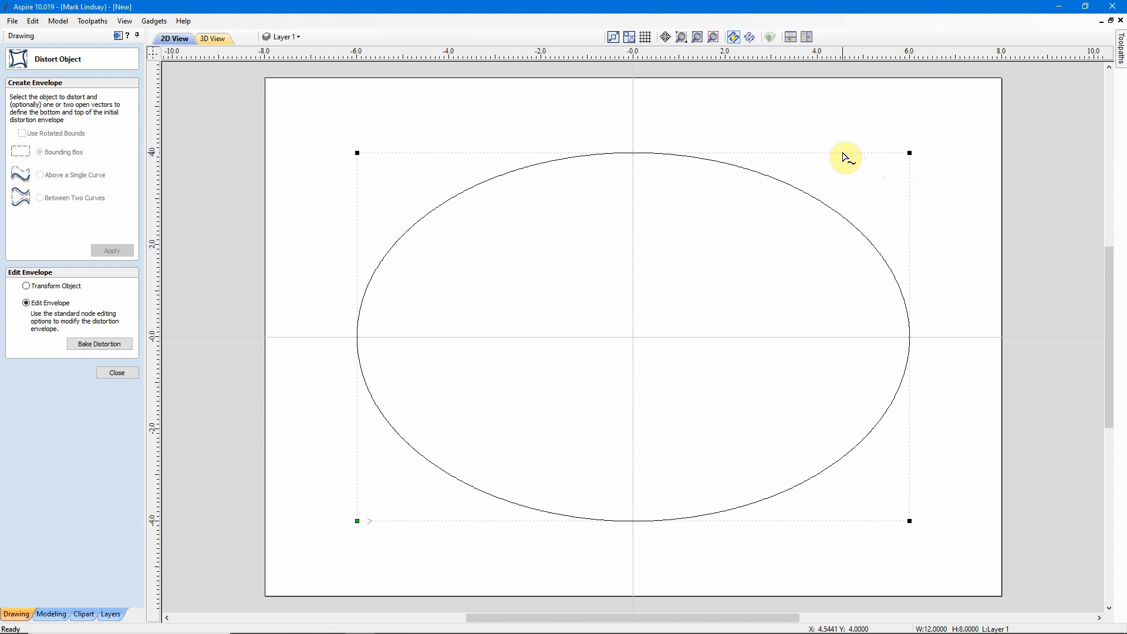
mouse_move(908, 154)
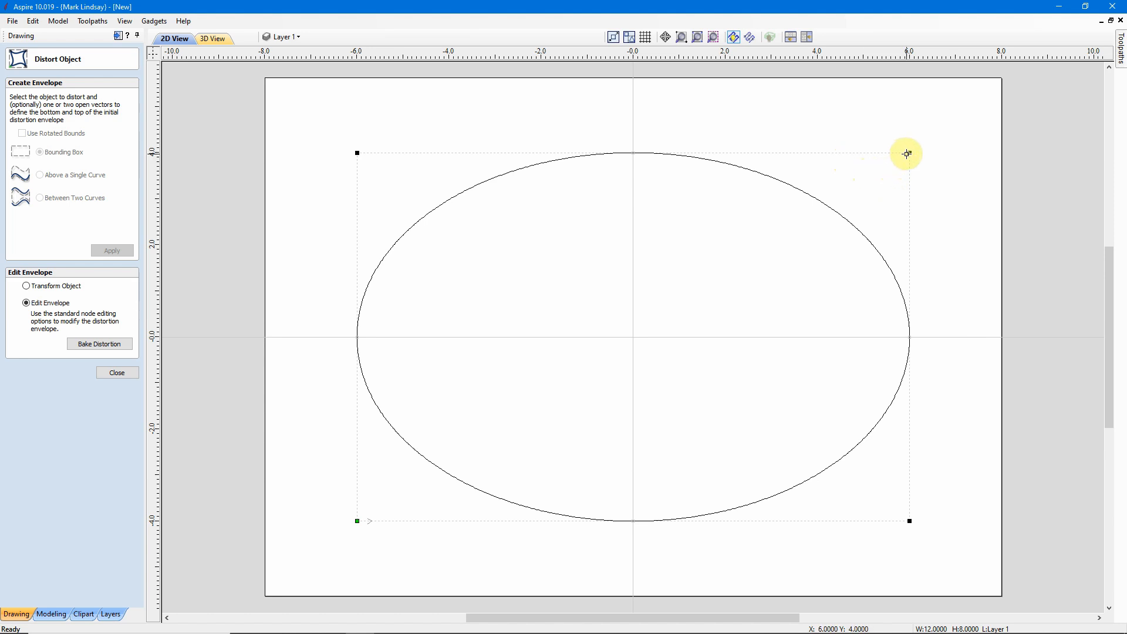
mouse_move(908, 152)
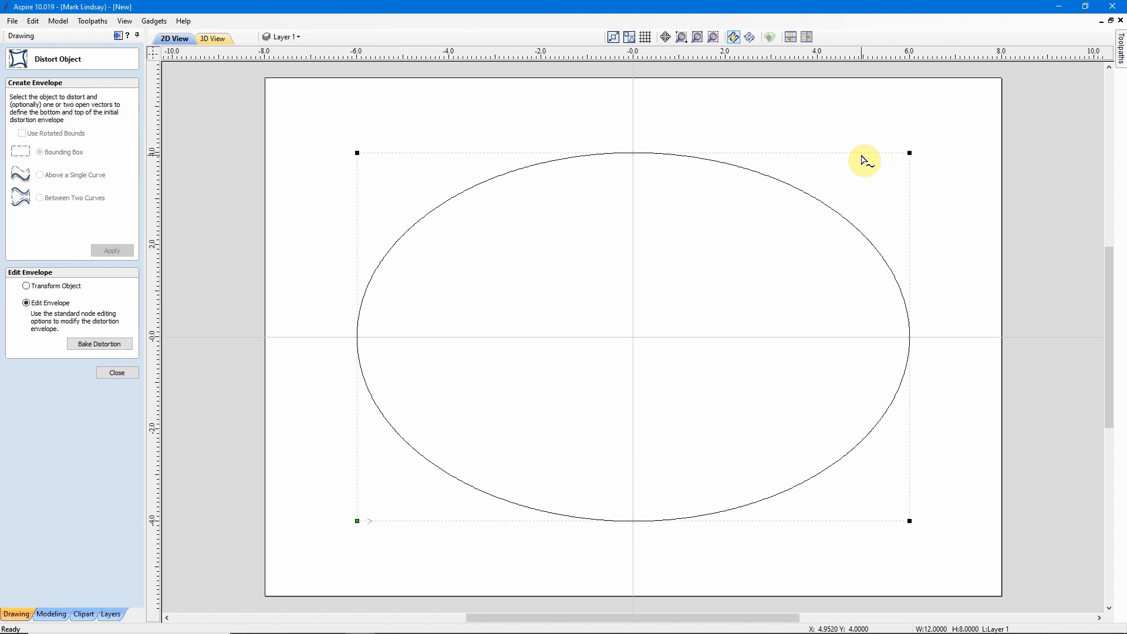
mouse_move(913, 228)
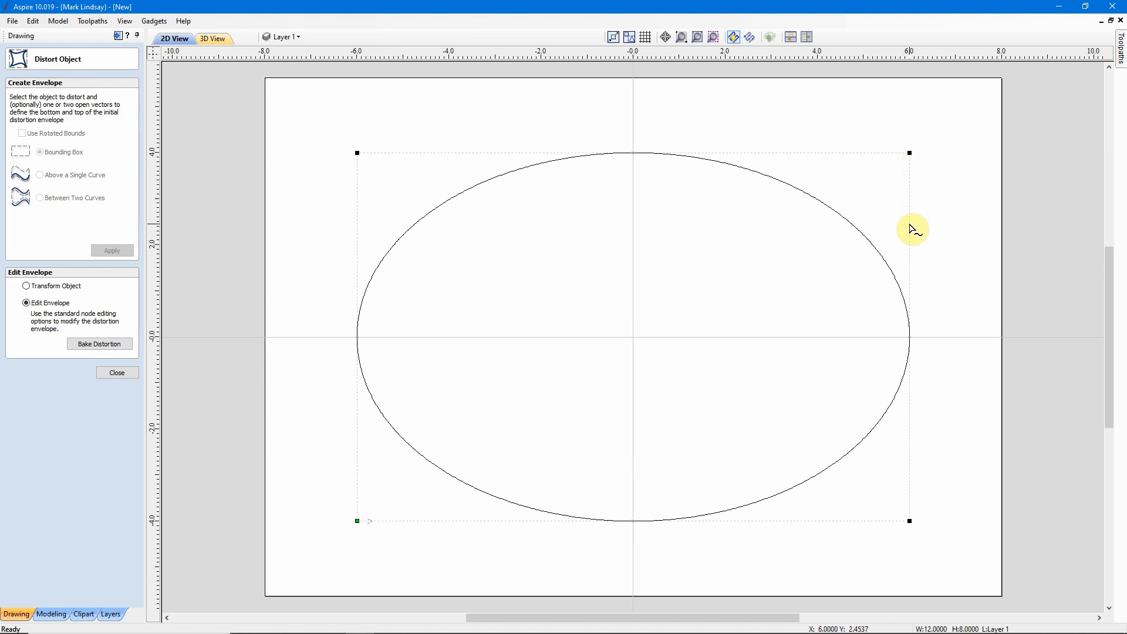
mouse_move(912, 223)
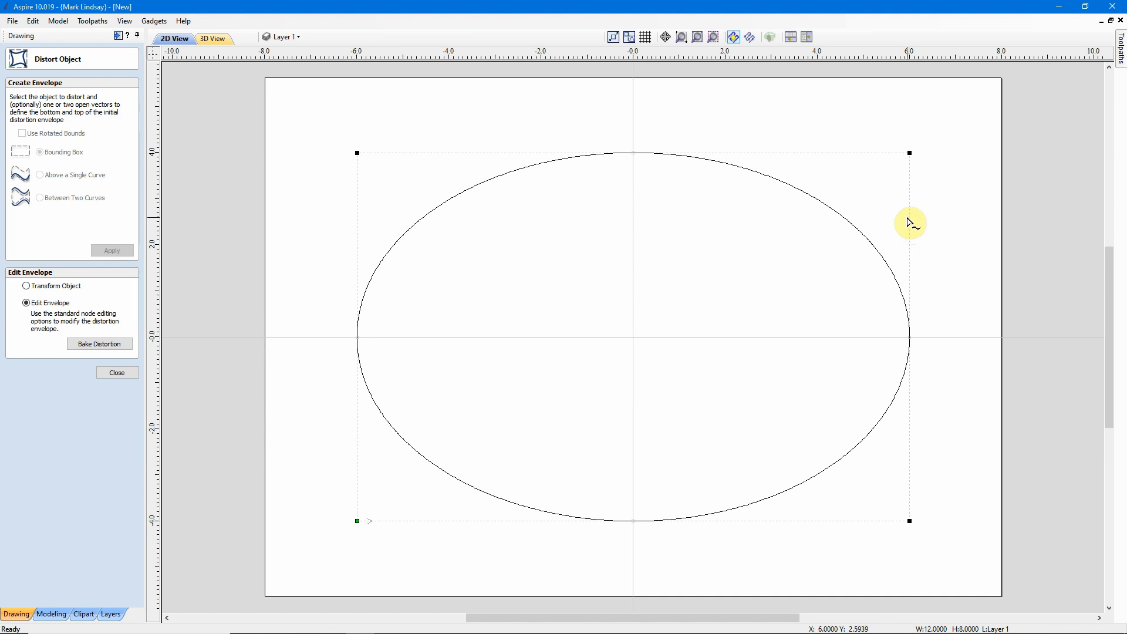
mouse_move(647, 186)
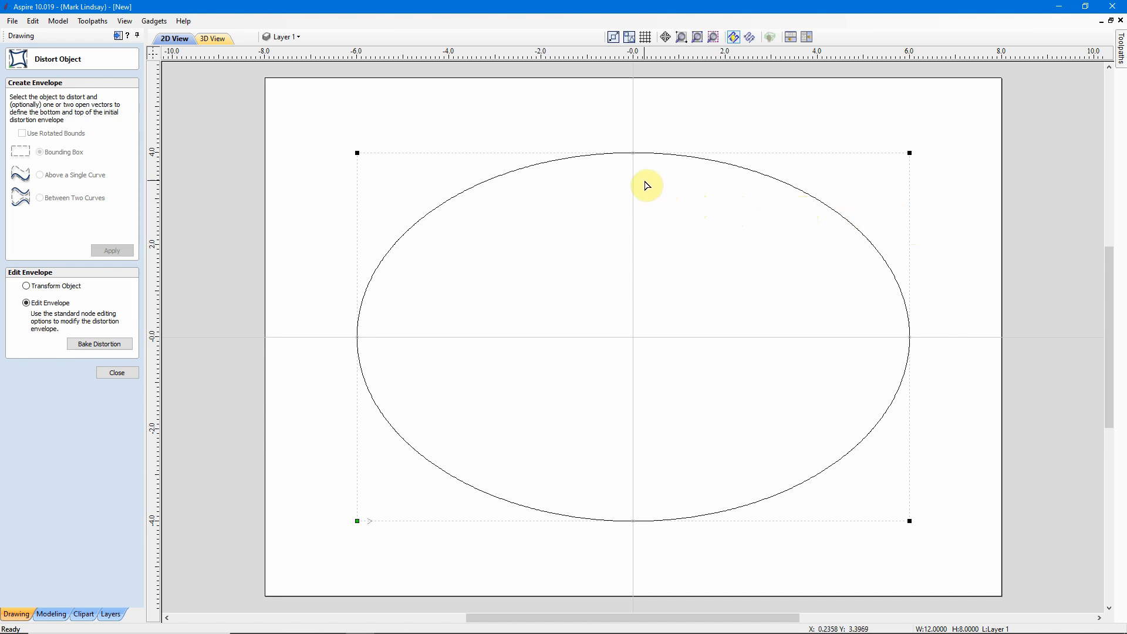
mouse_move(646, 130)
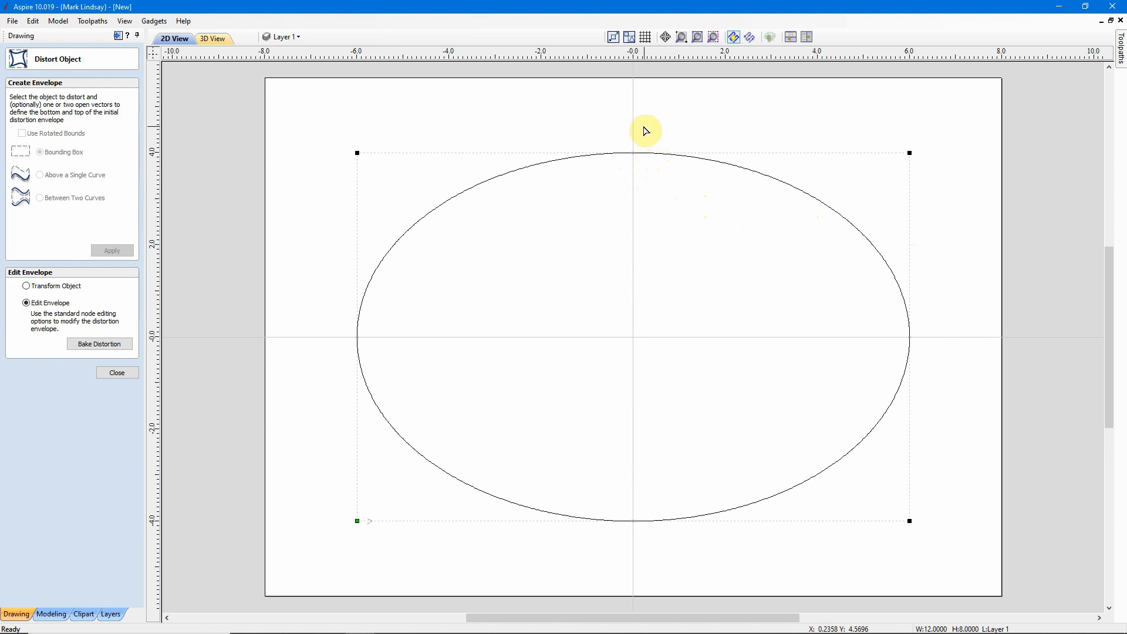
mouse_move(634, 199)
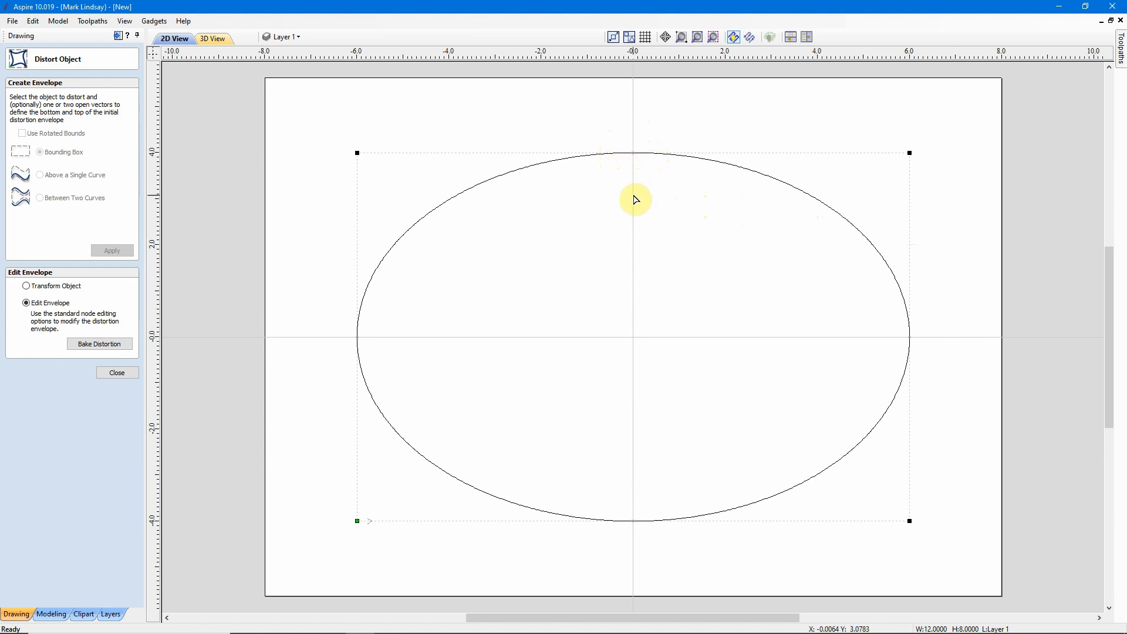
mouse_move(625, 321)
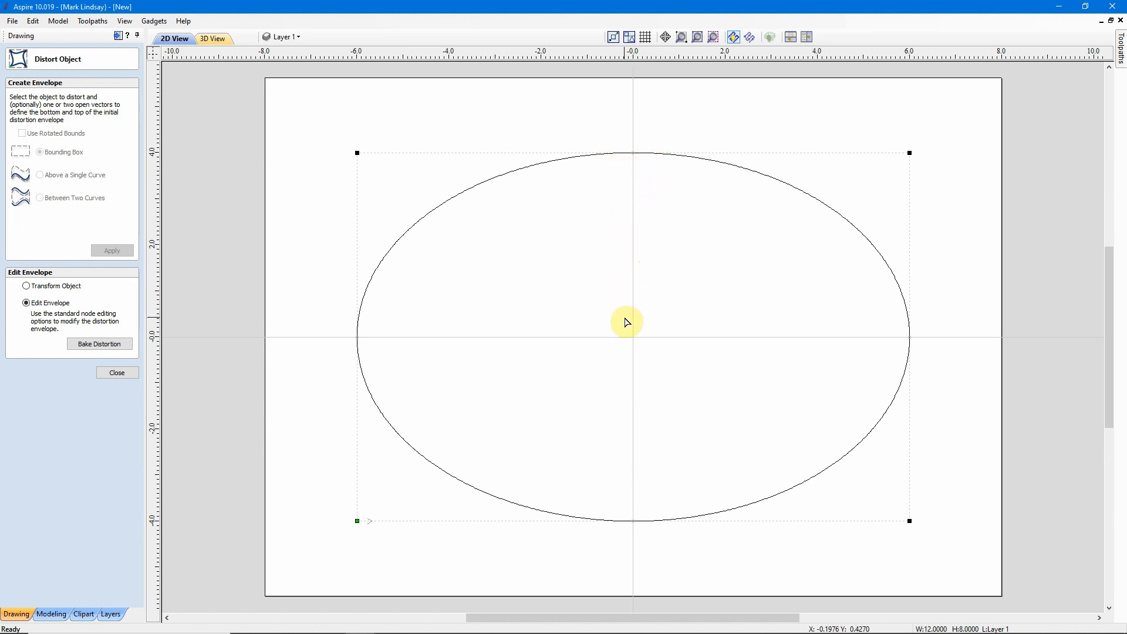
mouse_move(625, 315)
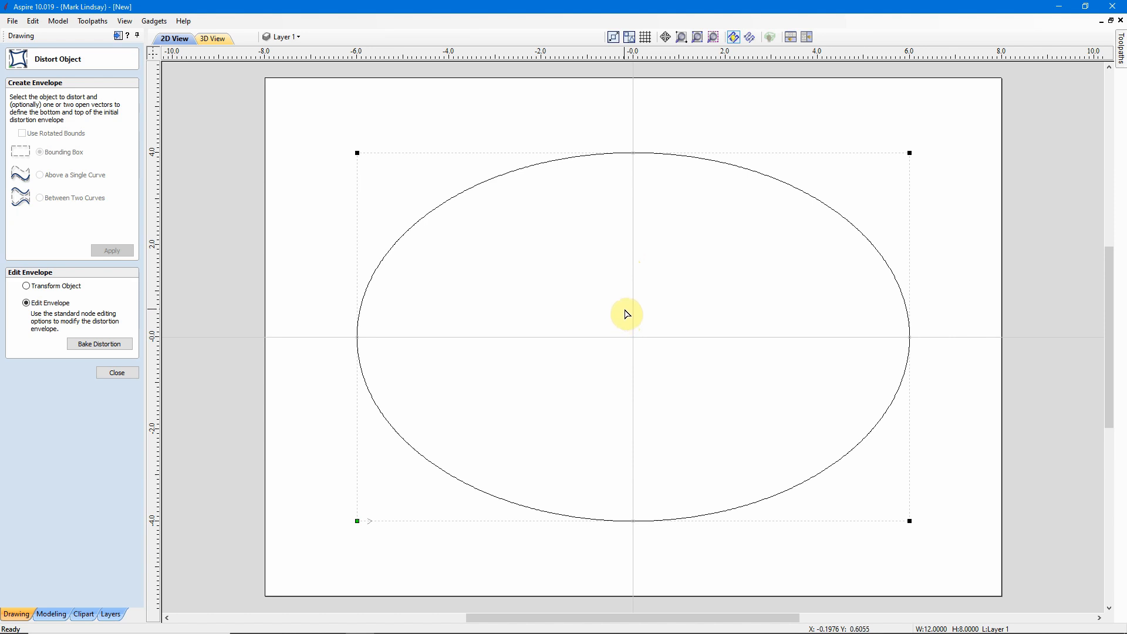
mouse_move(800, 177)
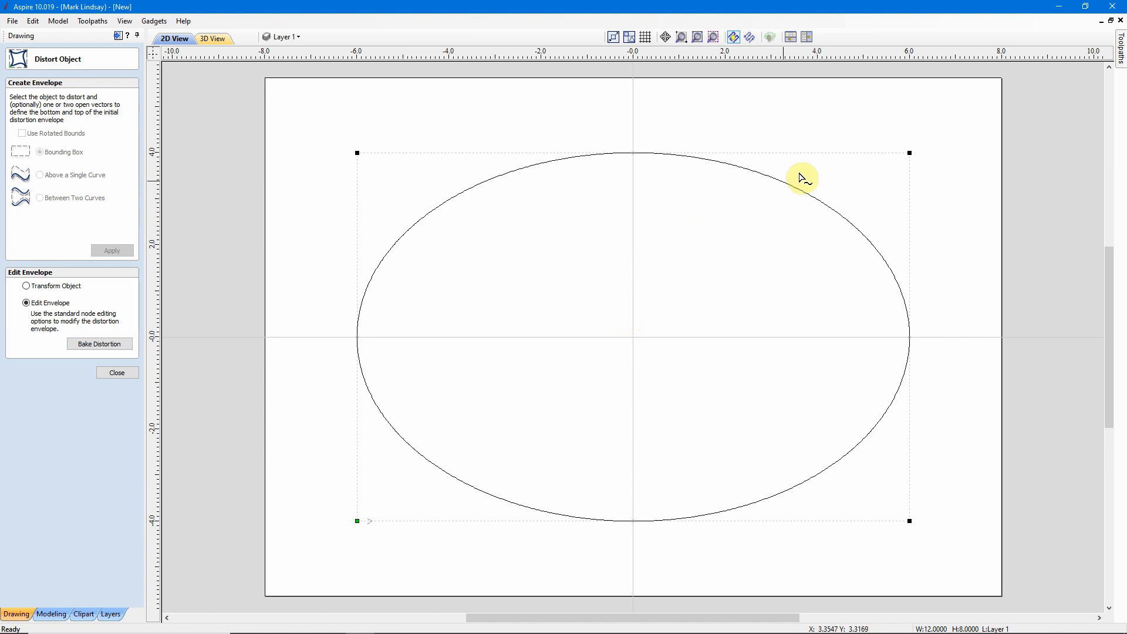
mouse_move(559, 192)
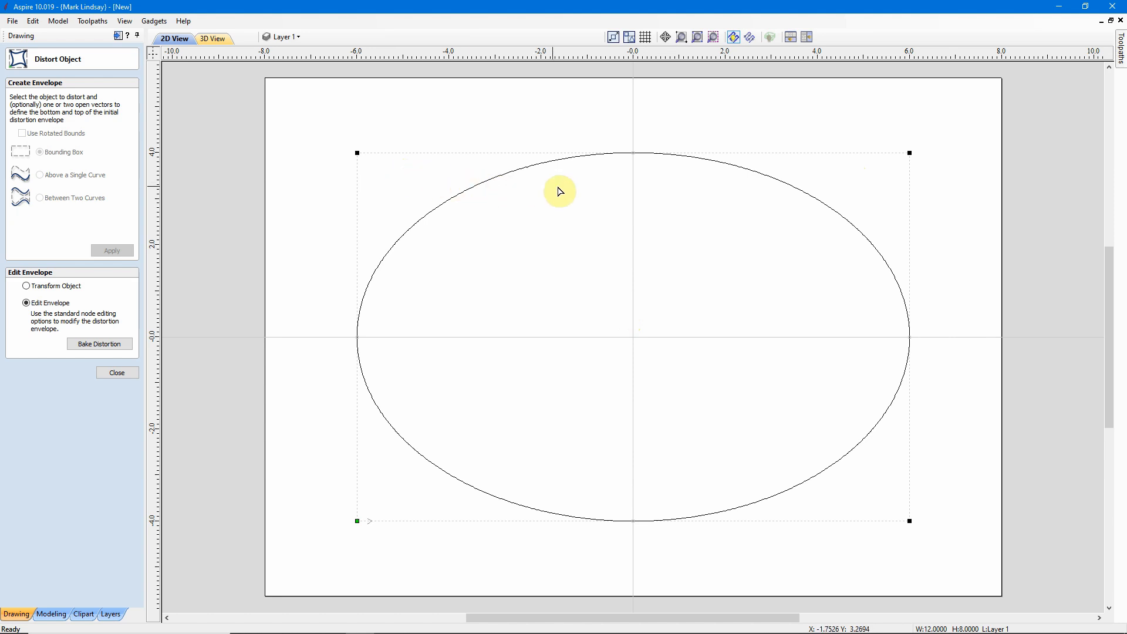
mouse_move(634, 153)
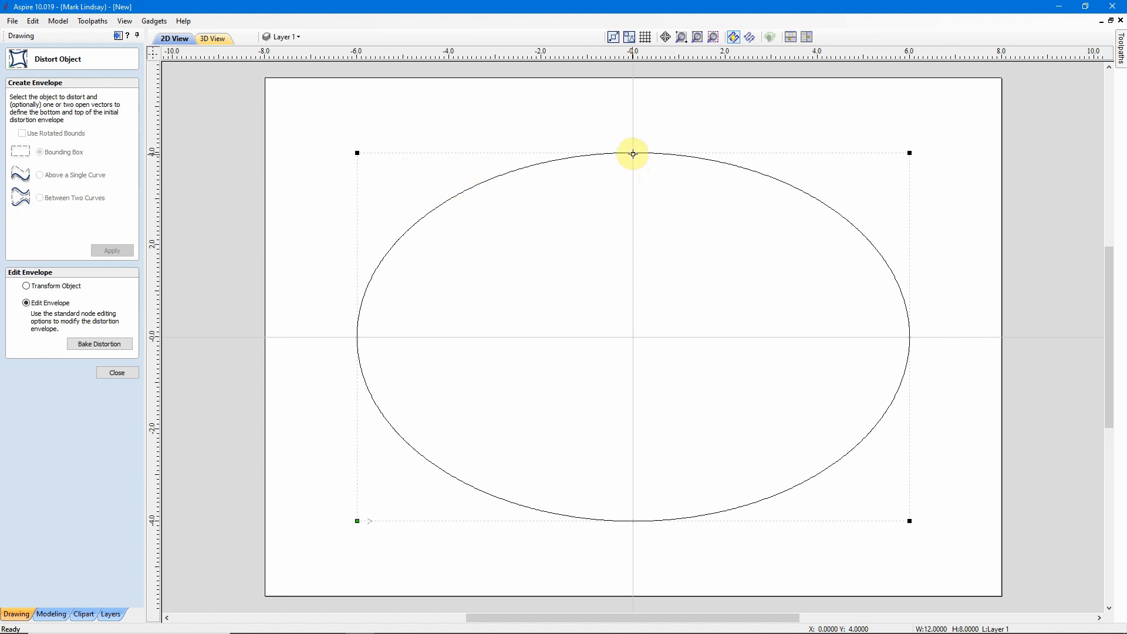
mouse_move(633, 152)
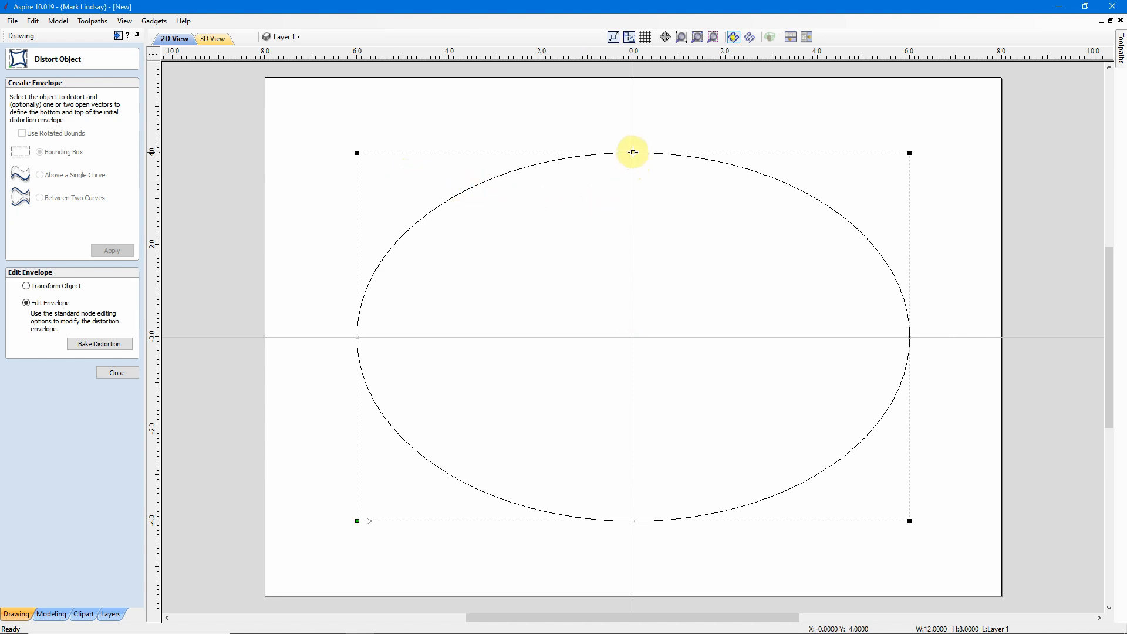
mouse_move(747, 261)
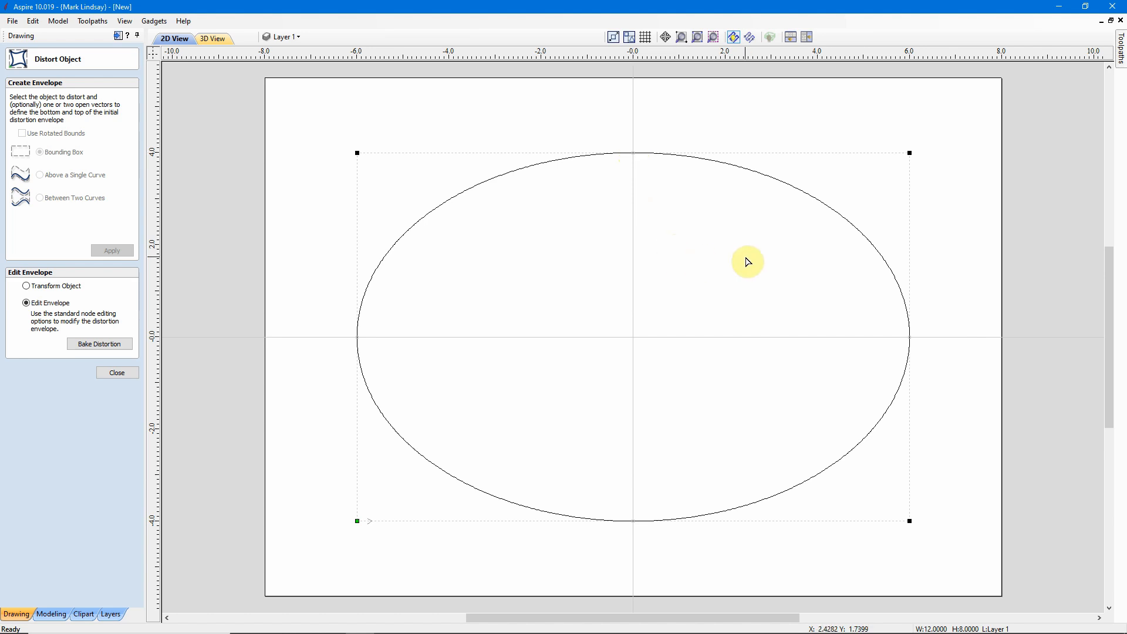
mouse_move(810, 502)
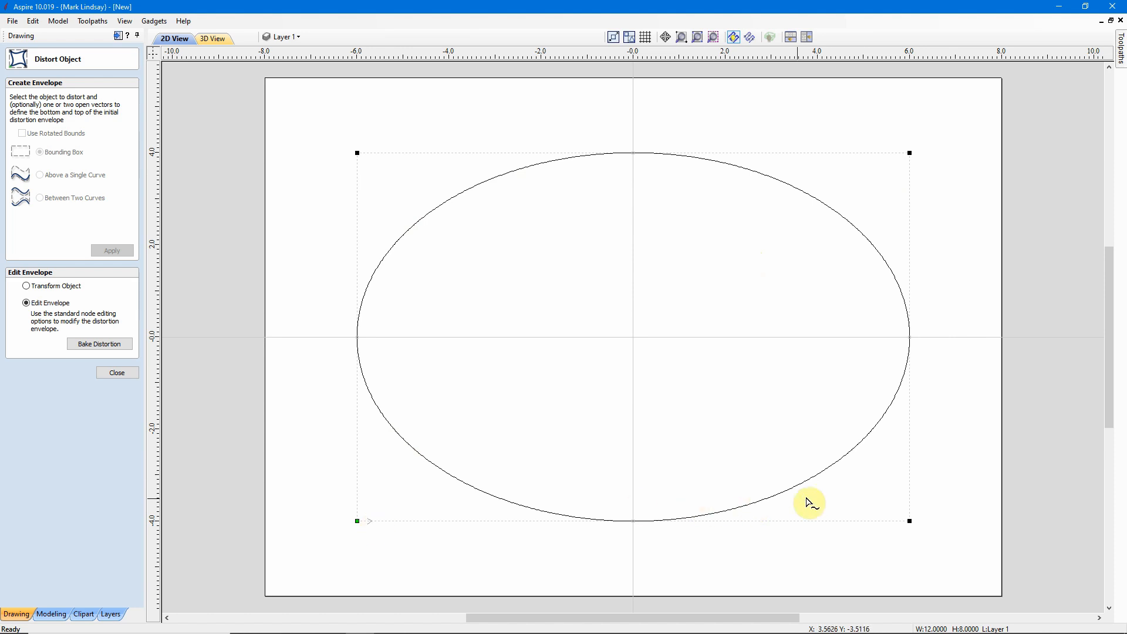
mouse_move(629, 381)
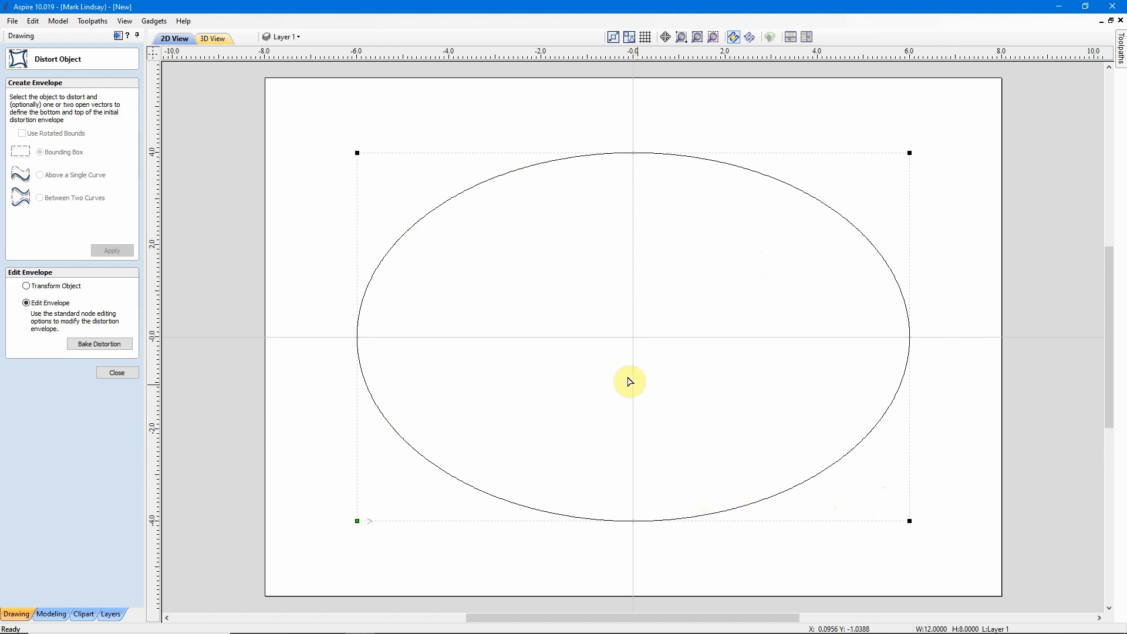
mouse_move(371, 162)
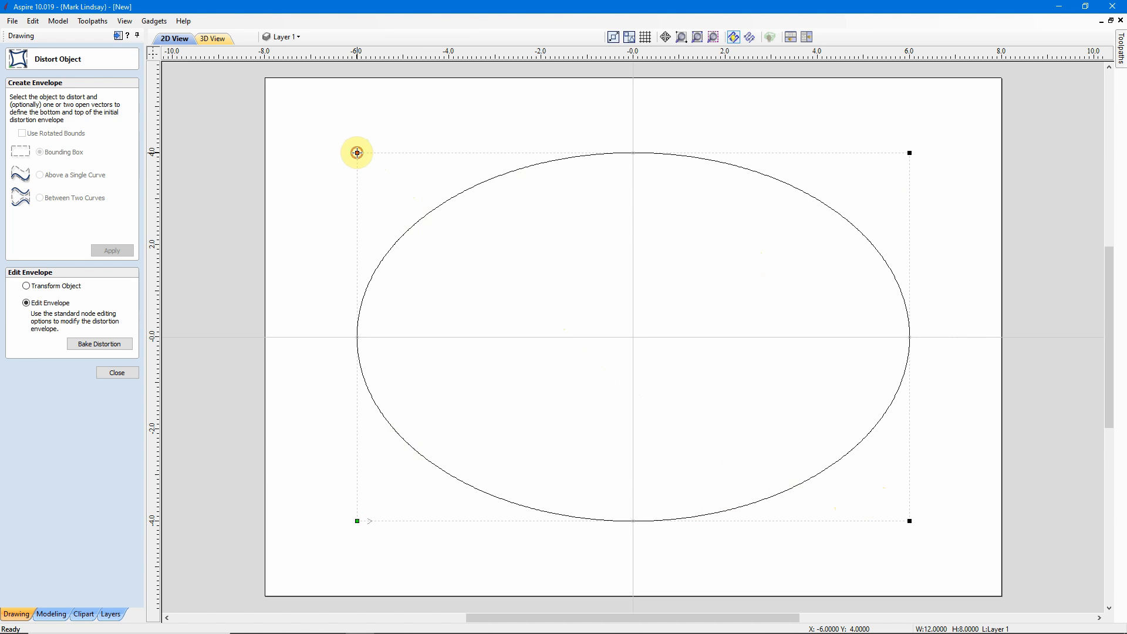
Drag the envelope's top-left node down and right to skew the ellipse
drag(357, 152, 394, 190)
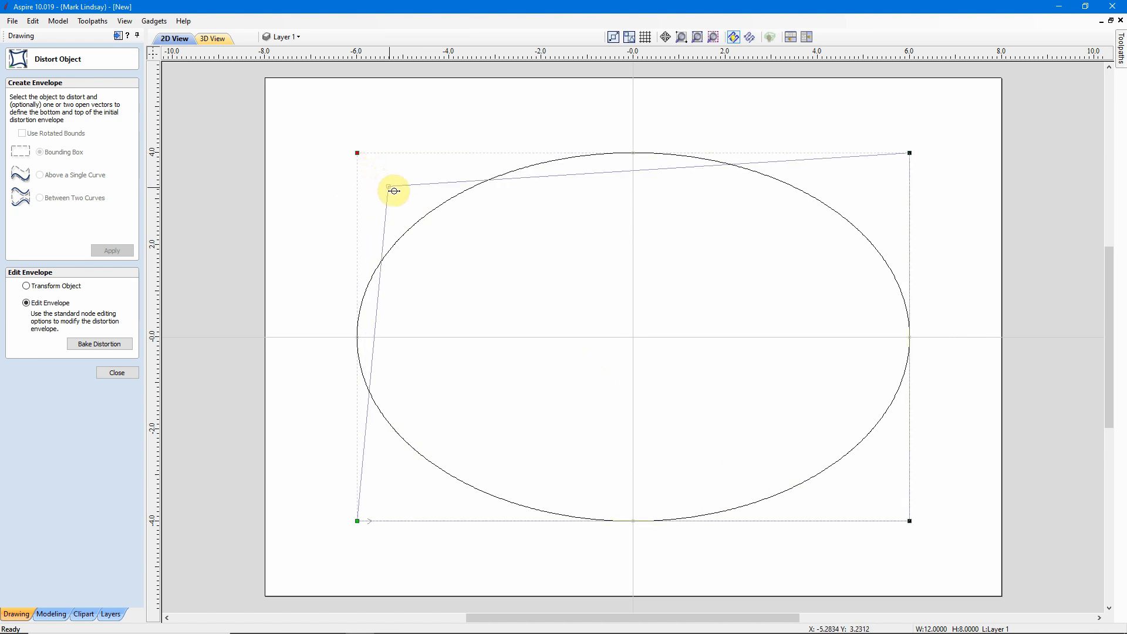
drag(393, 189, 403, 196)
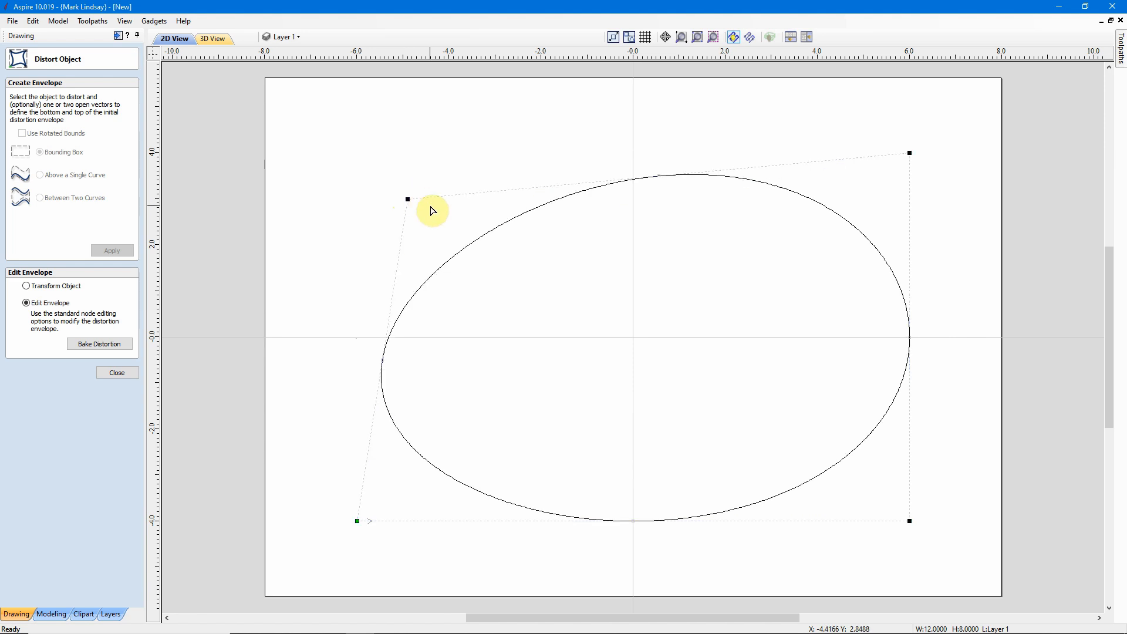
mouse_move(650, 446)
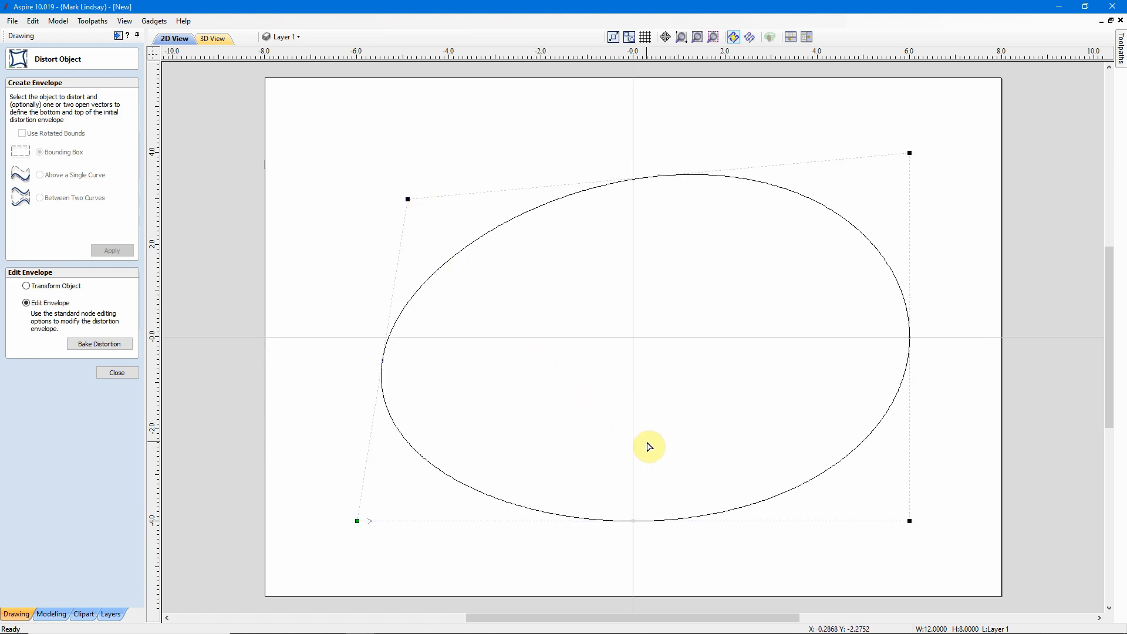
mouse_move(602, 391)
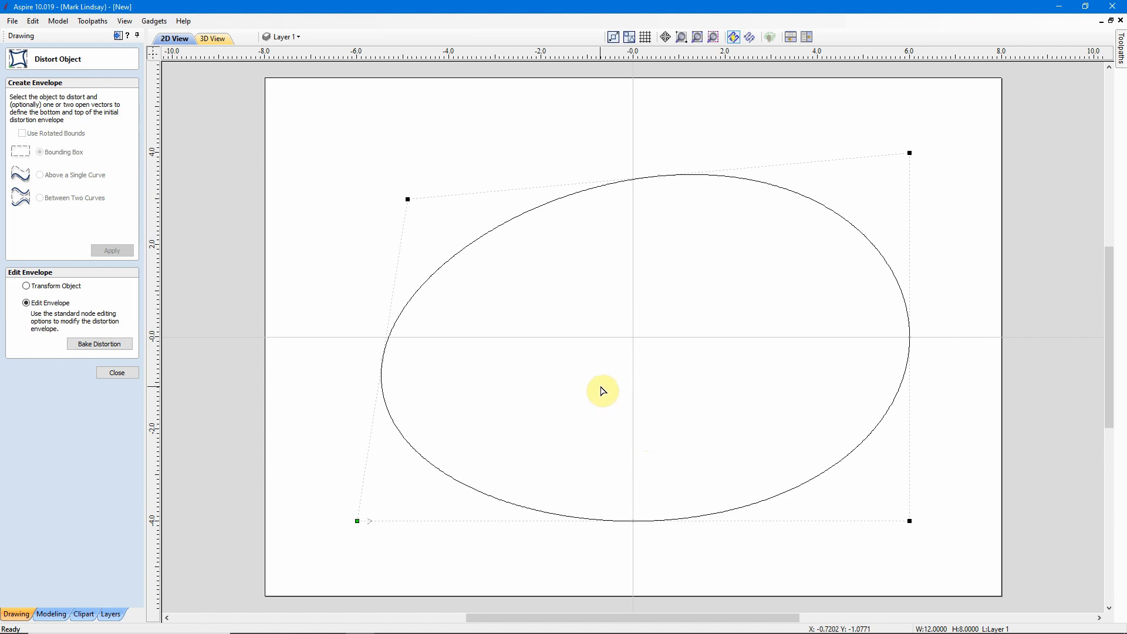
mouse_move(602, 388)
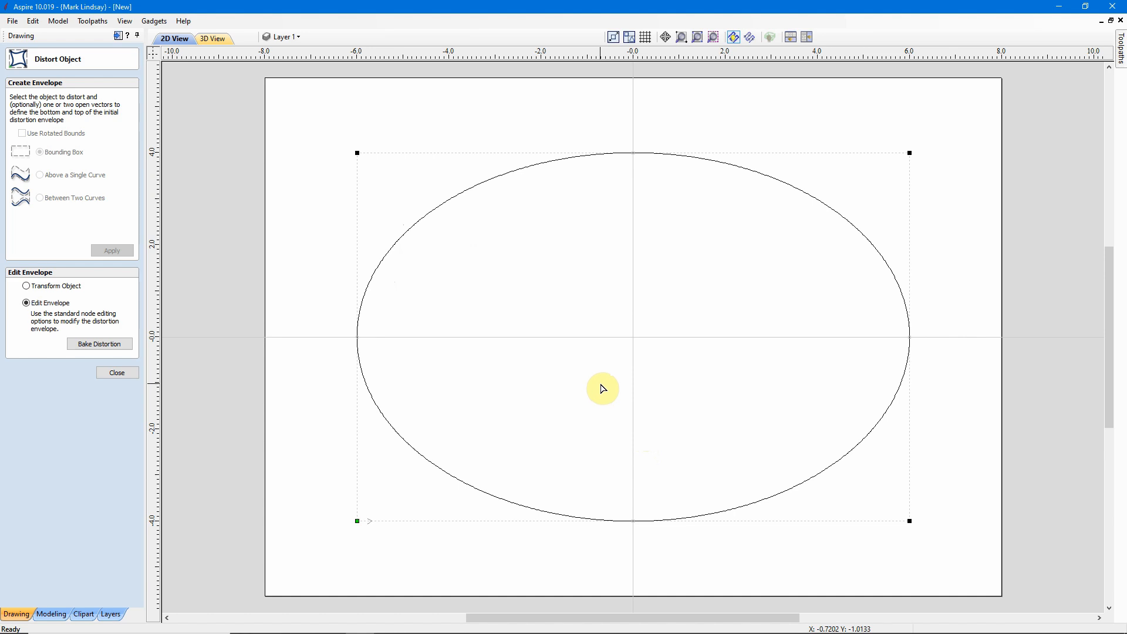
mouse_move(911, 155)
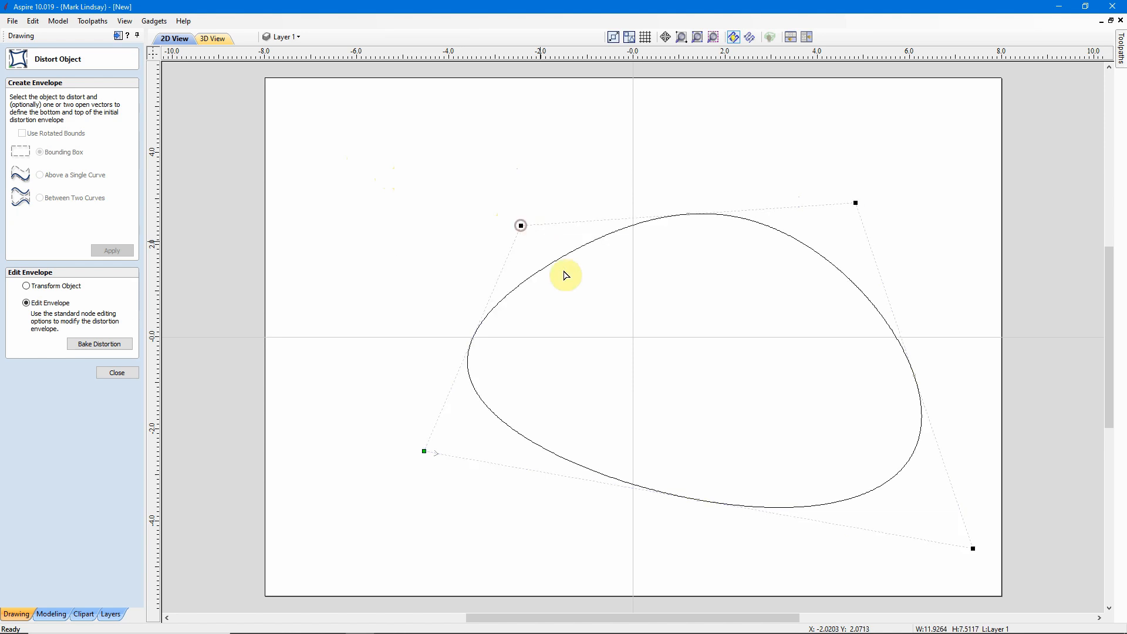
mouse_move(710, 259)
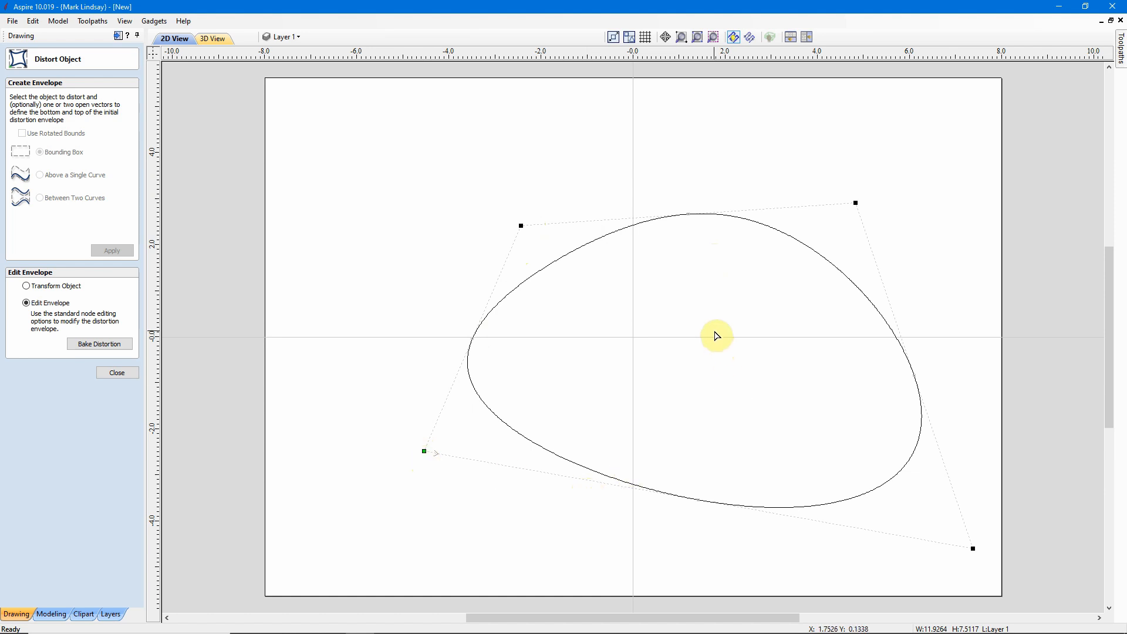
mouse_move(716, 336)
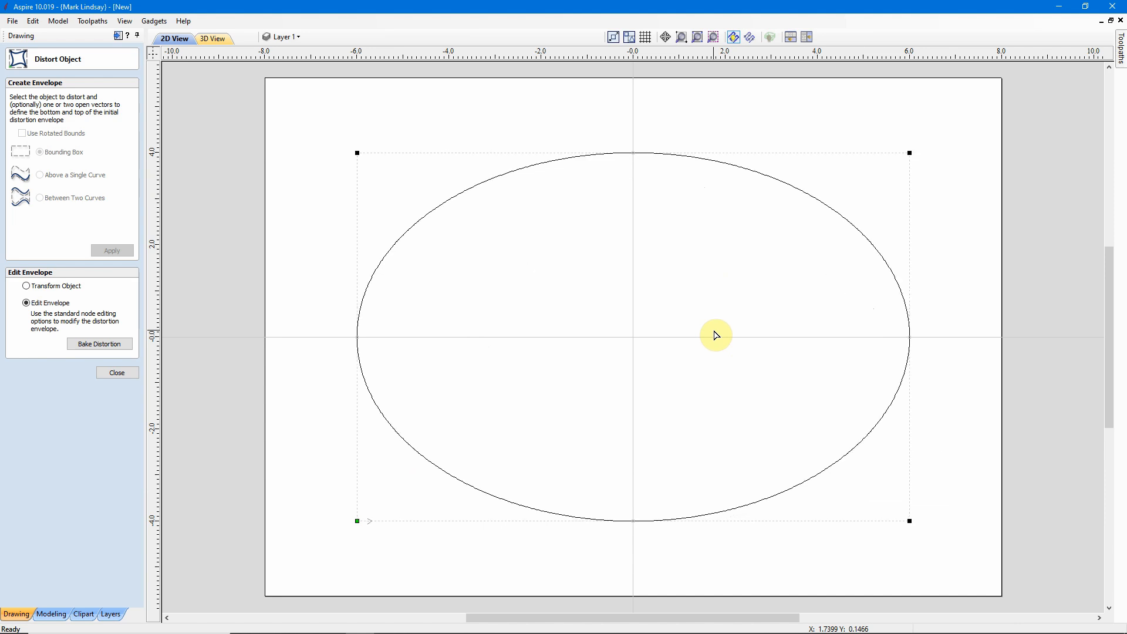
mouse_move(704, 335)
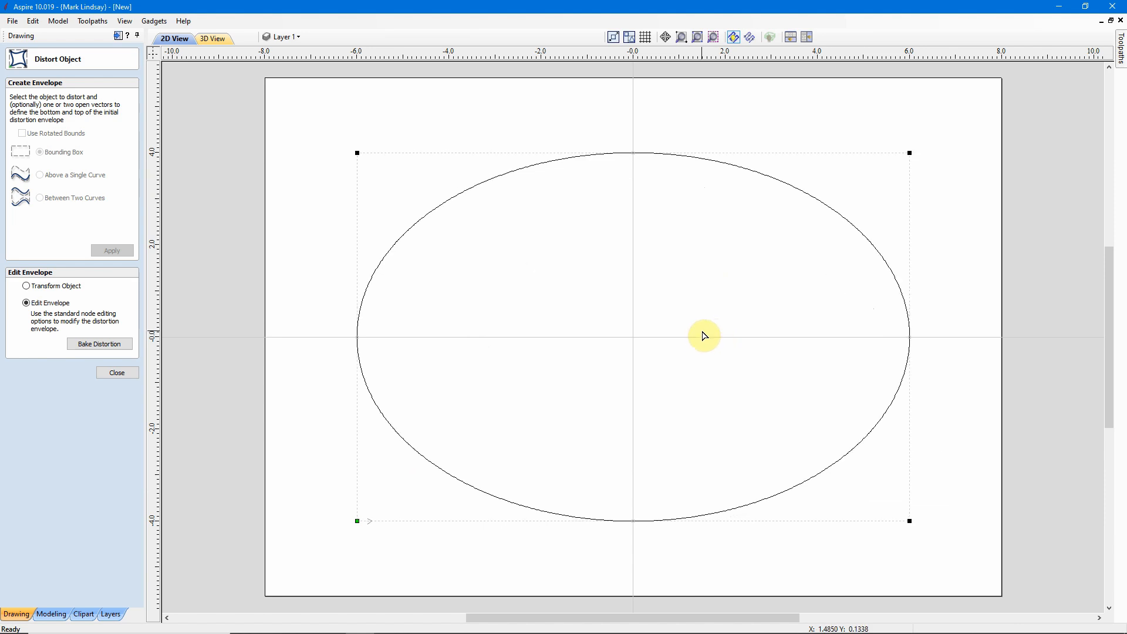
mouse_move(694, 333)
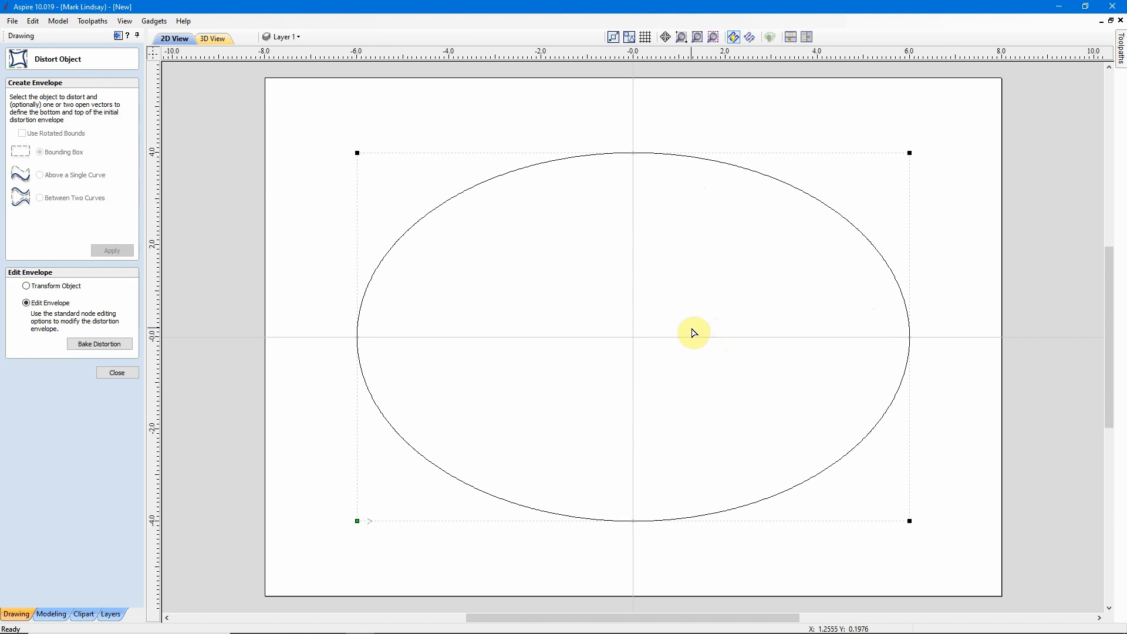
mouse_move(728, 303)
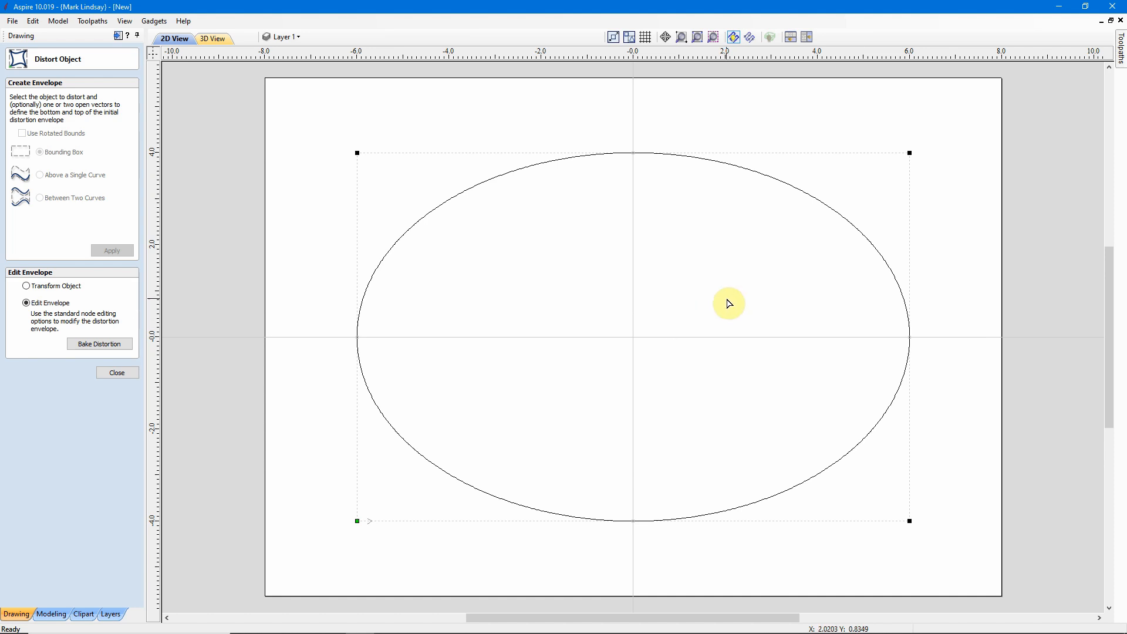
mouse_move(526, 239)
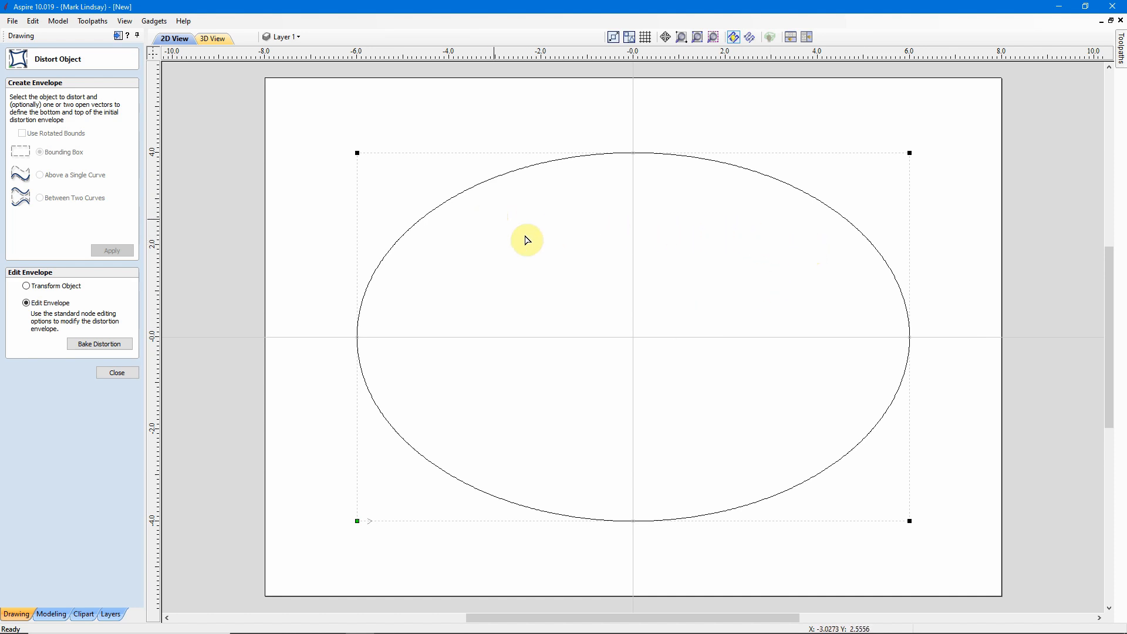
mouse_move(369, 162)
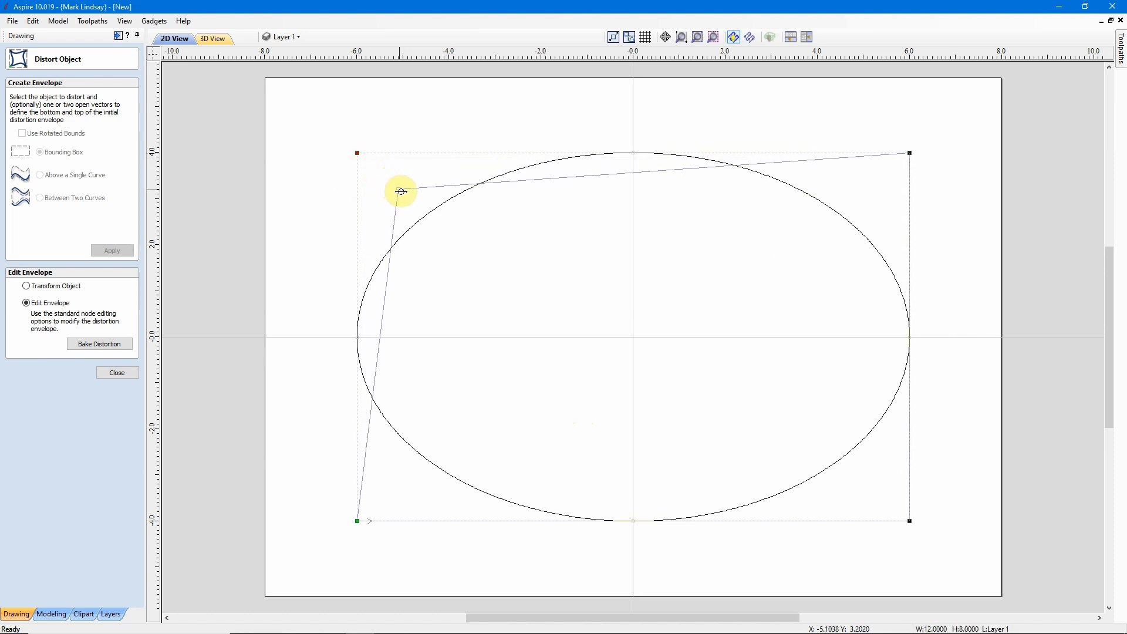
Pull the envelope's top-left and bottom-left corners inward to taper the left end
drag(401, 191, 419, 206)
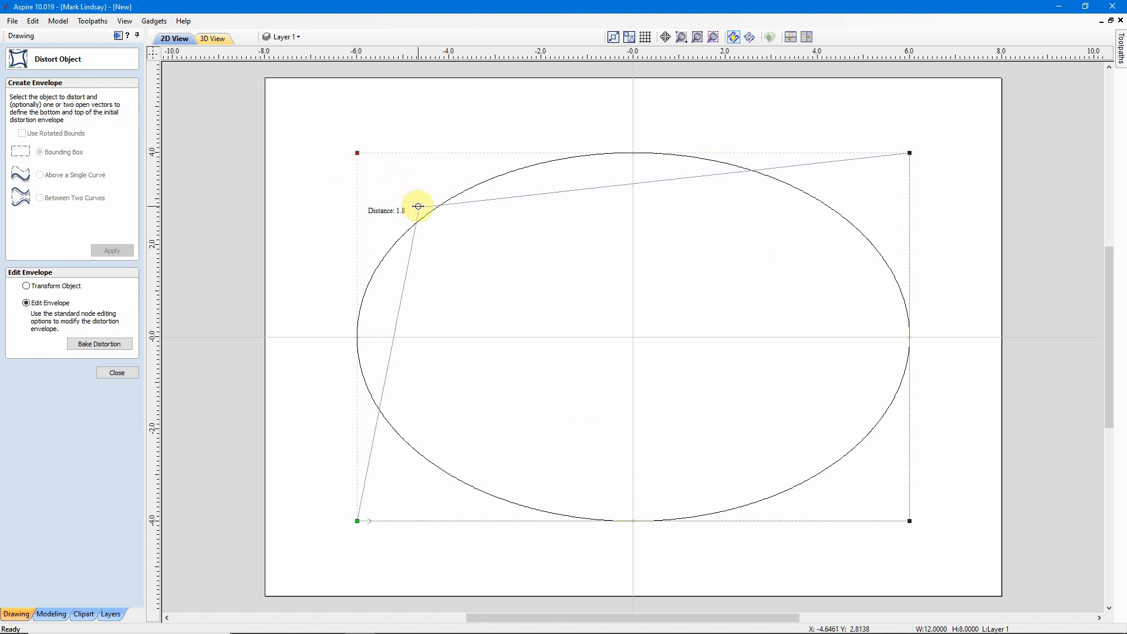
drag(417, 206, 425, 214)
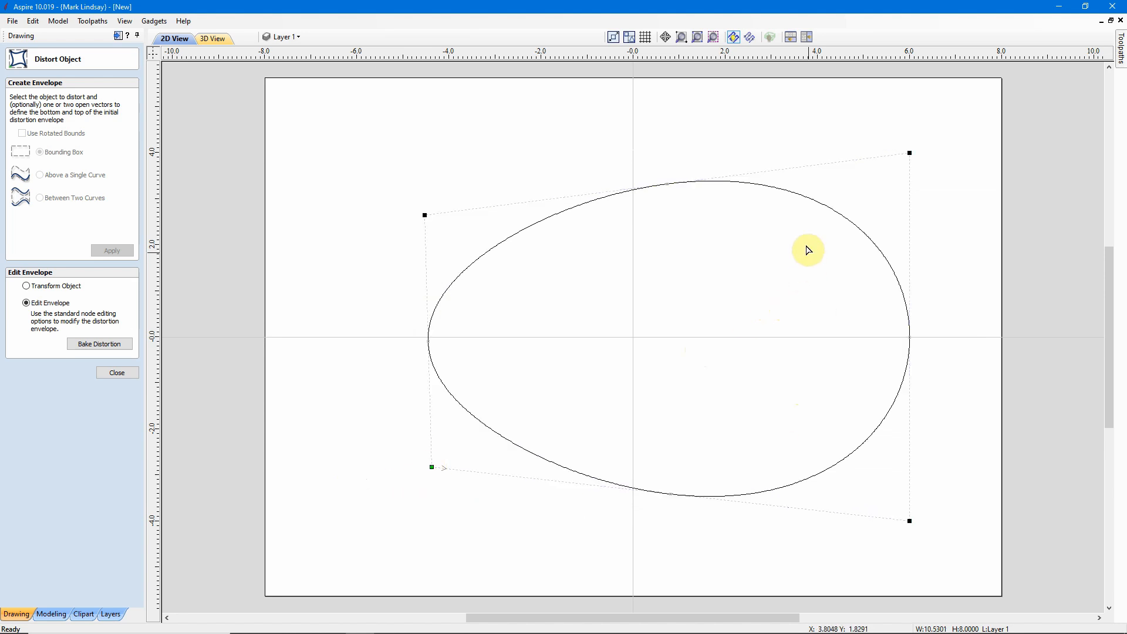
mouse_move(667, 224)
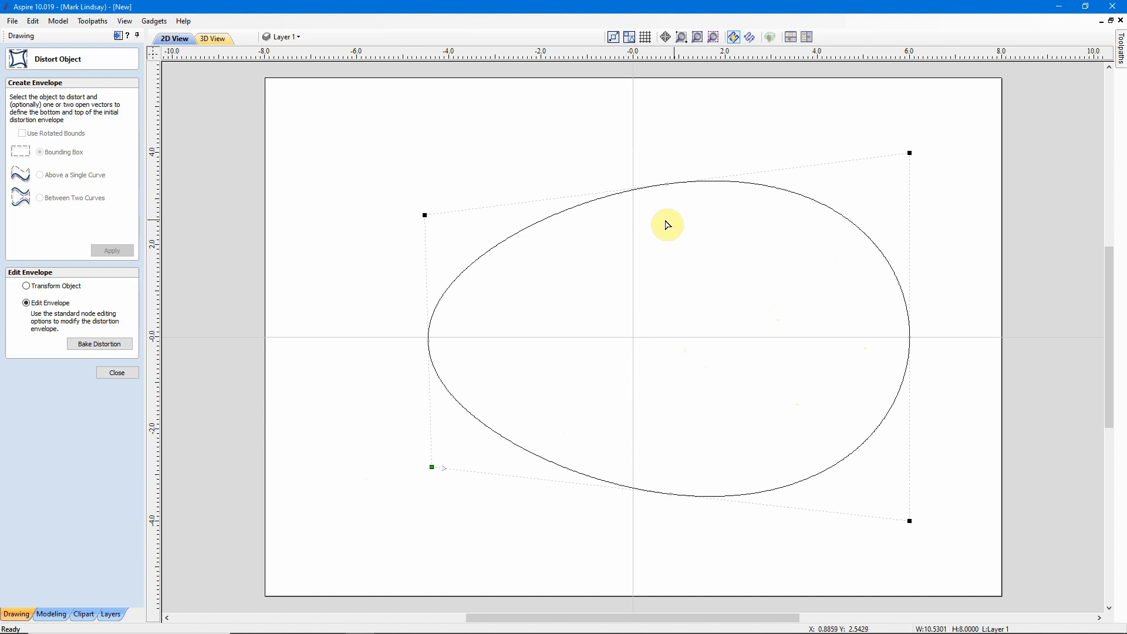
mouse_move(589, 364)
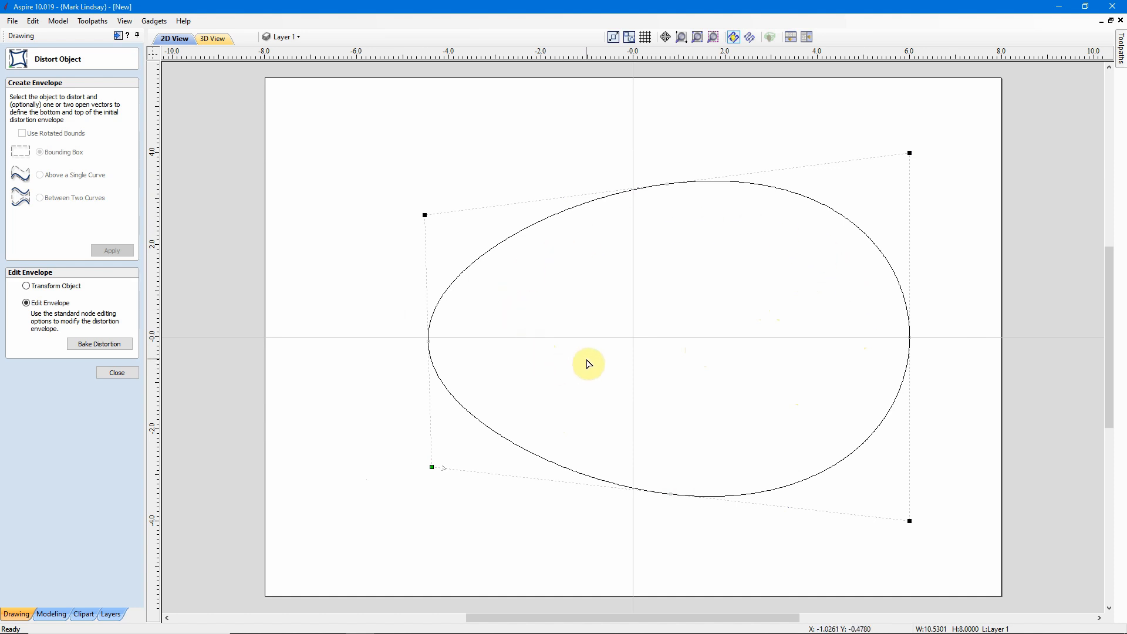
mouse_move(588, 363)
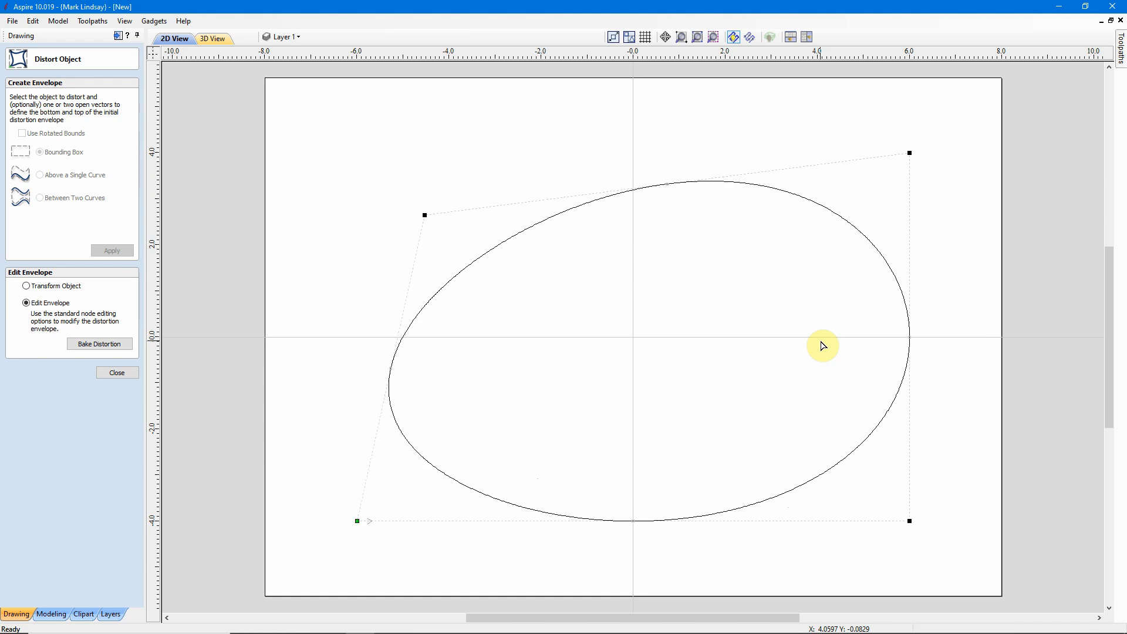
Drag the top-left envelope corner back to its original position
drag(424, 215, 358, 152)
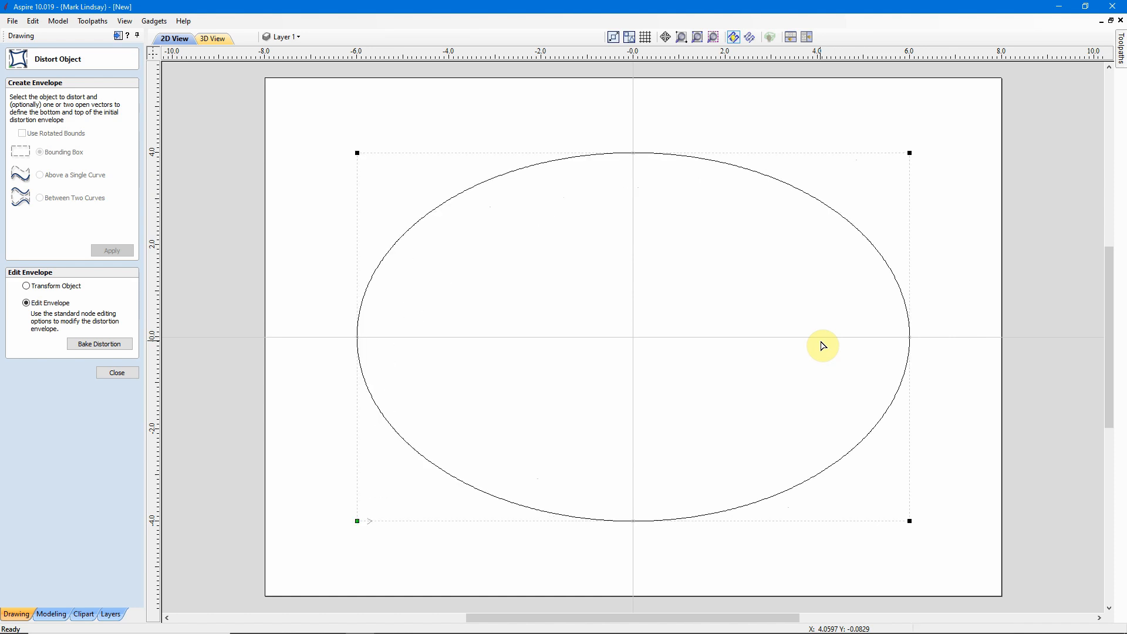
mouse_move(794, 330)
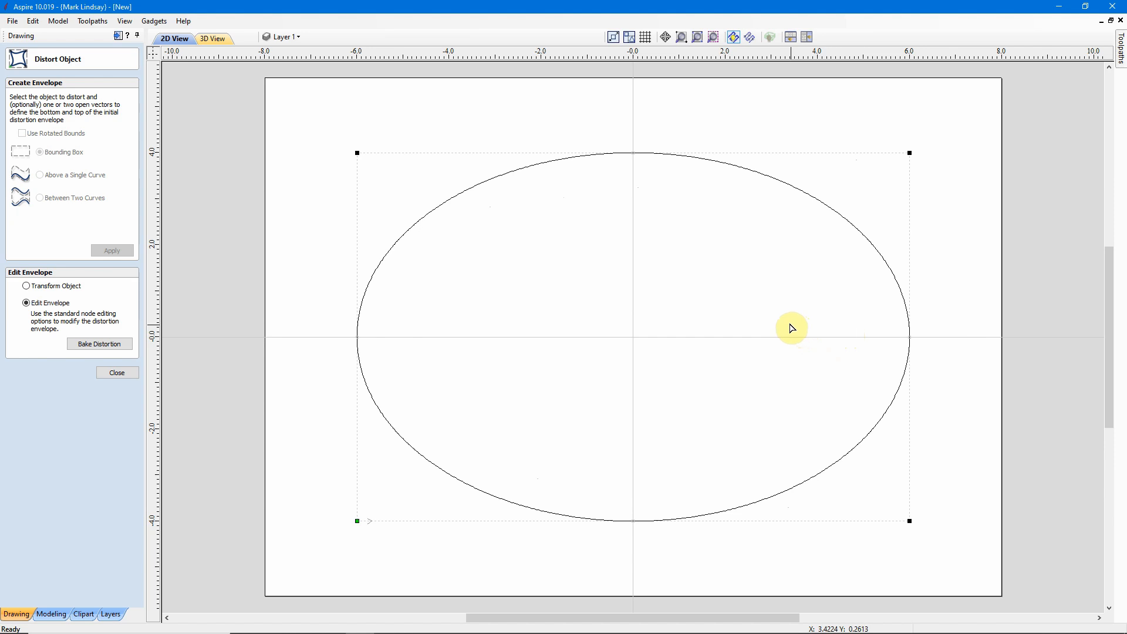
mouse_move(356, 464)
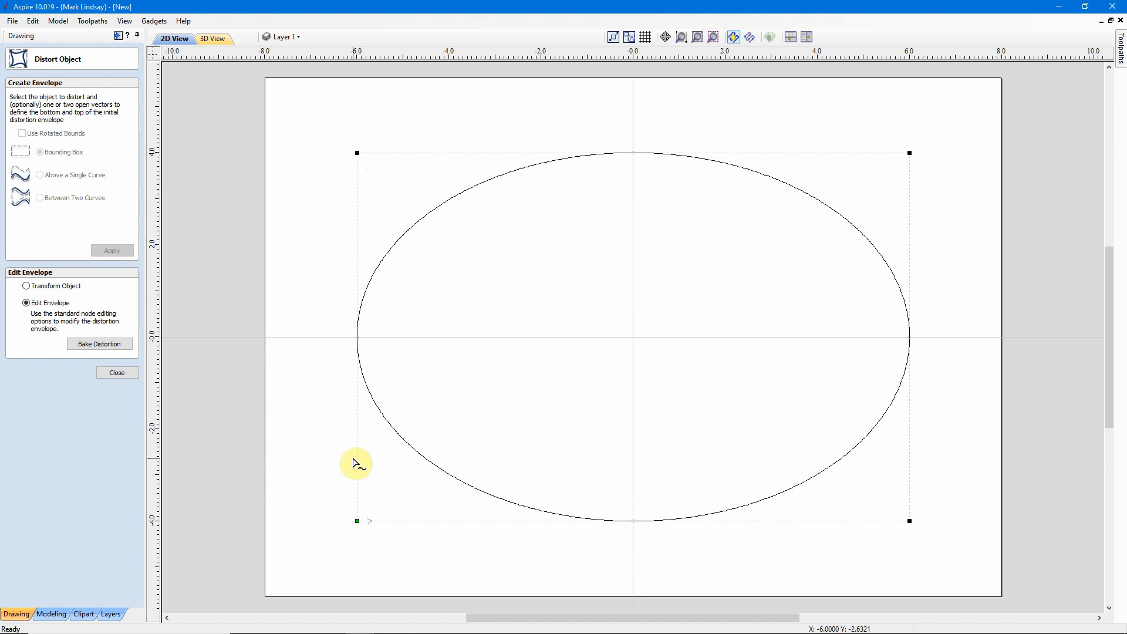
mouse_move(934, 243)
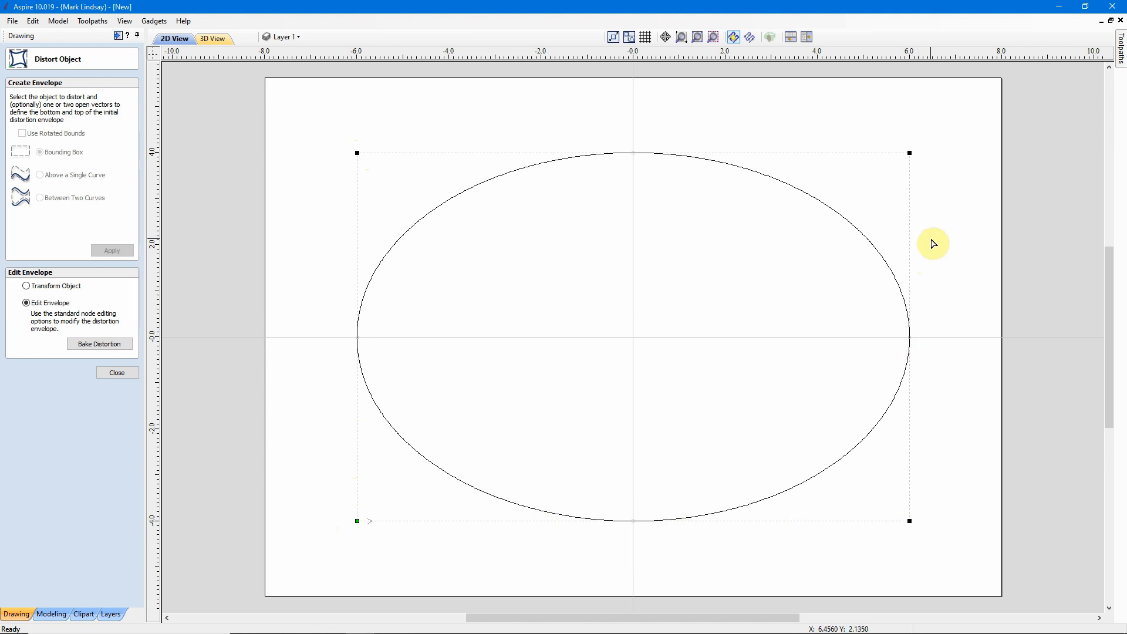
mouse_move(855, 160)
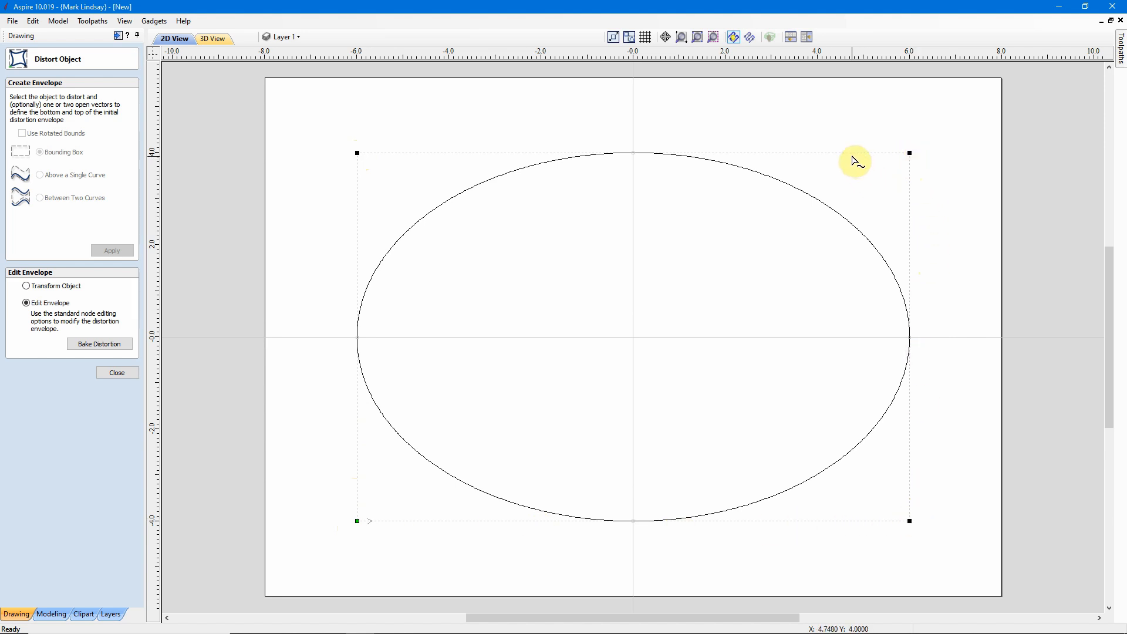
mouse_move(853, 159)
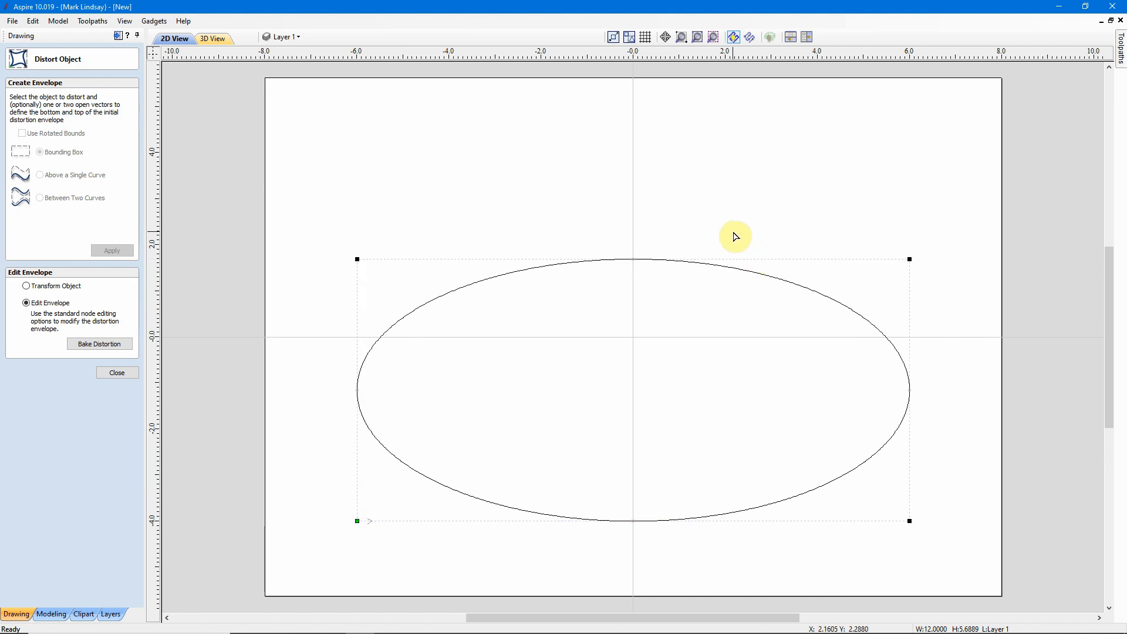
mouse_move(732, 403)
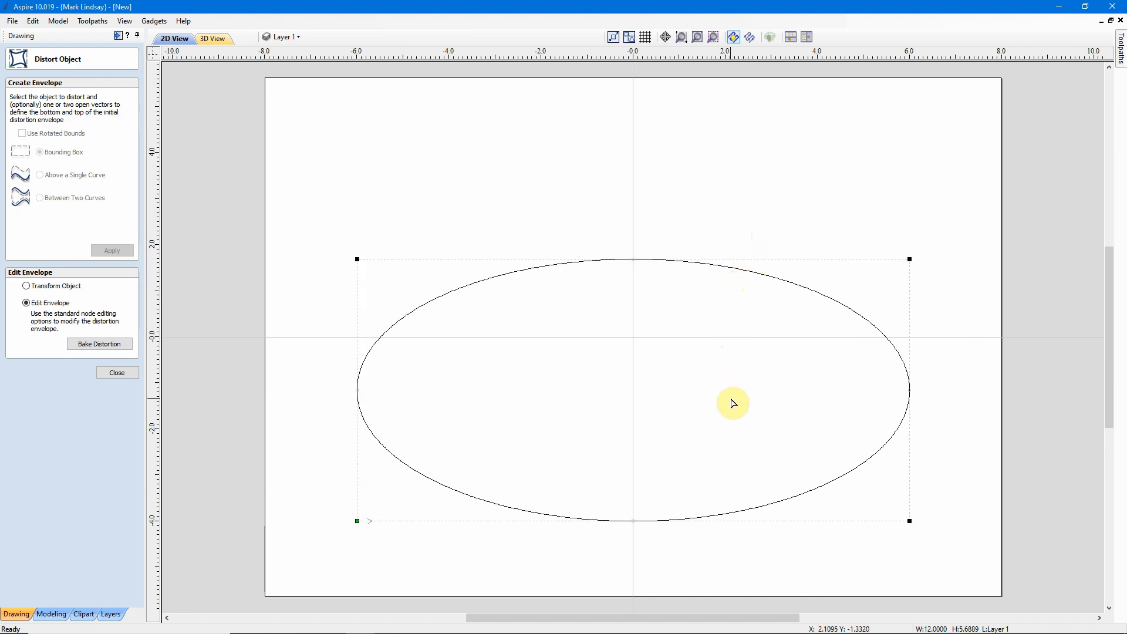
mouse_move(433, 419)
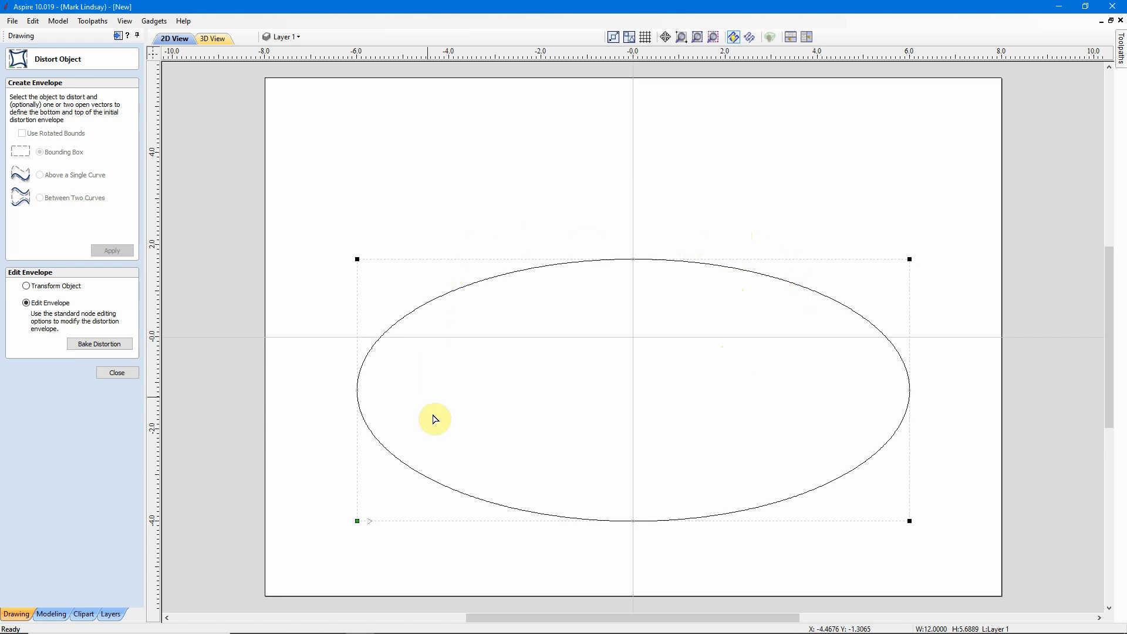
mouse_move(843, 526)
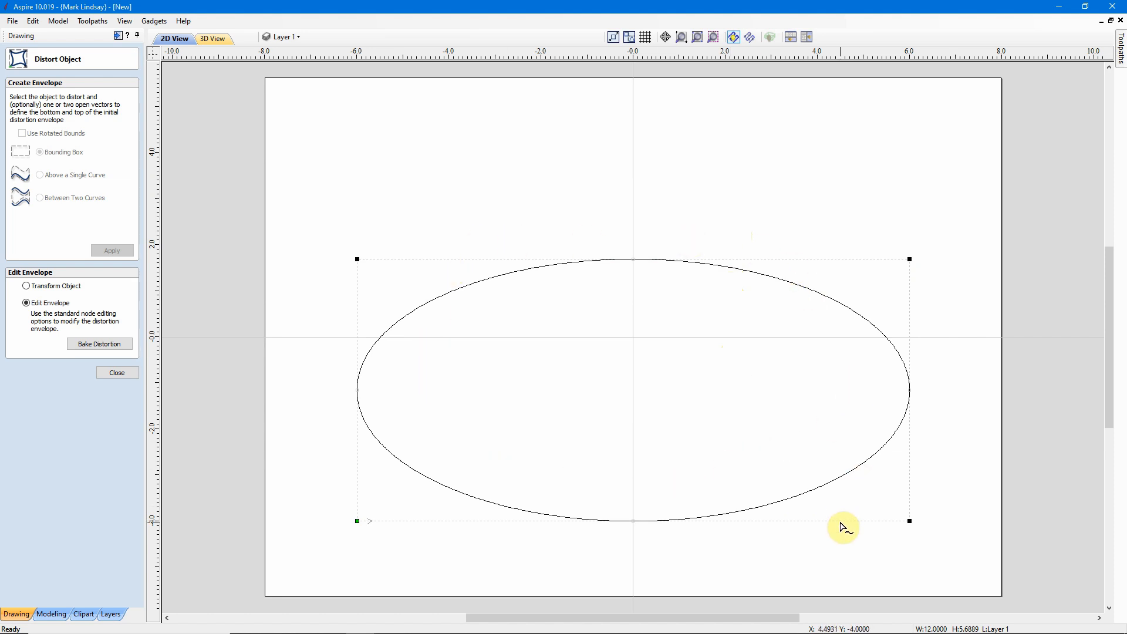
mouse_move(915, 458)
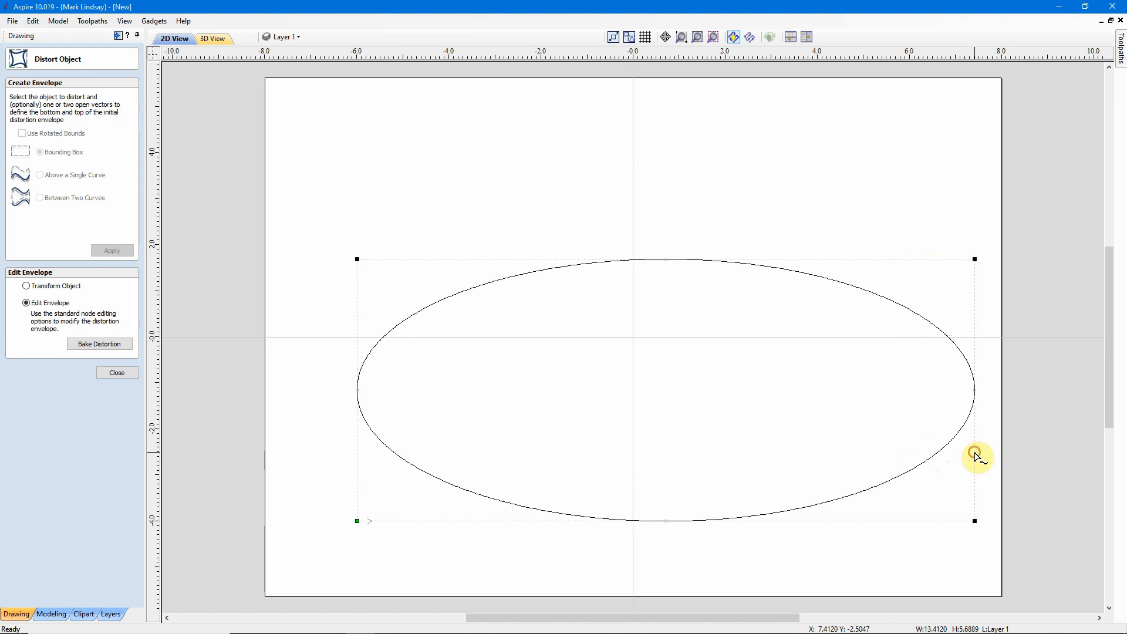
mouse_move(357, 469)
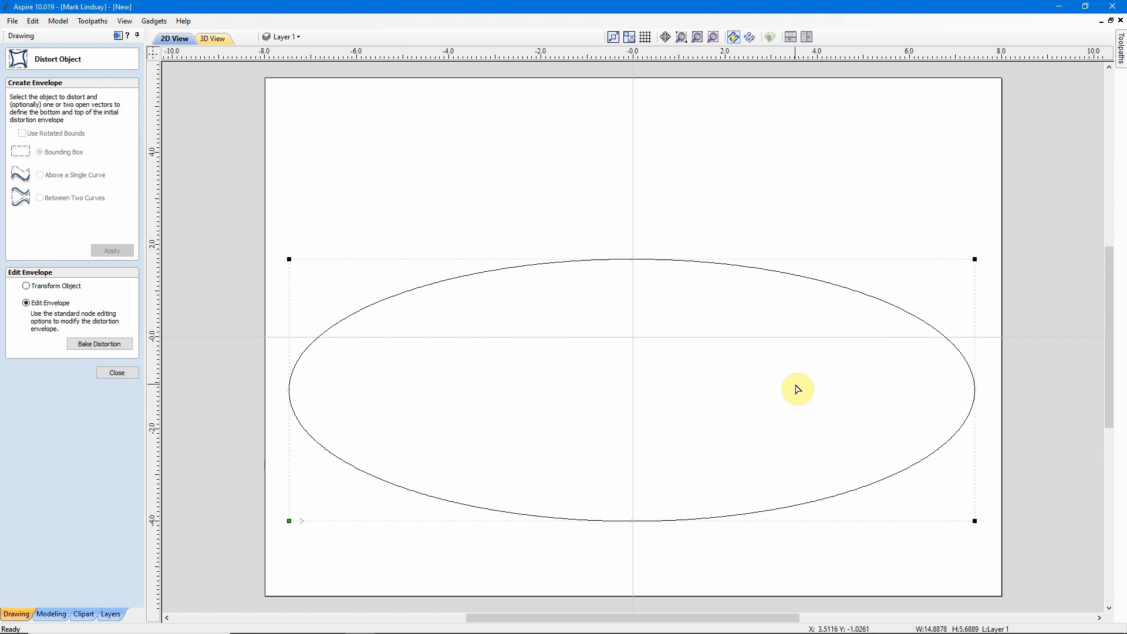
mouse_move(661, 470)
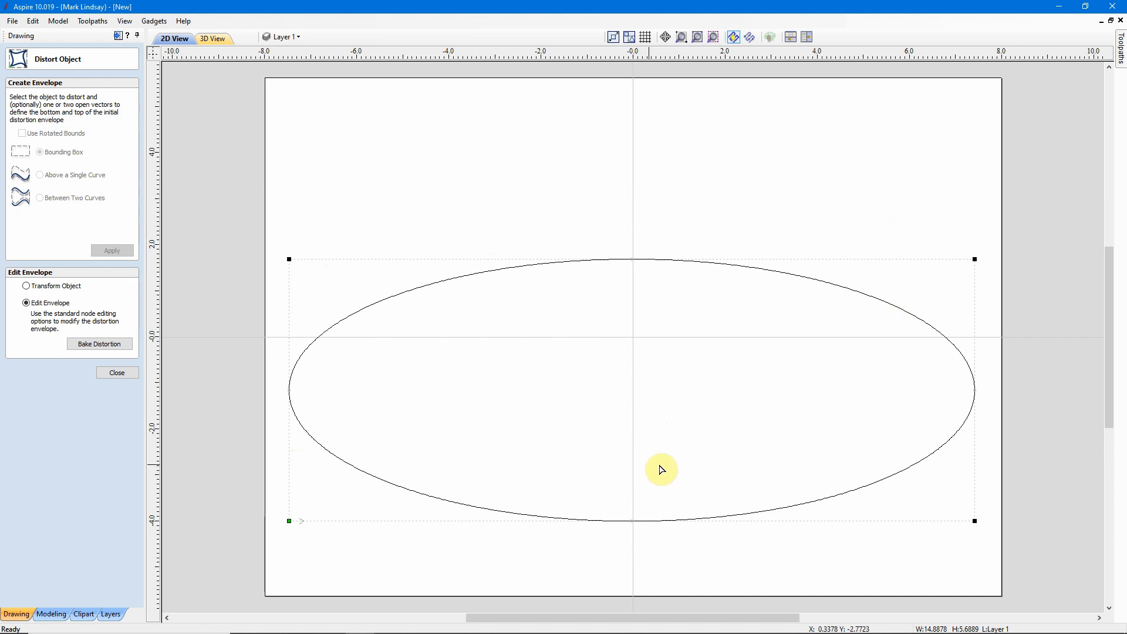
mouse_move(608, 183)
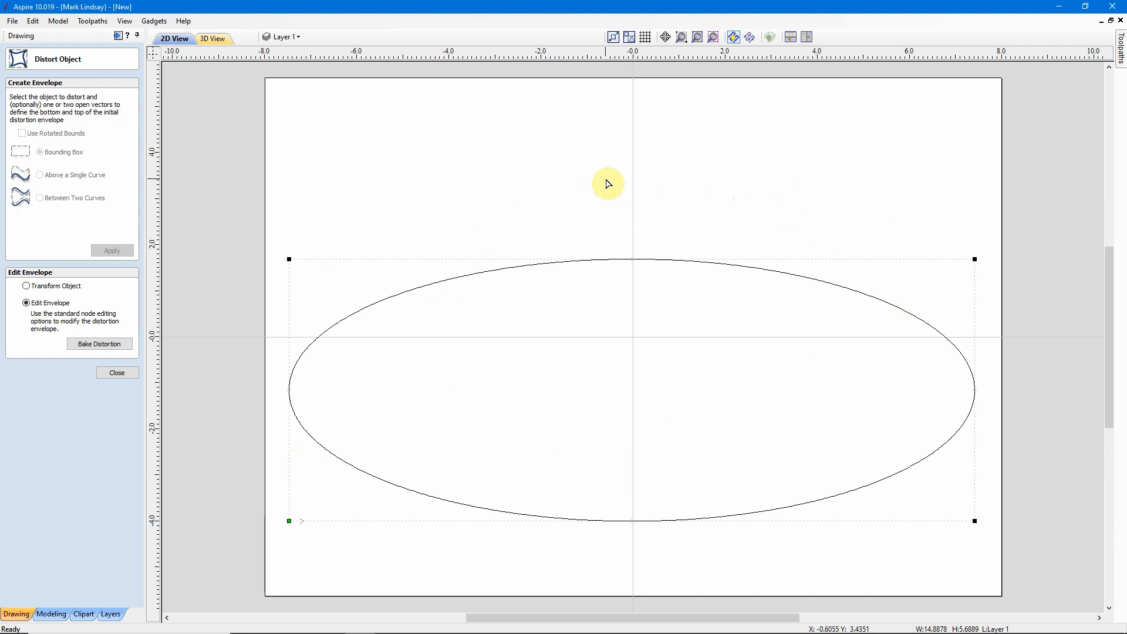
mouse_move(608, 180)
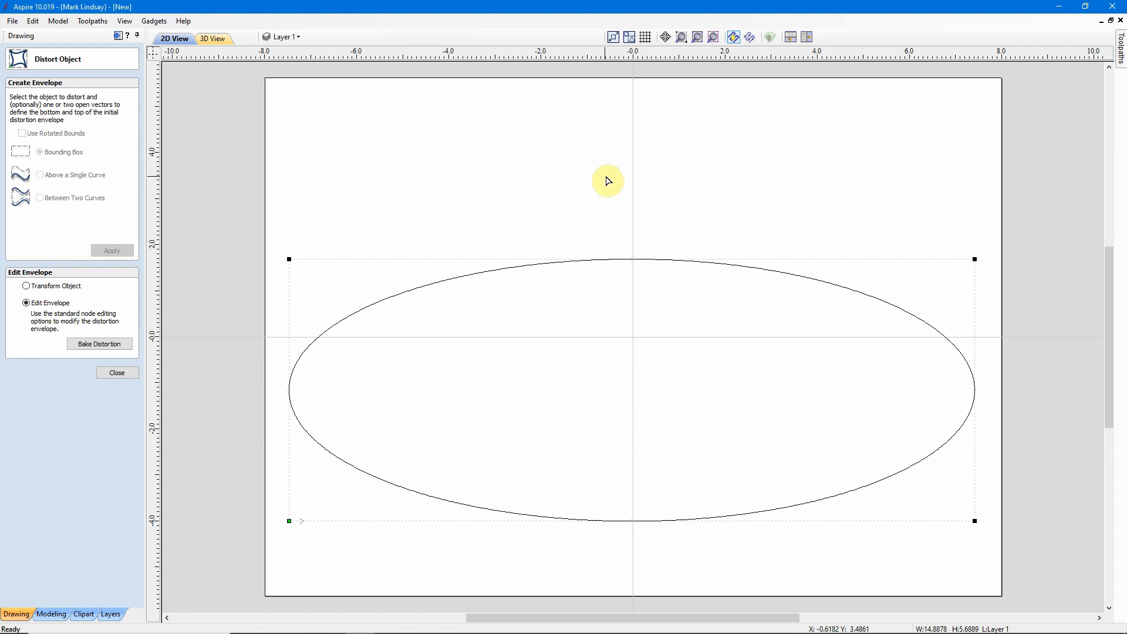
mouse_move(720, 487)
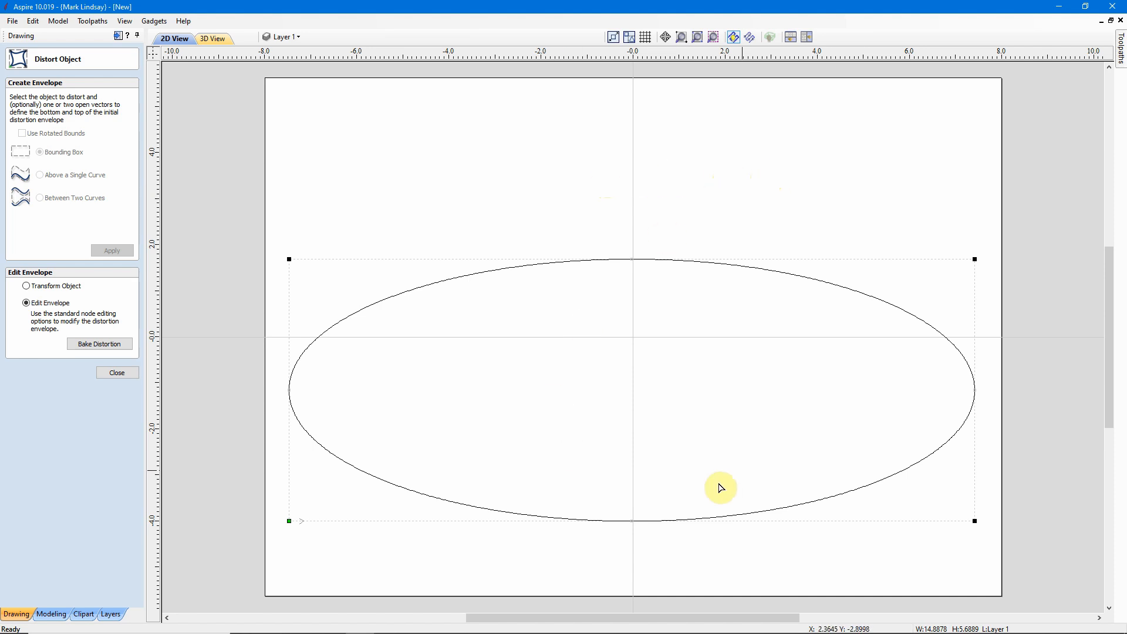
mouse_move(704, 385)
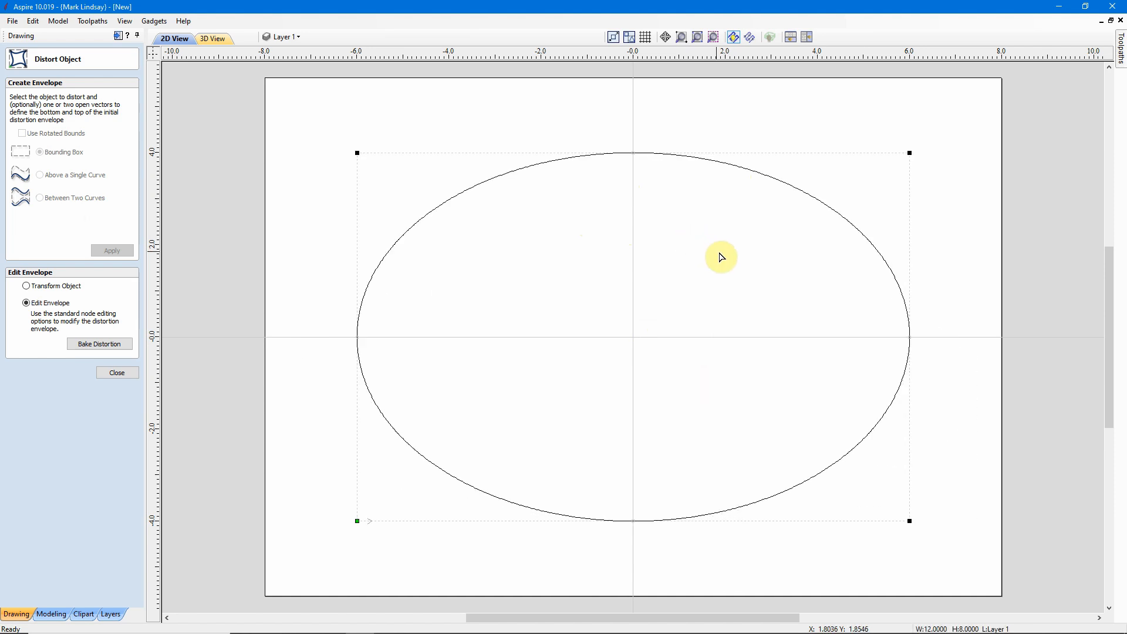
mouse_move(896, 190)
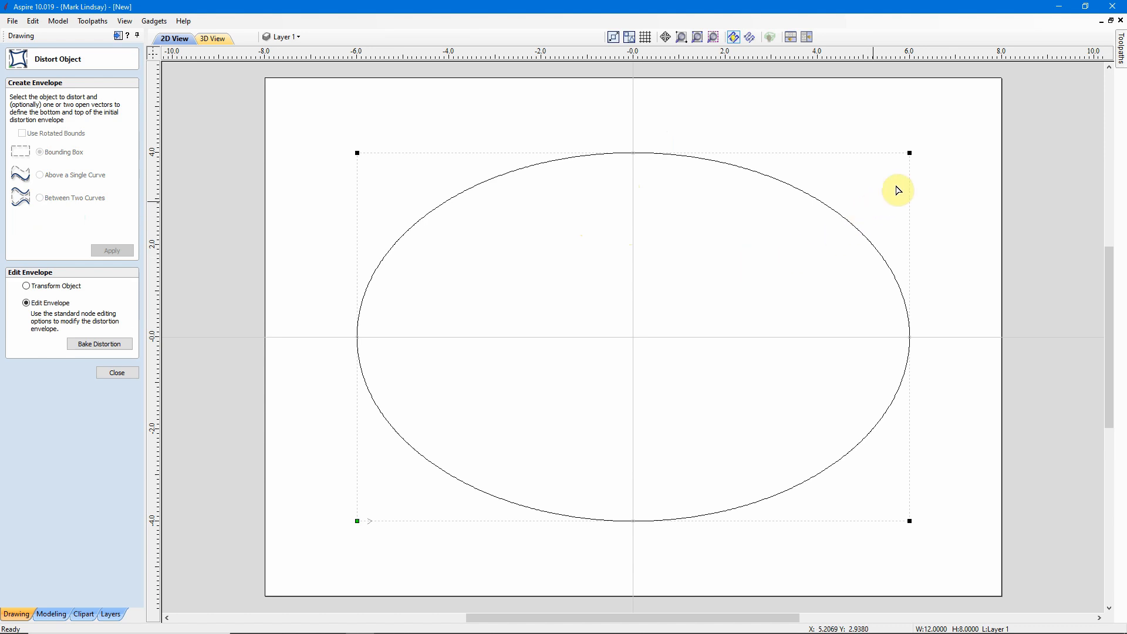
mouse_move(379, 154)
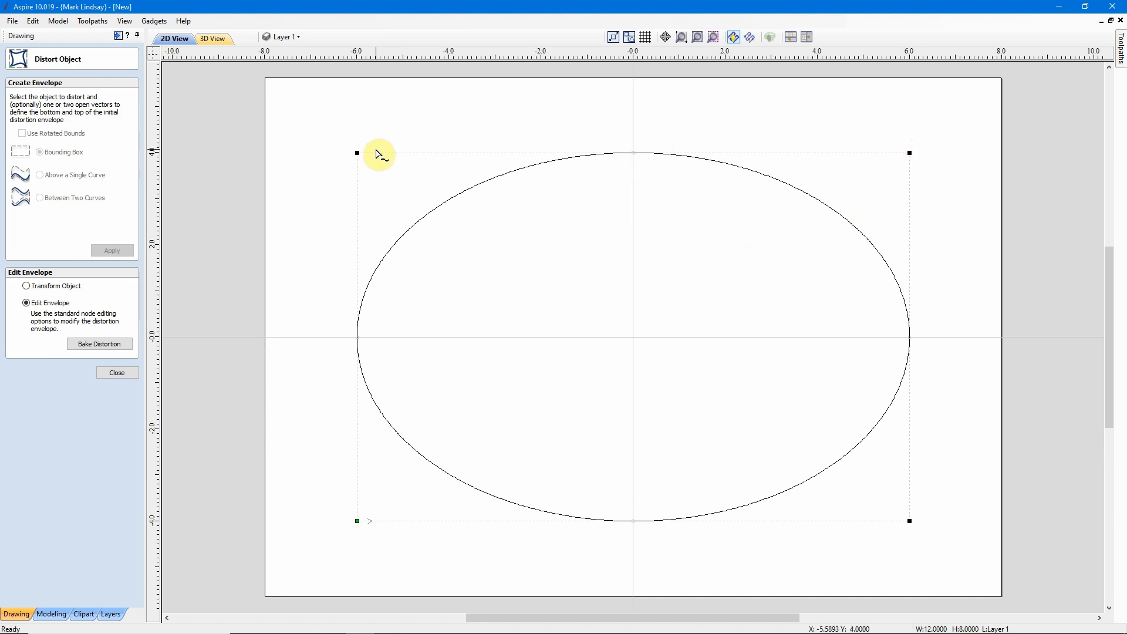
mouse_move(665, 266)
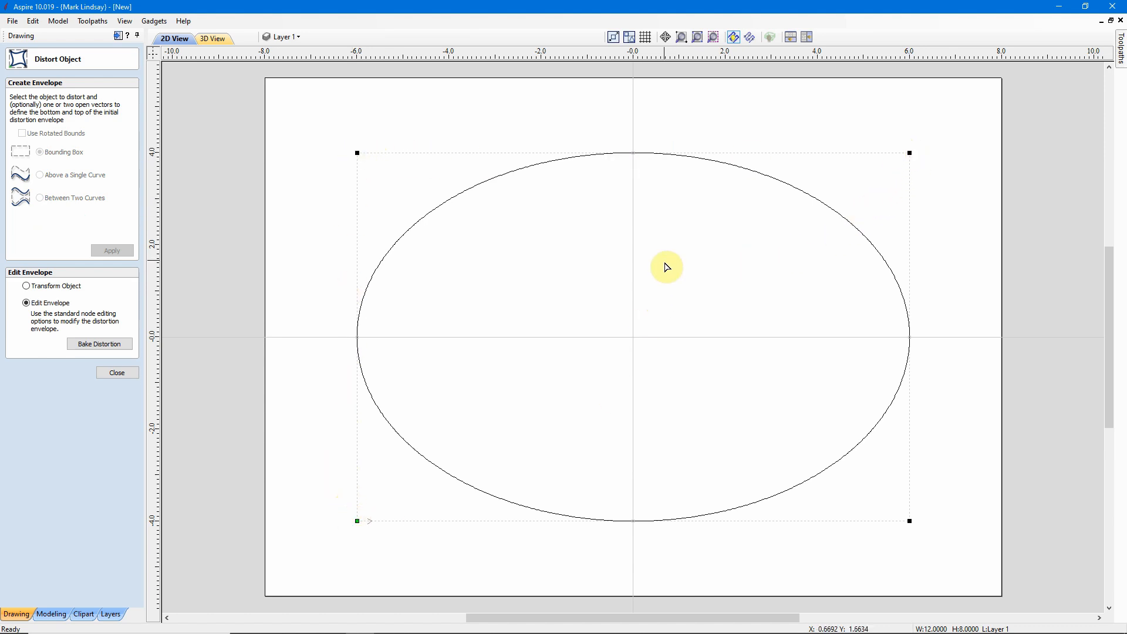
mouse_move(635, 163)
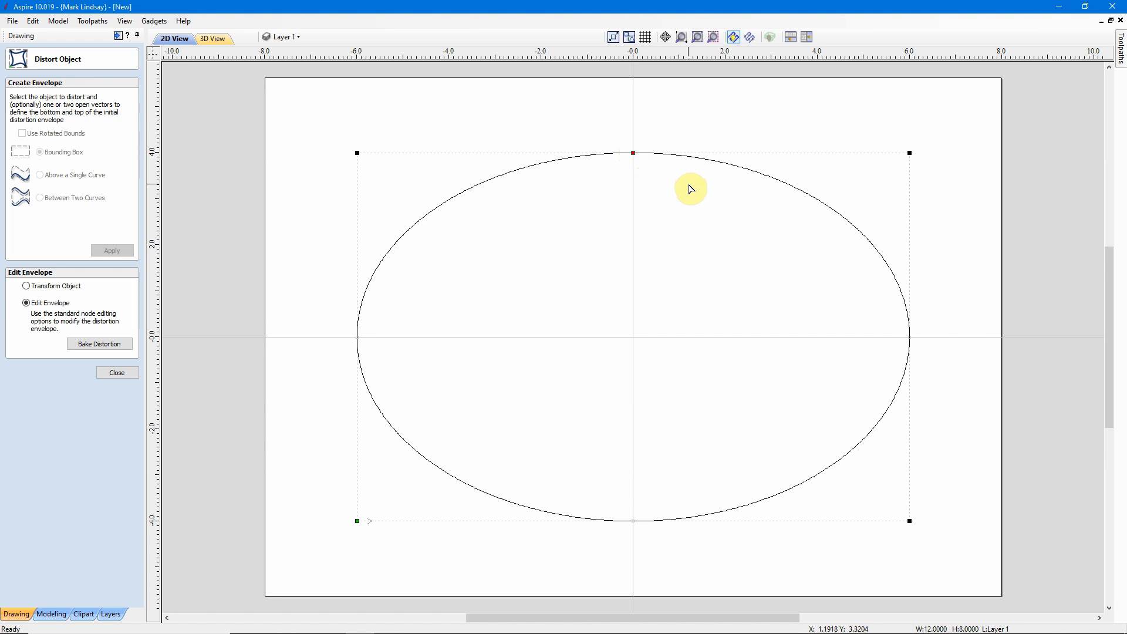
mouse_move(647, 171)
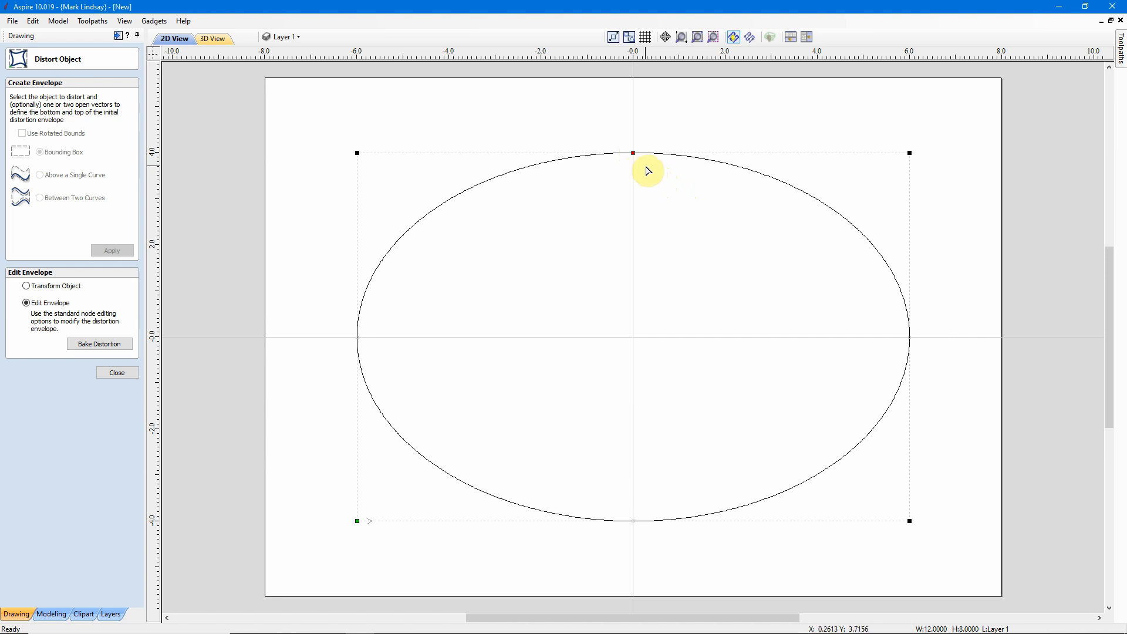
mouse_move(634, 166)
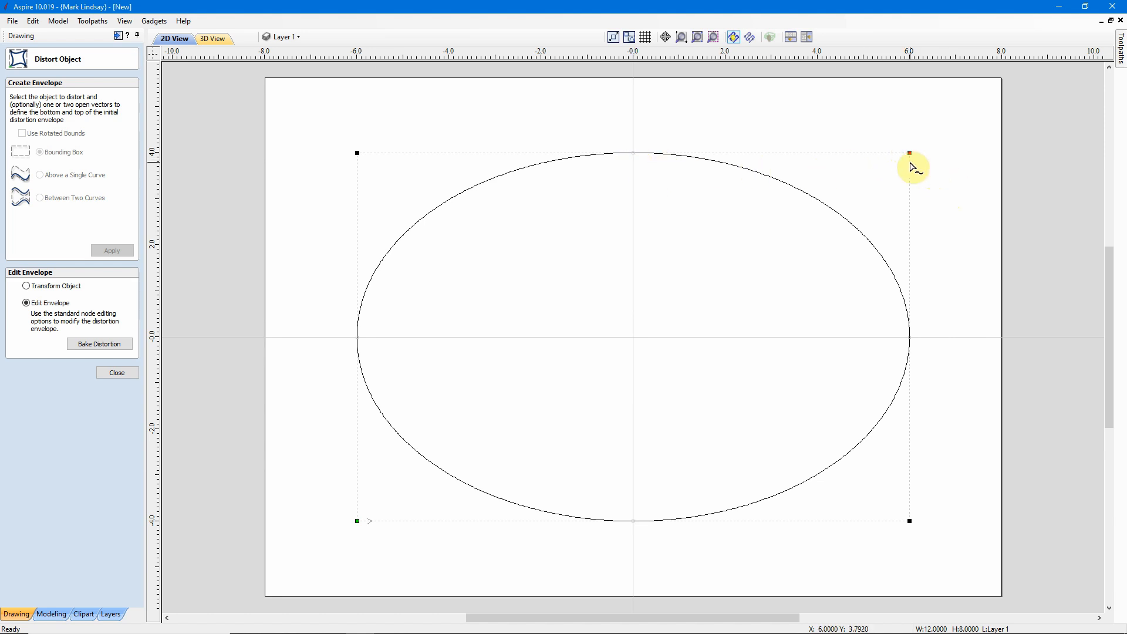
mouse_move(644, 166)
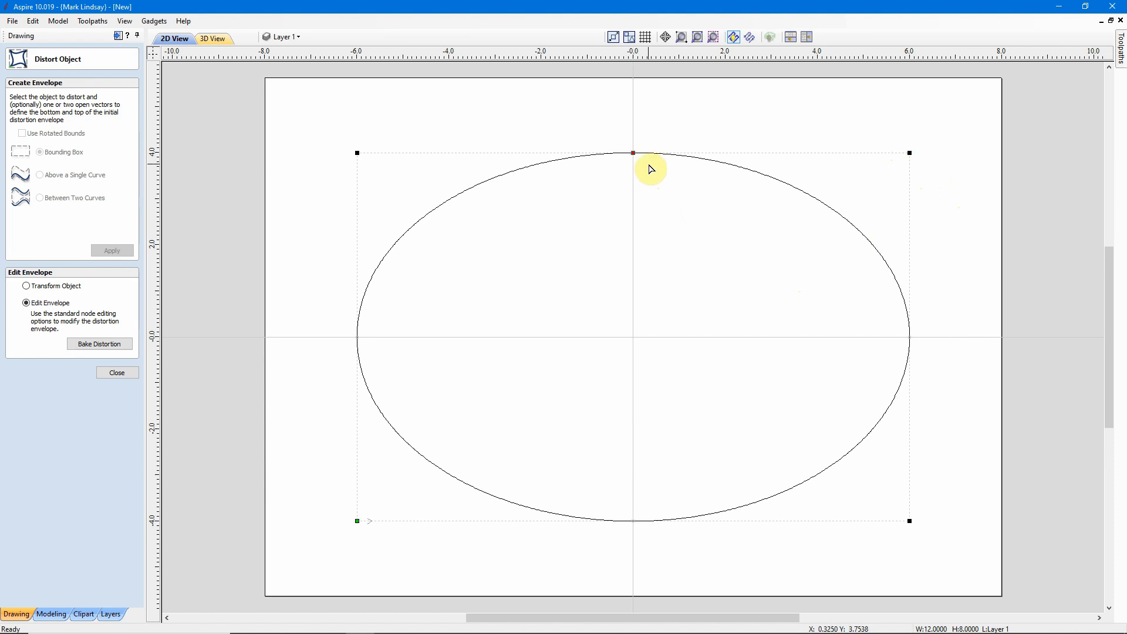
mouse_move(634, 153)
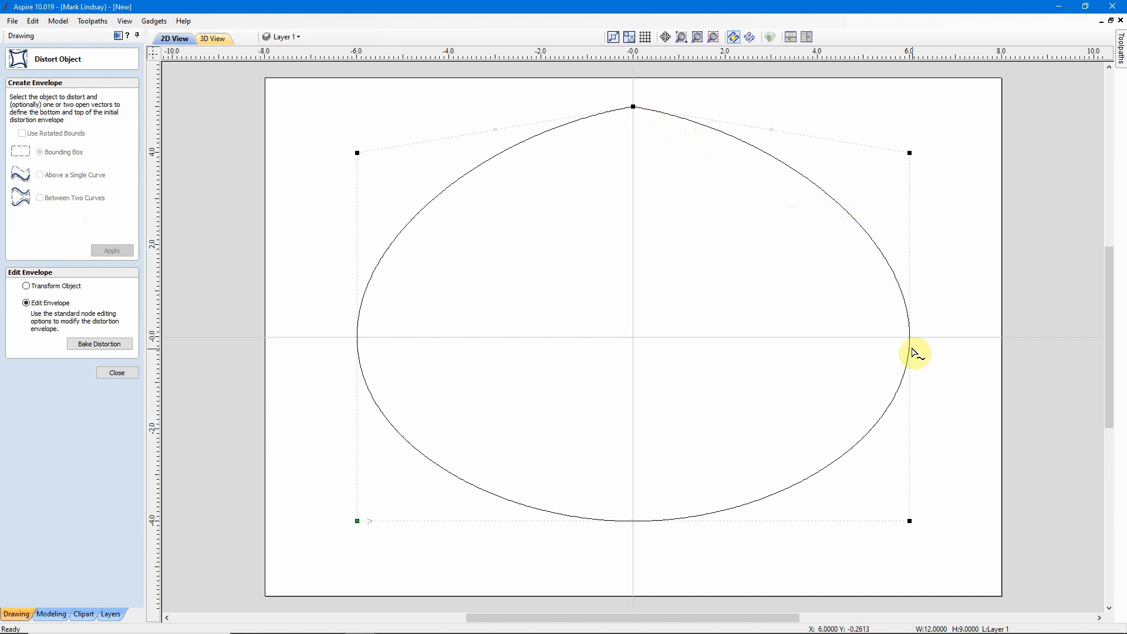
mouse_move(910, 338)
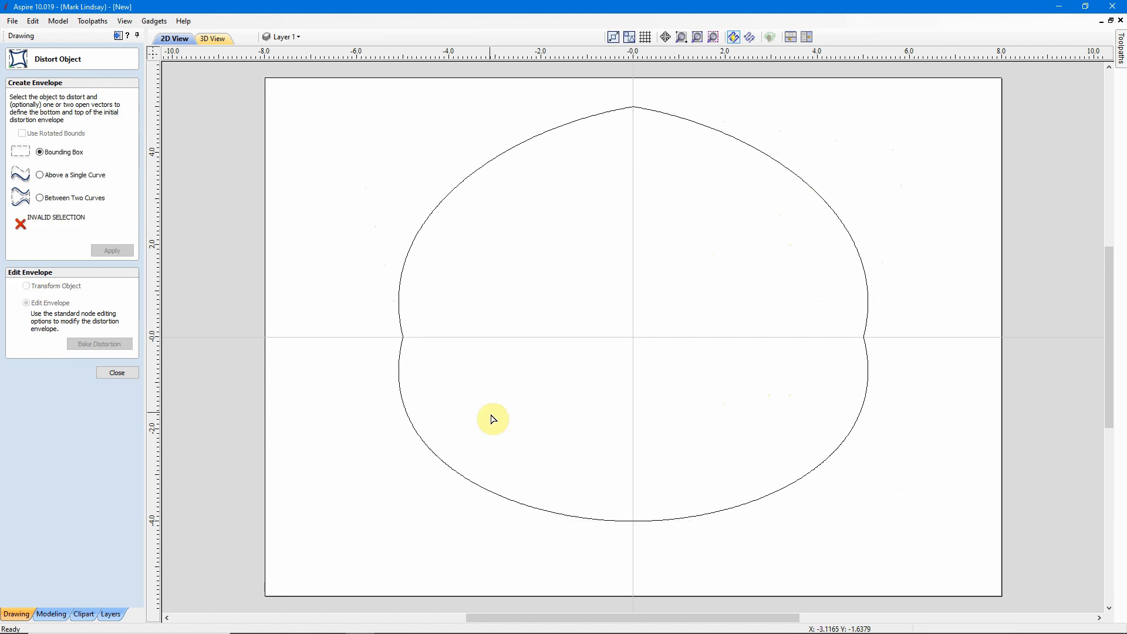
Reselect the distorted peaked shape to show its envelope nodes
click(493, 419)
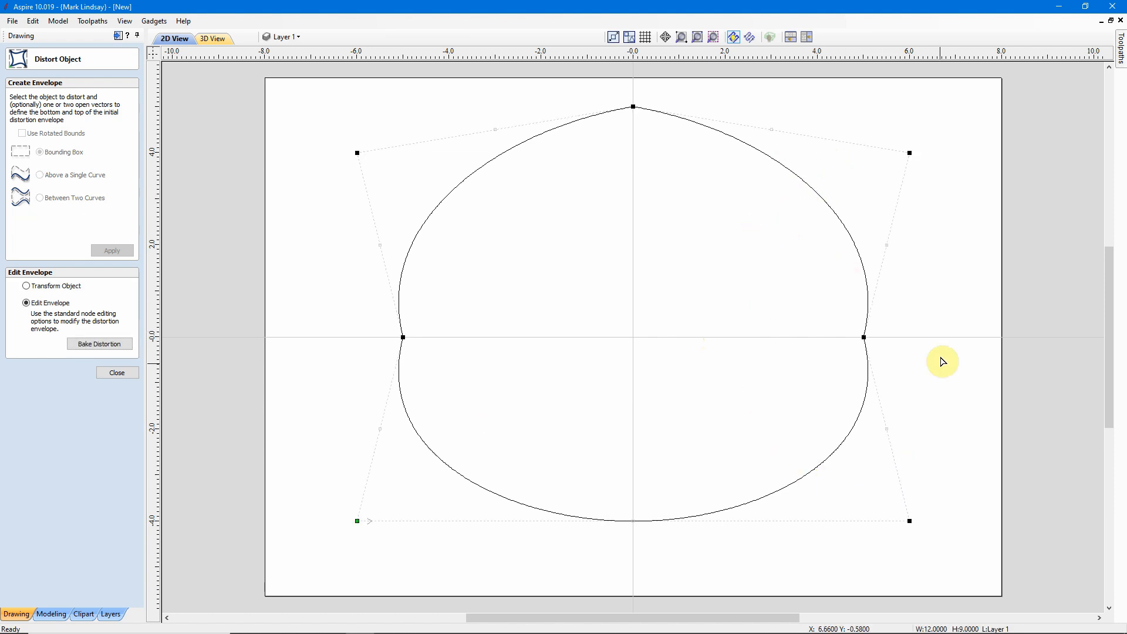
mouse_move(64, 285)
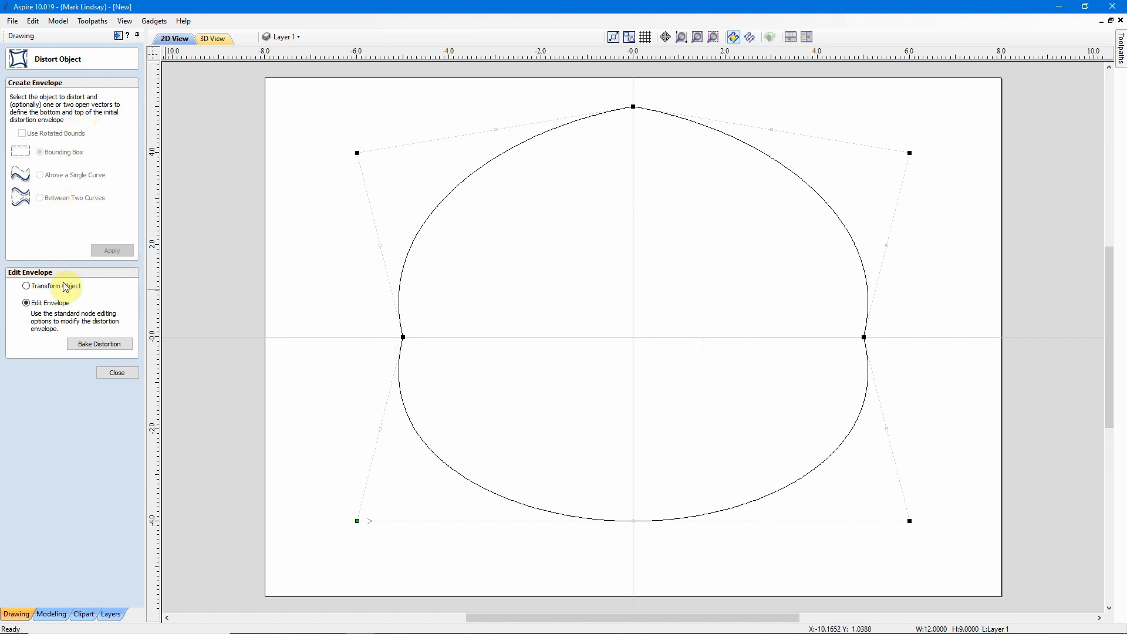
mouse_move(532, 375)
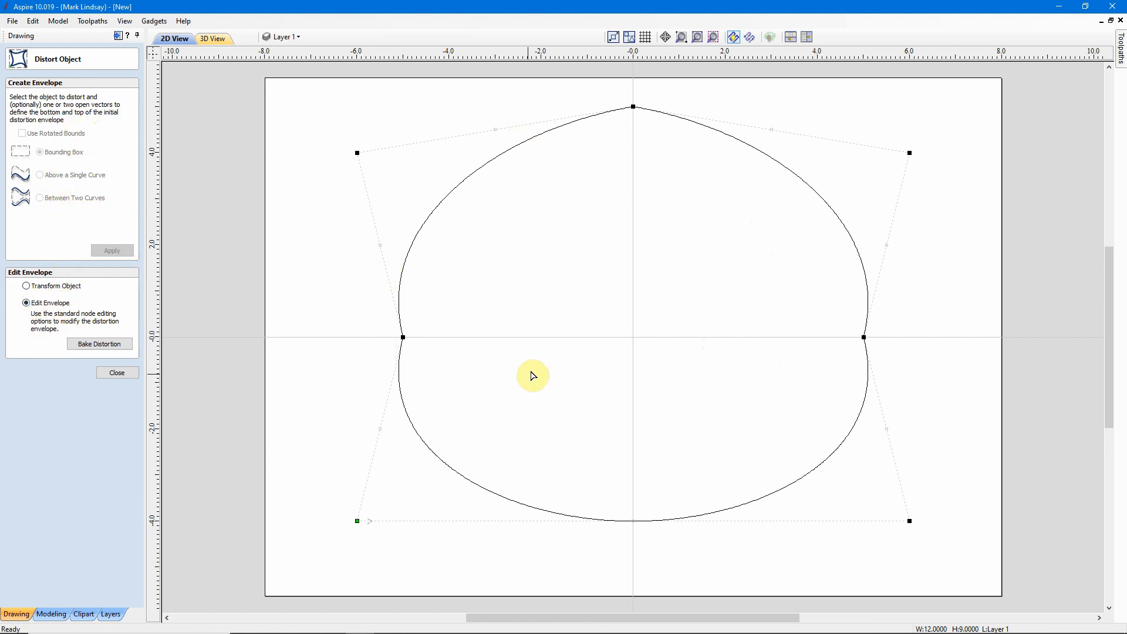
mouse_move(83, 303)
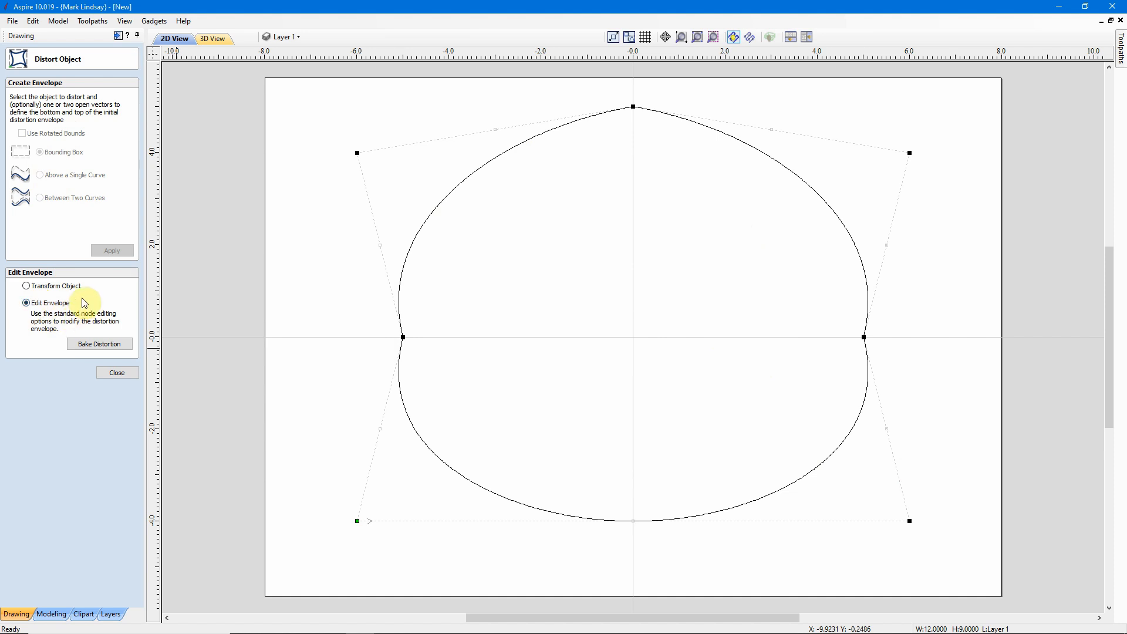
mouse_move(834, 532)
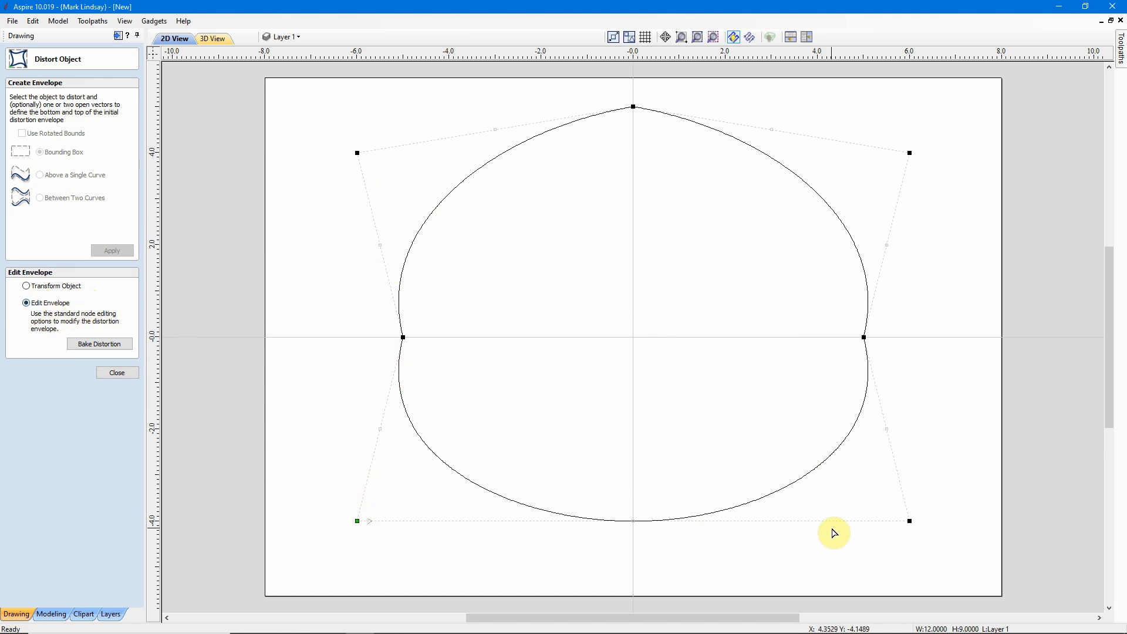
mouse_move(436, 127)
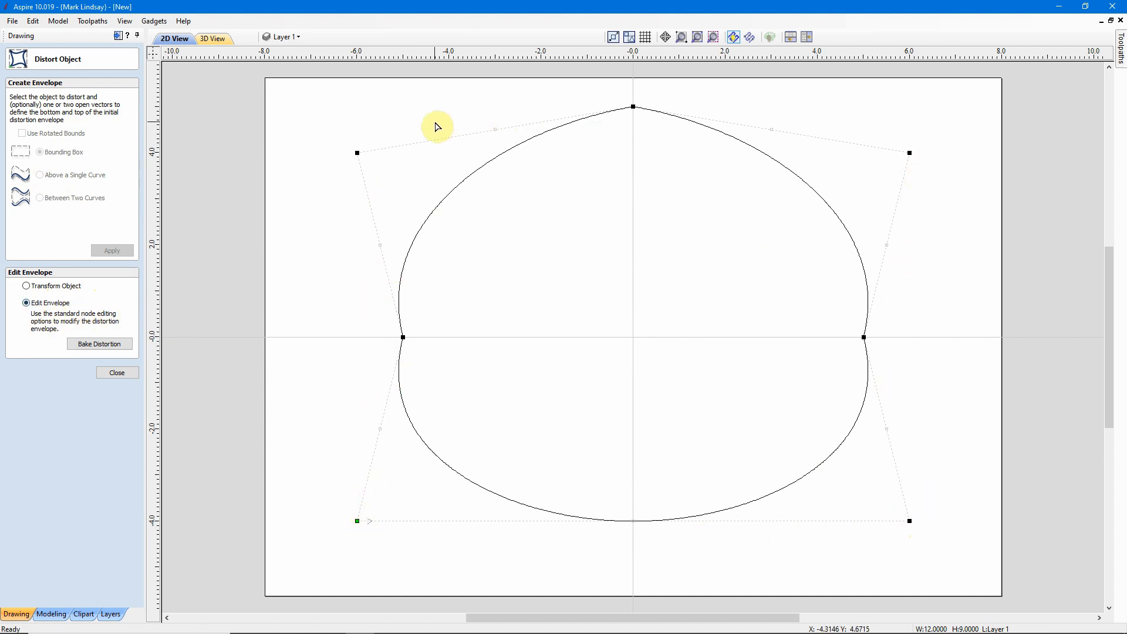
mouse_move(622, 333)
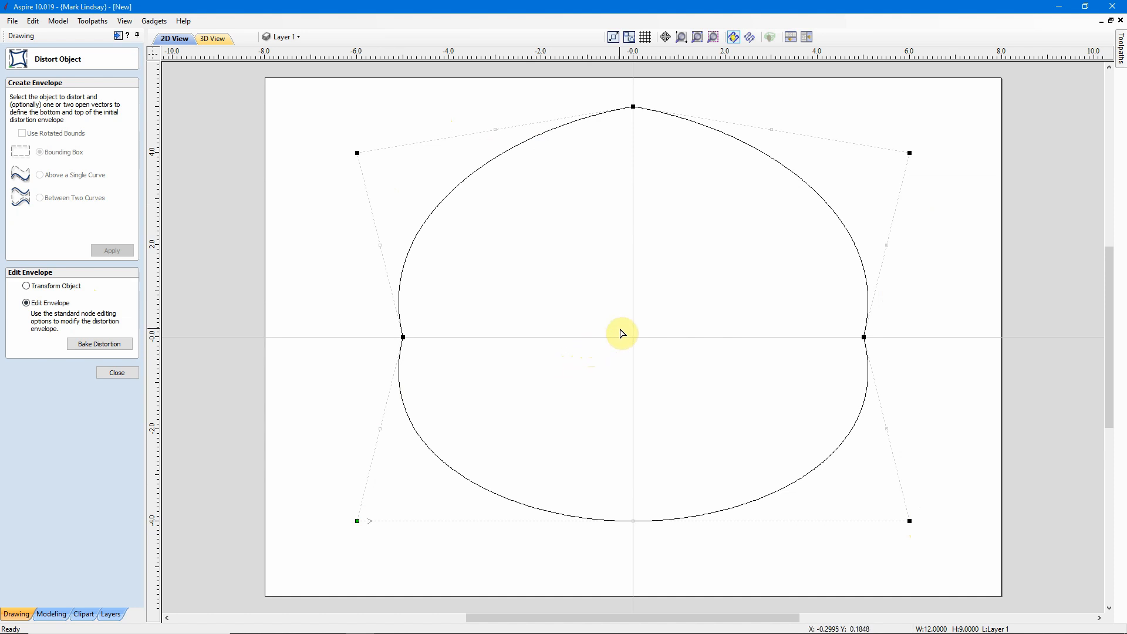
mouse_move(622, 257)
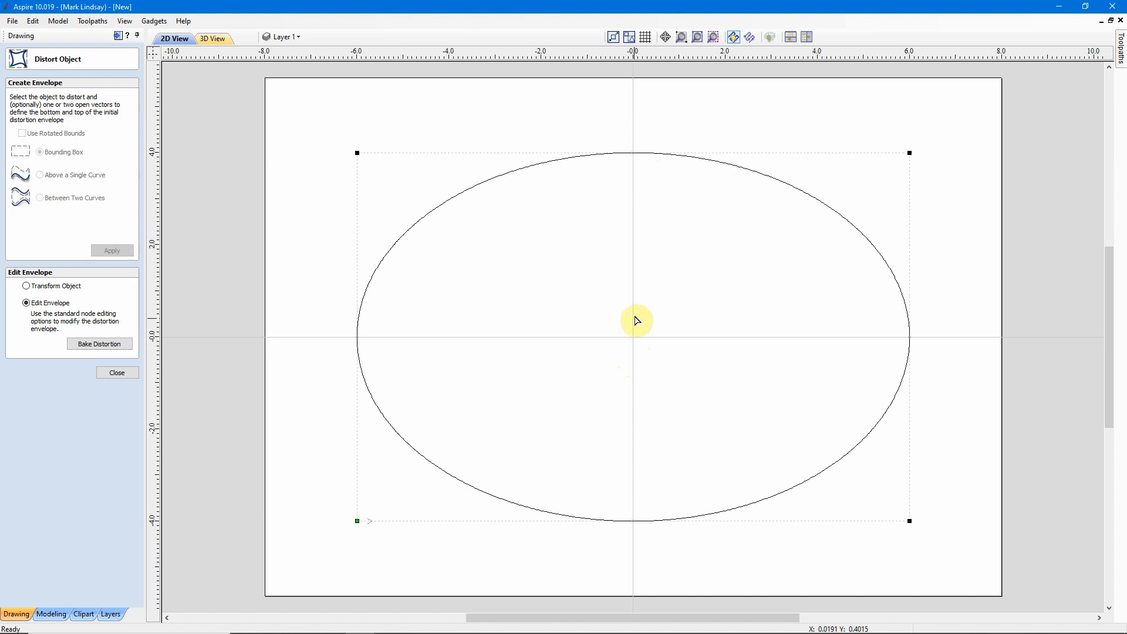
mouse_move(635, 170)
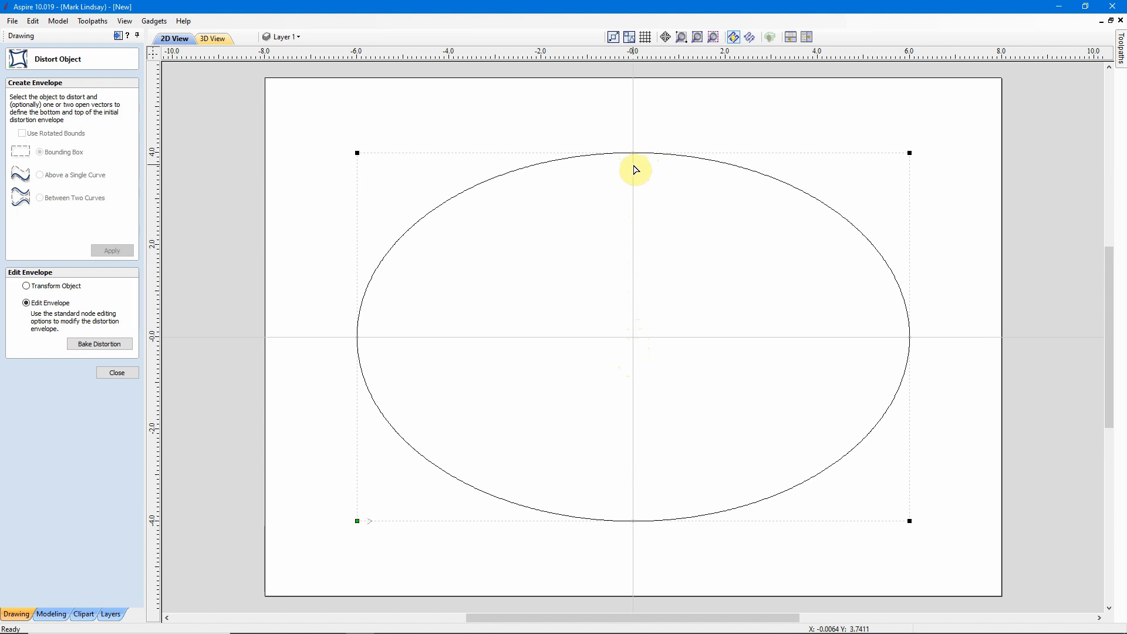
mouse_move(644, 173)
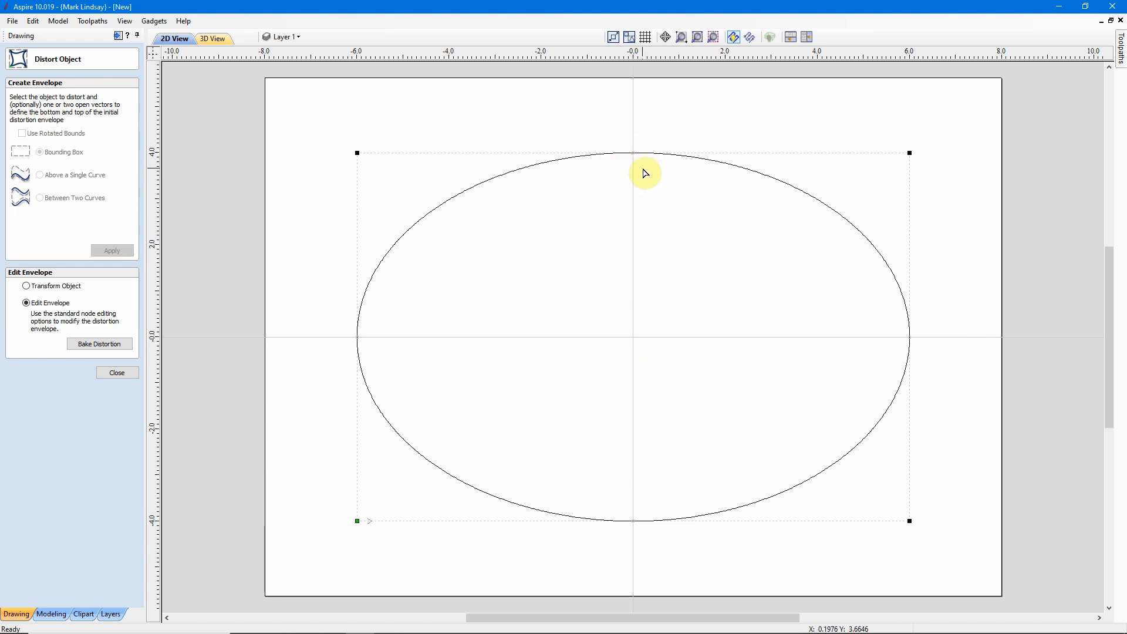
mouse_move(813, 159)
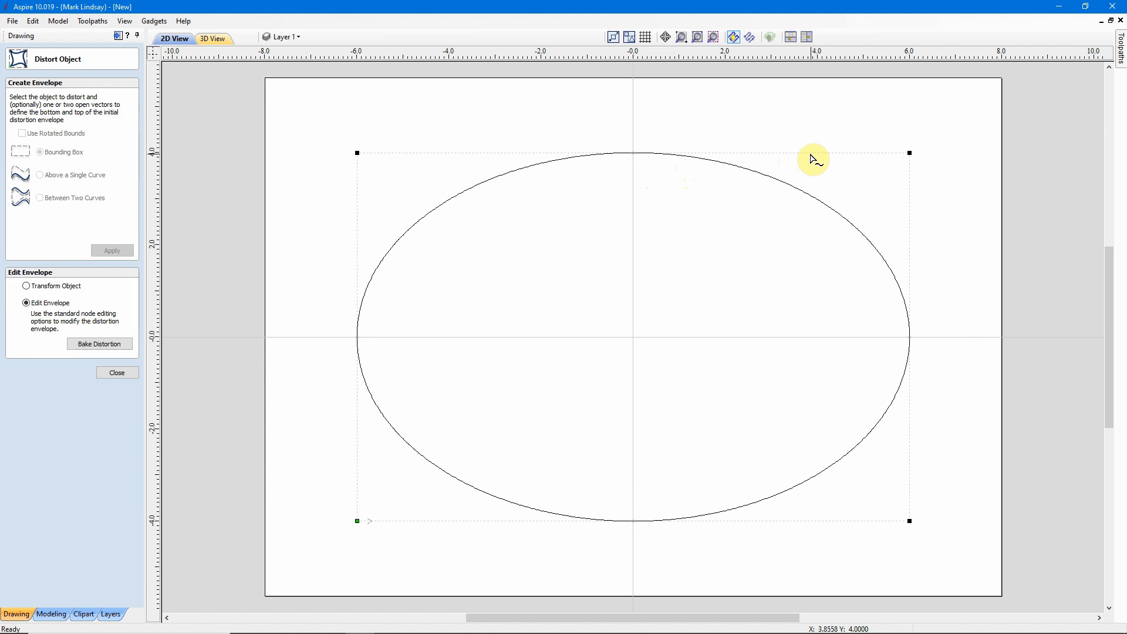
mouse_move(807, 157)
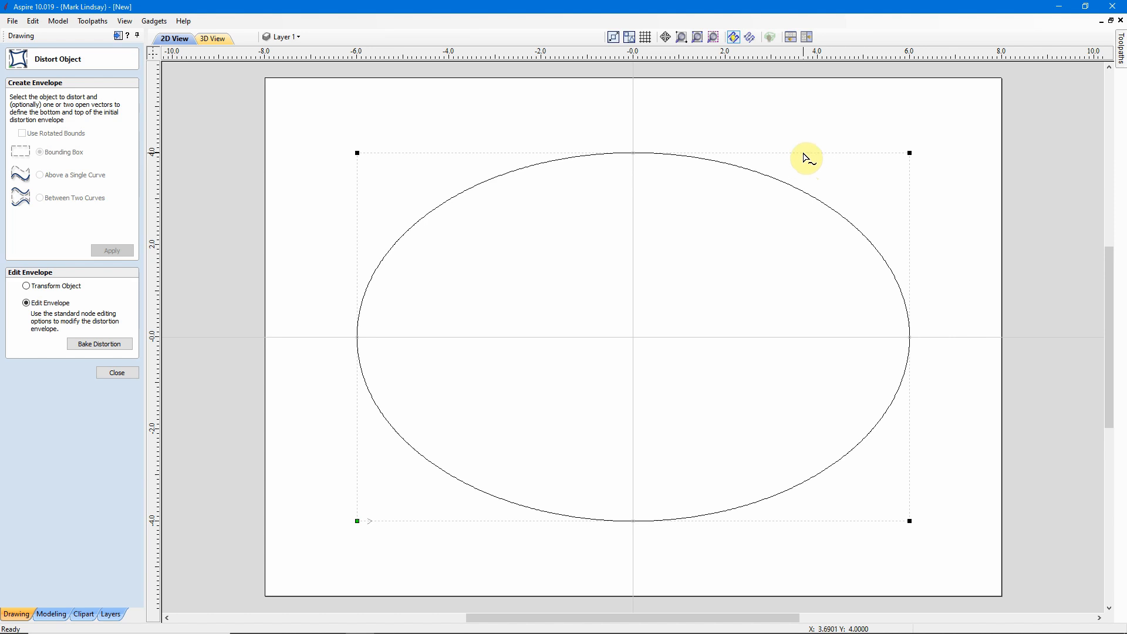
Right-click the envelope's top edge to insert an extra point
right_click(805, 157)
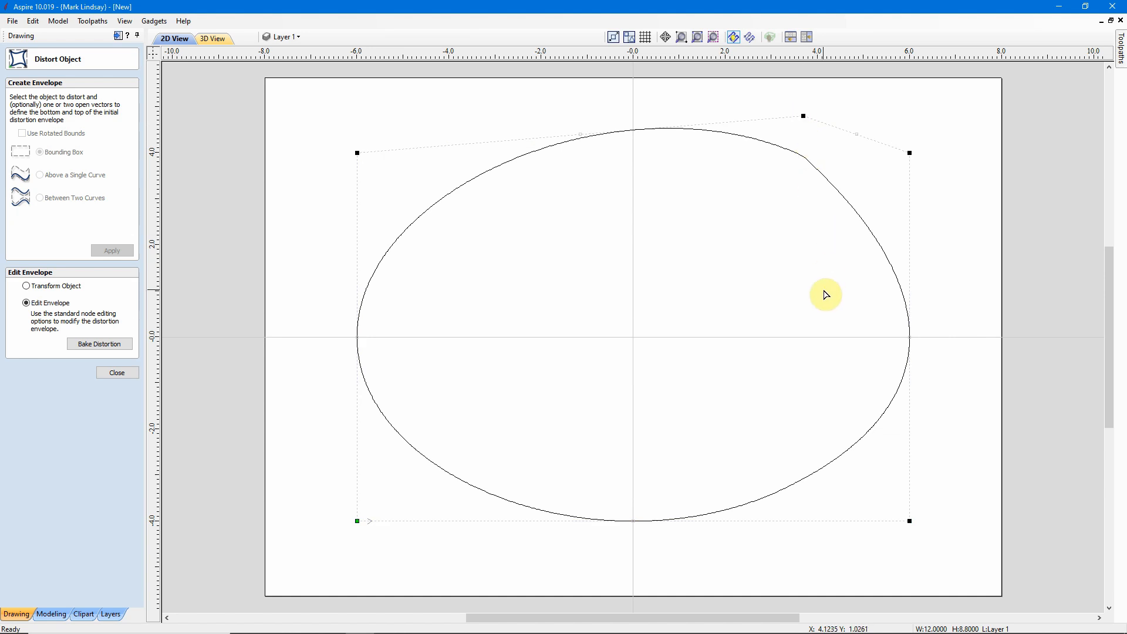
mouse_move(804, 115)
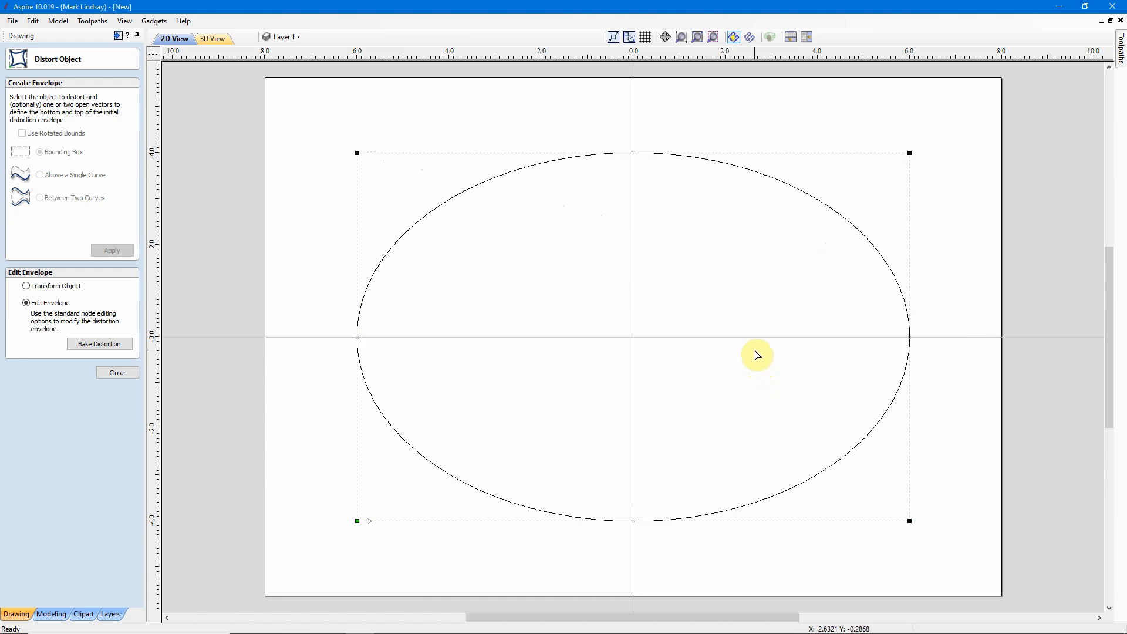
mouse_move(753, 309)
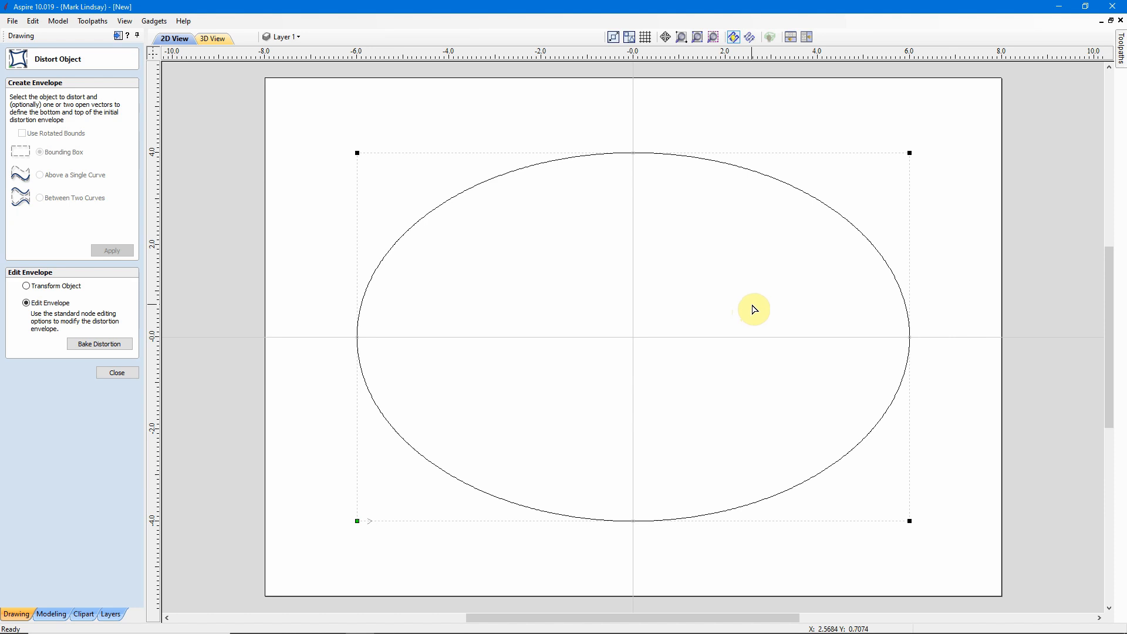
mouse_move(800, 163)
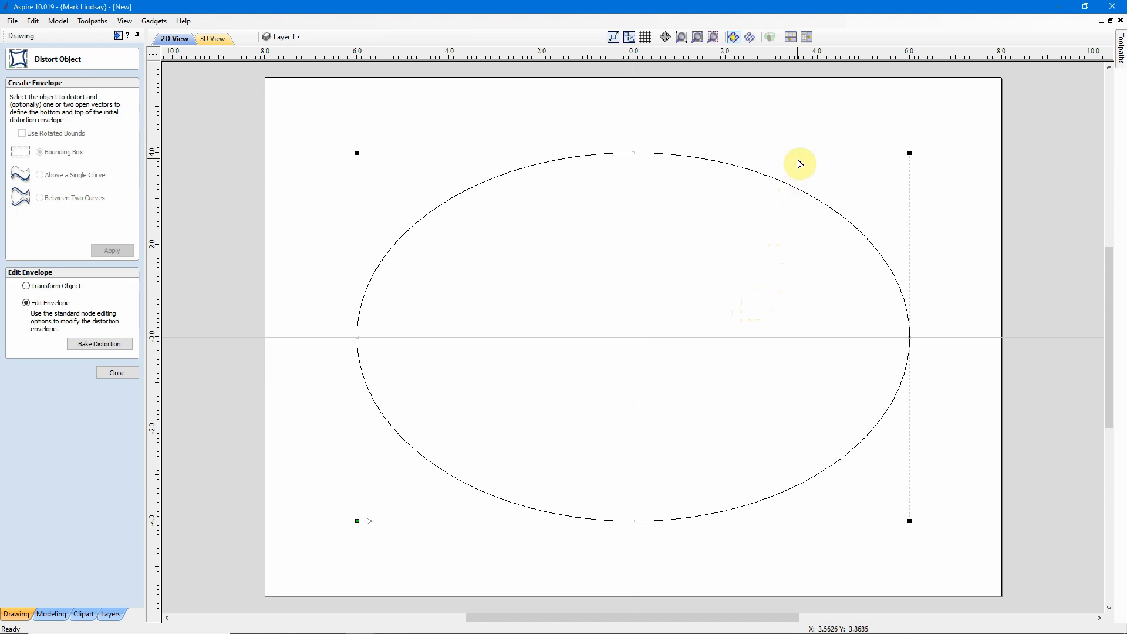
mouse_move(797, 160)
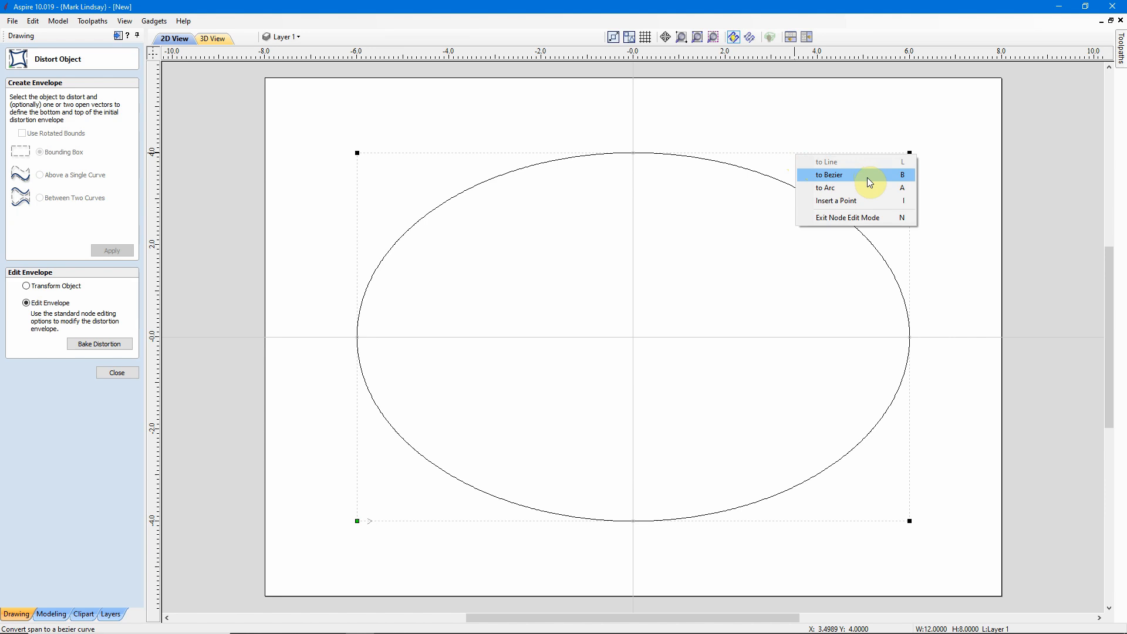
mouse_move(867, 188)
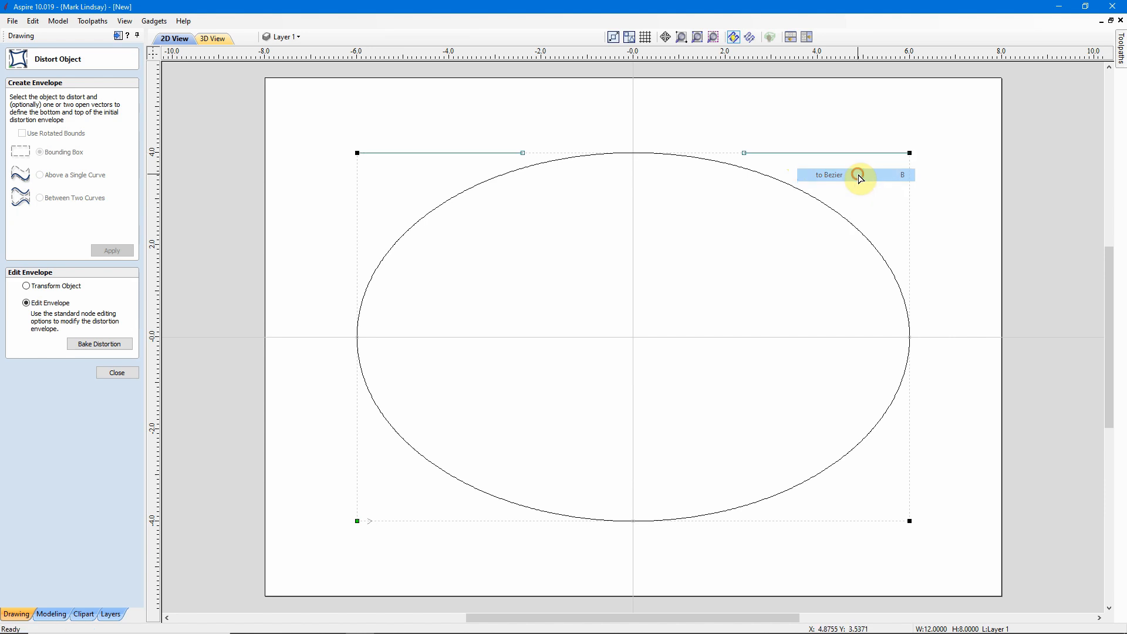
mouse_move(744, 157)
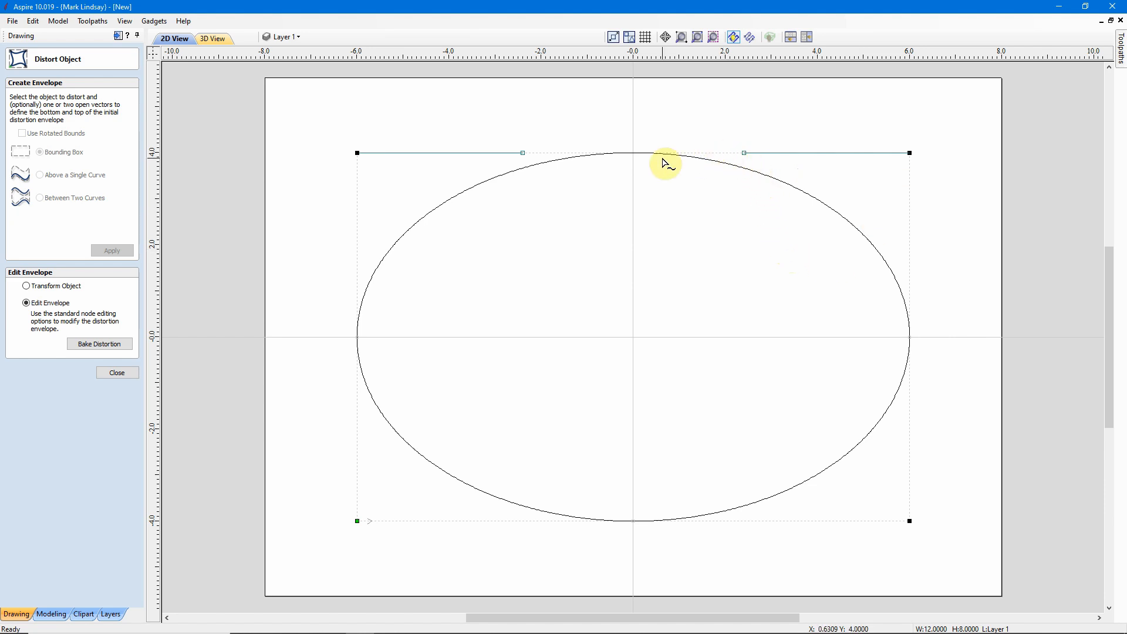
mouse_move(892, 166)
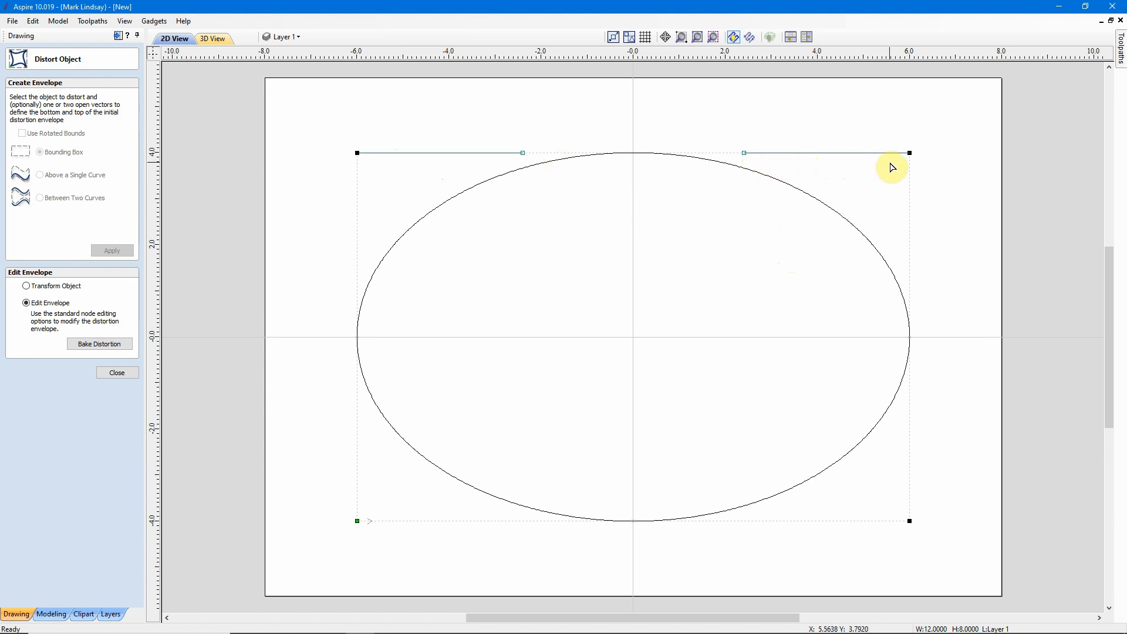
mouse_move(574, 177)
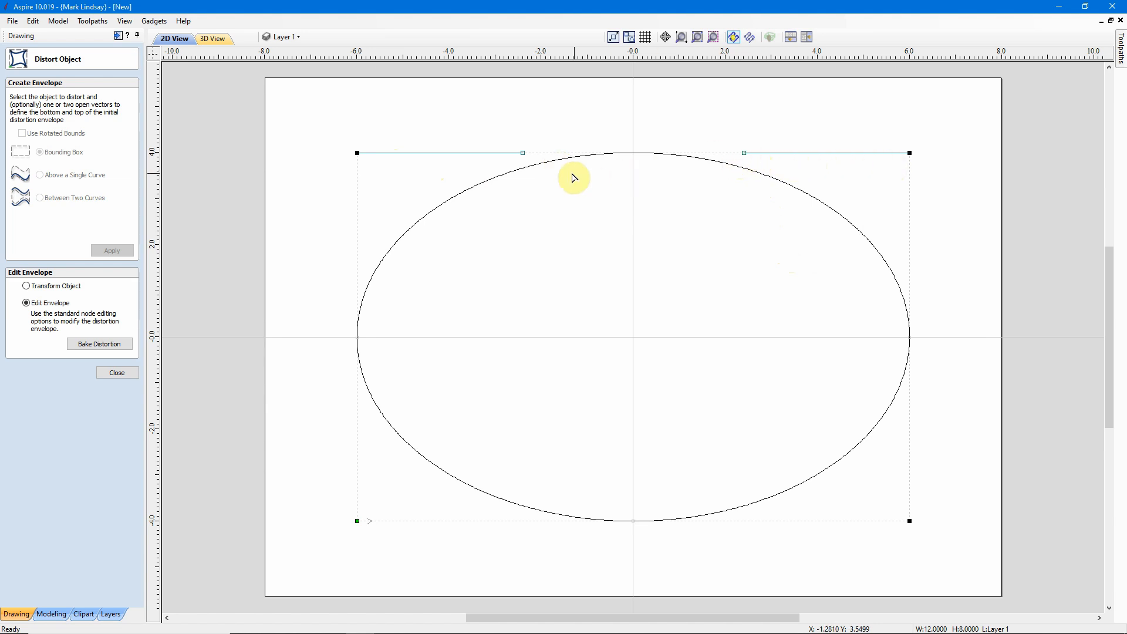
mouse_move(744, 153)
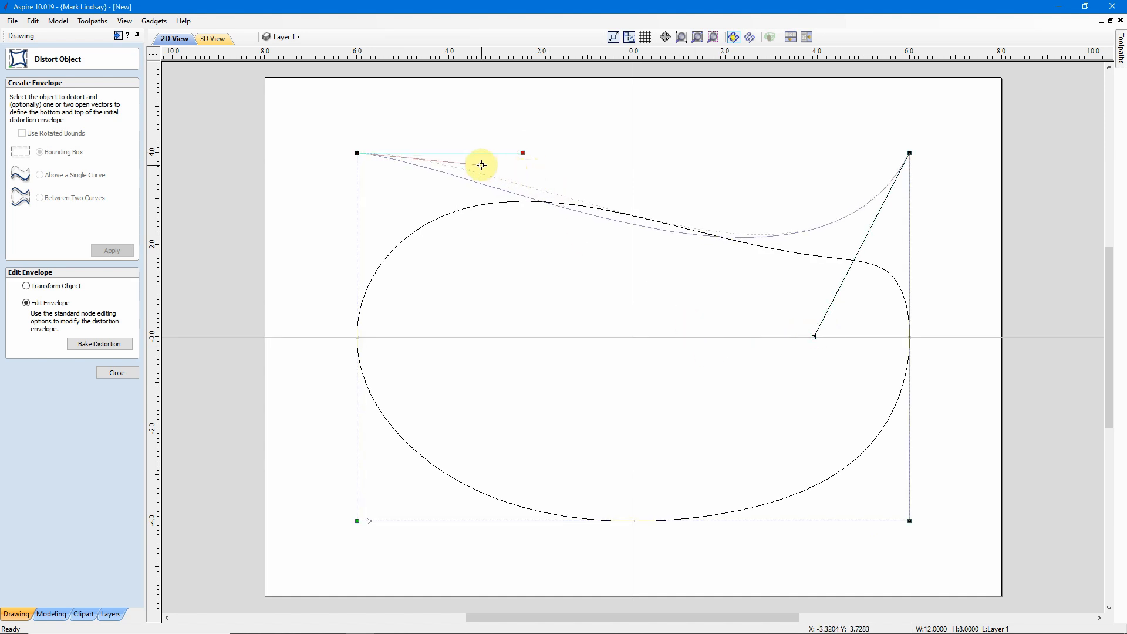
Drag a top-edge Bézier handle to slope the top from left hump to right shoulder
drag(480, 165, 430, 97)
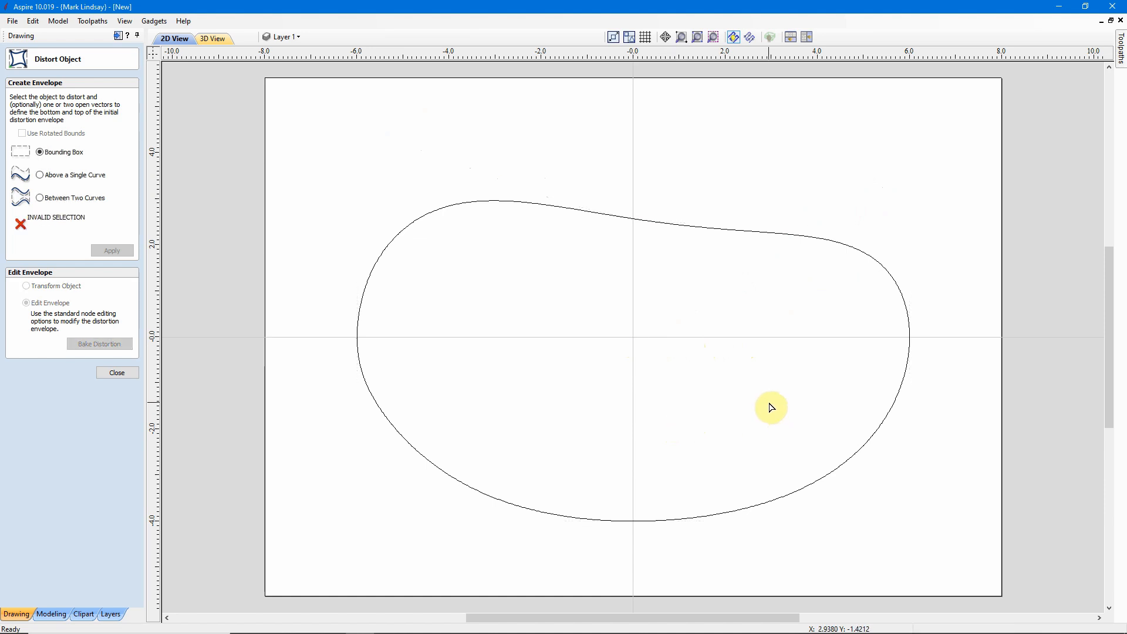
mouse_move(769, 404)
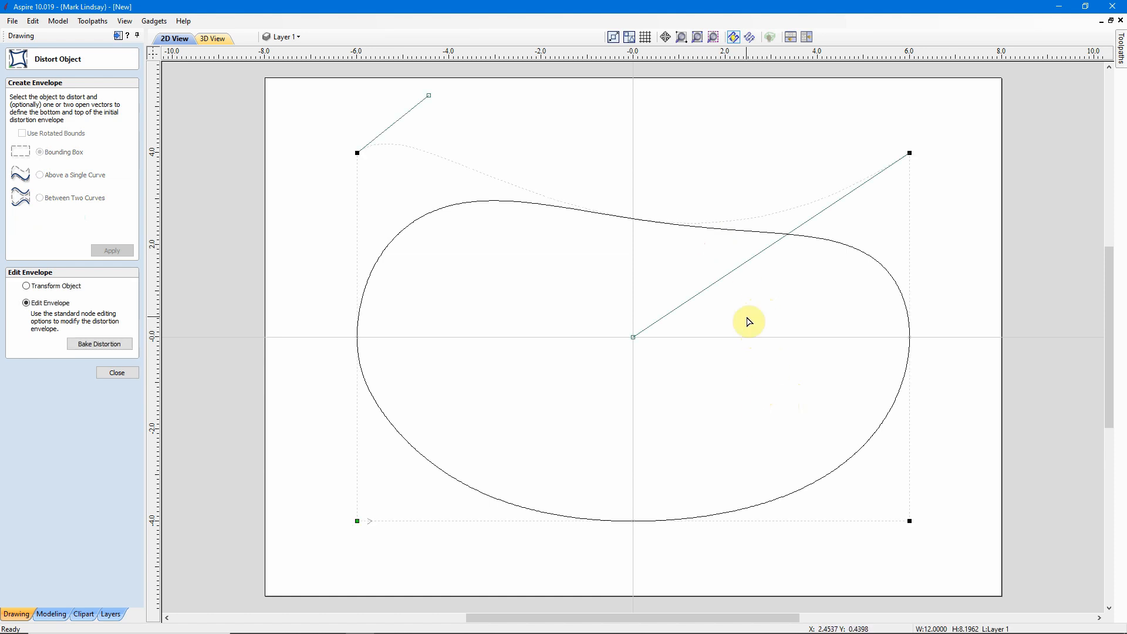
mouse_move(717, 433)
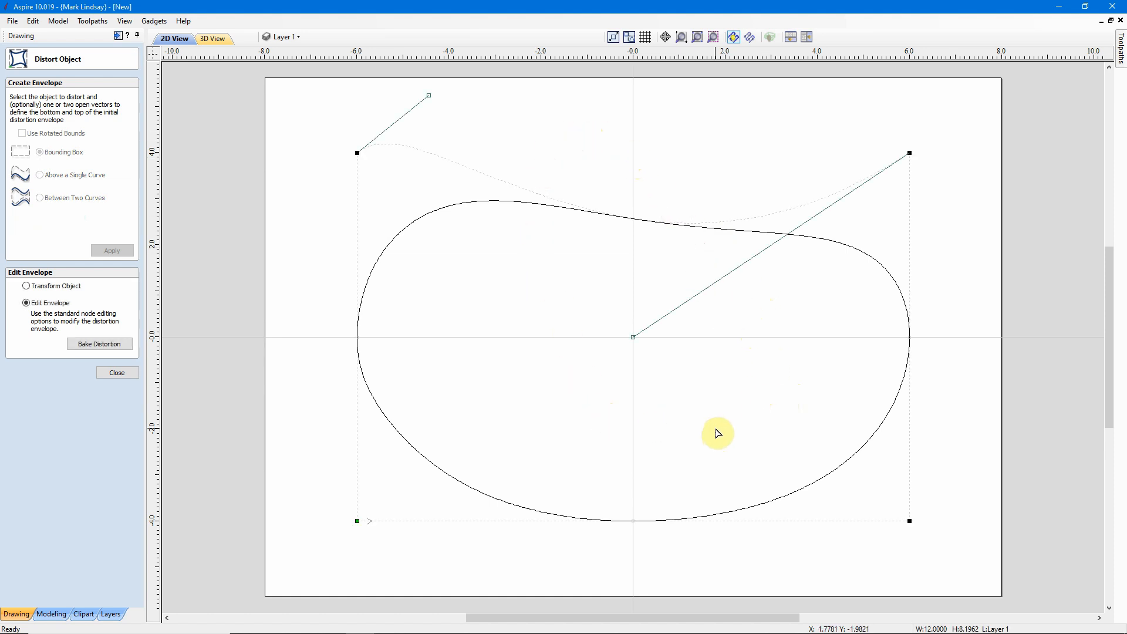
mouse_move(717, 429)
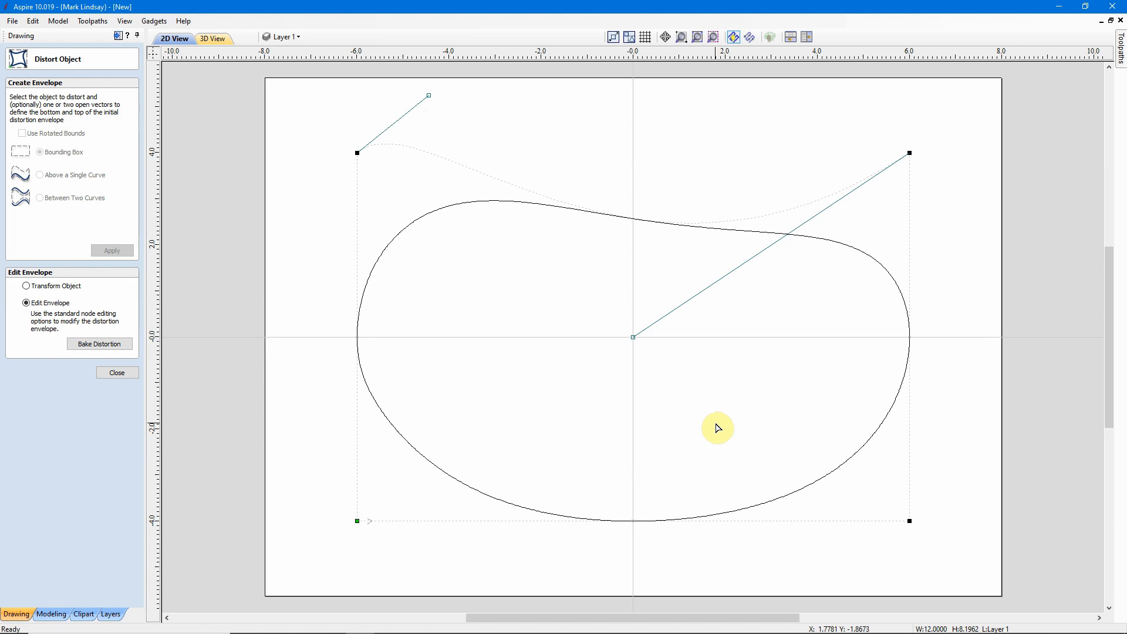
mouse_move(631, 420)
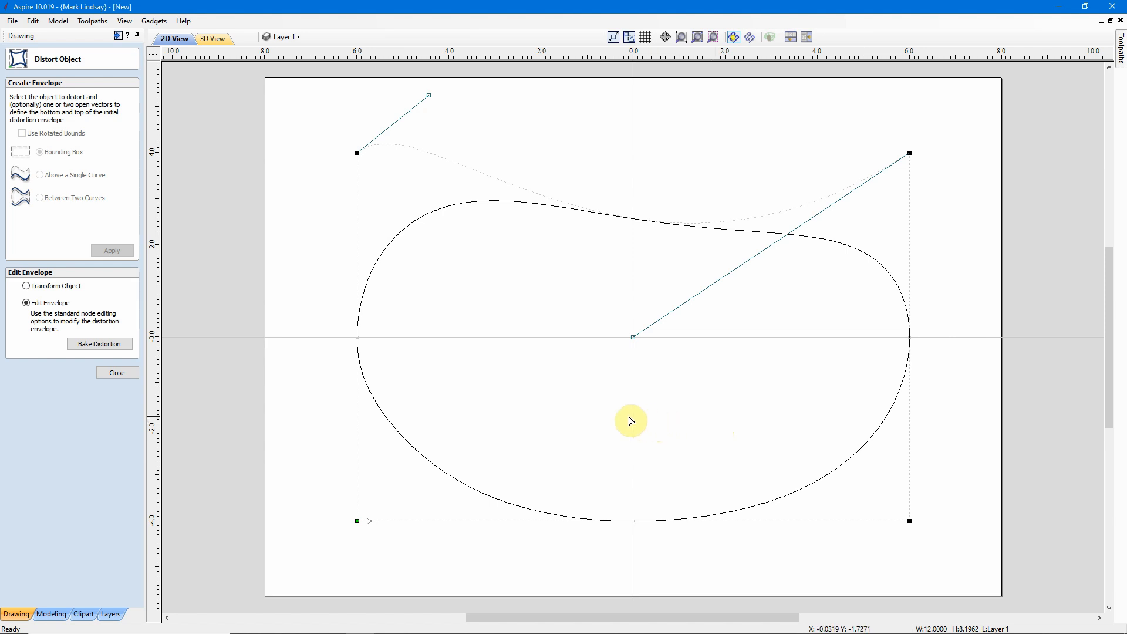
mouse_move(519, 417)
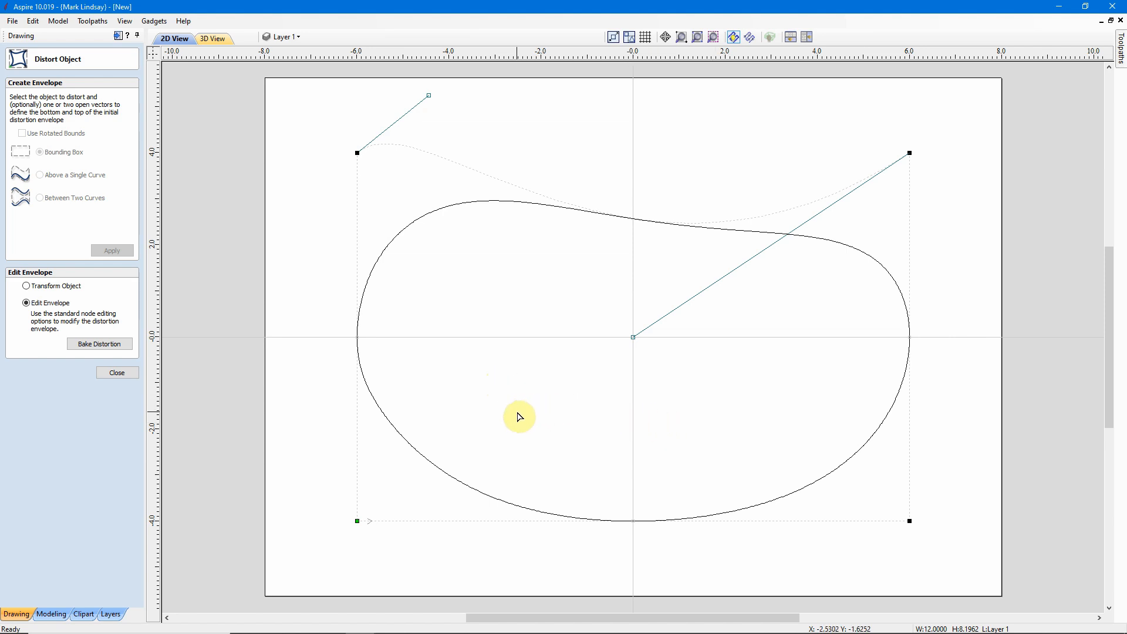
mouse_move(484, 410)
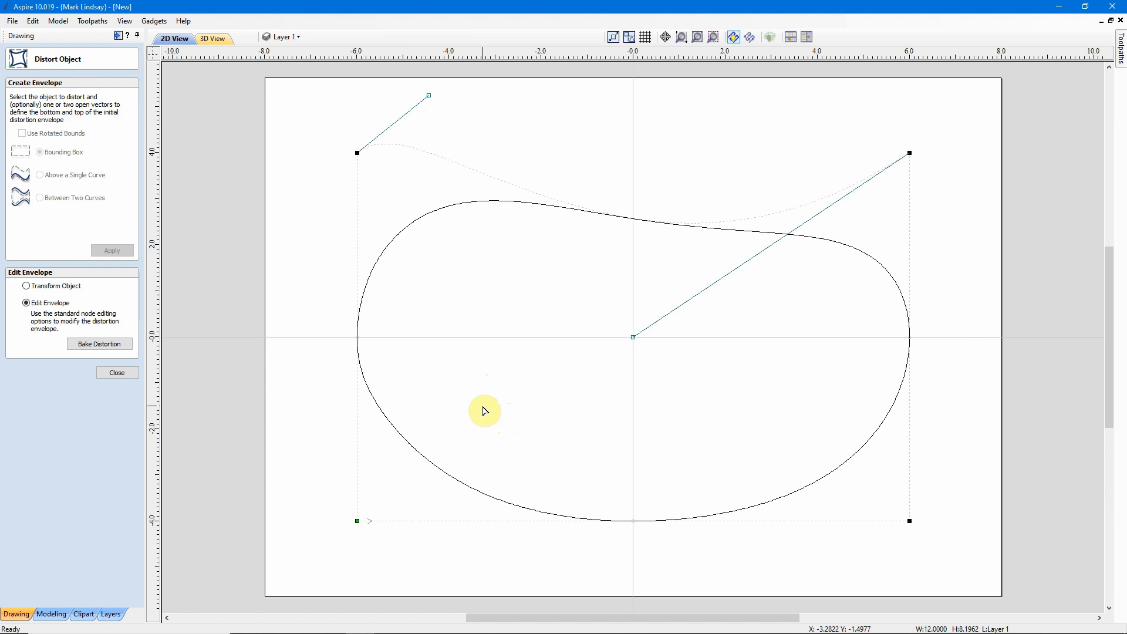
mouse_move(523, 389)
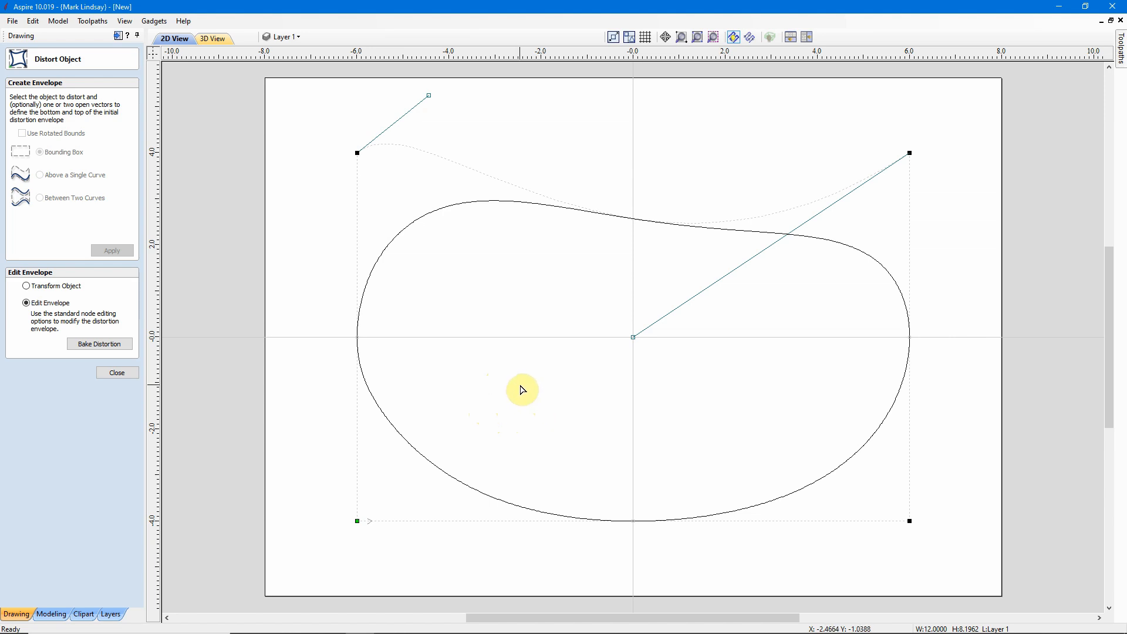
mouse_move(186, 322)
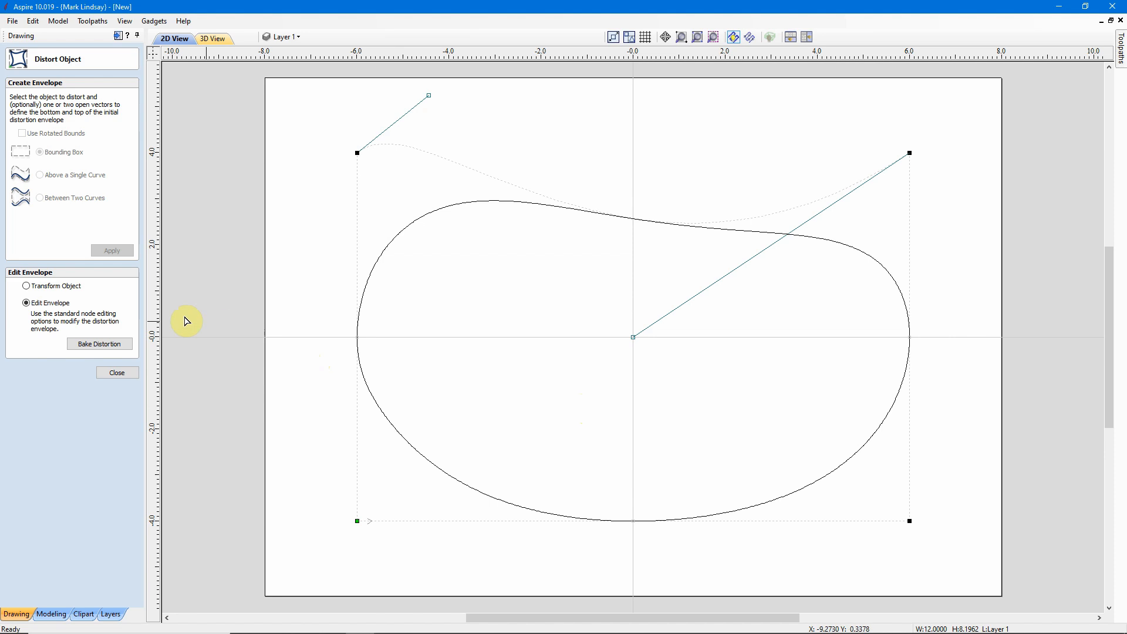
mouse_move(28, 315)
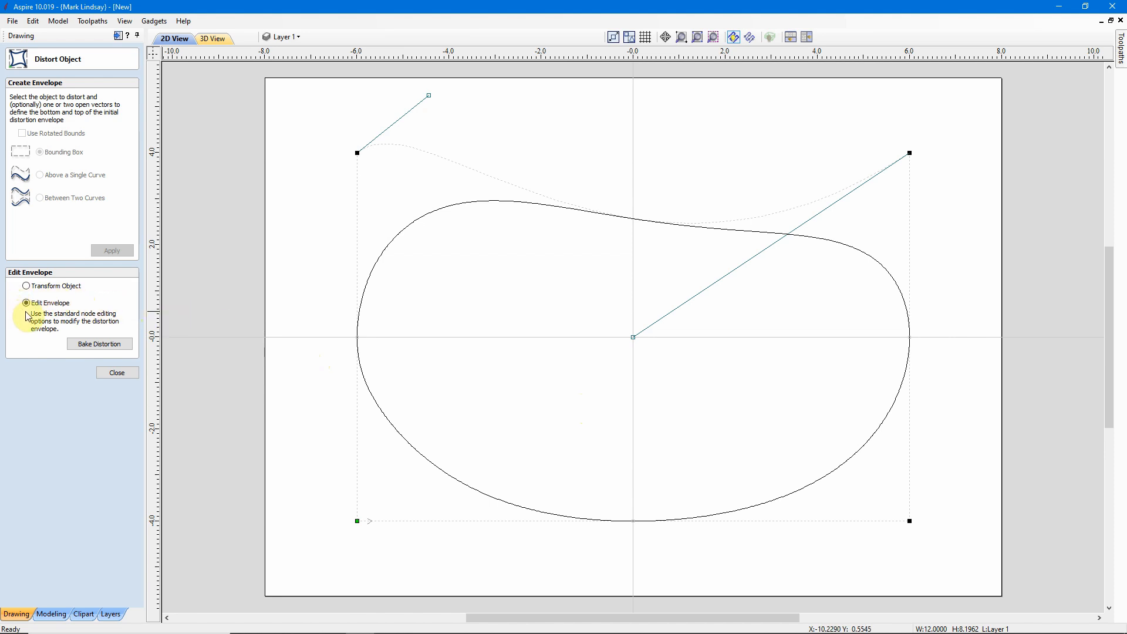
mouse_move(100, 311)
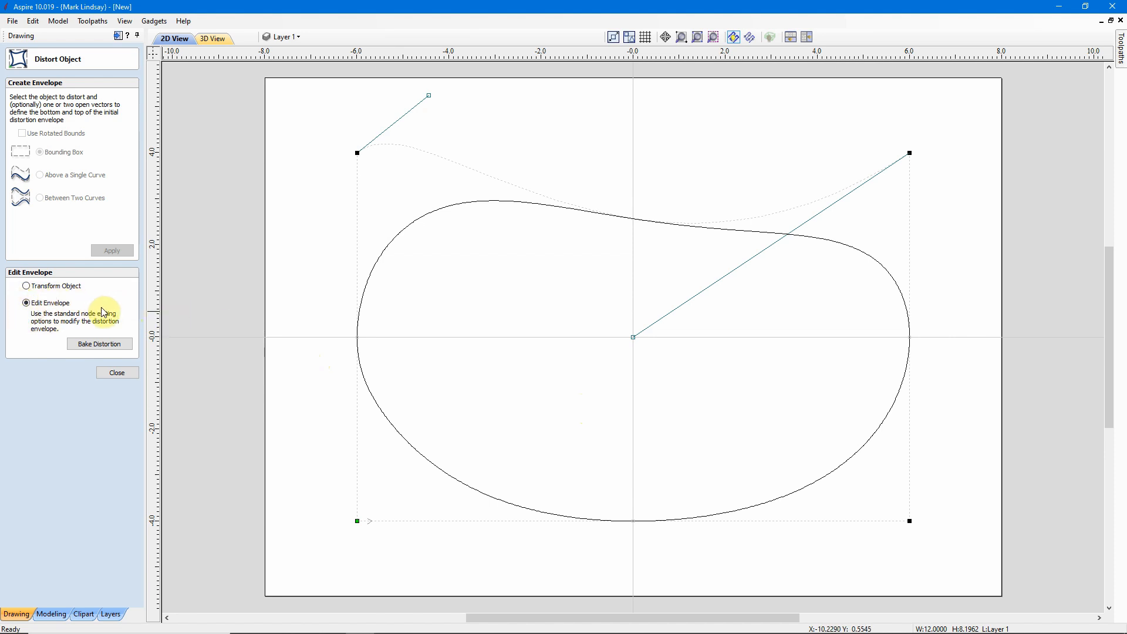
mouse_move(323, 159)
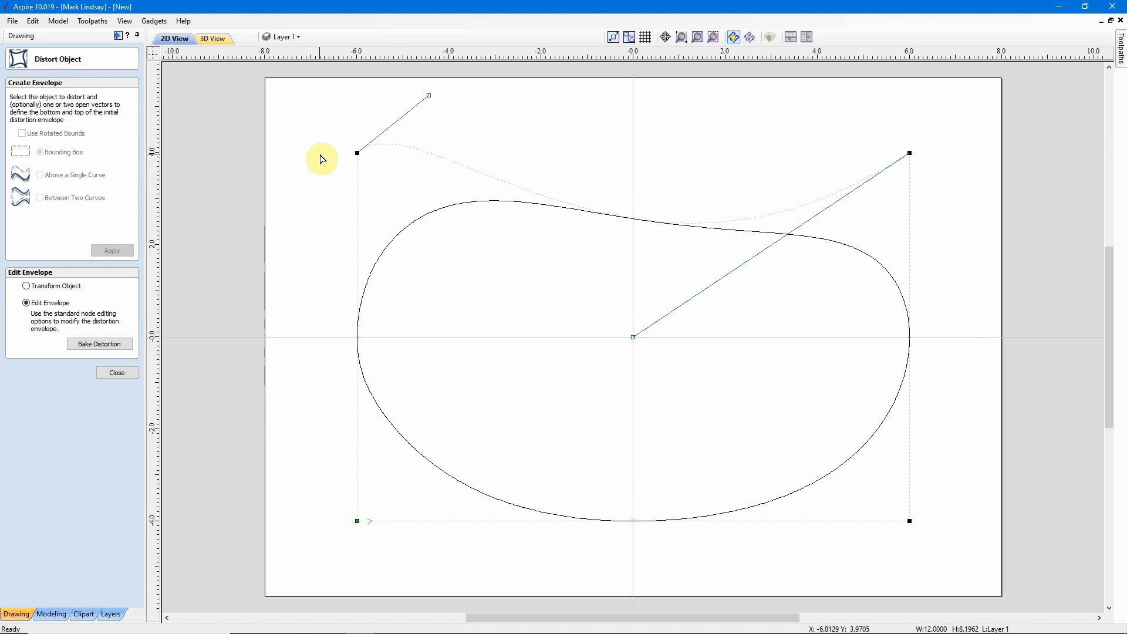
mouse_move(617, 581)
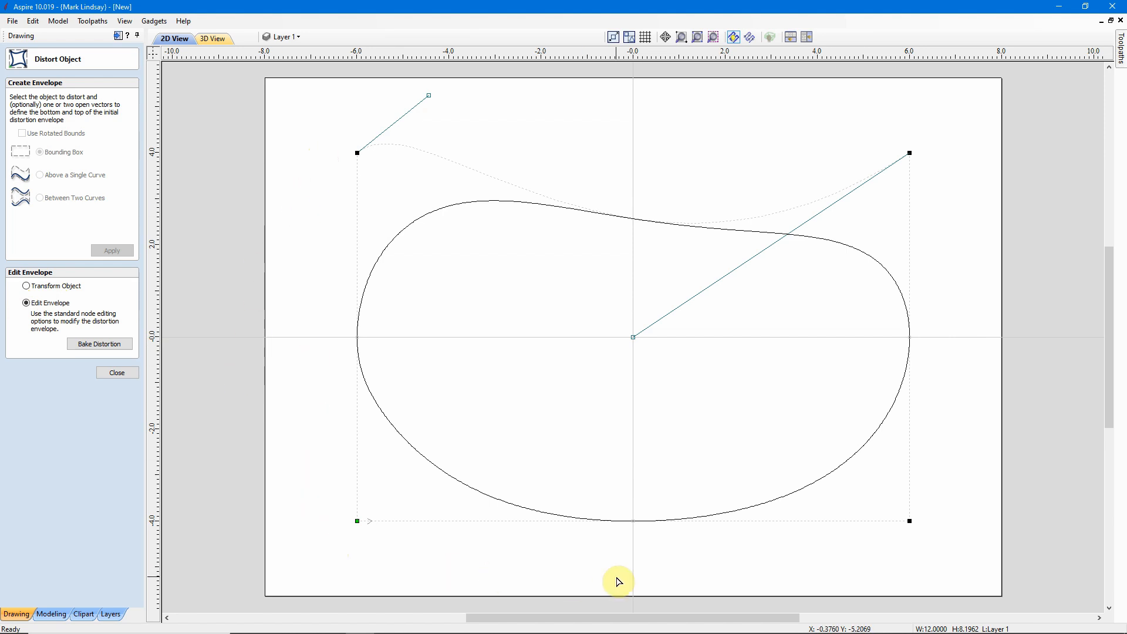
mouse_move(215, 263)
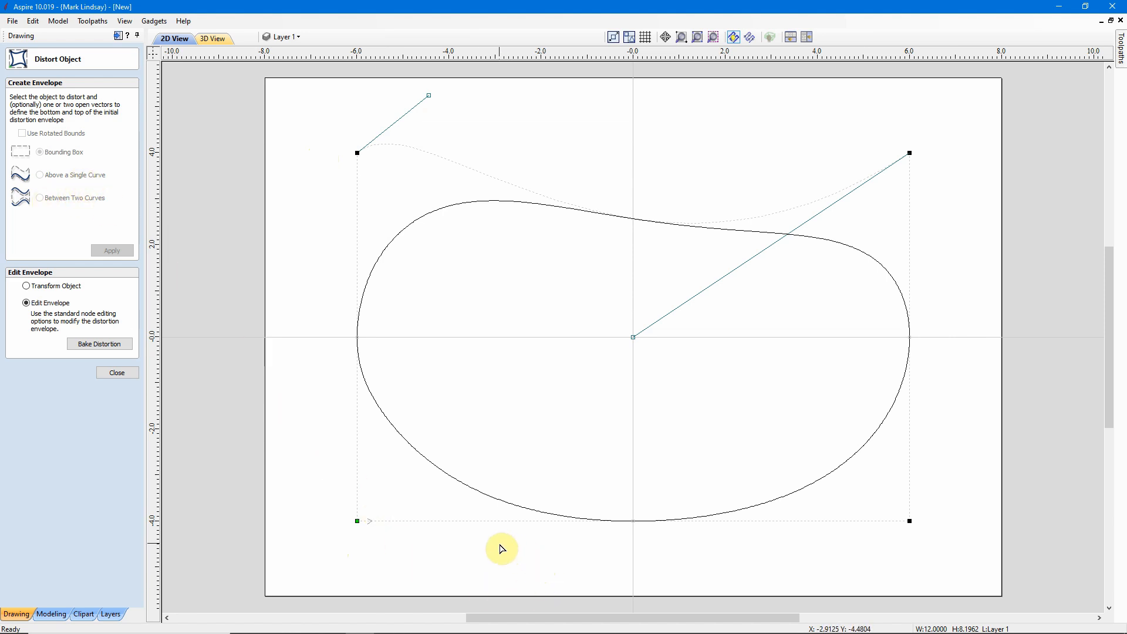
mouse_move(390, 549)
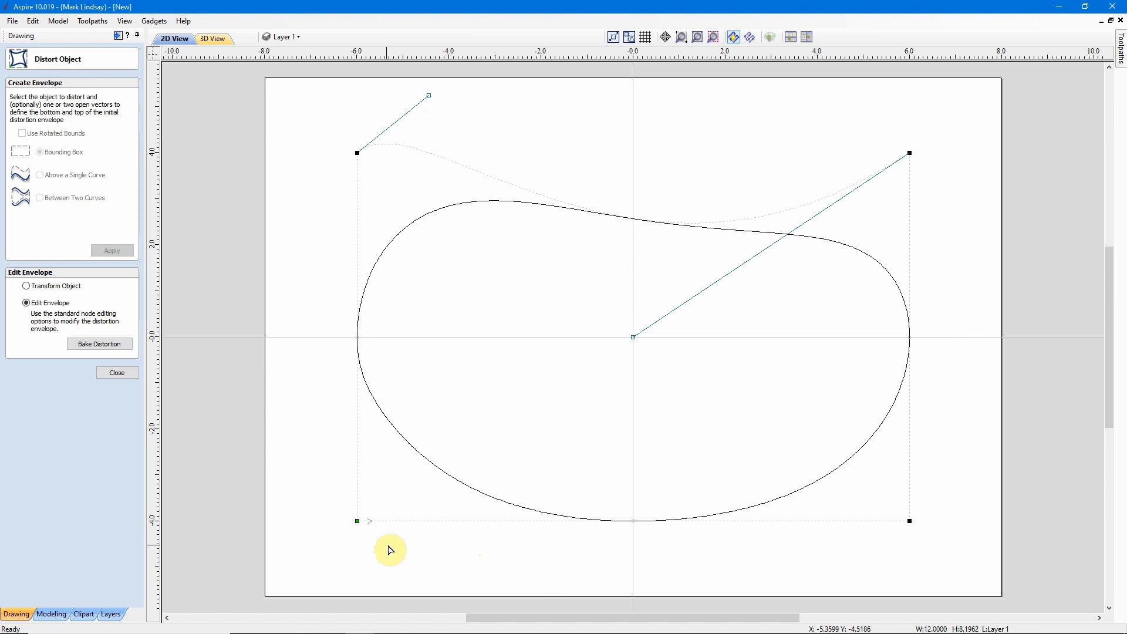
mouse_move(480, 579)
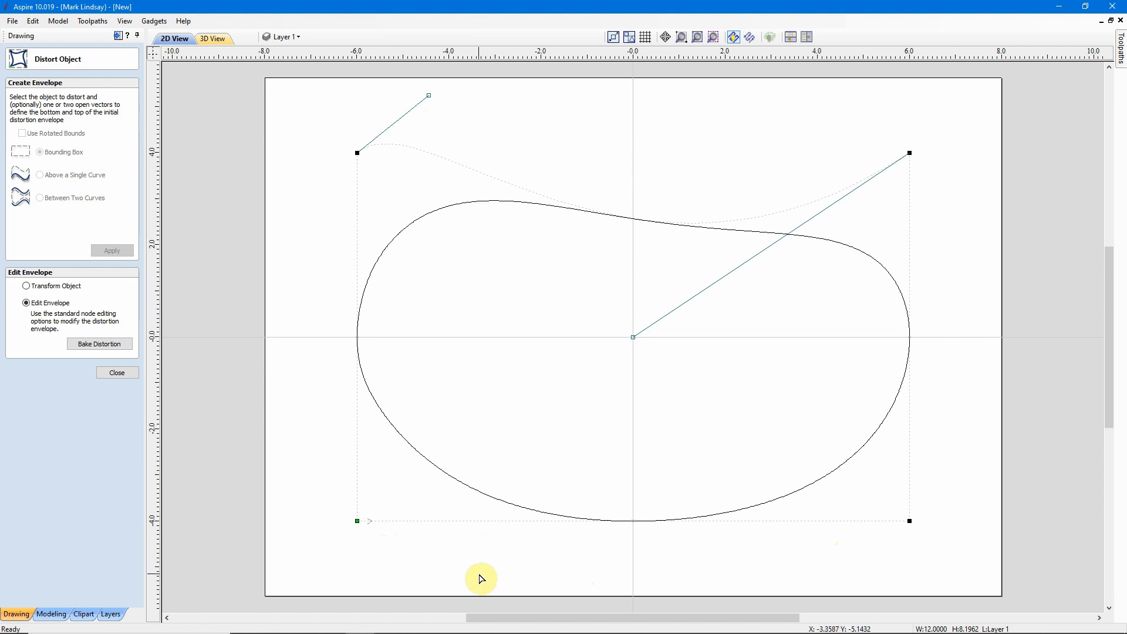
mouse_move(740, 560)
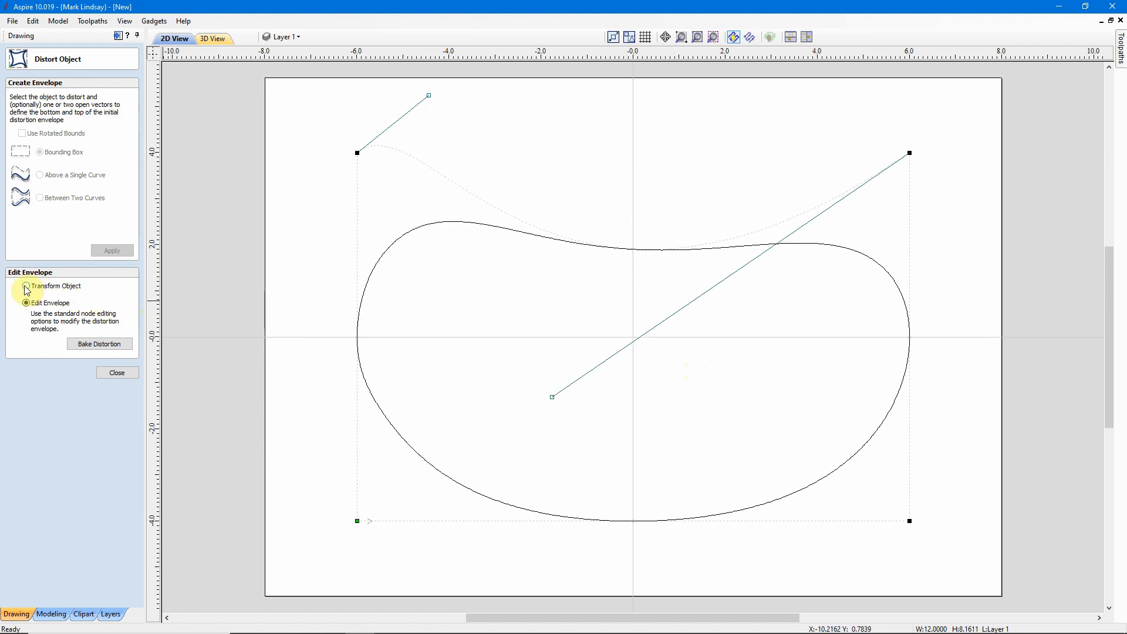
Switch Distort Object to Transform Object mode
click(25, 288)
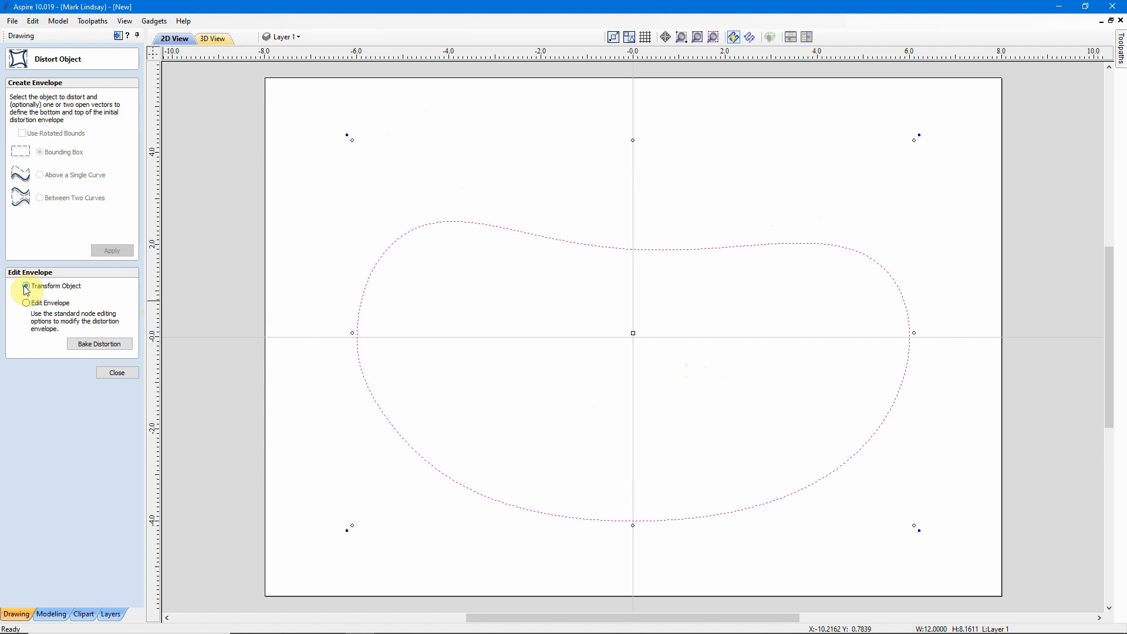
click(25, 285)
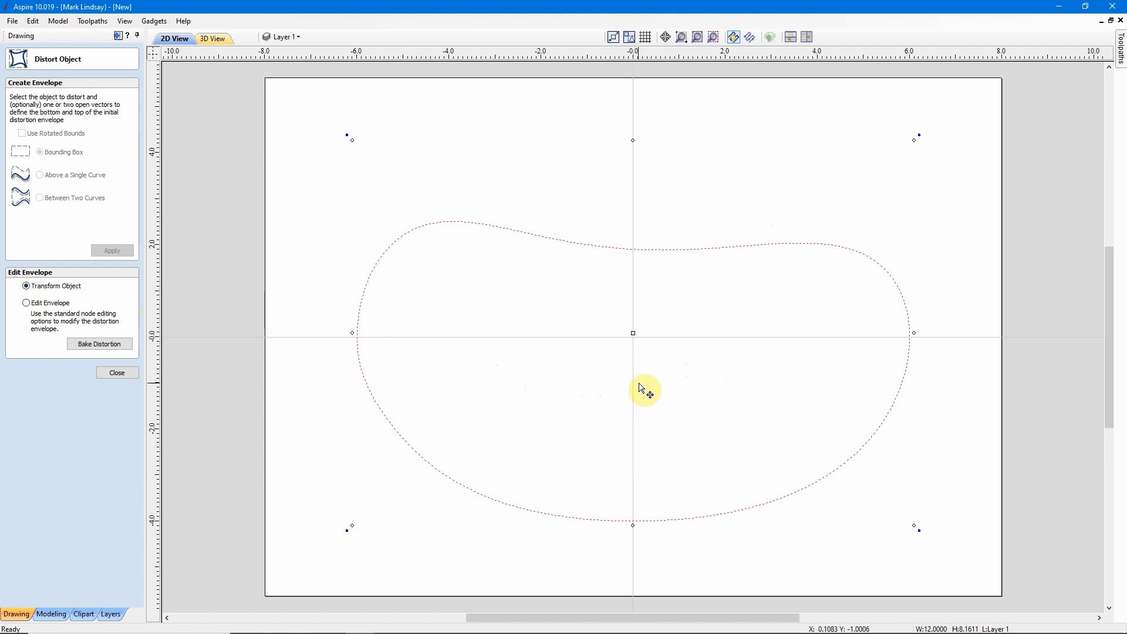
mouse_move(654, 371)
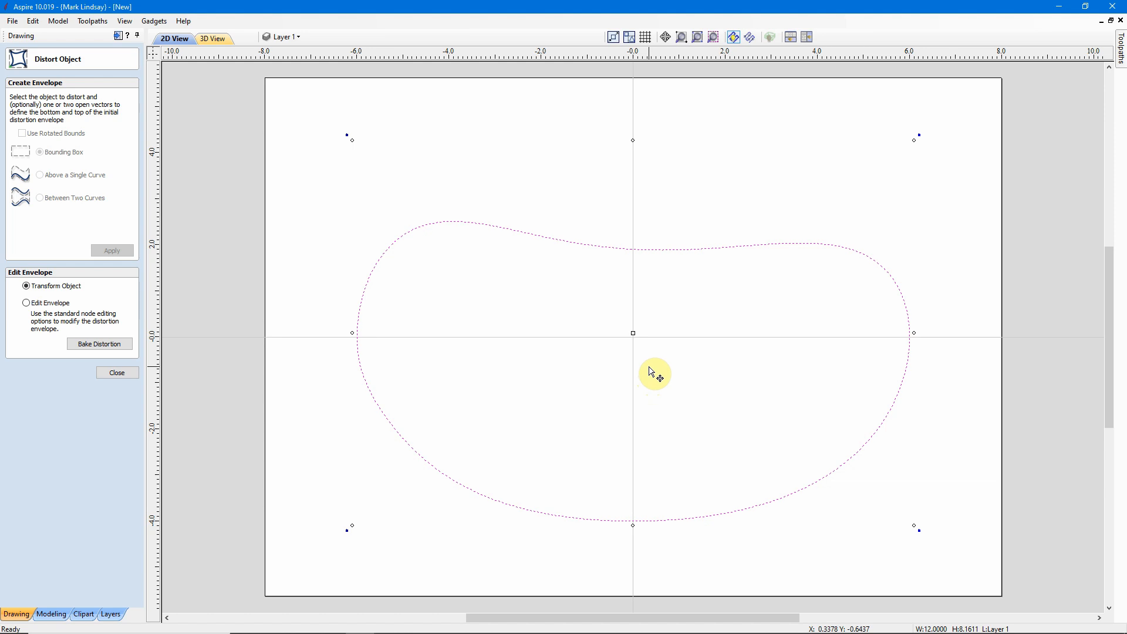
mouse_move(680, 359)
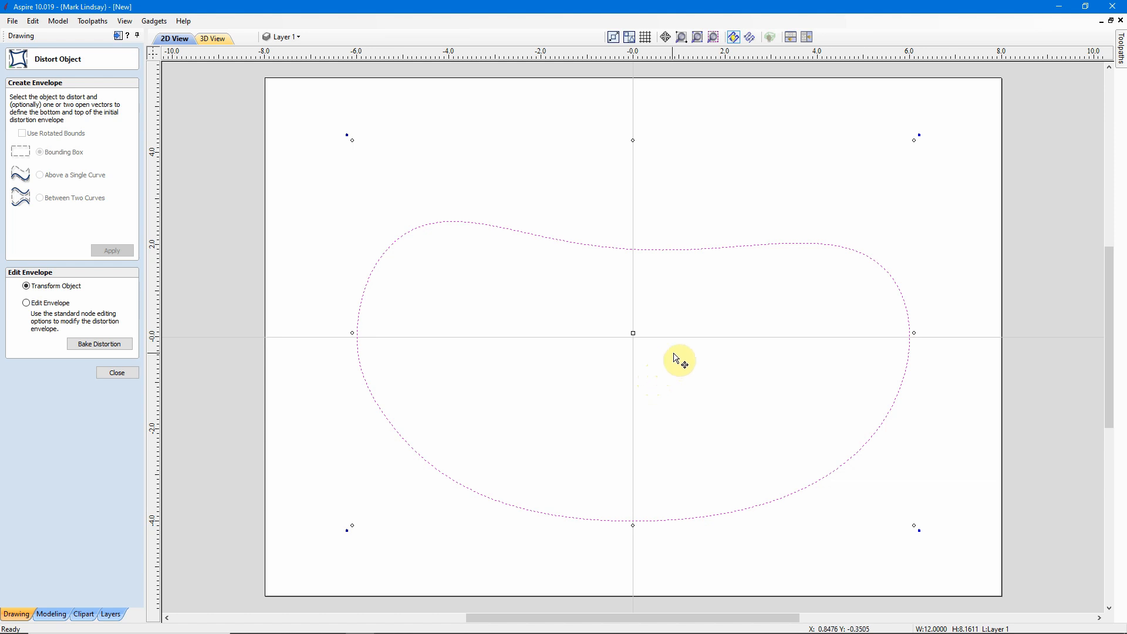
mouse_move(70, 67)
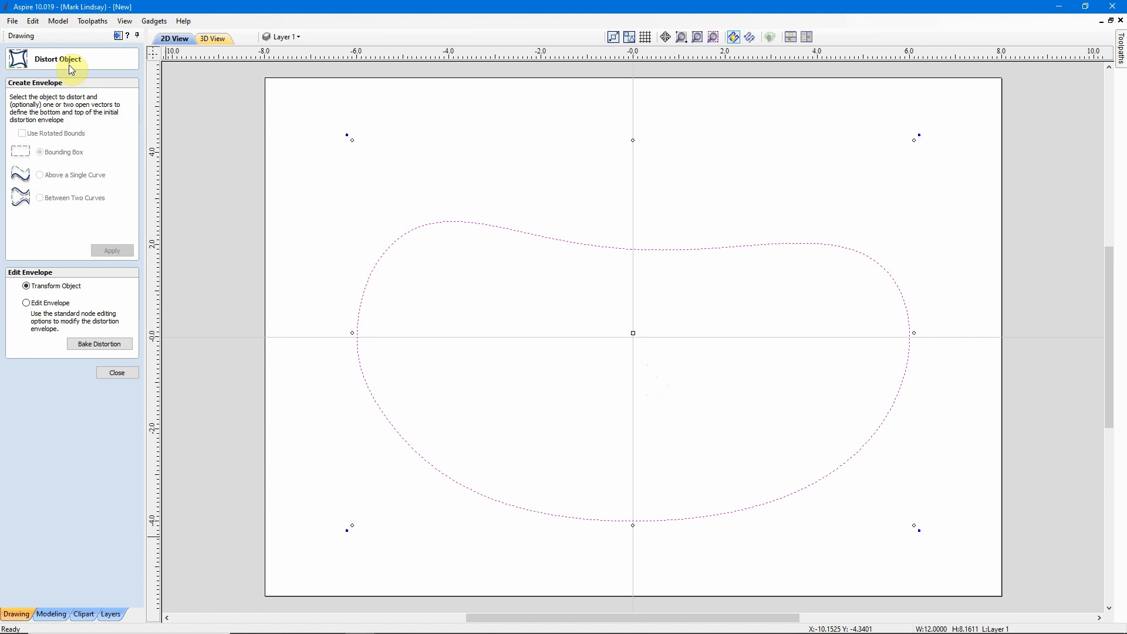
mouse_move(460, 460)
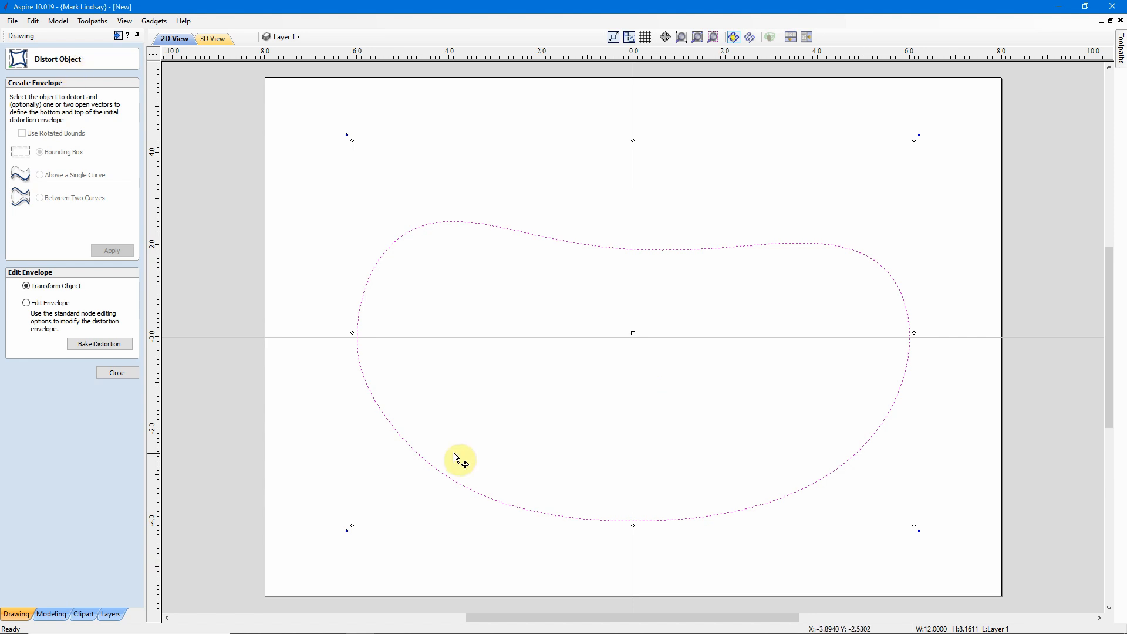
mouse_move(467, 460)
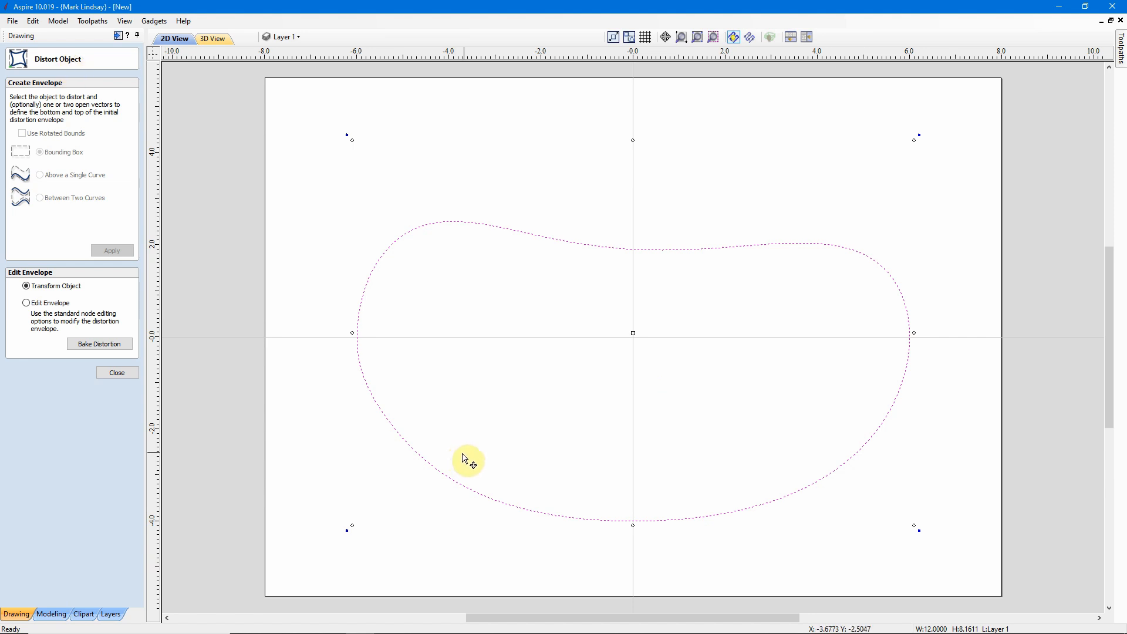
mouse_move(733, 377)
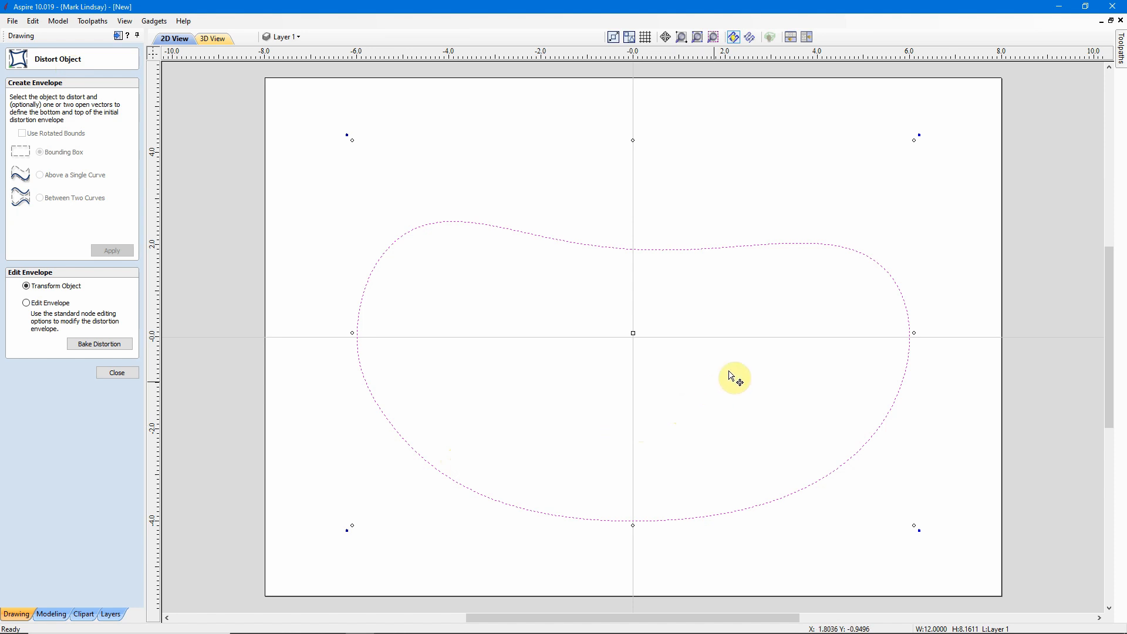
mouse_move(913, 138)
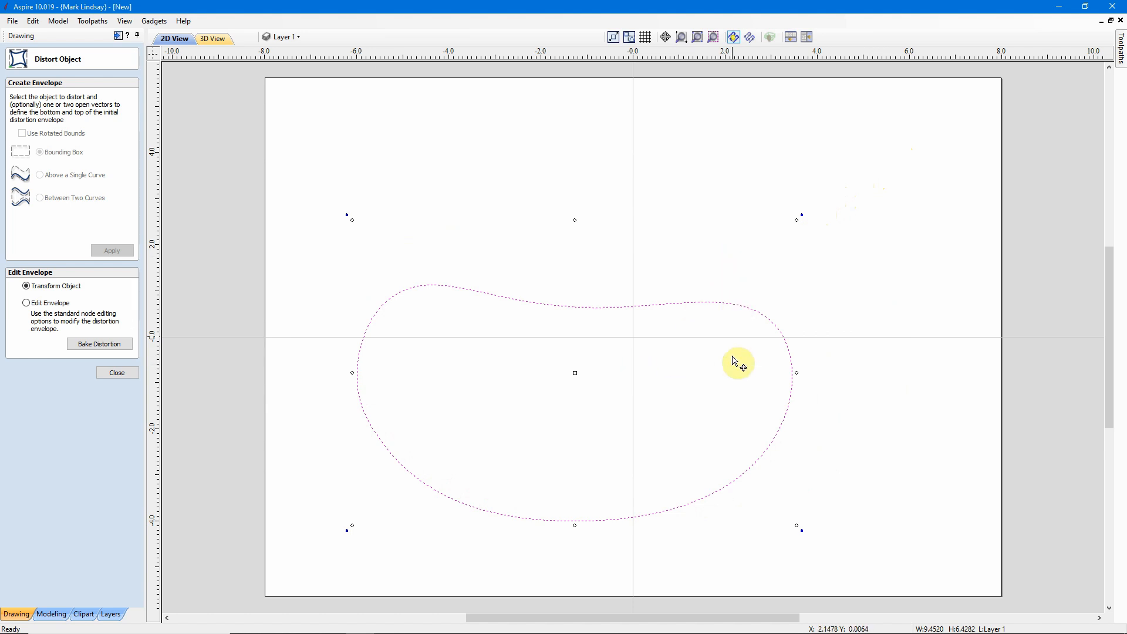
mouse_move(830, 203)
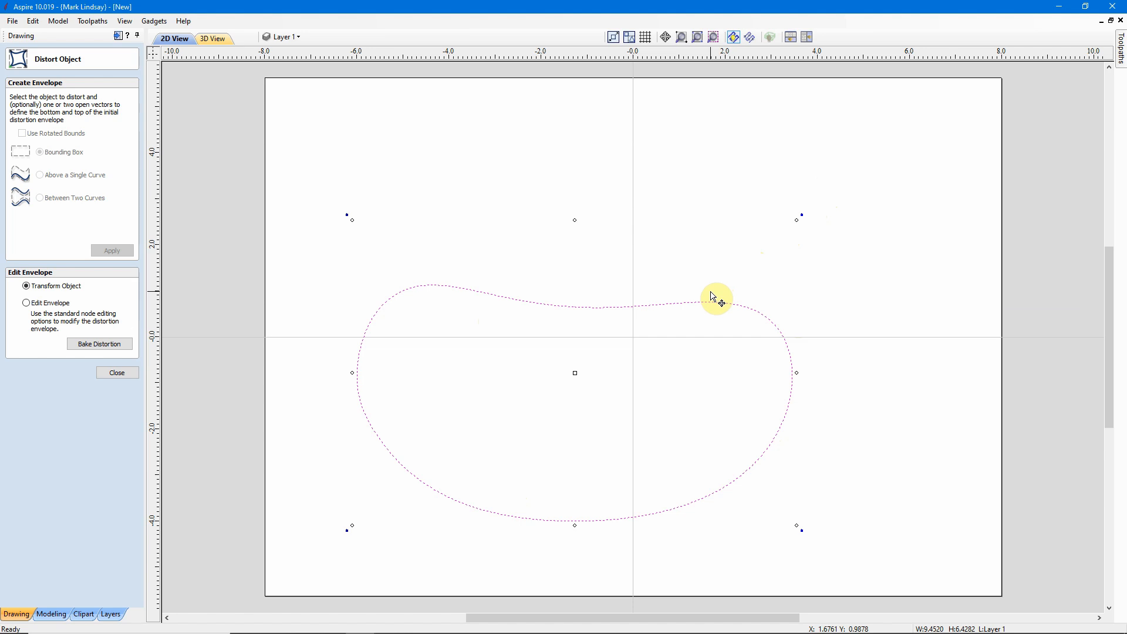
mouse_move(894, 379)
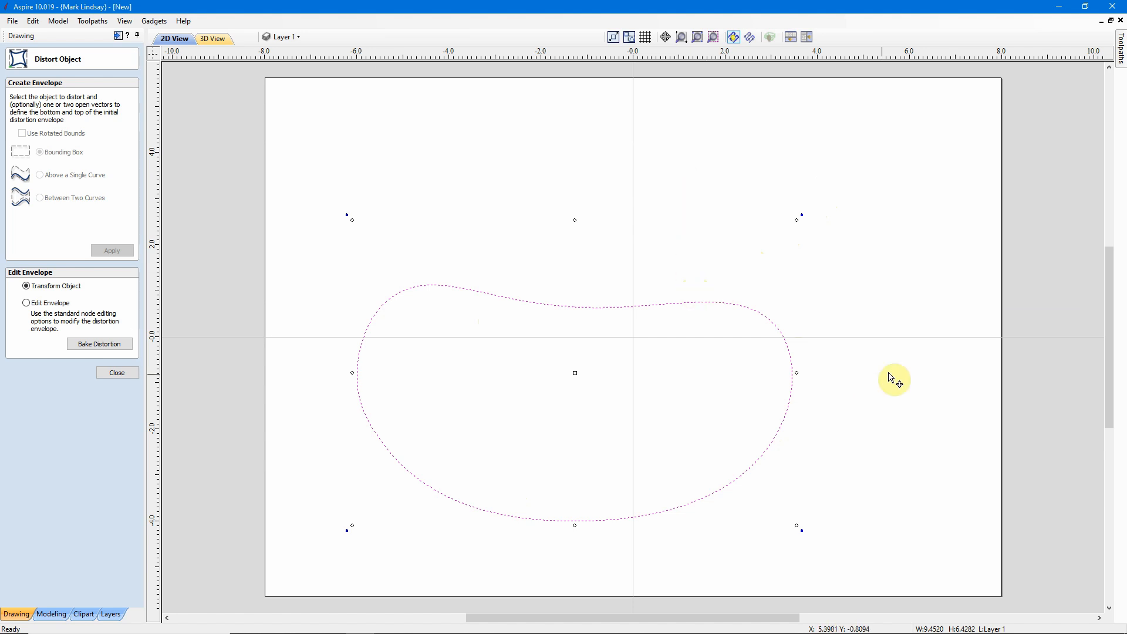
mouse_move(900, 402)
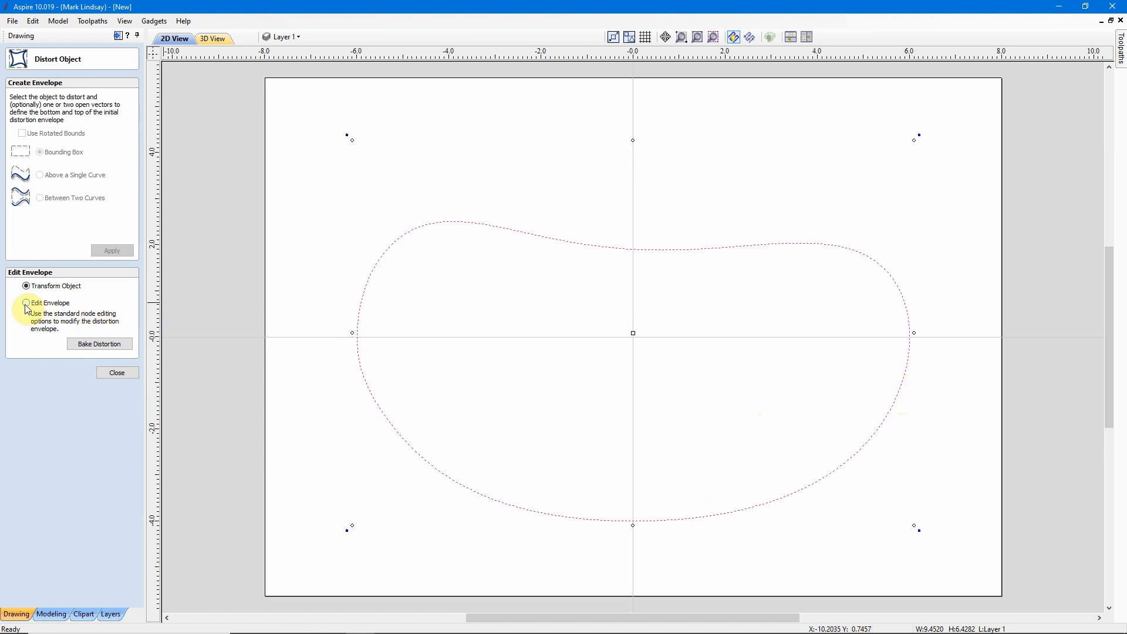
Return to Edit Envelope mode, then finish and close the distortion
click(26, 303)
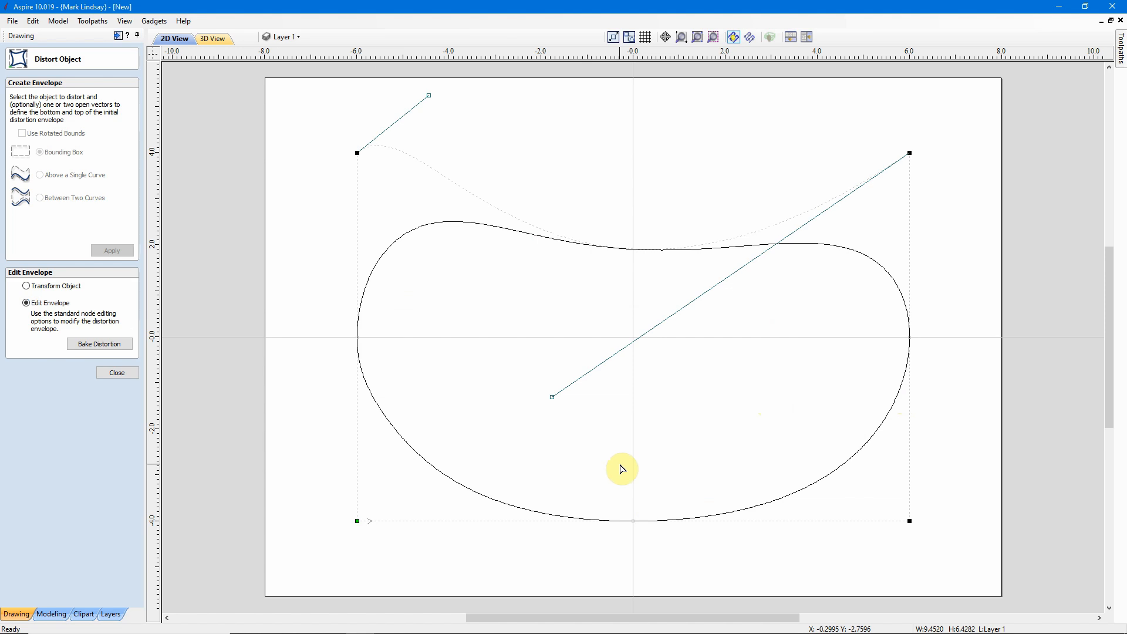
mouse_move(908, 522)
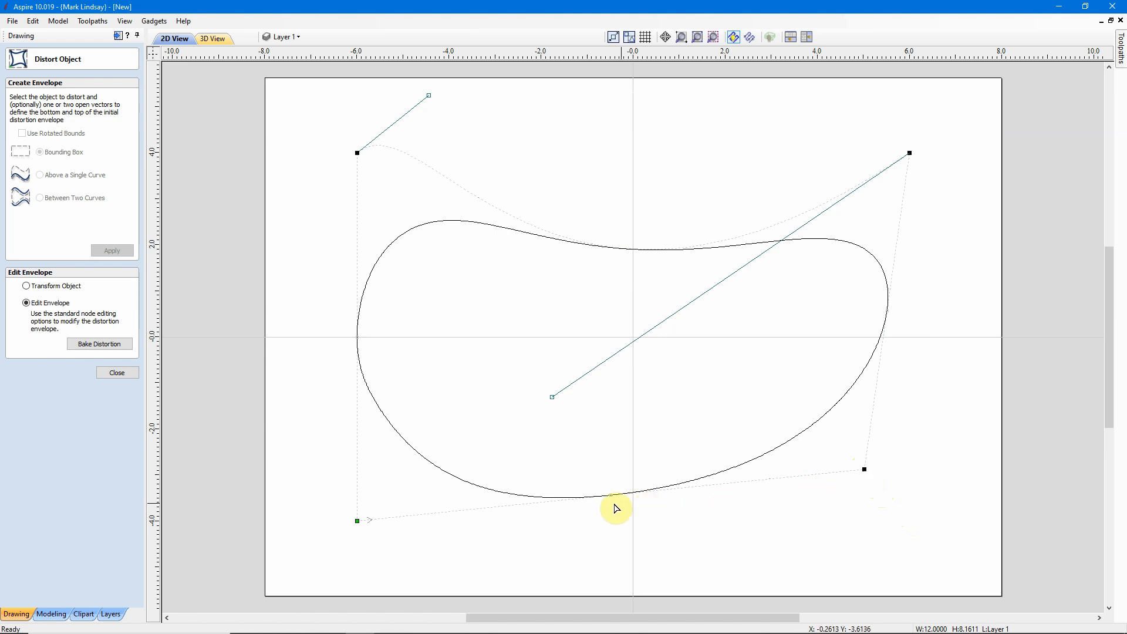
mouse_move(904, 313)
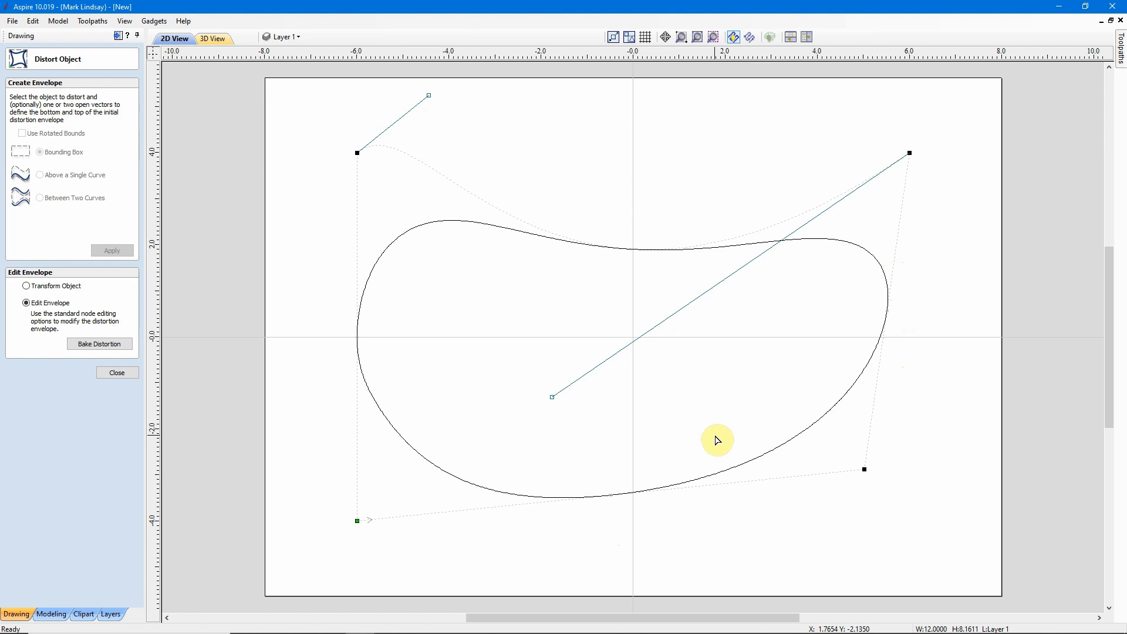
mouse_move(806, 454)
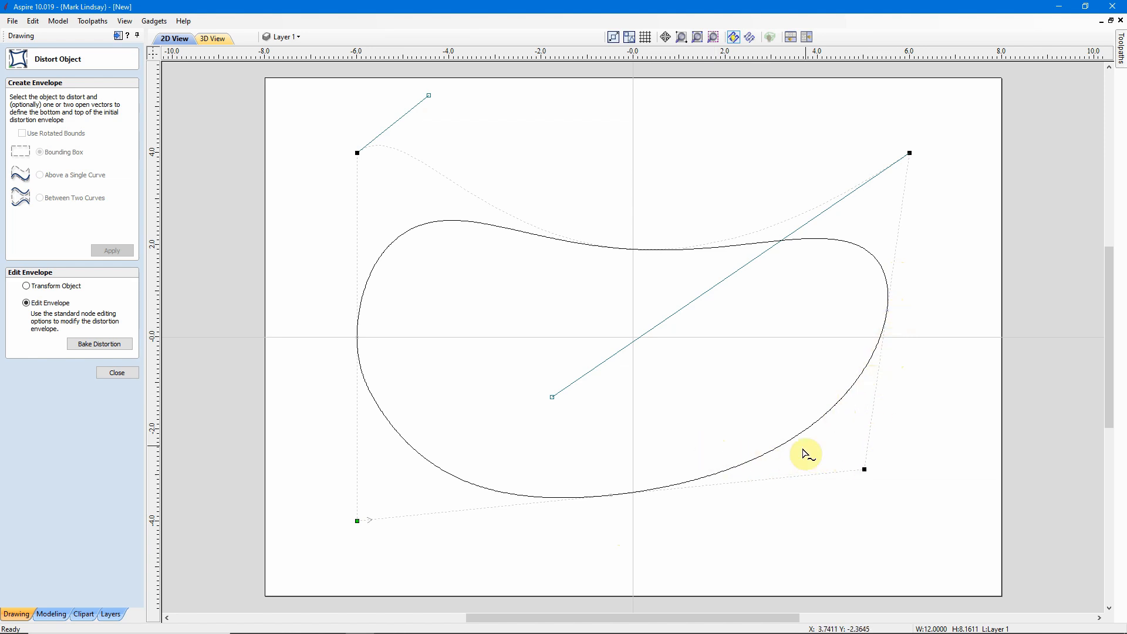
mouse_move(539, 453)
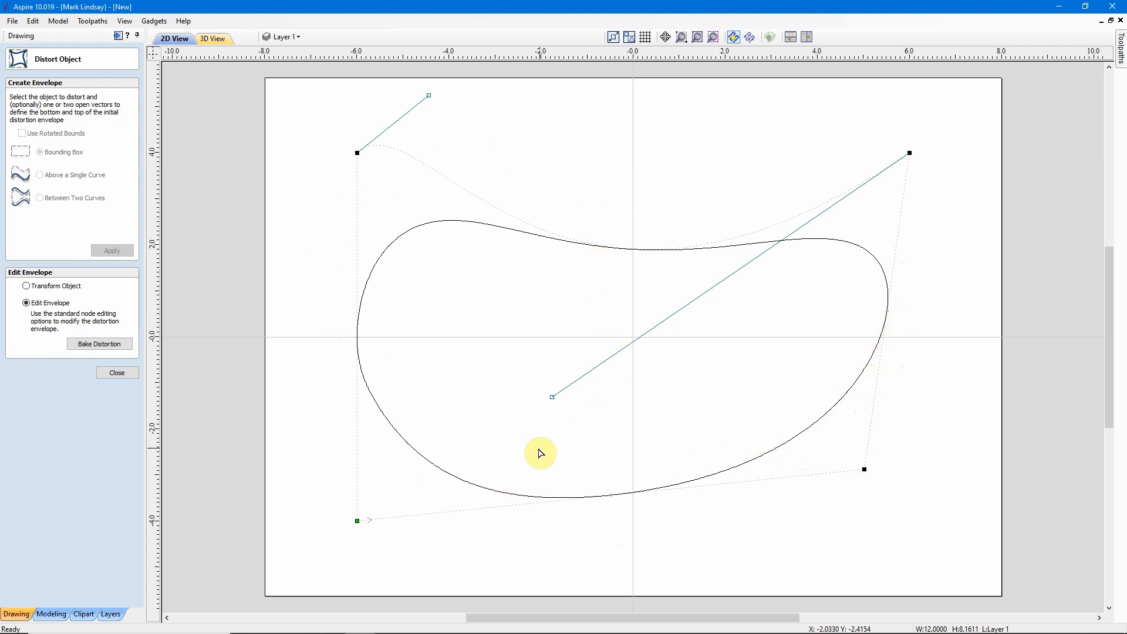
mouse_move(529, 291)
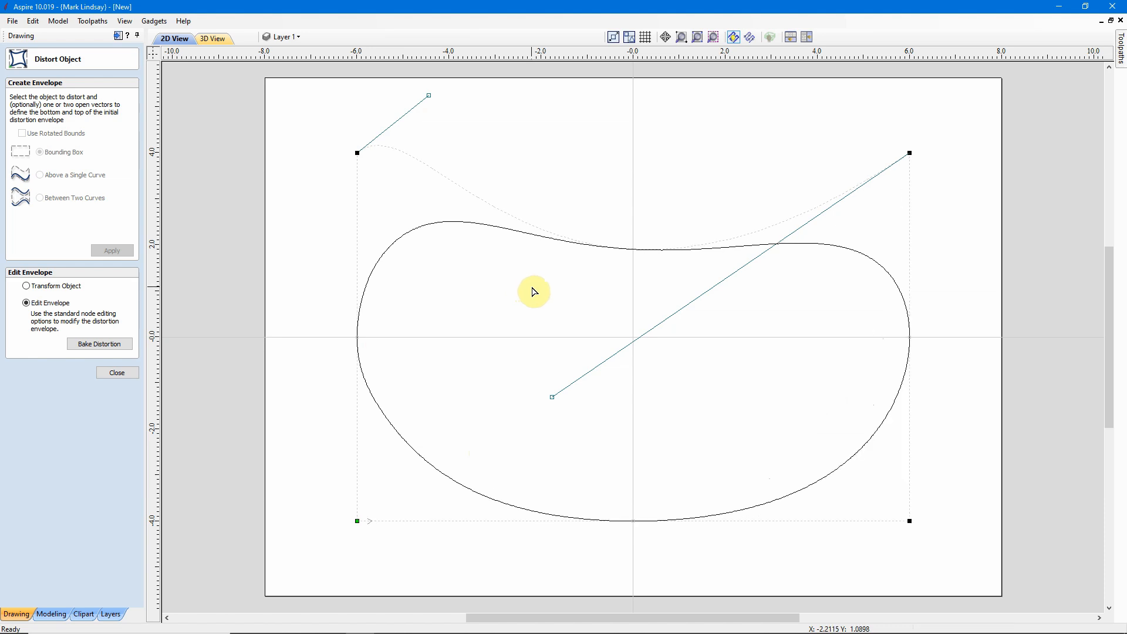
mouse_move(589, 395)
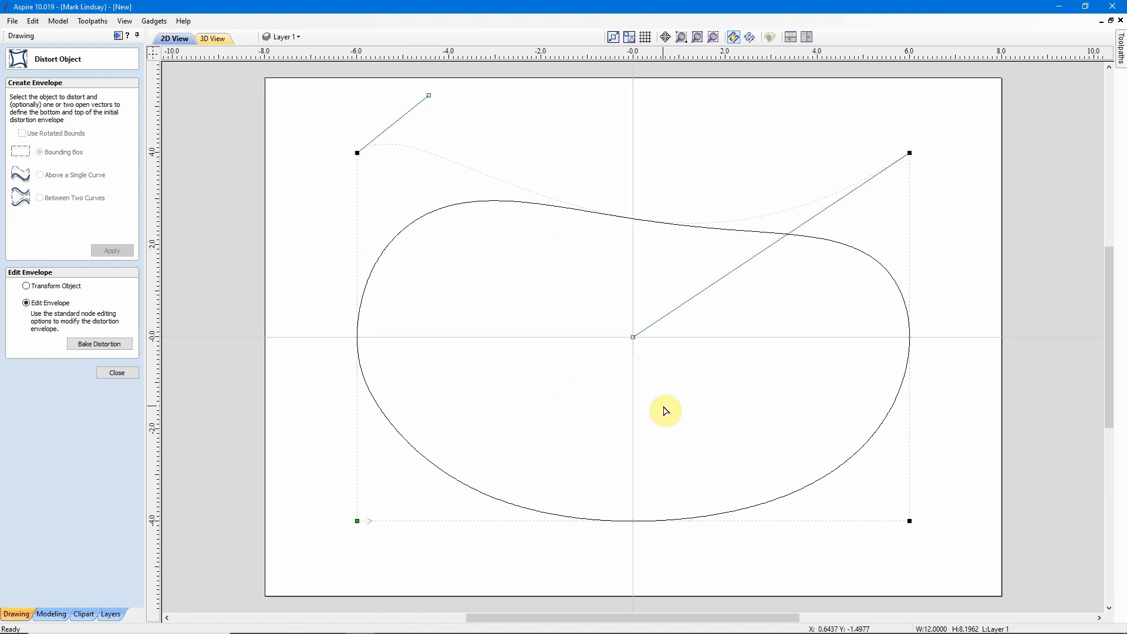
mouse_move(175, 326)
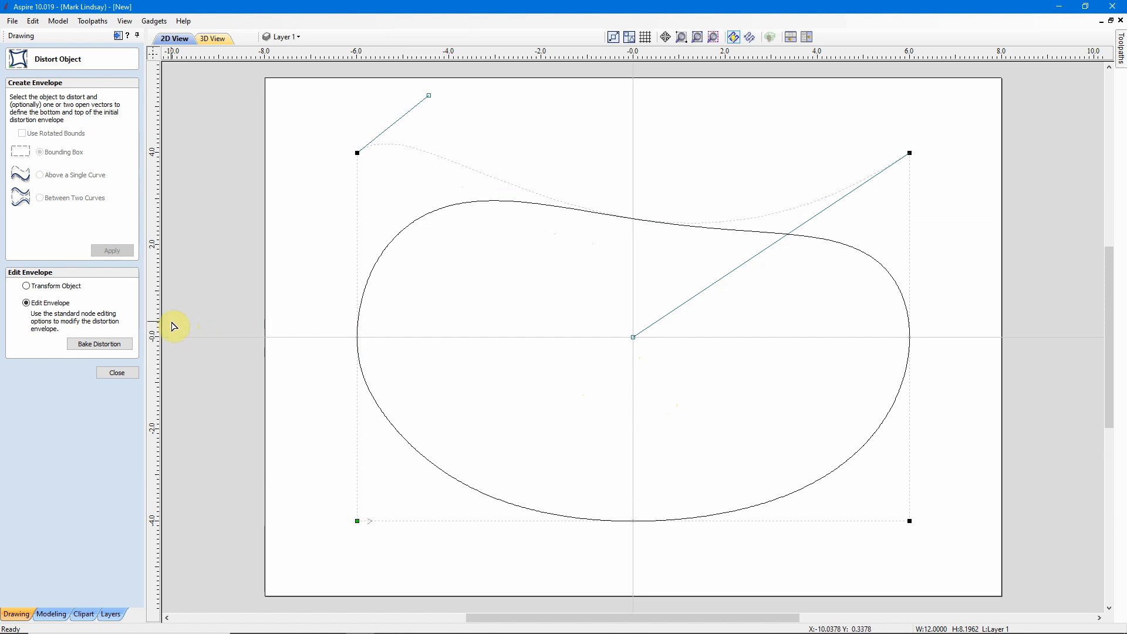
mouse_move(63, 367)
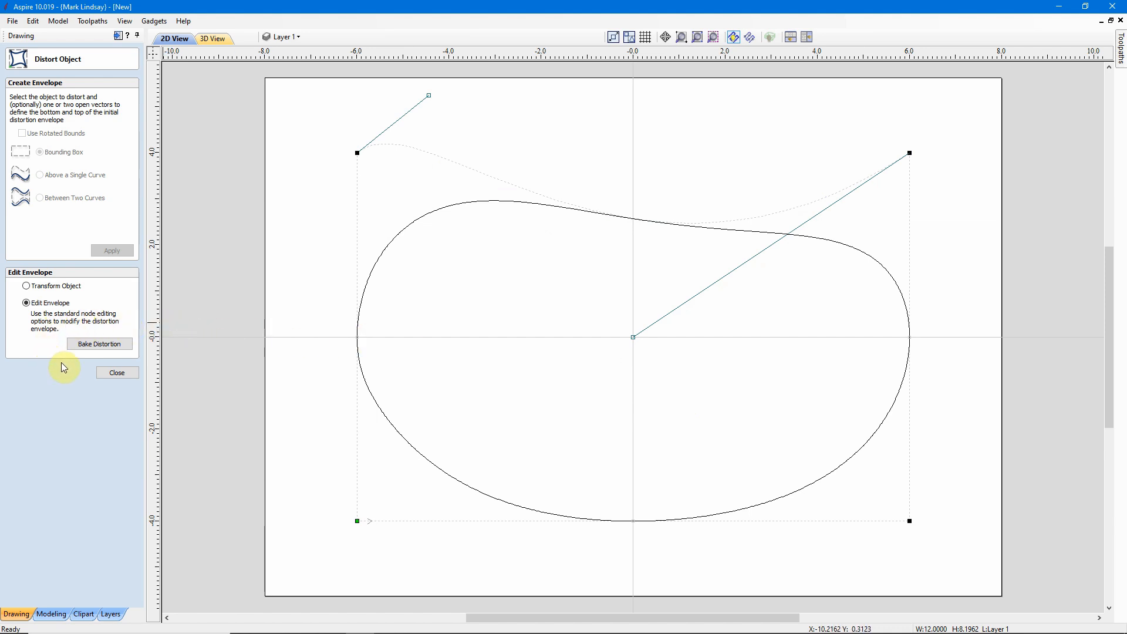
mouse_move(55, 340)
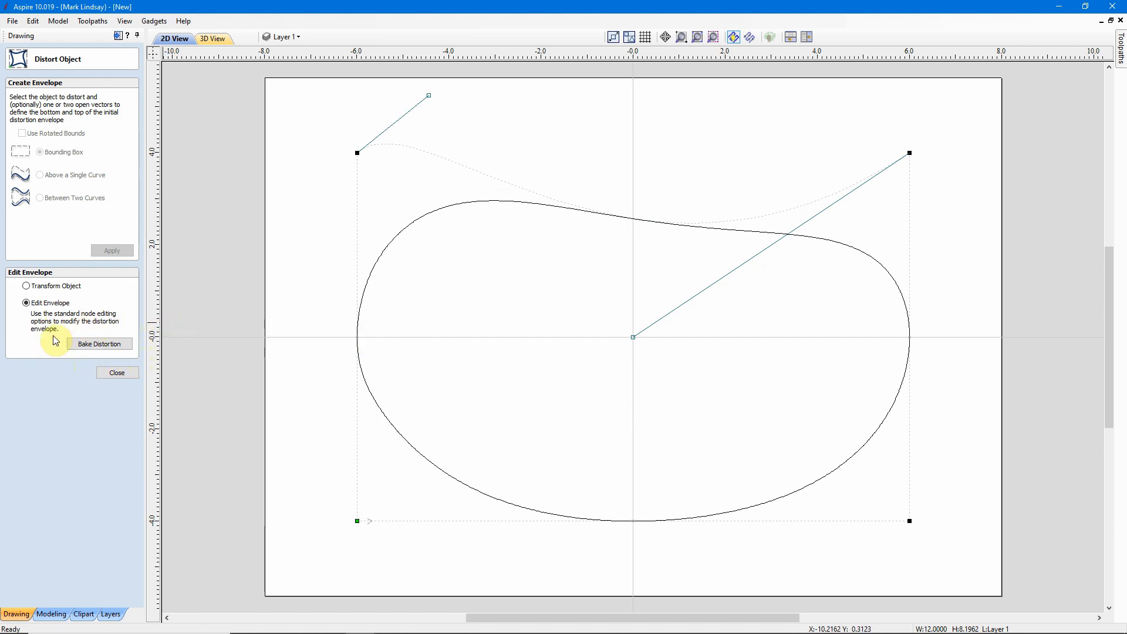
mouse_move(59, 356)
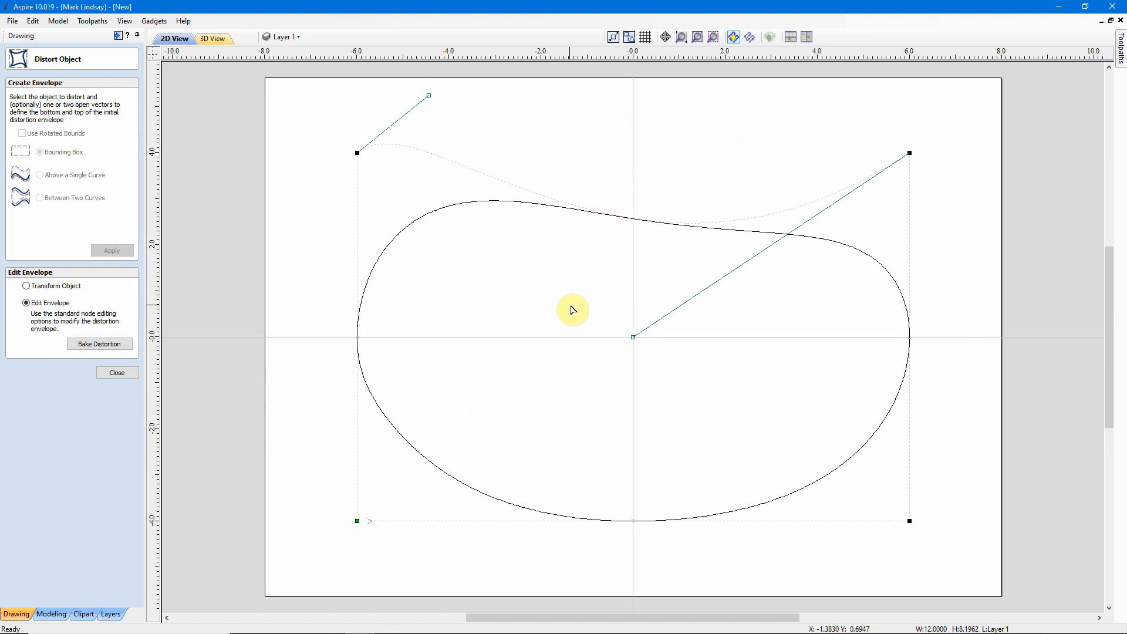
mouse_move(451, 246)
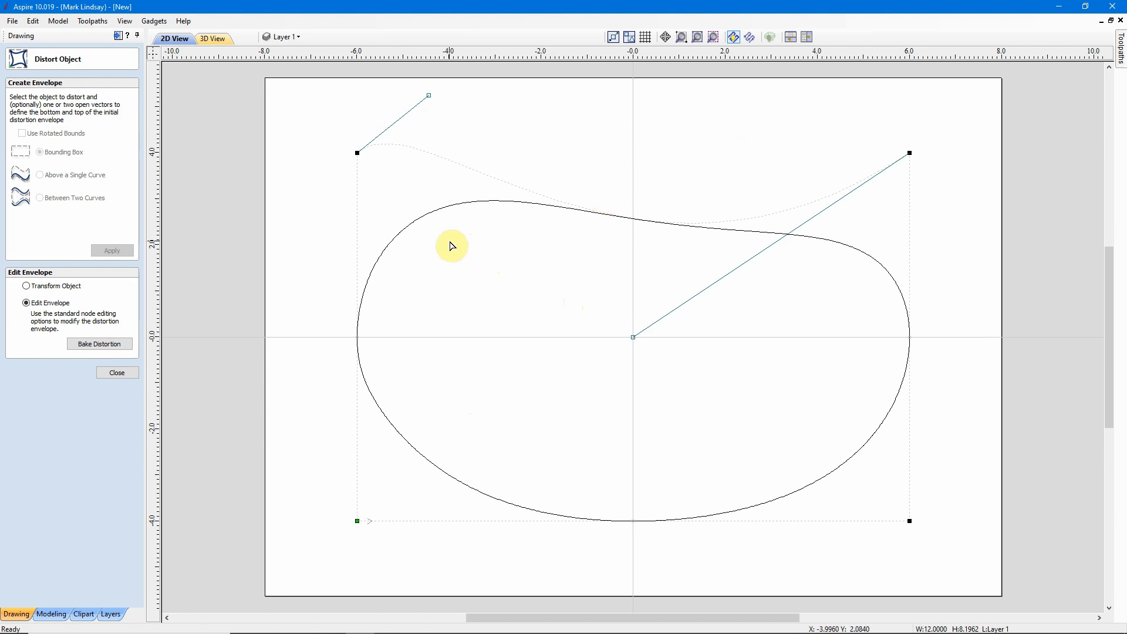
mouse_move(487, 268)
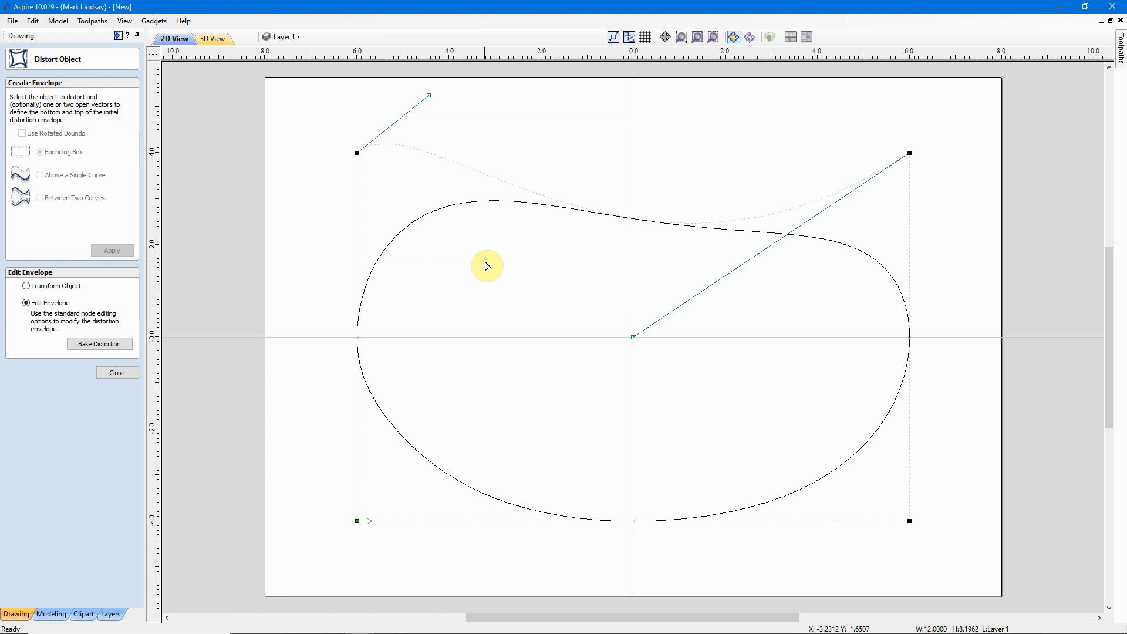
mouse_move(491, 281)
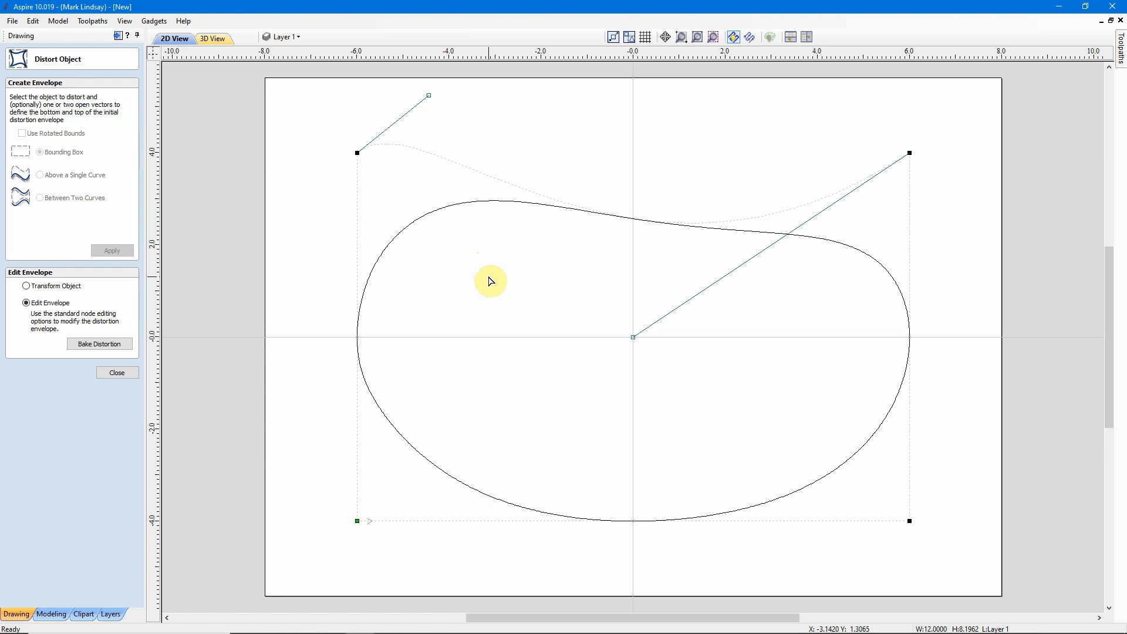
mouse_move(466, 237)
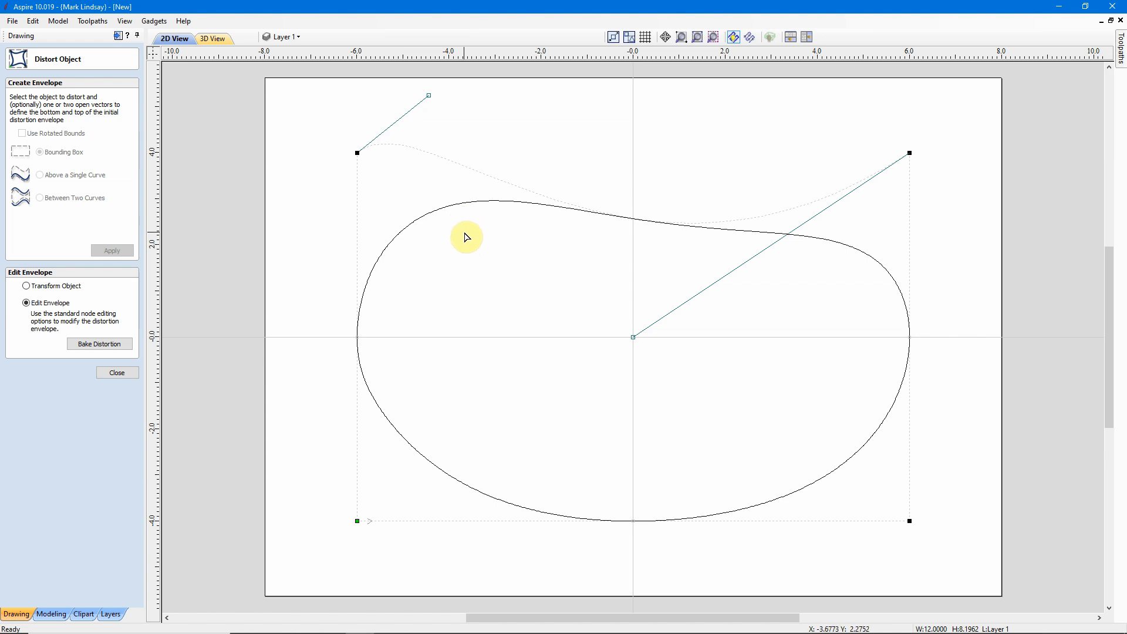
mouse_move(489, 359)
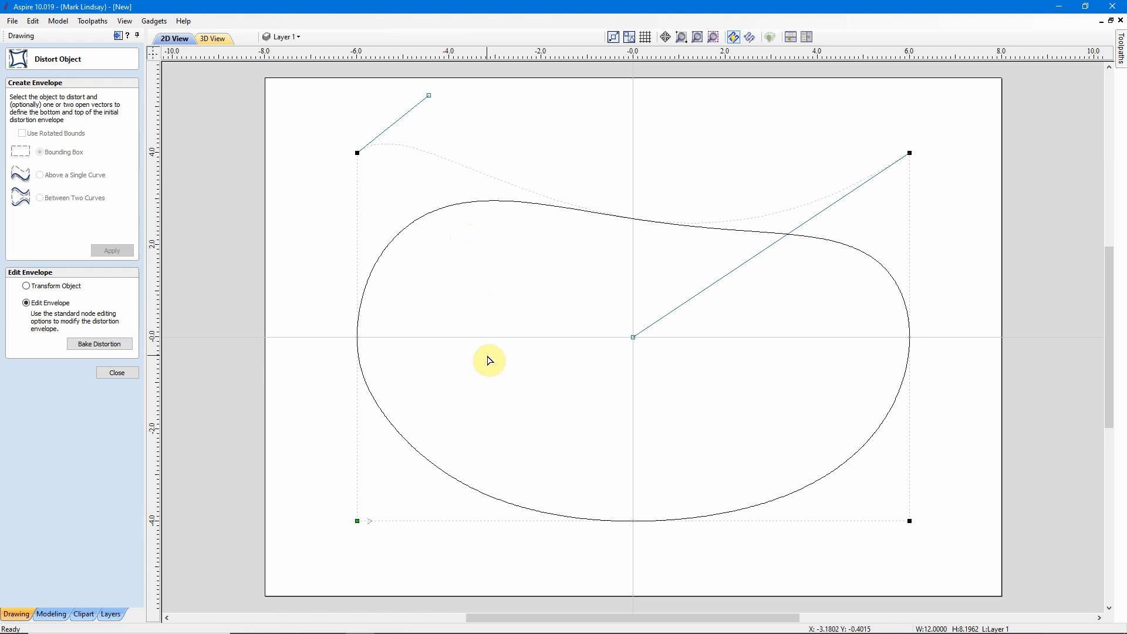
mouse_move(541, 290)
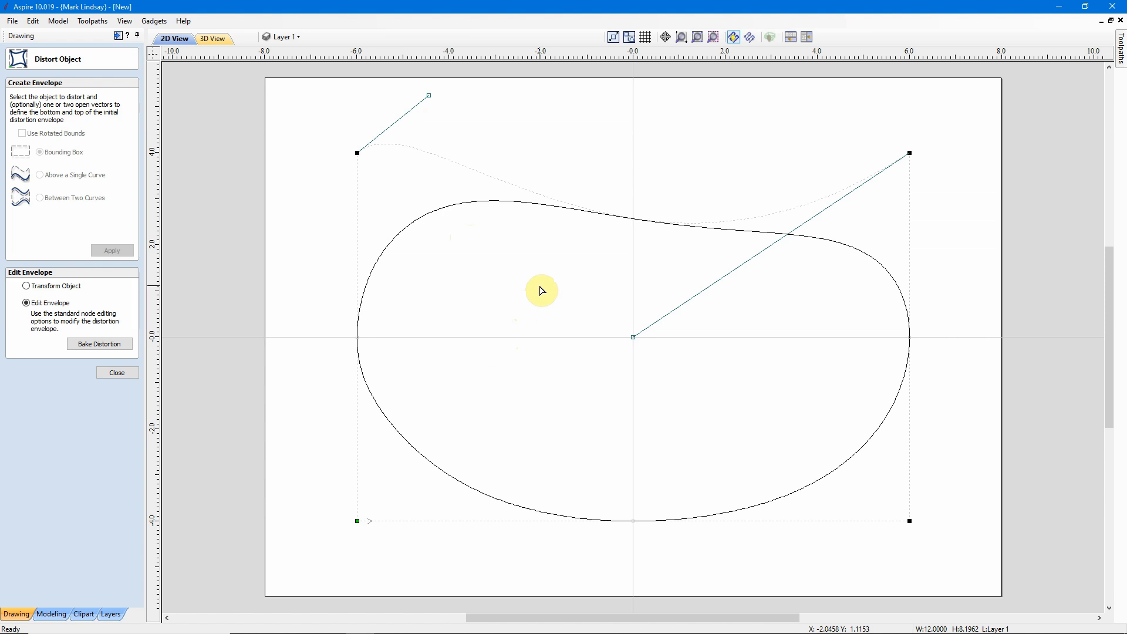
mouse_move(320, 366)
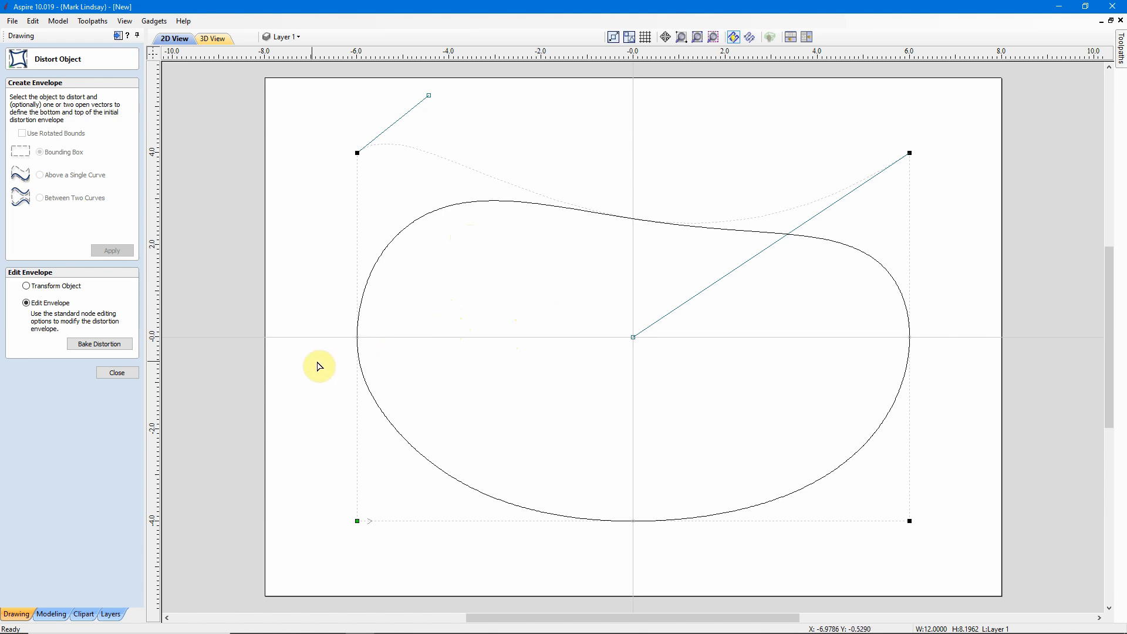
click(116, 372)
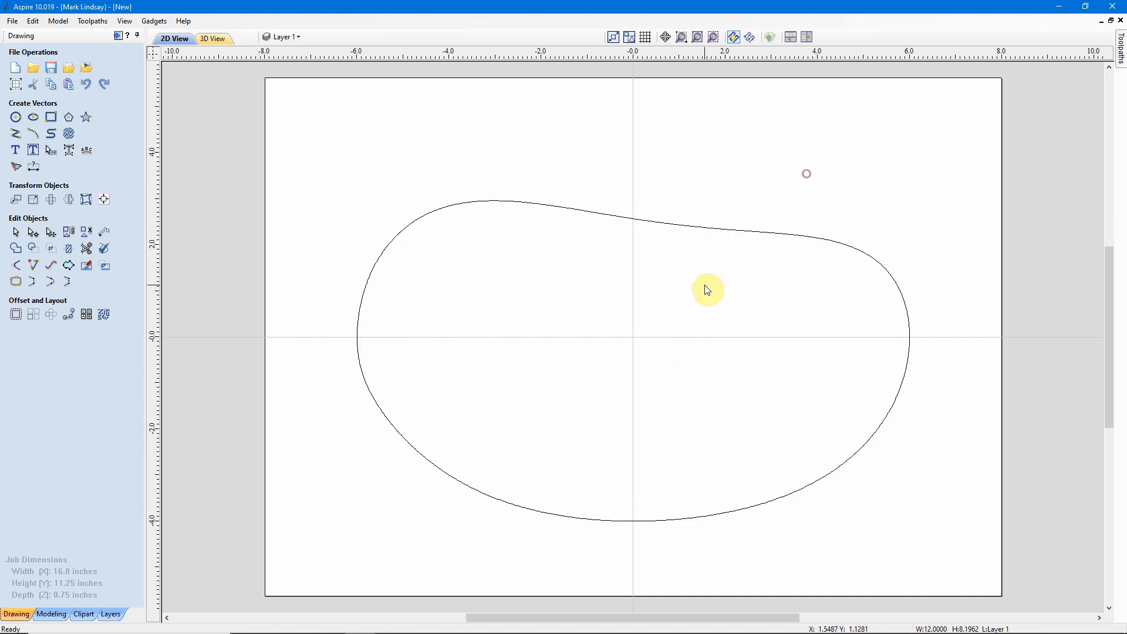
Reselect the jelly-bean curve to display its curved distortion envelope
click(708, 289)
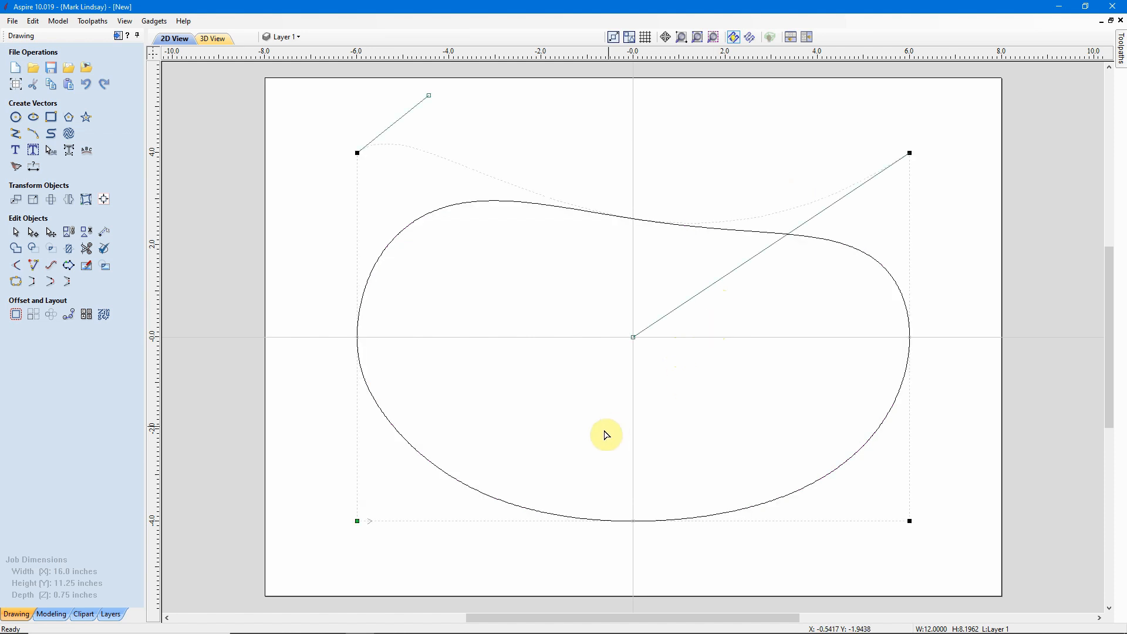
mouse_move(930, 547)
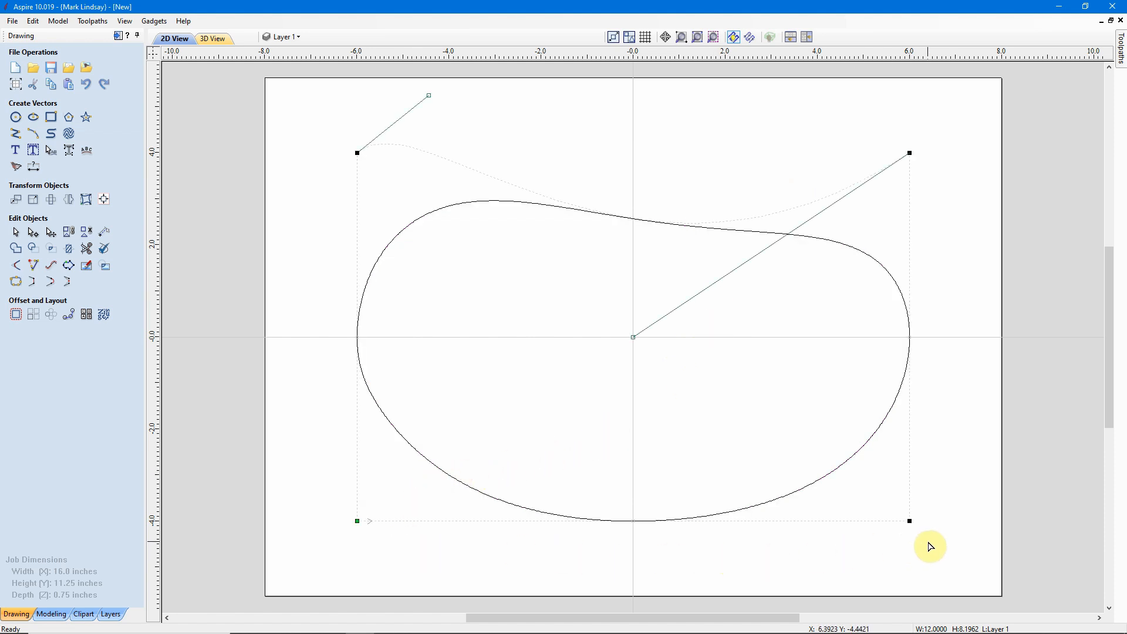
mouse_move(675, 417)
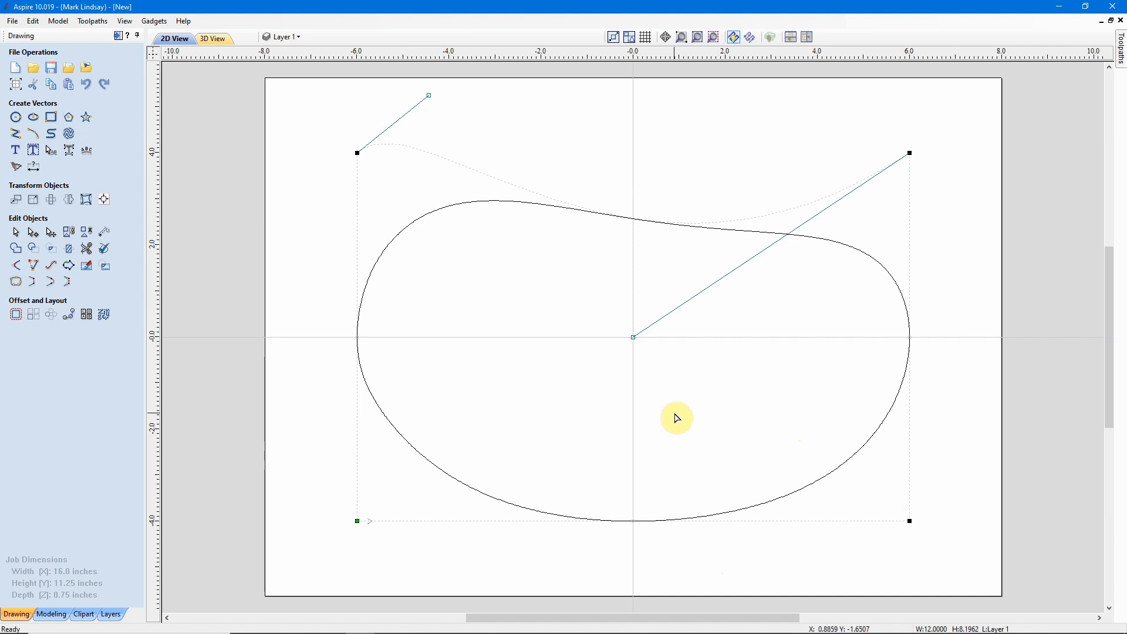
mouse_move(688, 431)
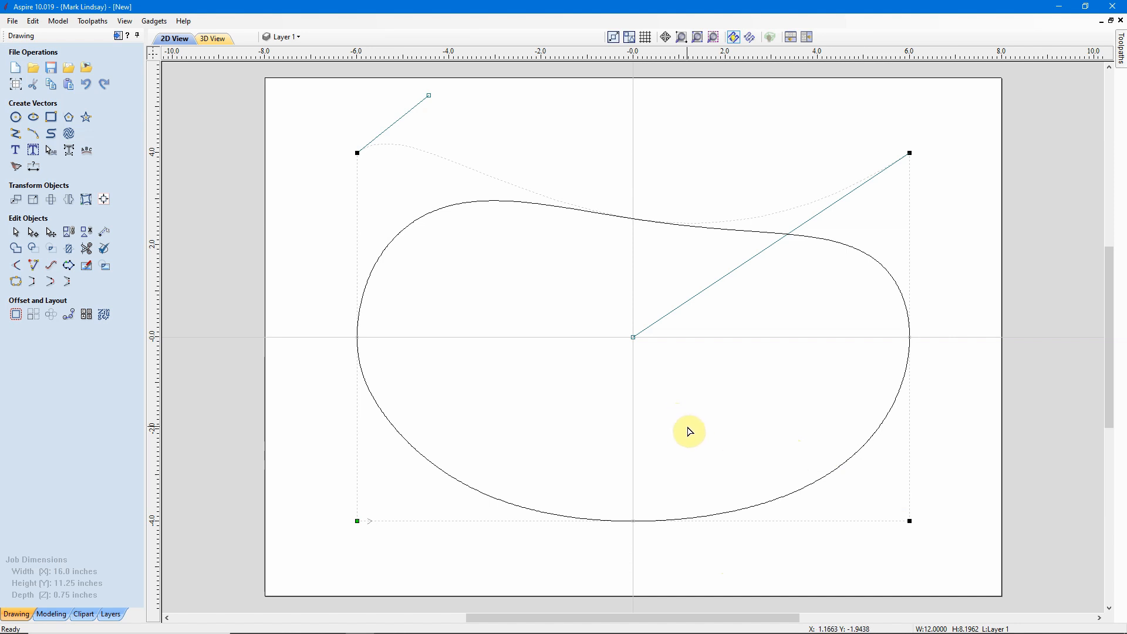
mouse_move(449, 222)
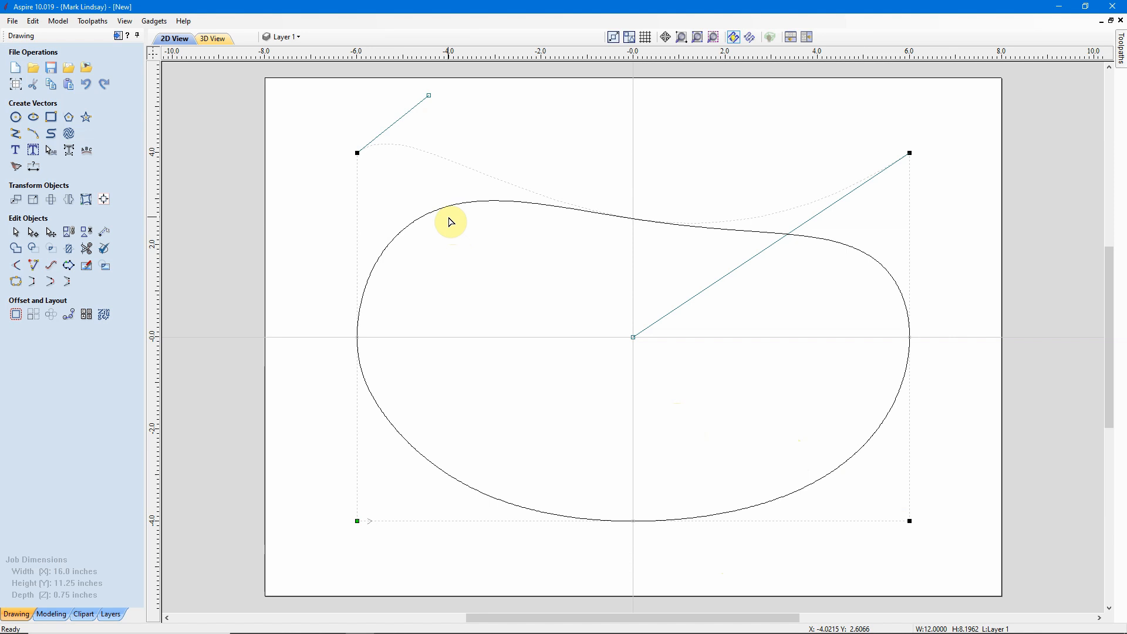
mouse_move(458, 486)
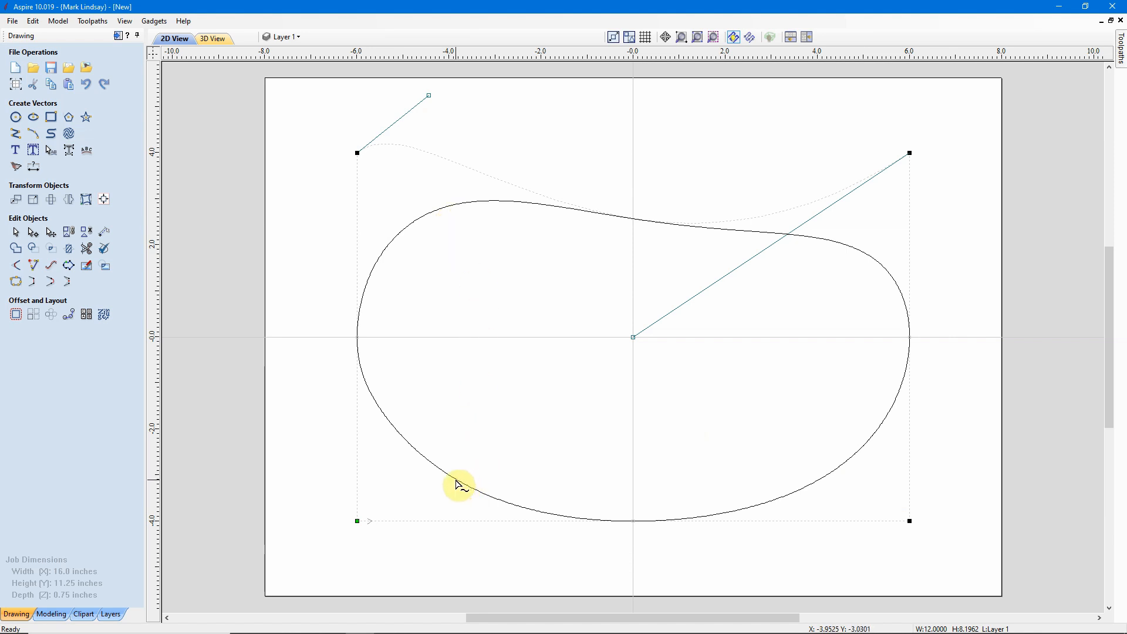
mouse_move(362, 339)
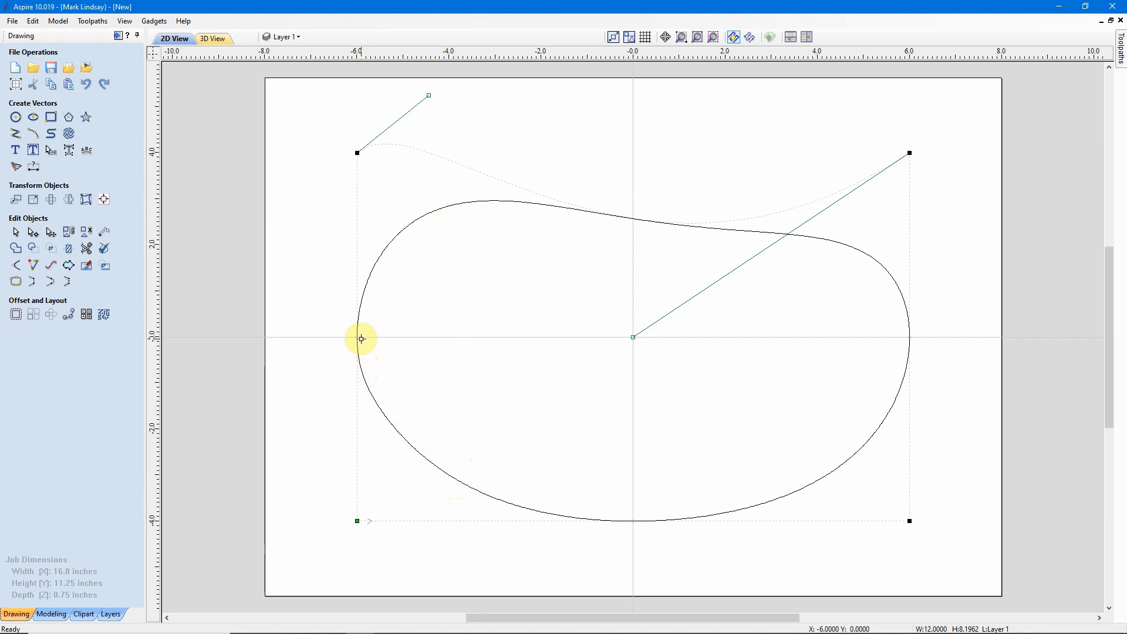
mouse_move(497, 218)
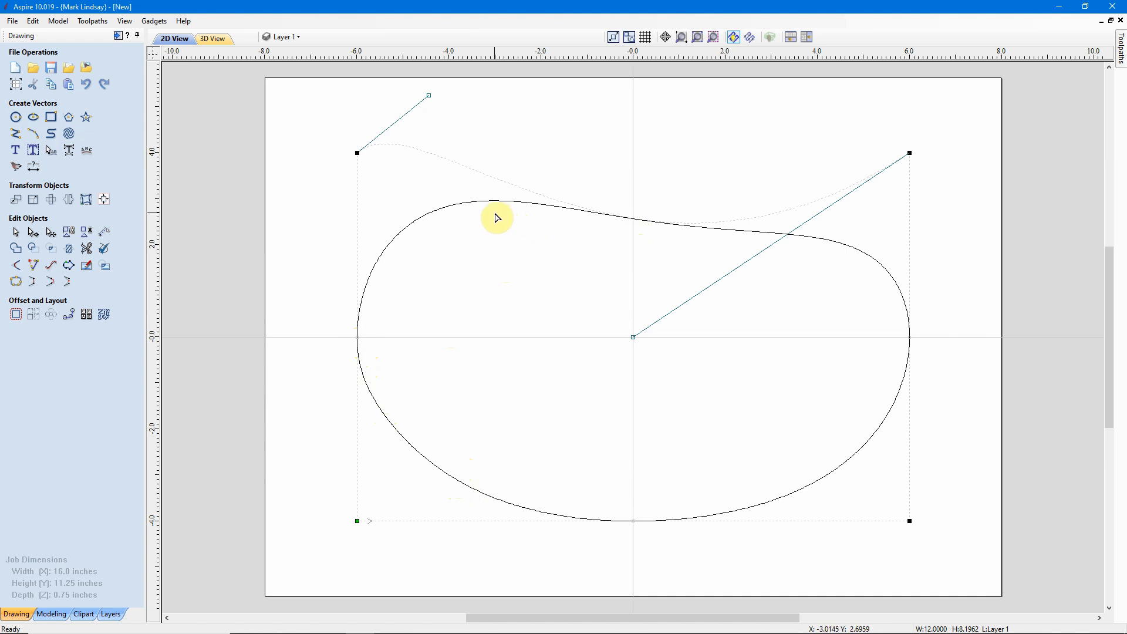
mouse_move(500, 224)
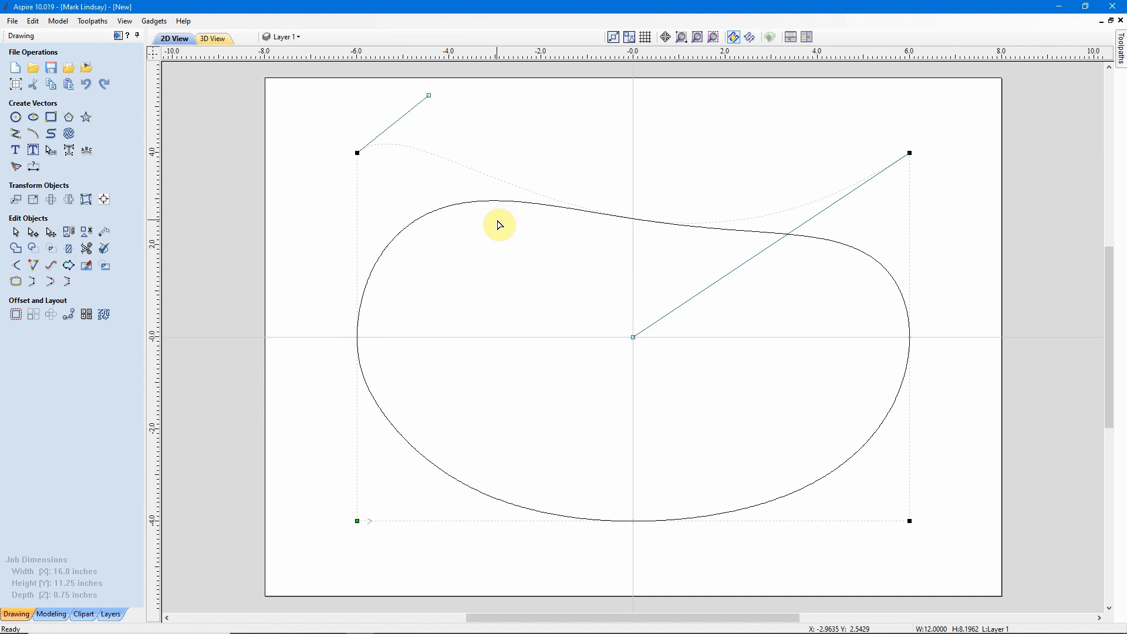
mouse_move(531, 228)
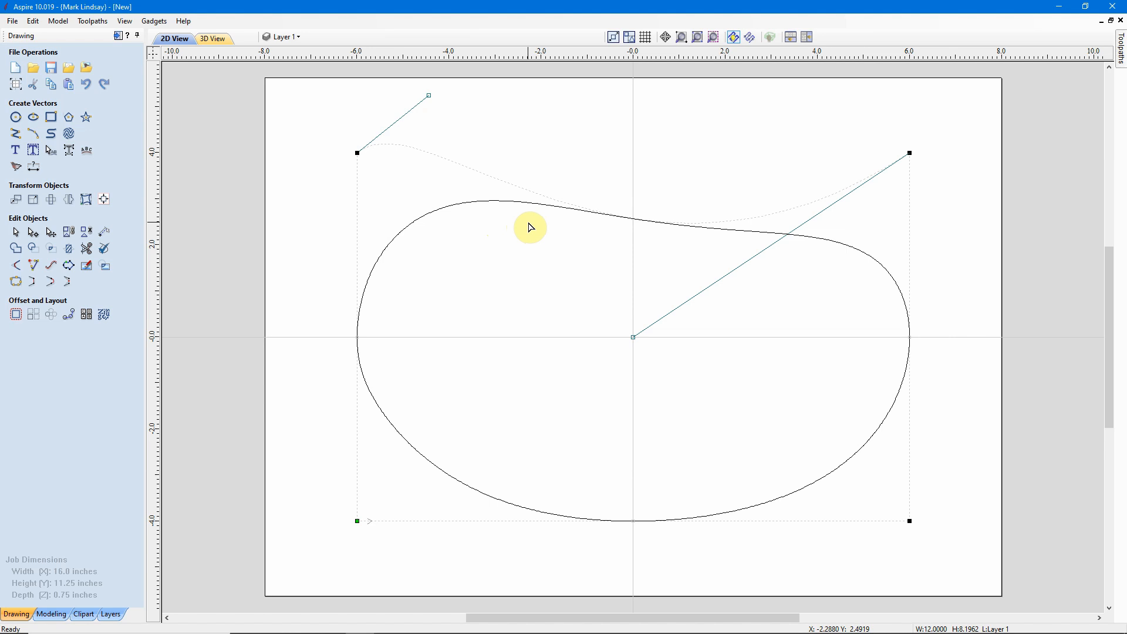
mouse_move(740, 465)
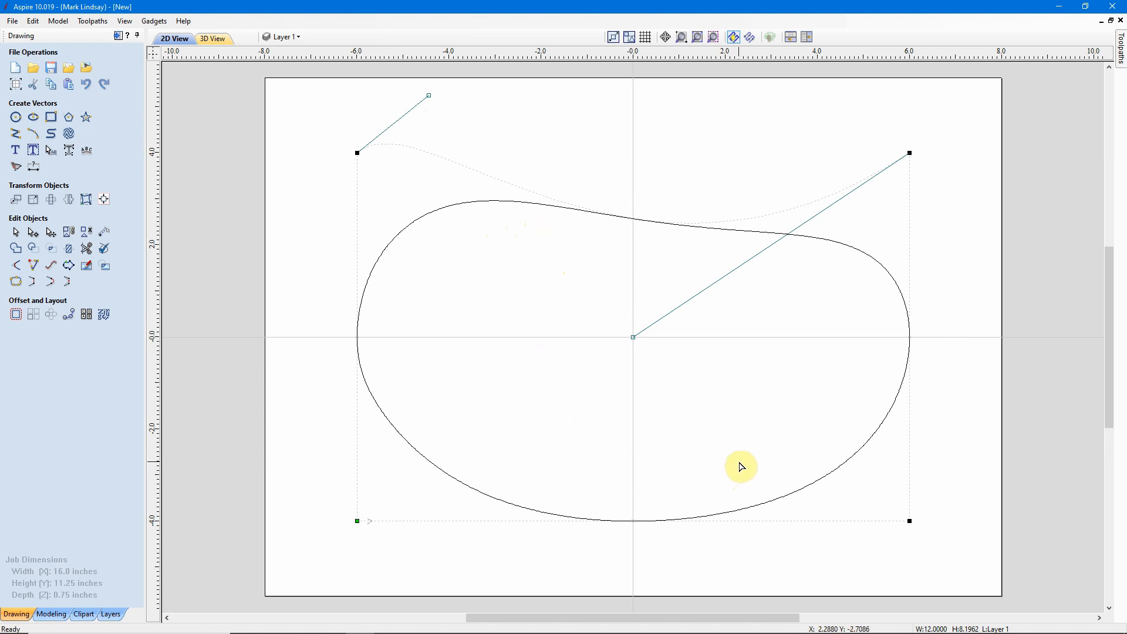
mouse_move(736, 449)
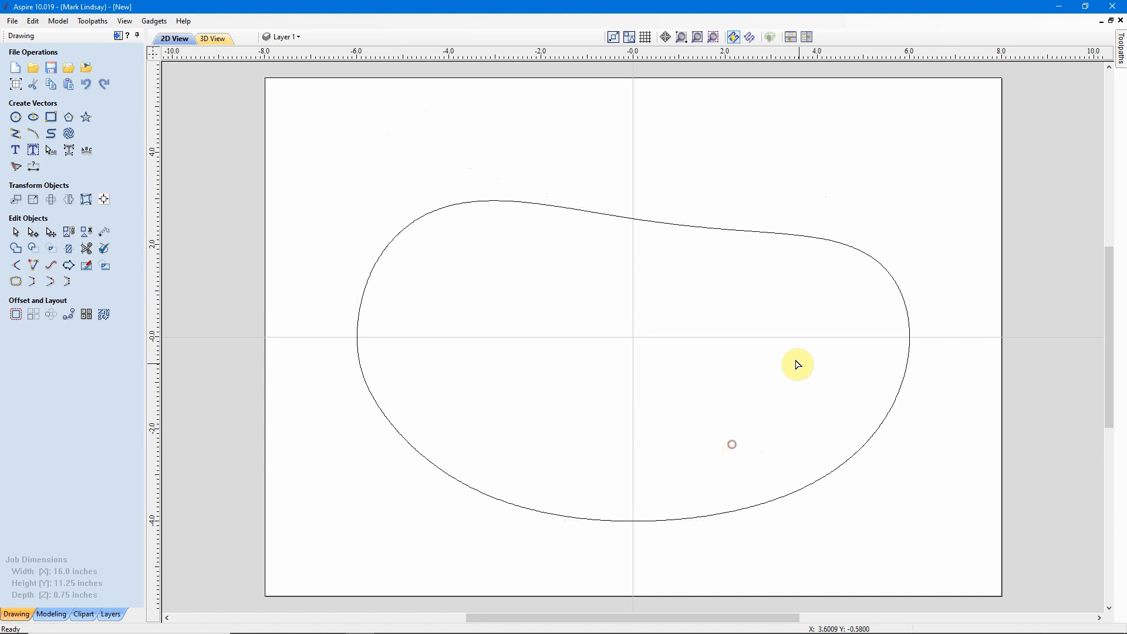
Reopen envelope editing and pull the top-left envelope handle outward to raise the left hump
click(606, 257)
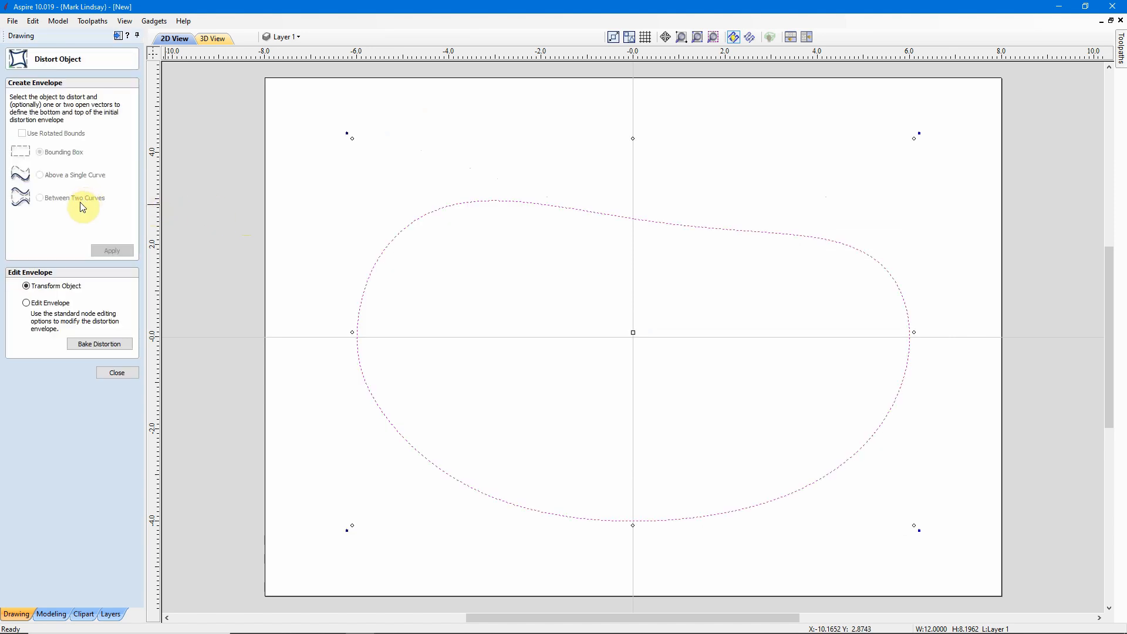
mouse_move(27, 305)
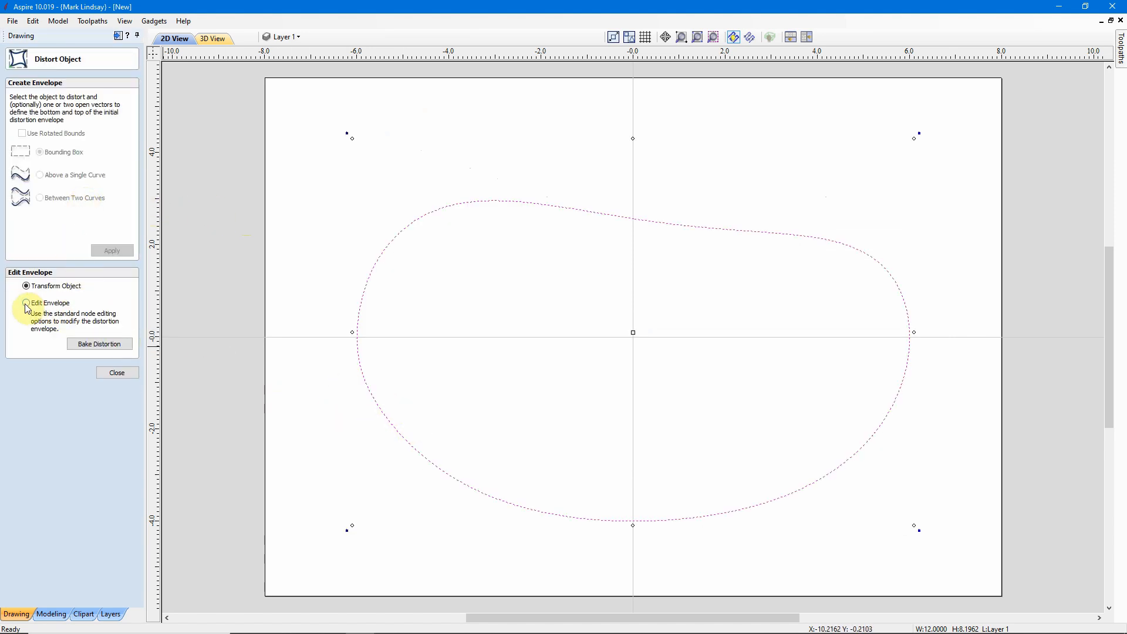
click(27, 303)
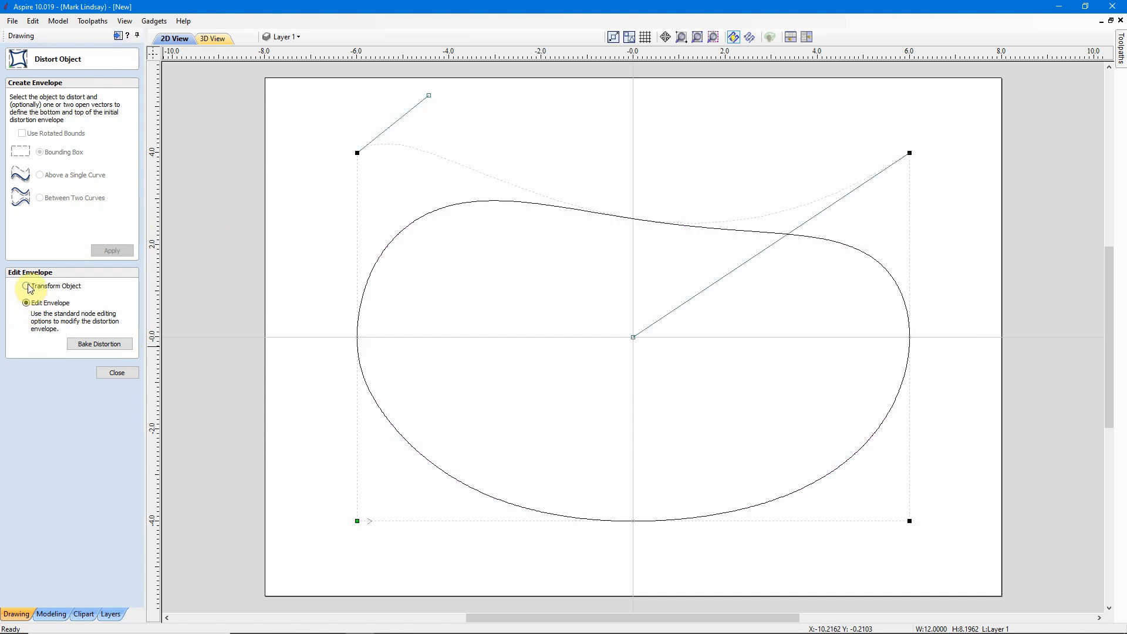
click(26, 285)
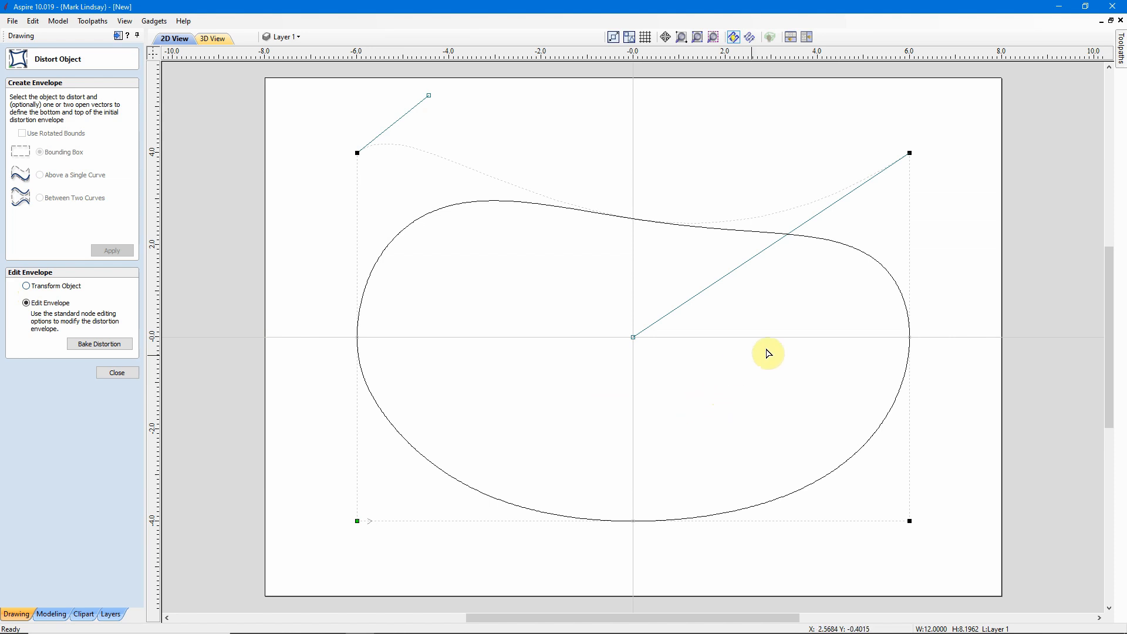
mouse_move(807, 189)
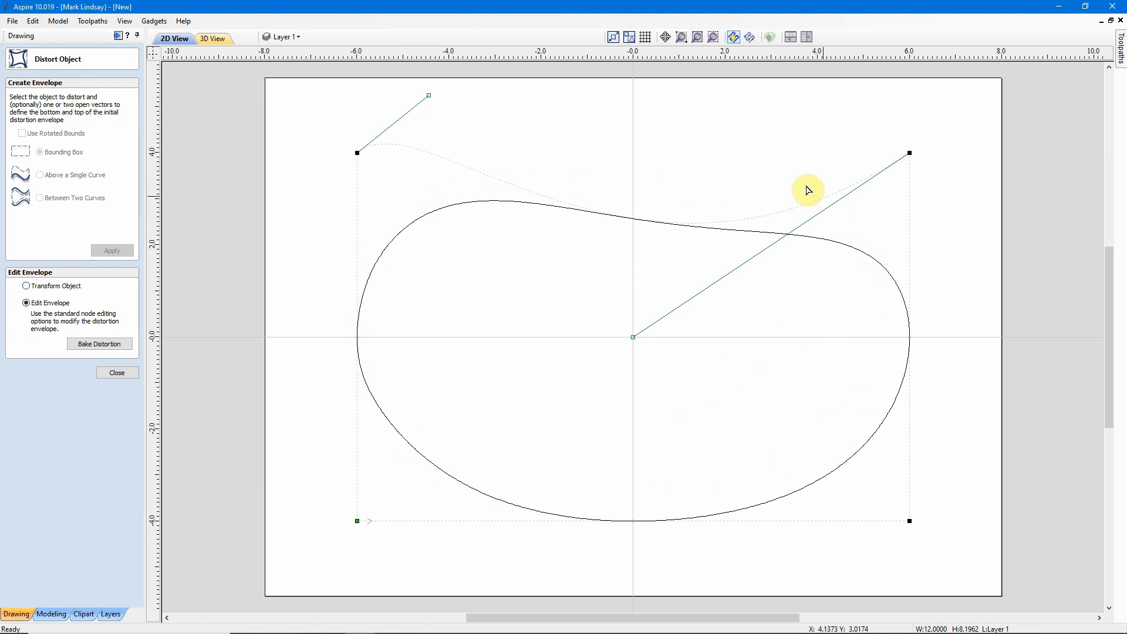
mouse_move(605, 352)
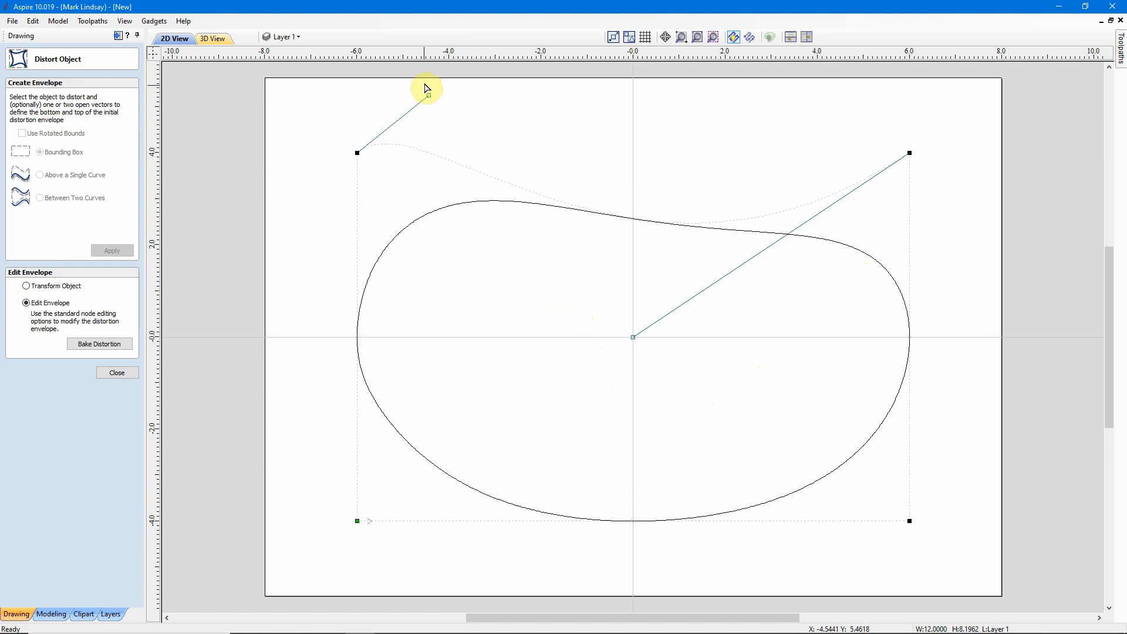
drag(428, 89, 448, 87)
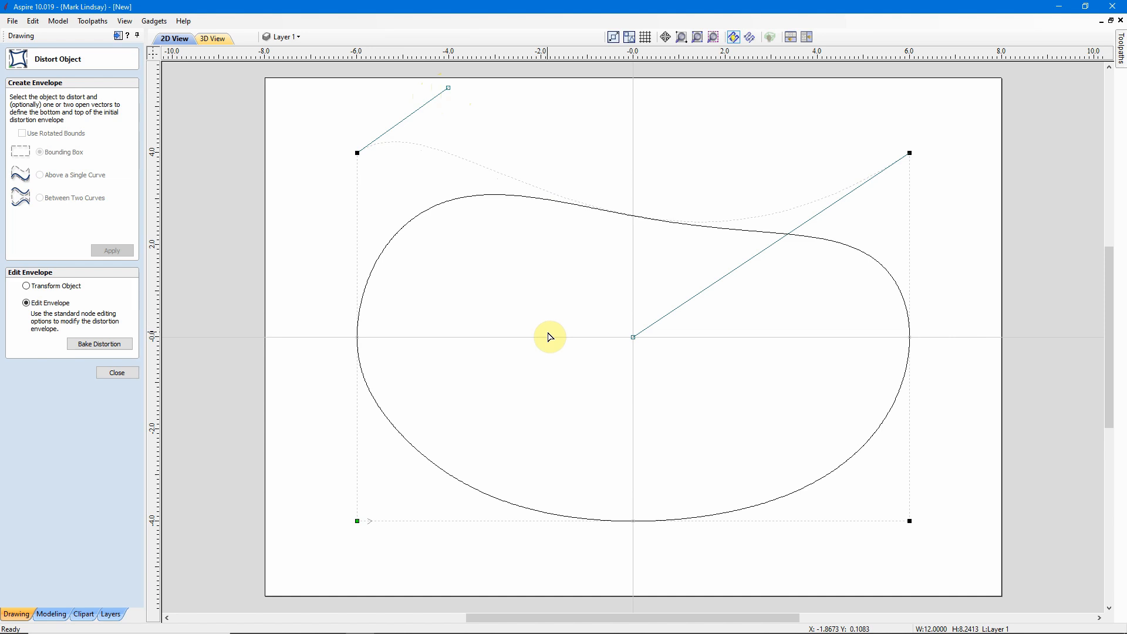
mouse_move(219, 358)
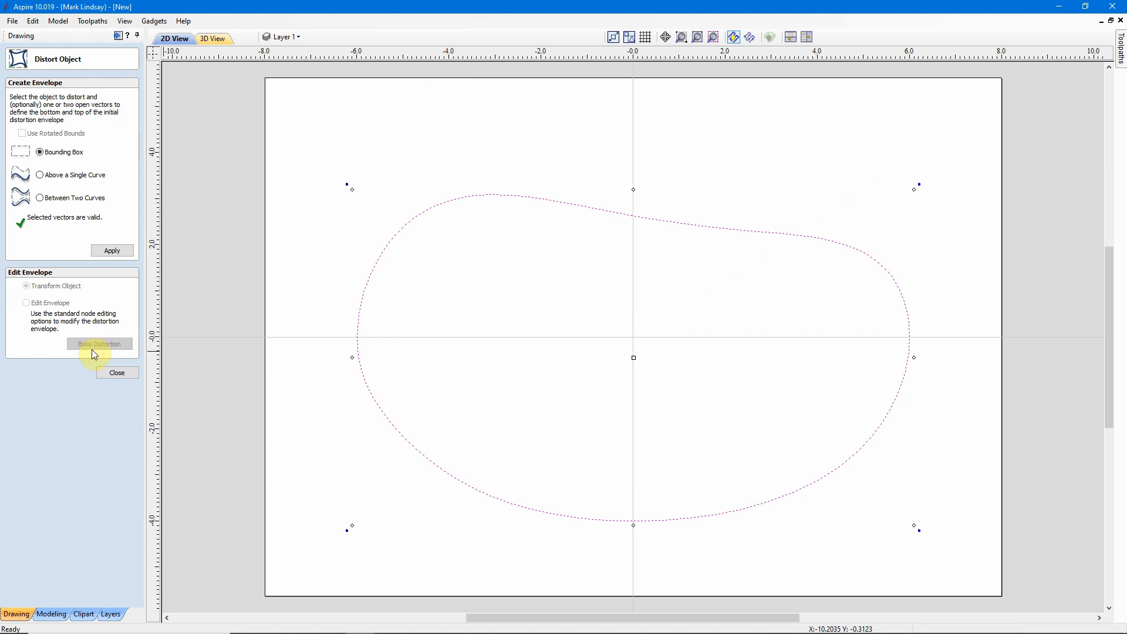
mouse_move(495, 386)
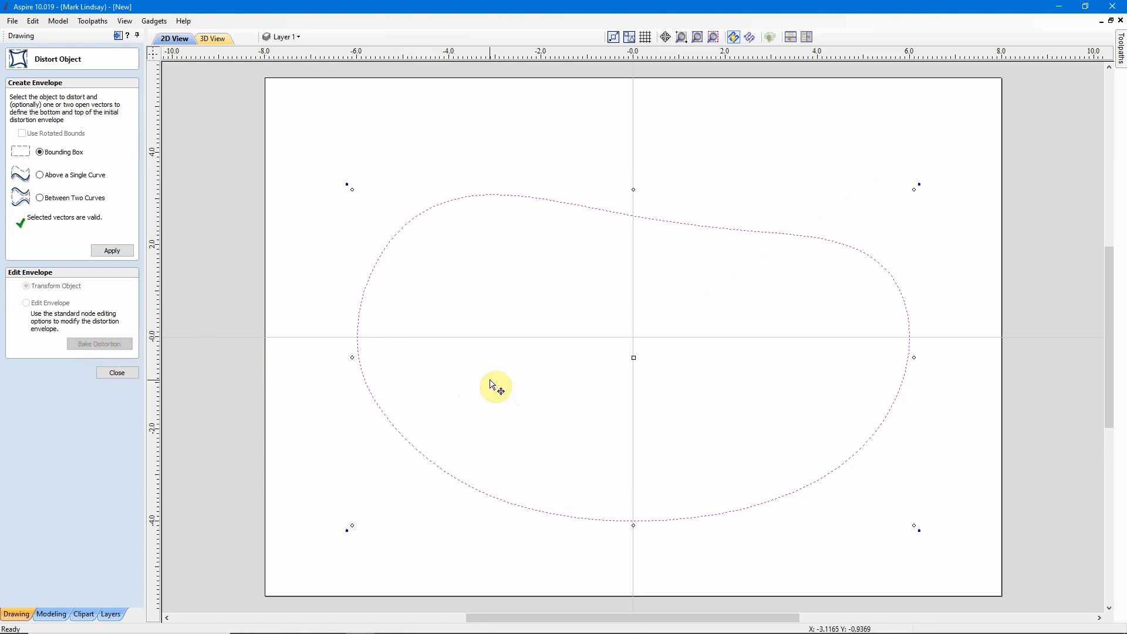
mouse_move(395, 436)
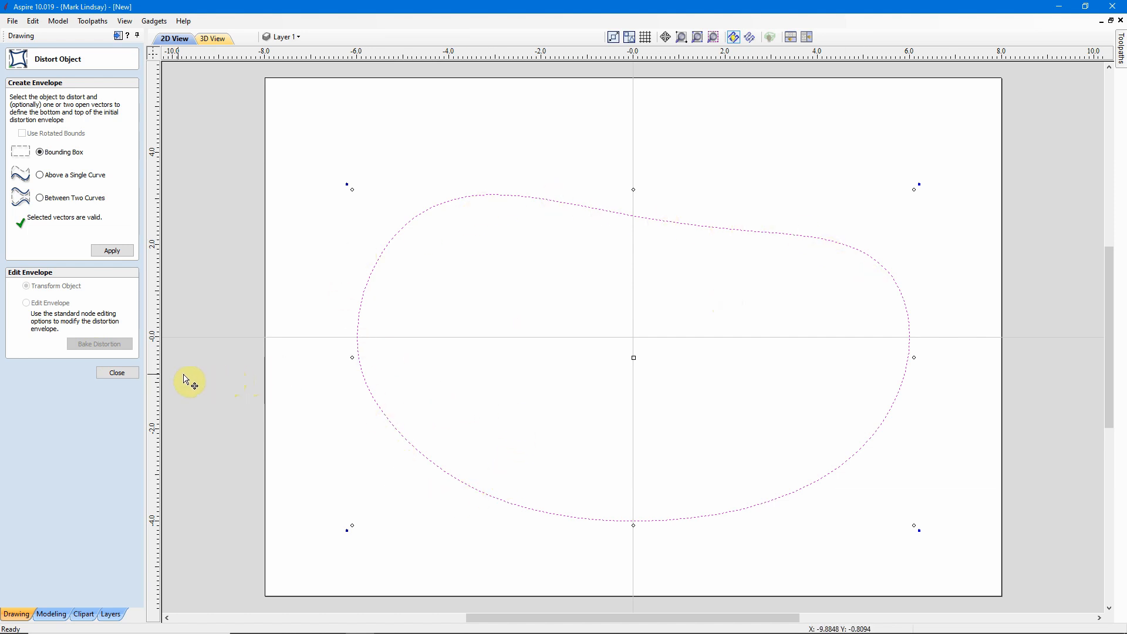
Bake the envelope distortion into the bean outline and exit Distort Object
click(116, 372)
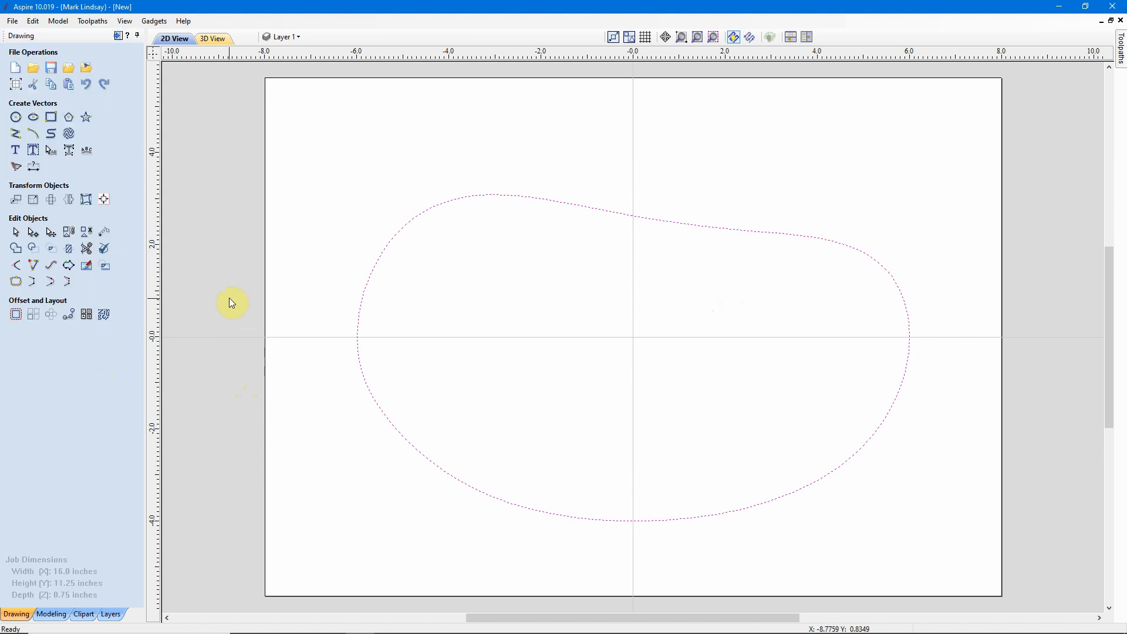
mouse_move(722, 252)
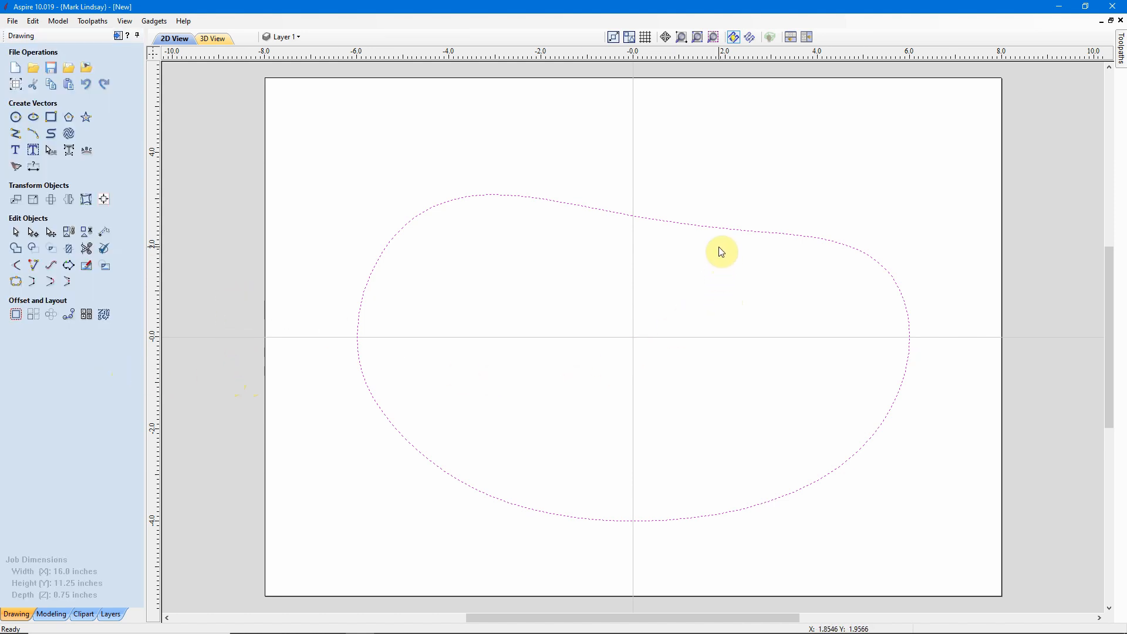
mouse_move(715, 266)
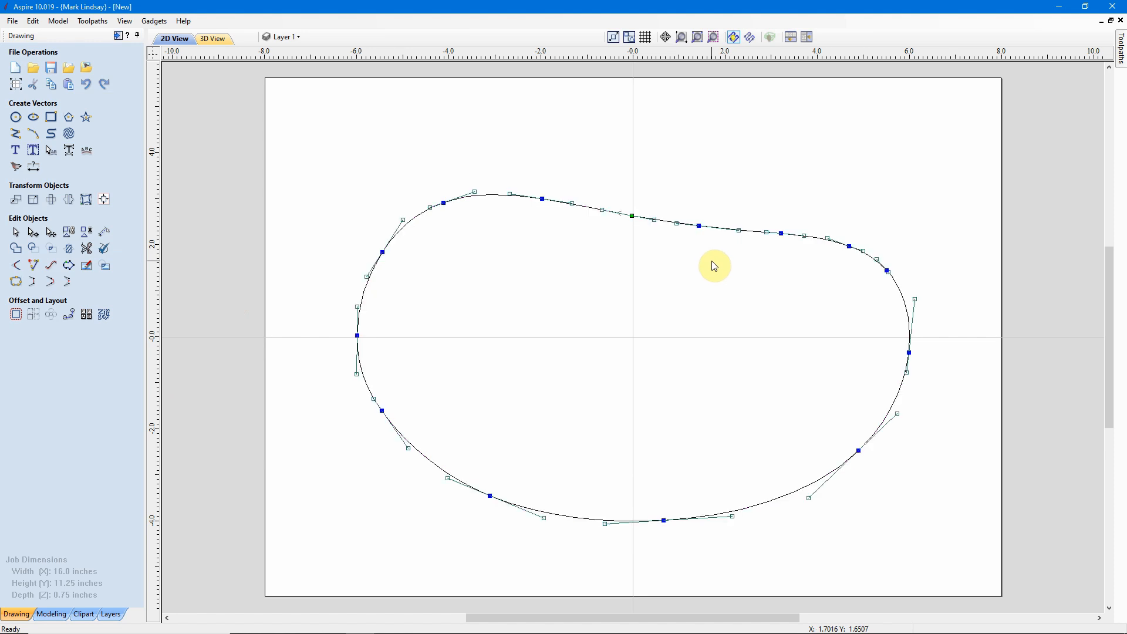
mouse_move(497, 210)
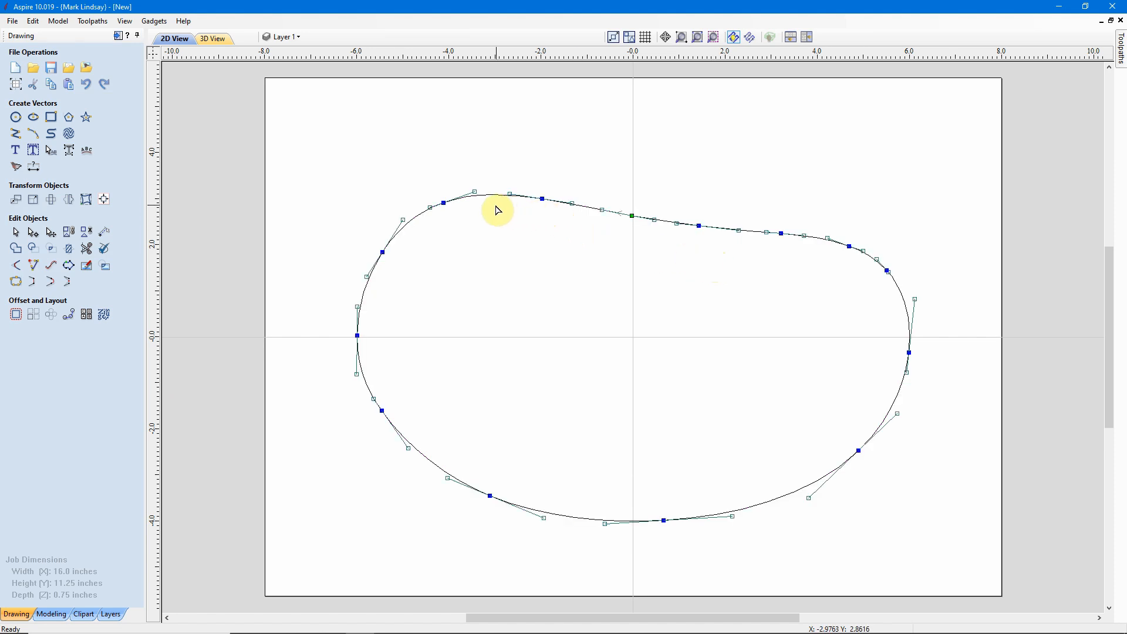
mouse_move(474, 190)
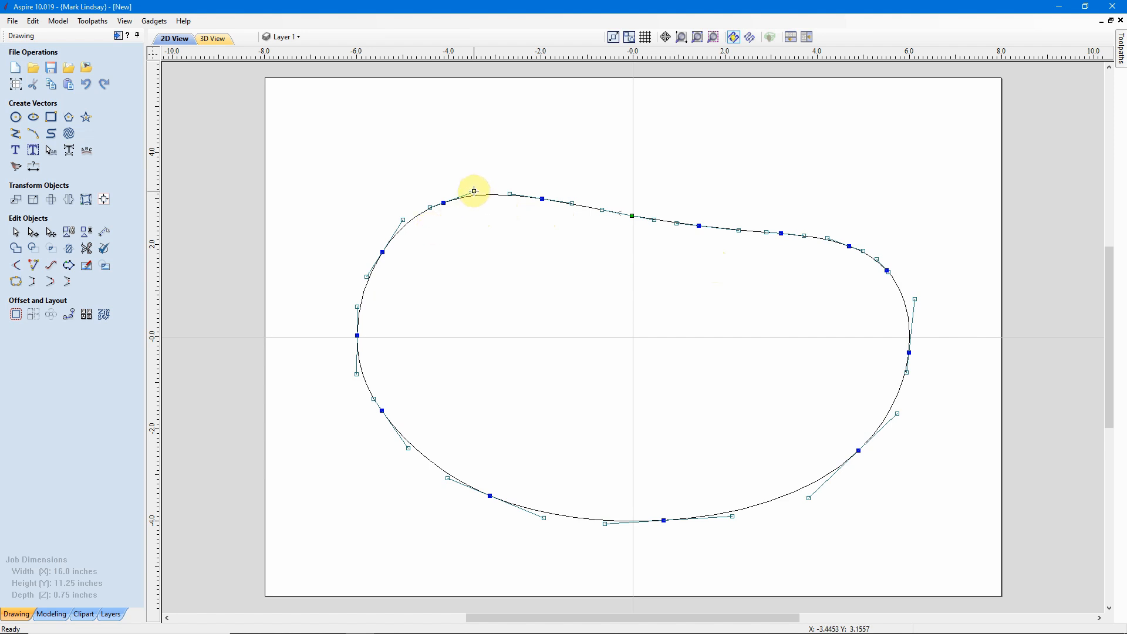
click(474, 191)
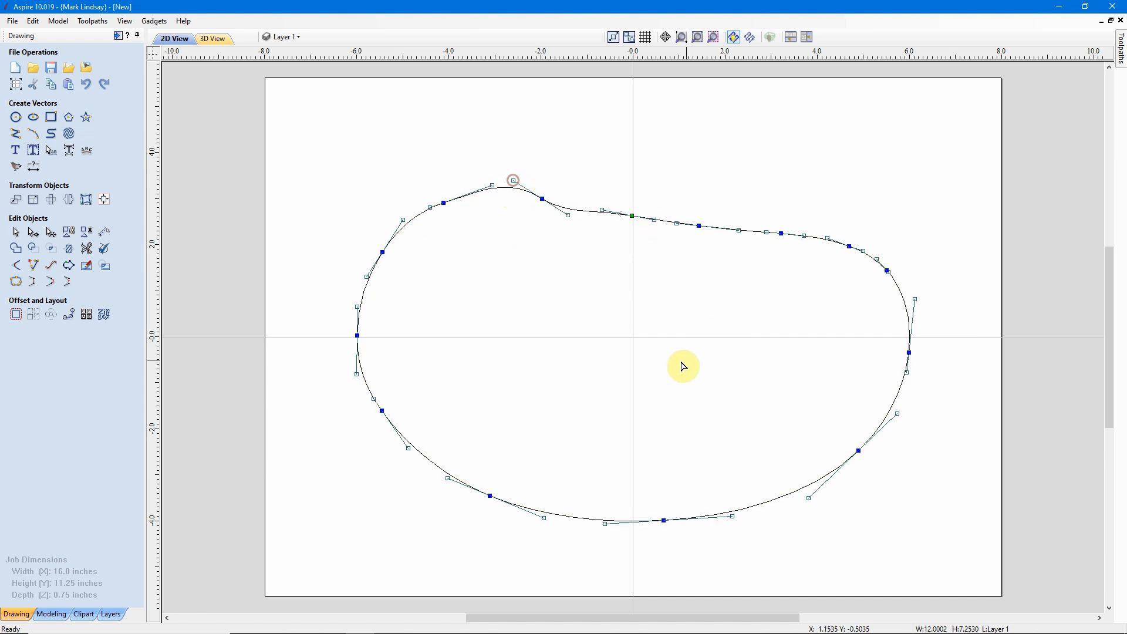
mouse_move(602, 210)
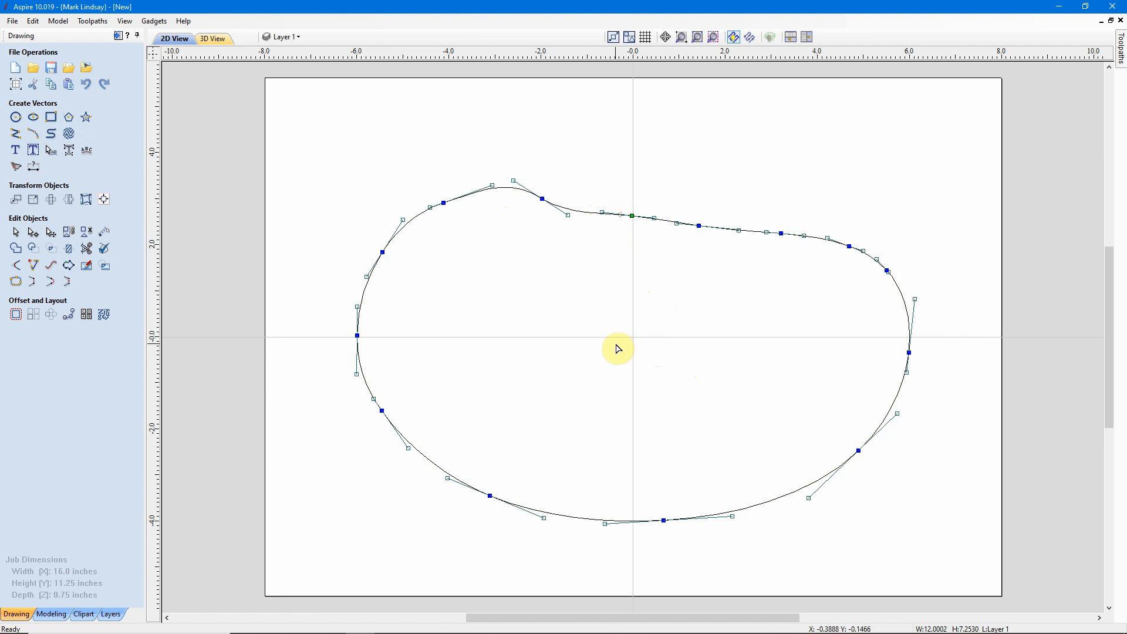
mouse_move(617, 346)
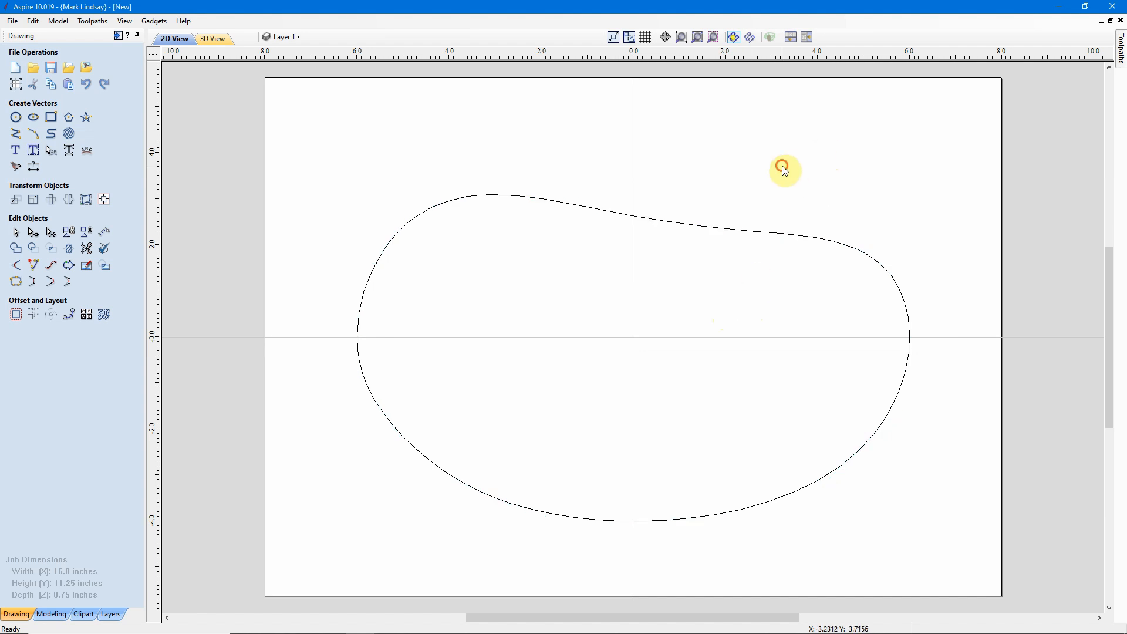
Select the baked bean outline and reopen Distort Object with a Bounding Box envelope
click(703, 264)
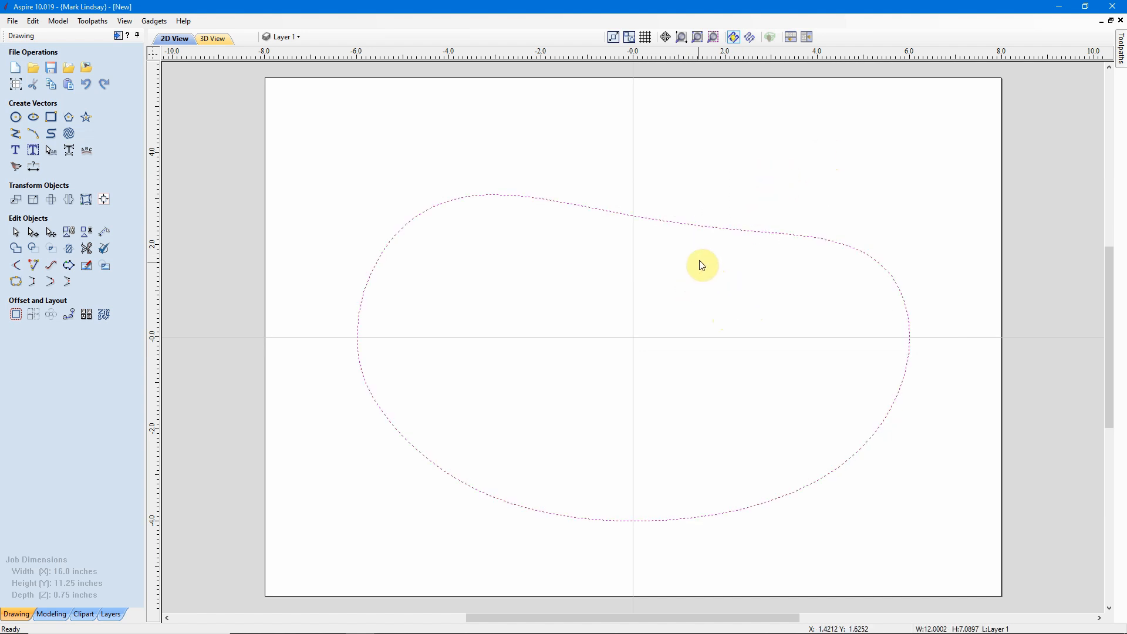
mouse_move(718, 242)
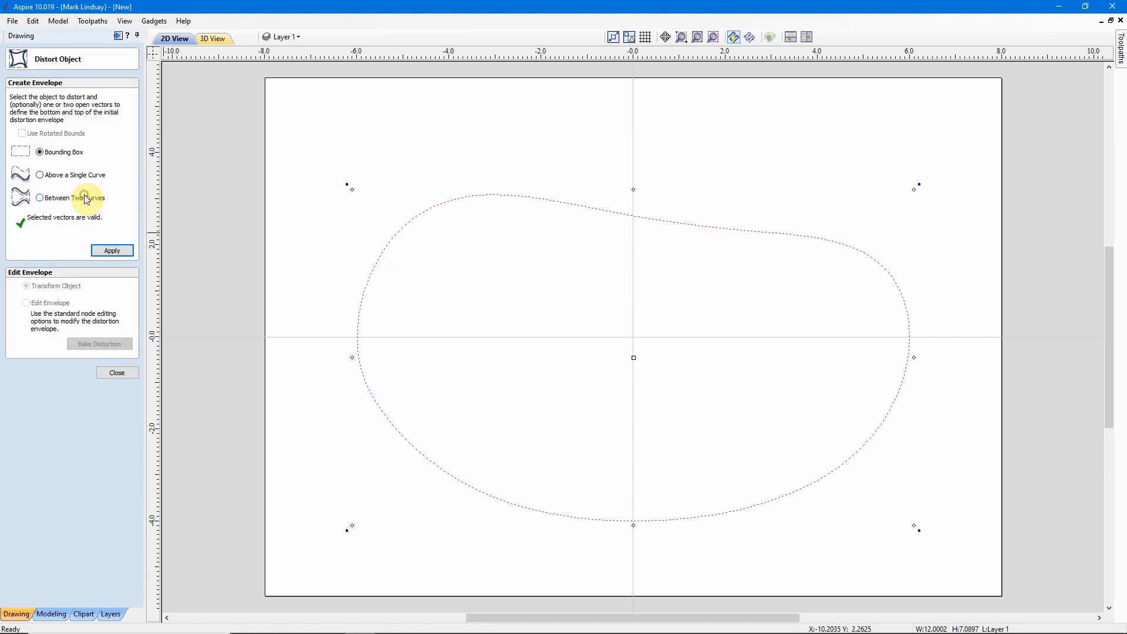
mouse_move(70, 235)
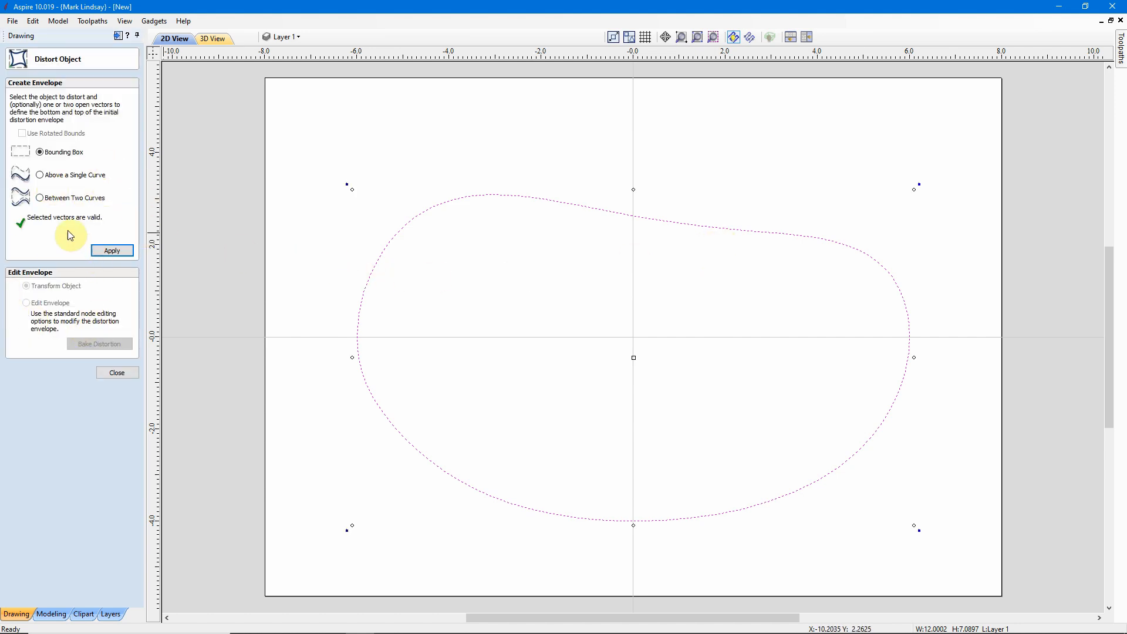
mouse_move(406, 191)
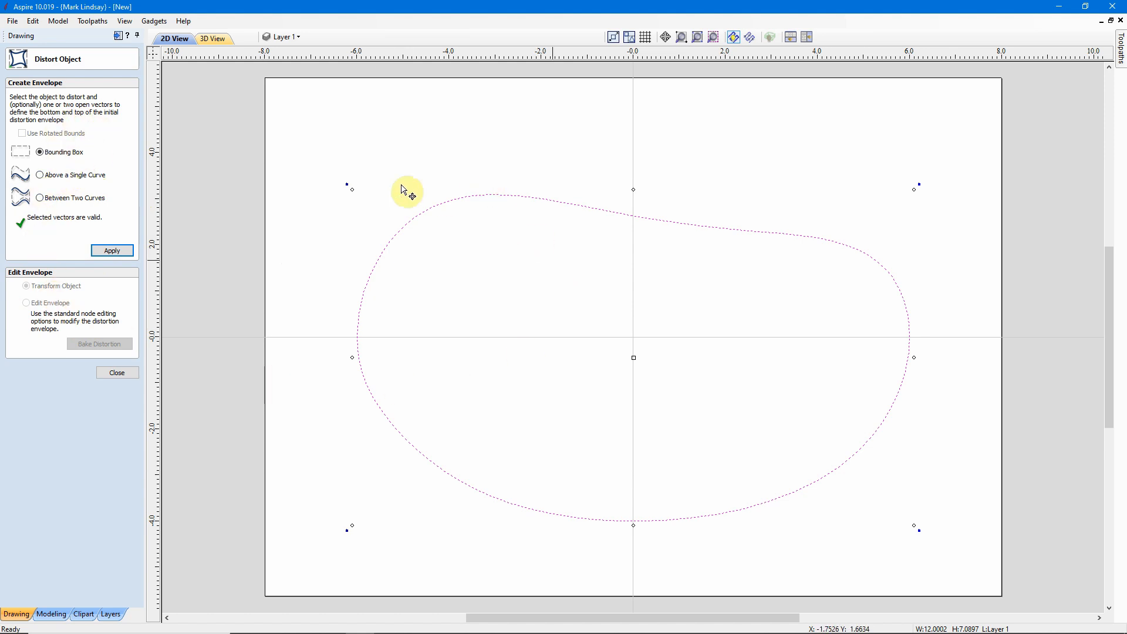
mouse_move(699, 197)
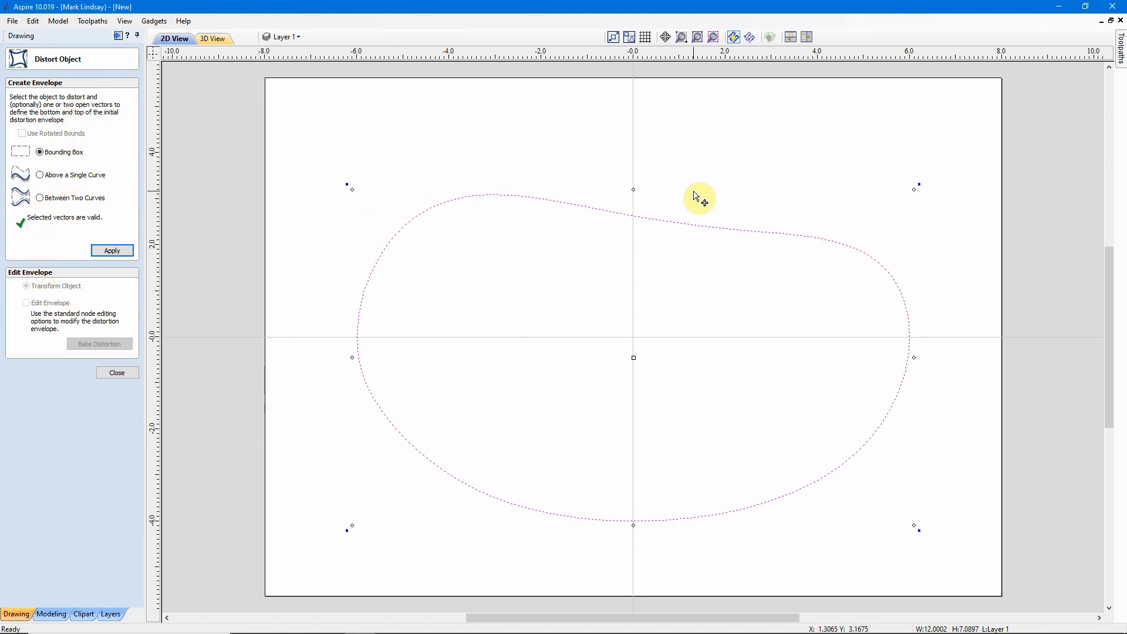
mouse_move(503, 256)
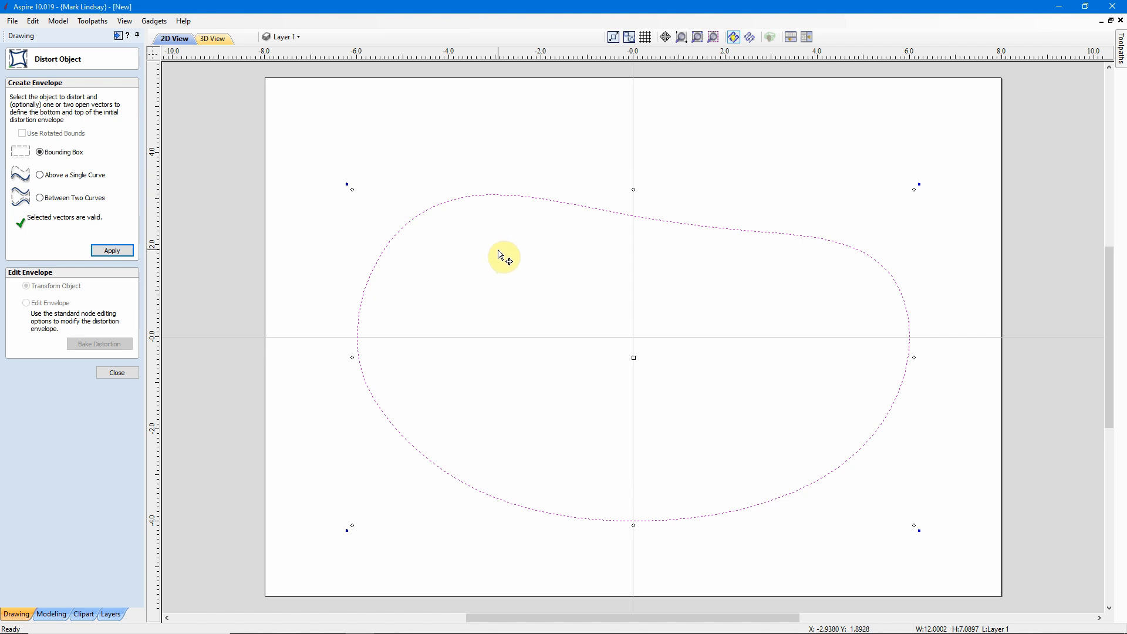
mouse_move(83, 349)
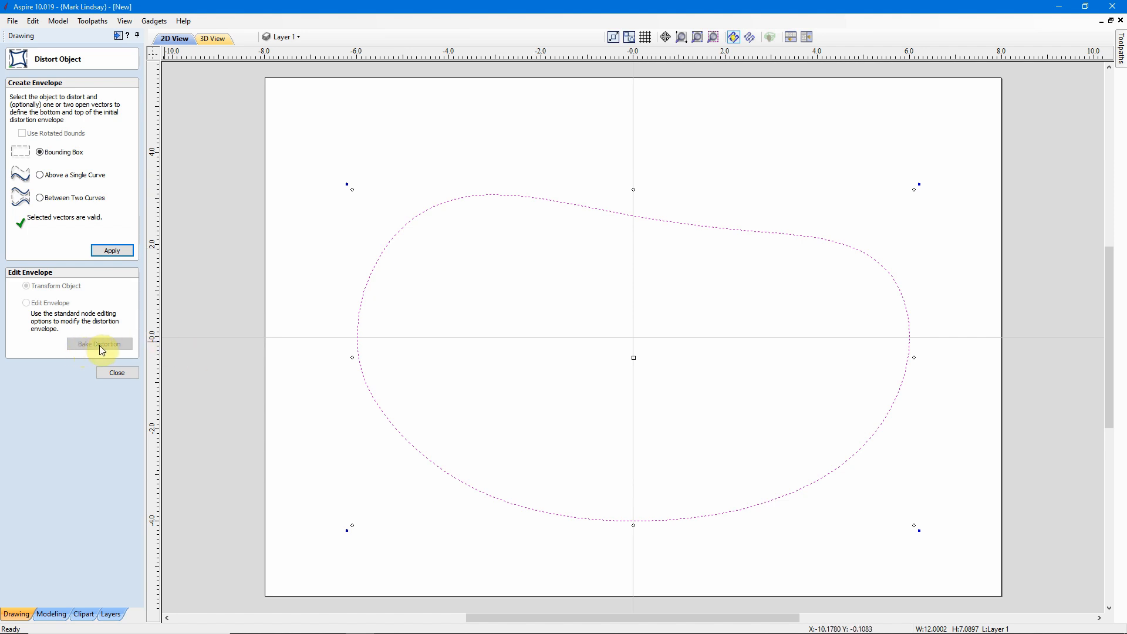
mouse_move(489, 403)
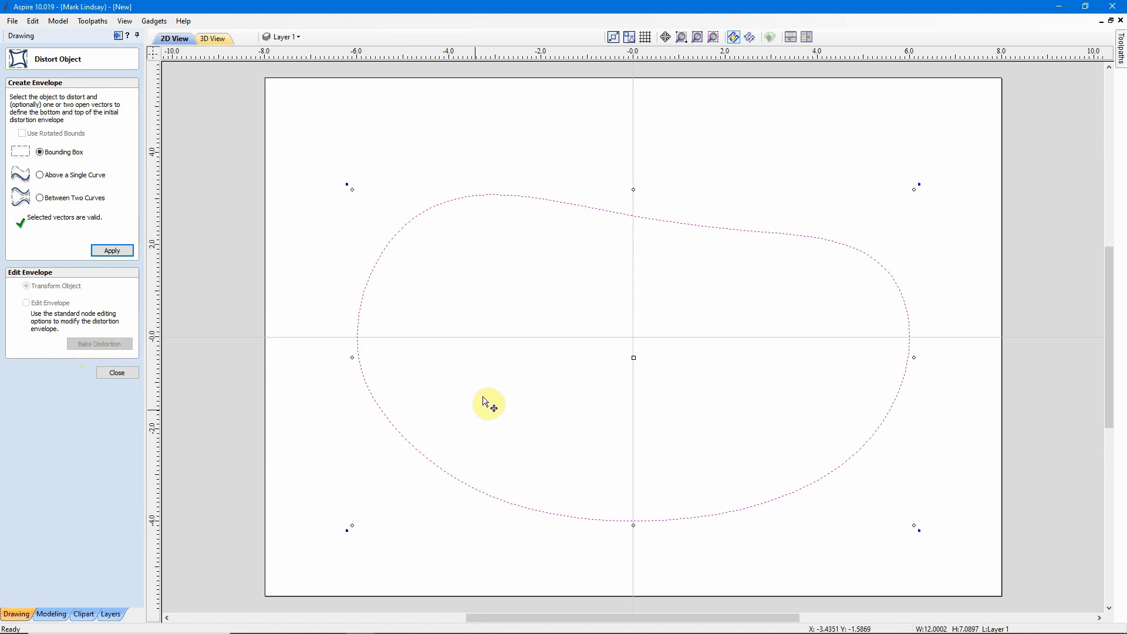
mouse_move(509, 469)
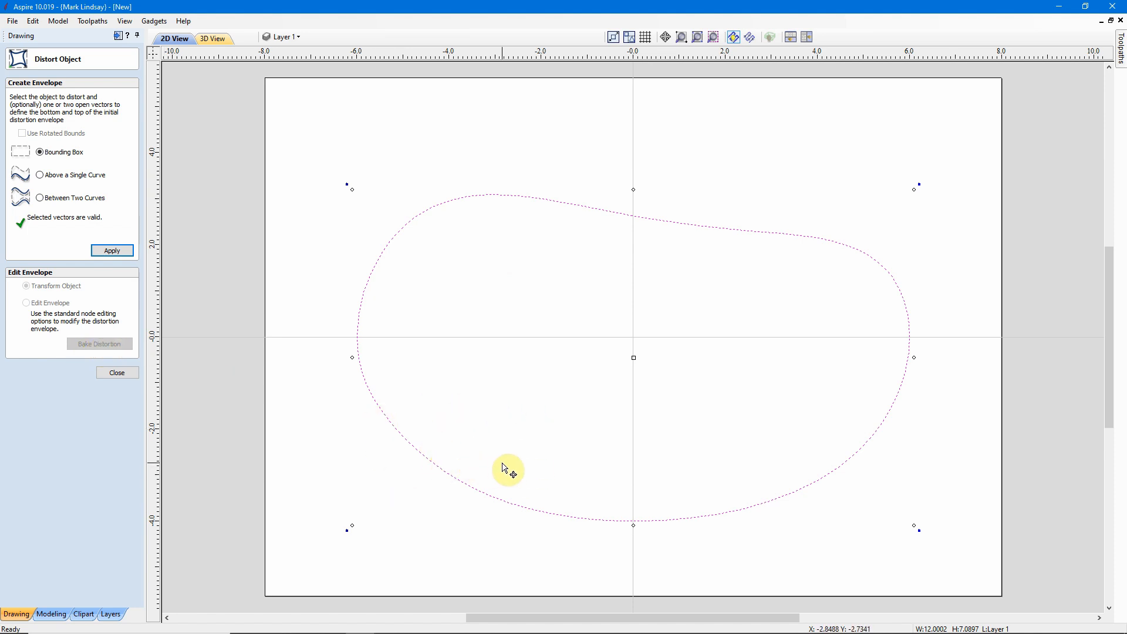
mouse_move(62, 183)
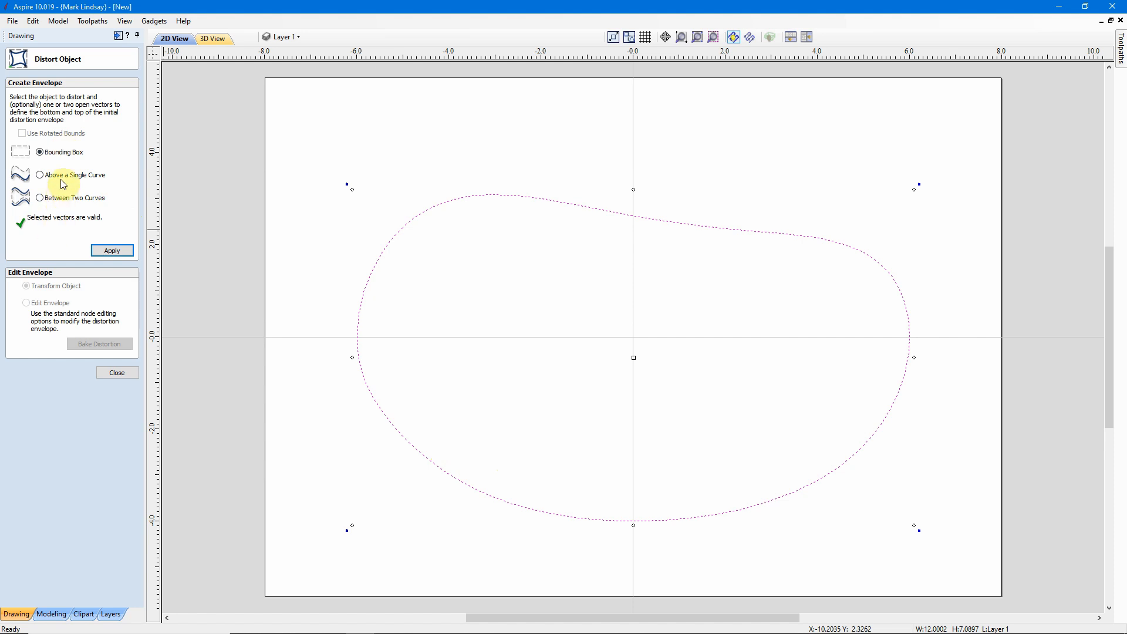
mouse_move(78, 328)
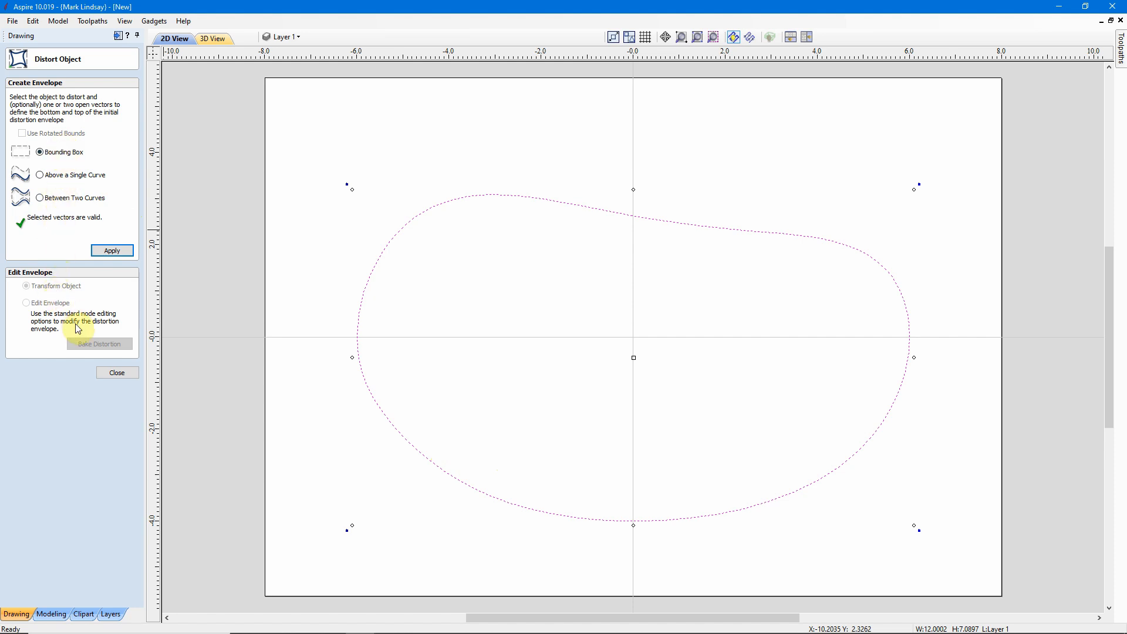
mouse_move(679, 219)
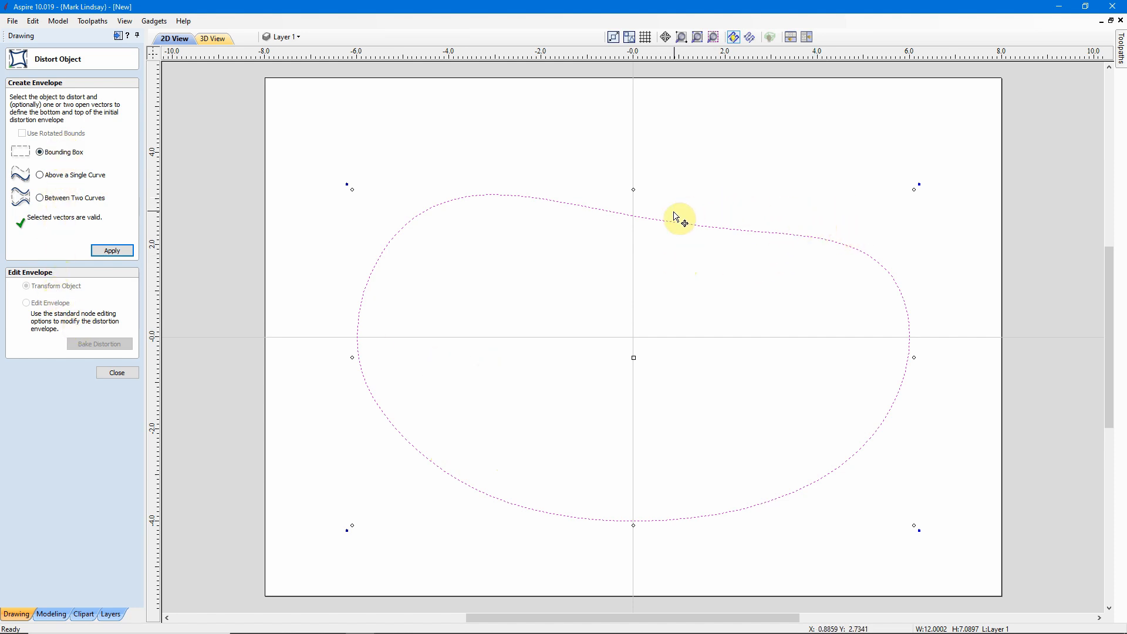
mouse_move(727, 212)
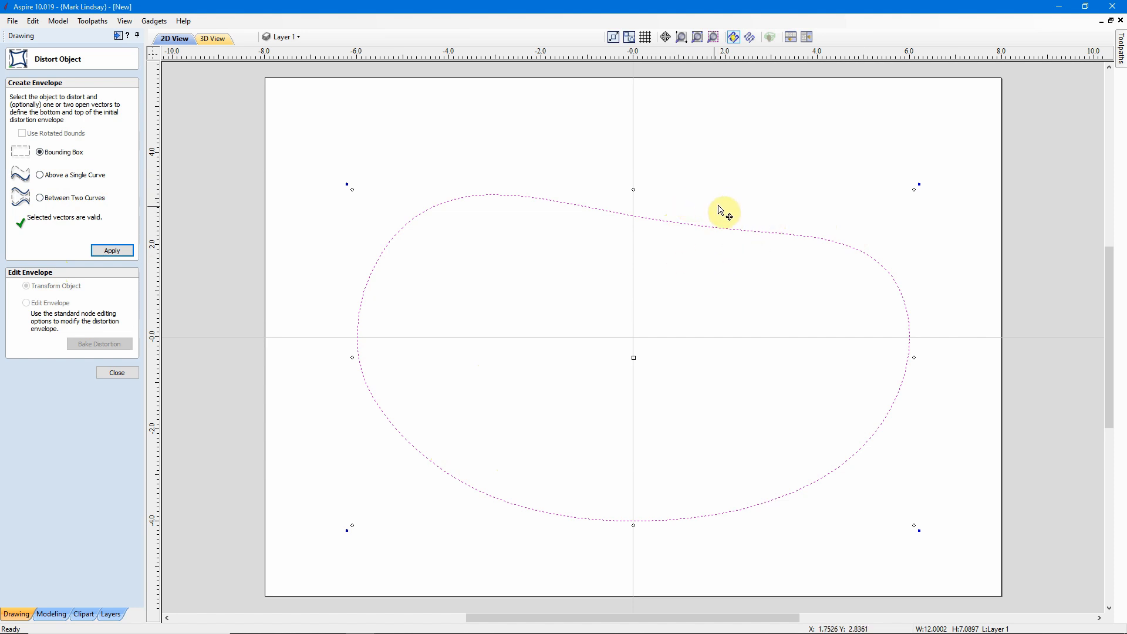
mouse_move(51, 94)
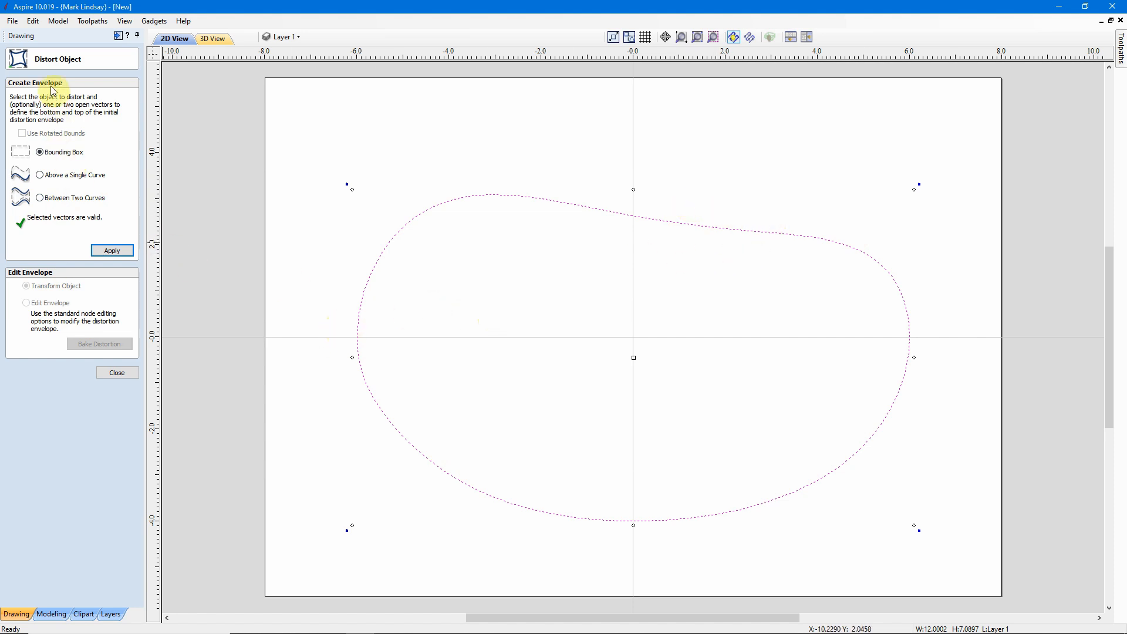
mouse_move(64, 118)
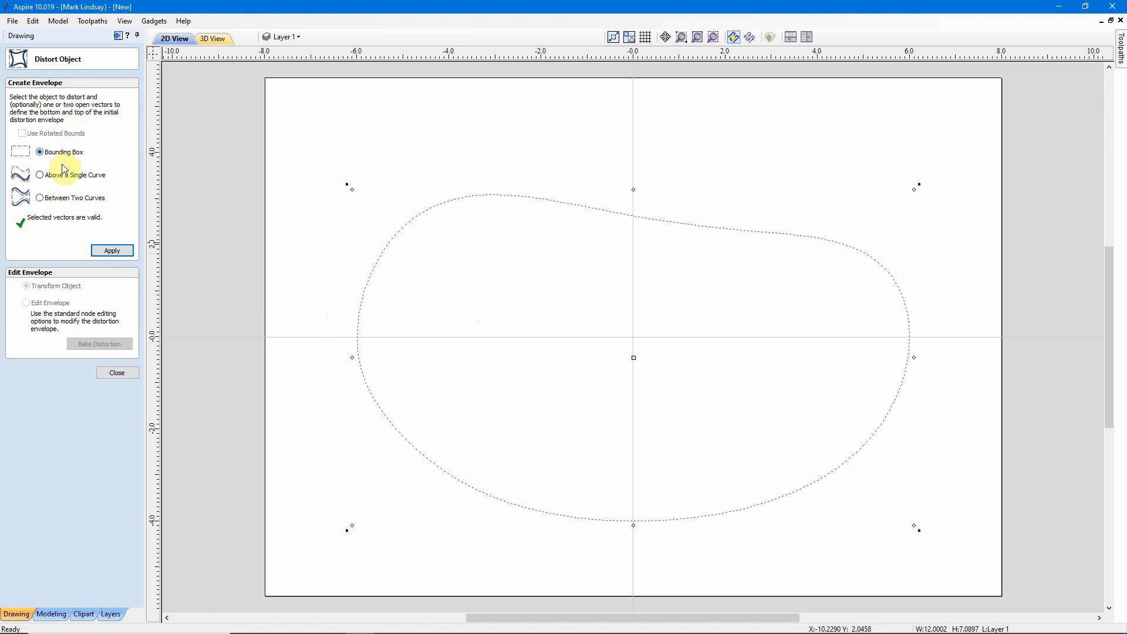
click(111, 250)
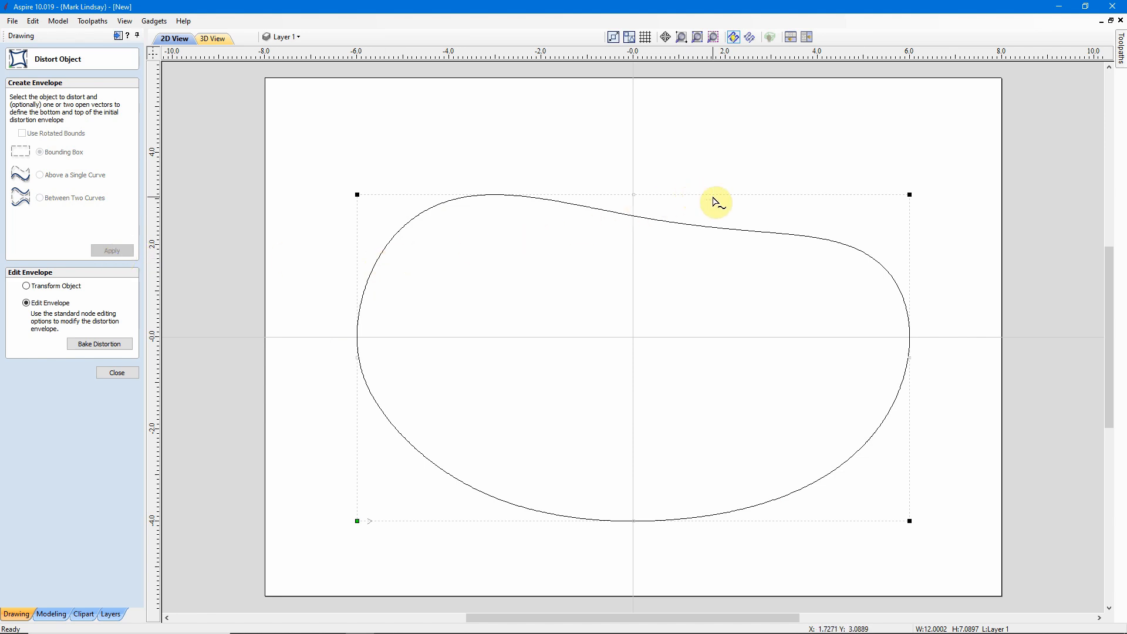
Convert the envelope's top edge to a Bezier curve and bake the deeper S-curve distortion
right_click(715, 202)
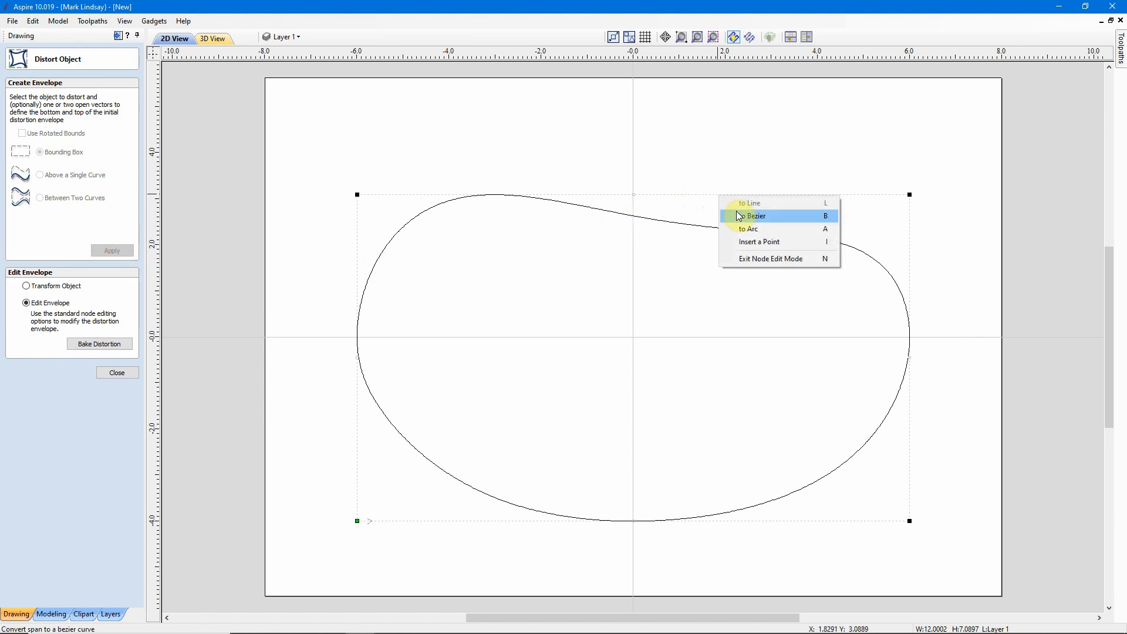
click(752, 203)
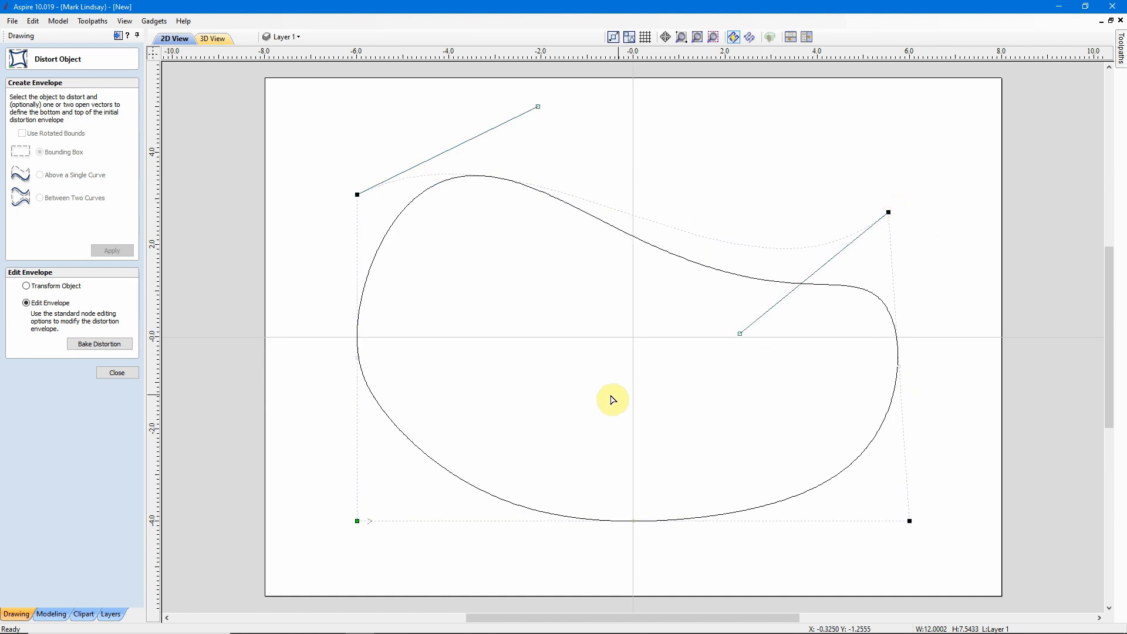
click(99, 343)
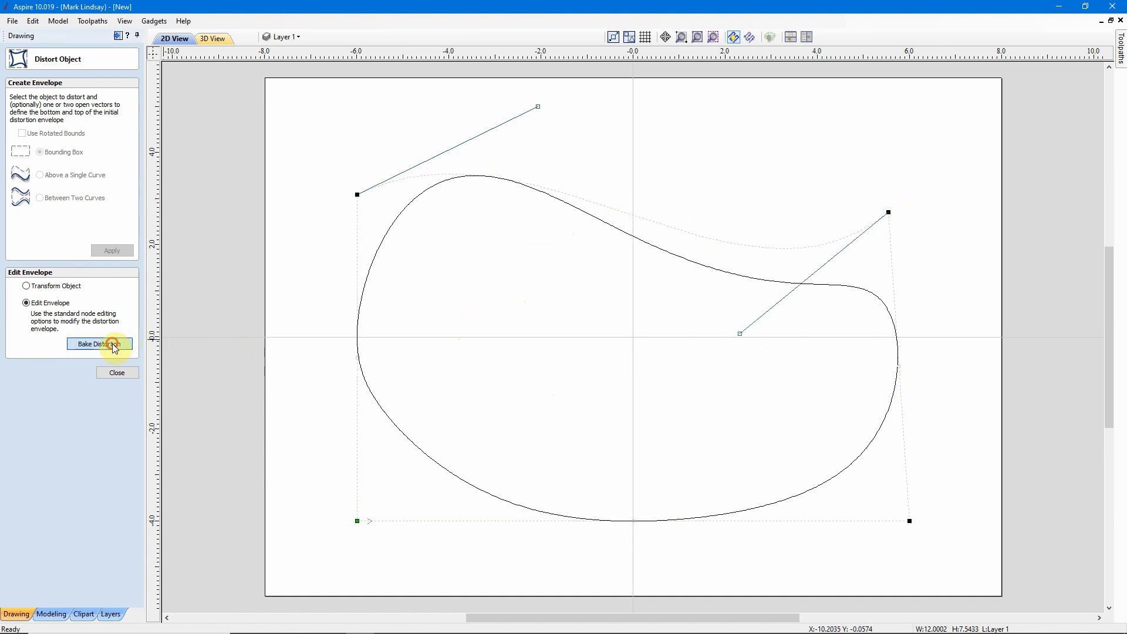
click(96, 343)
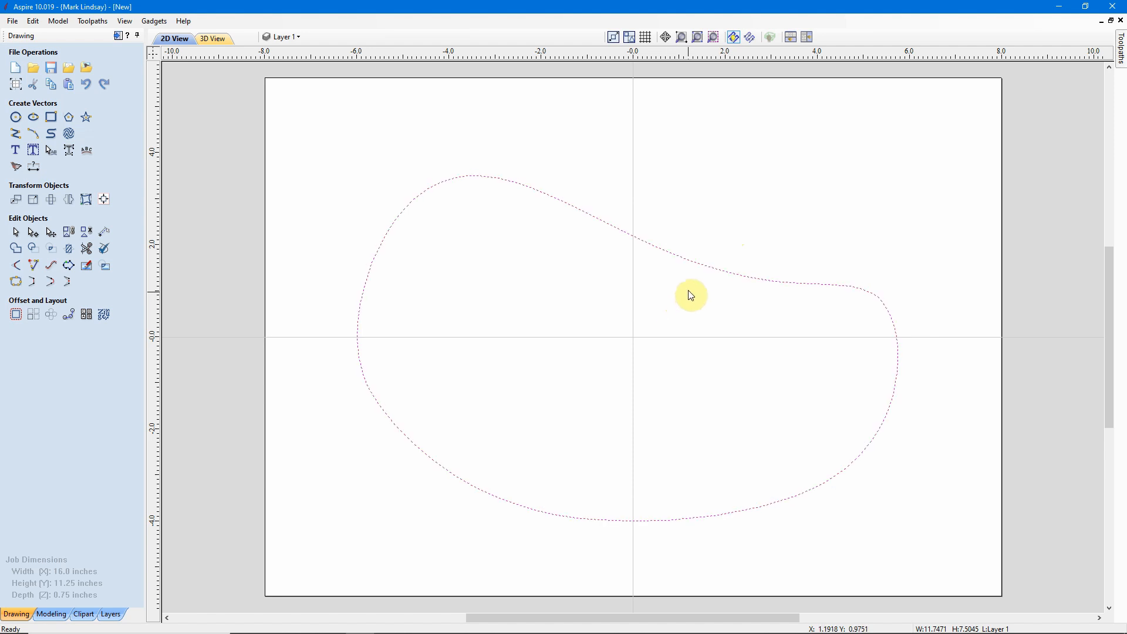
mouse_move(708, 237)
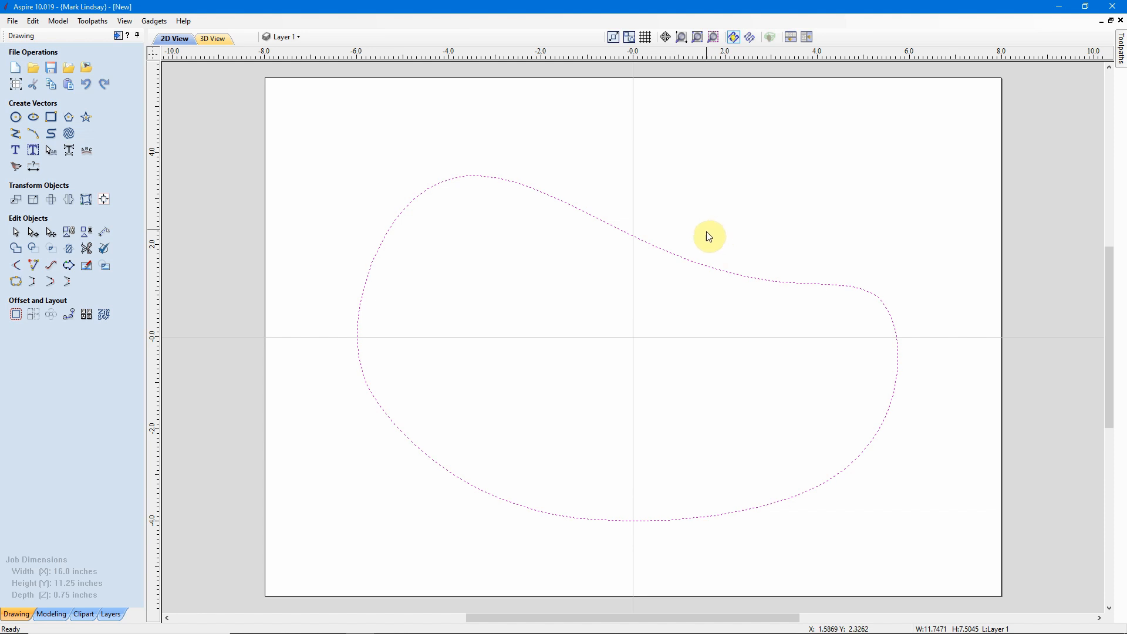
mouse_move(476, 208)
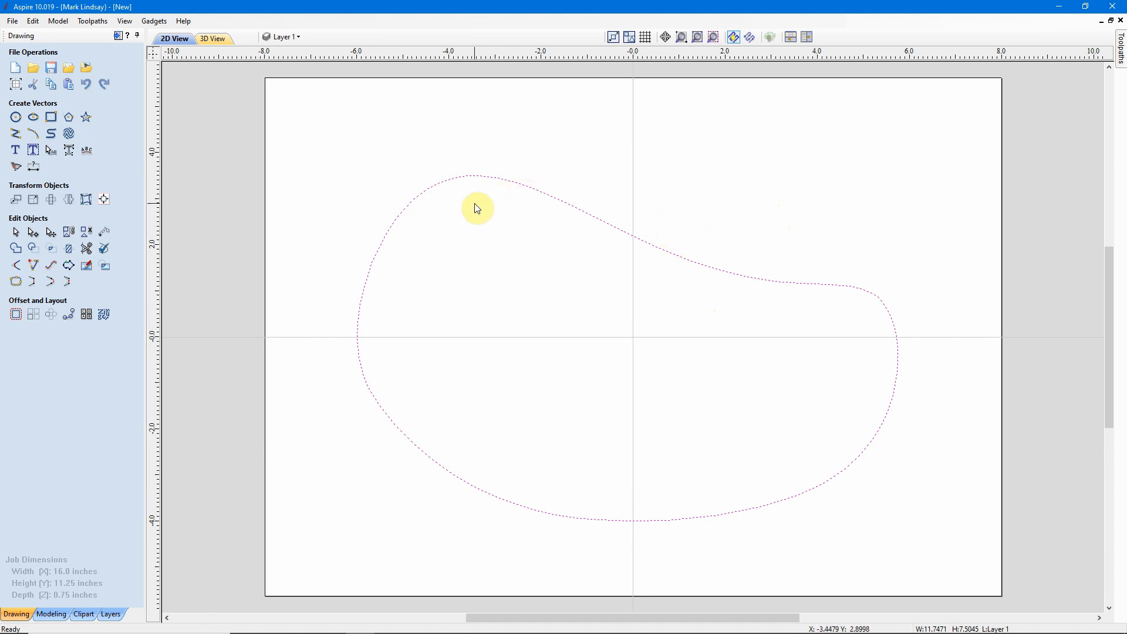
click(776, 170)
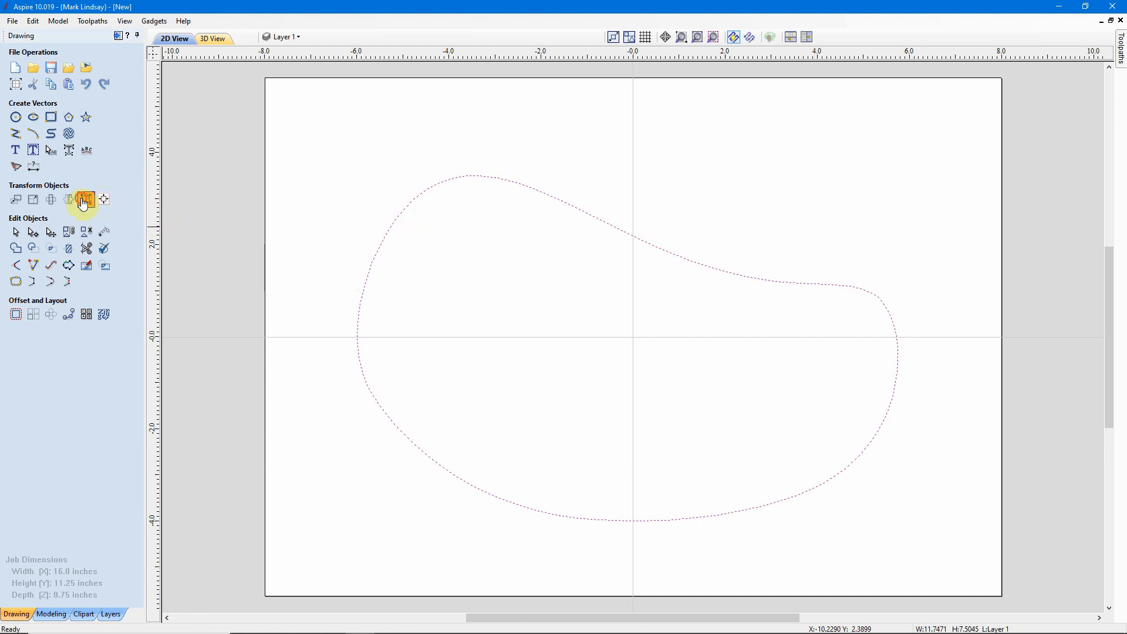
click(84, 199)
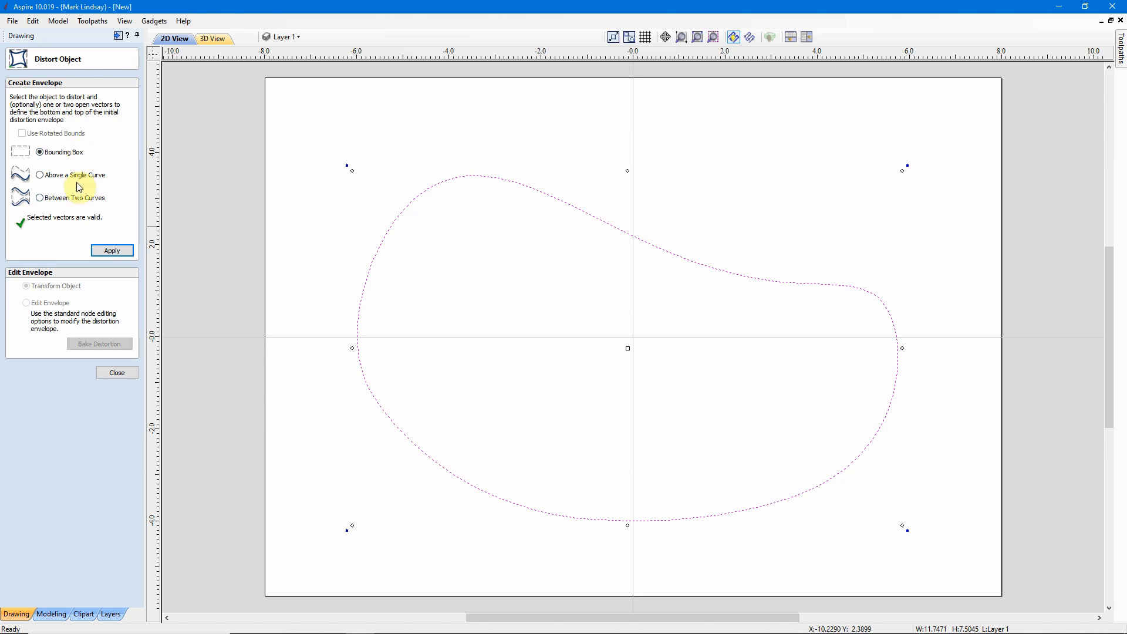
mouse_move(75, 149)
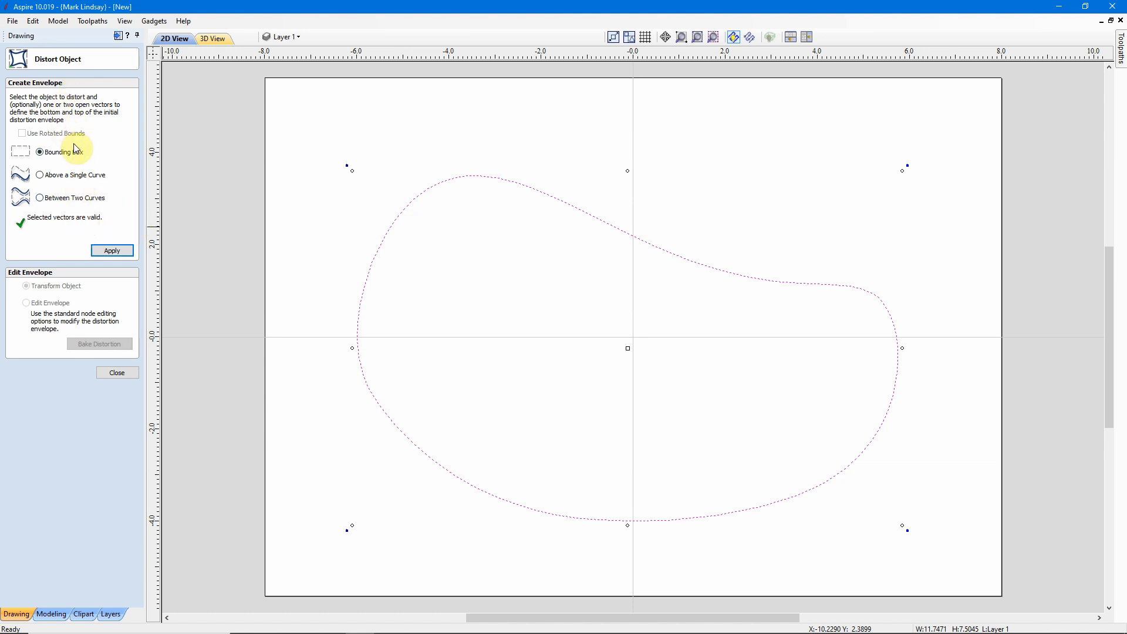
click(112, 250)
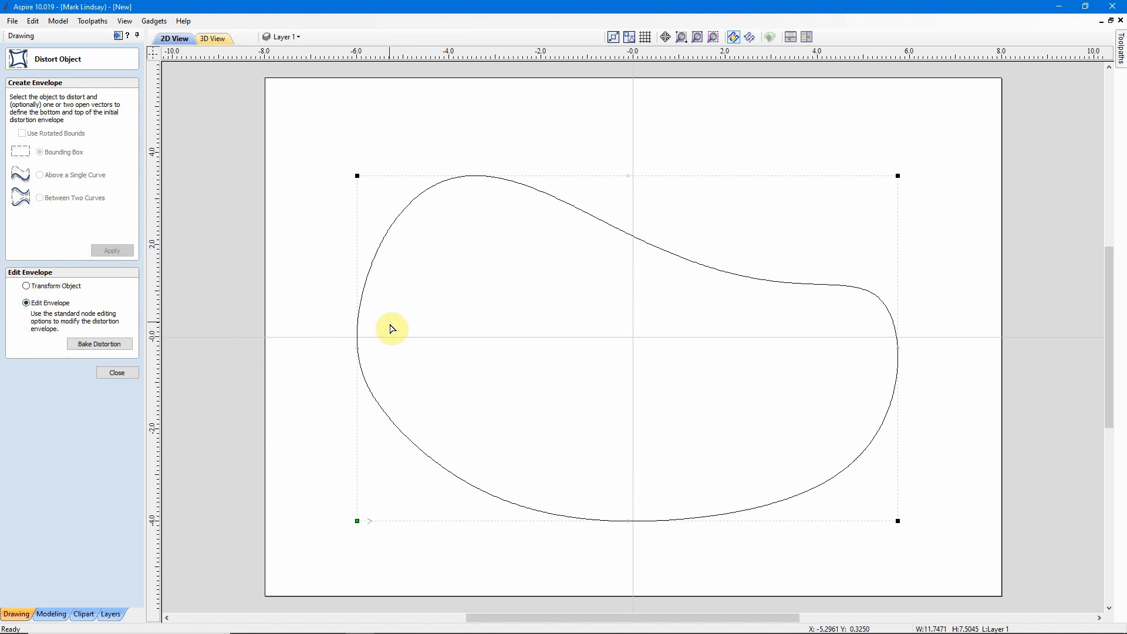
mouse_move(819, 246)
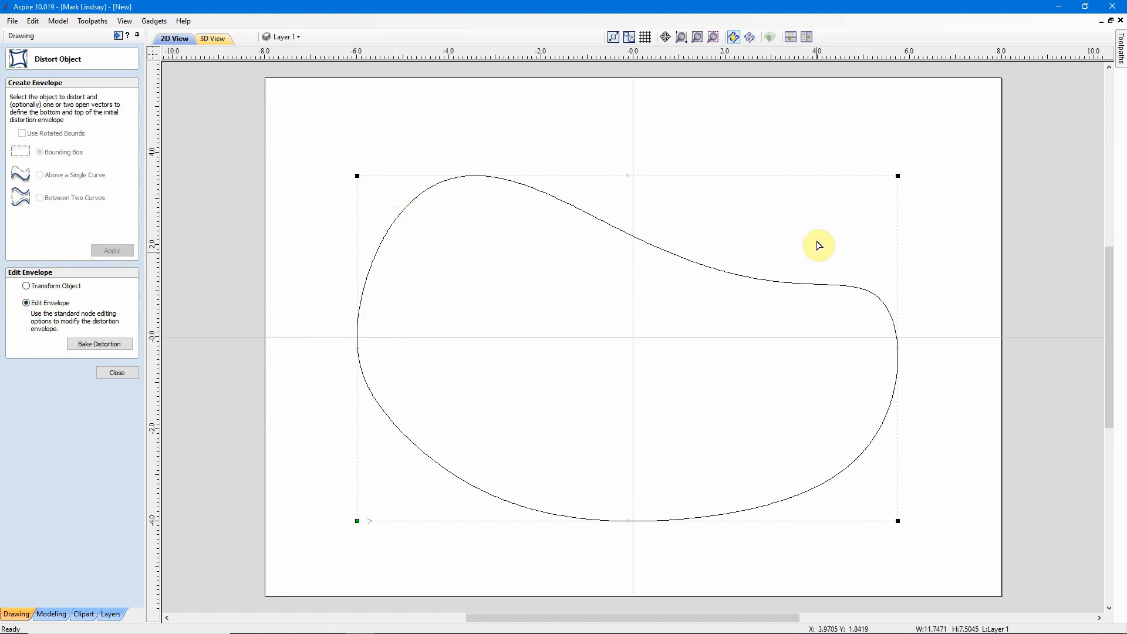
mouse_move(99, 178)
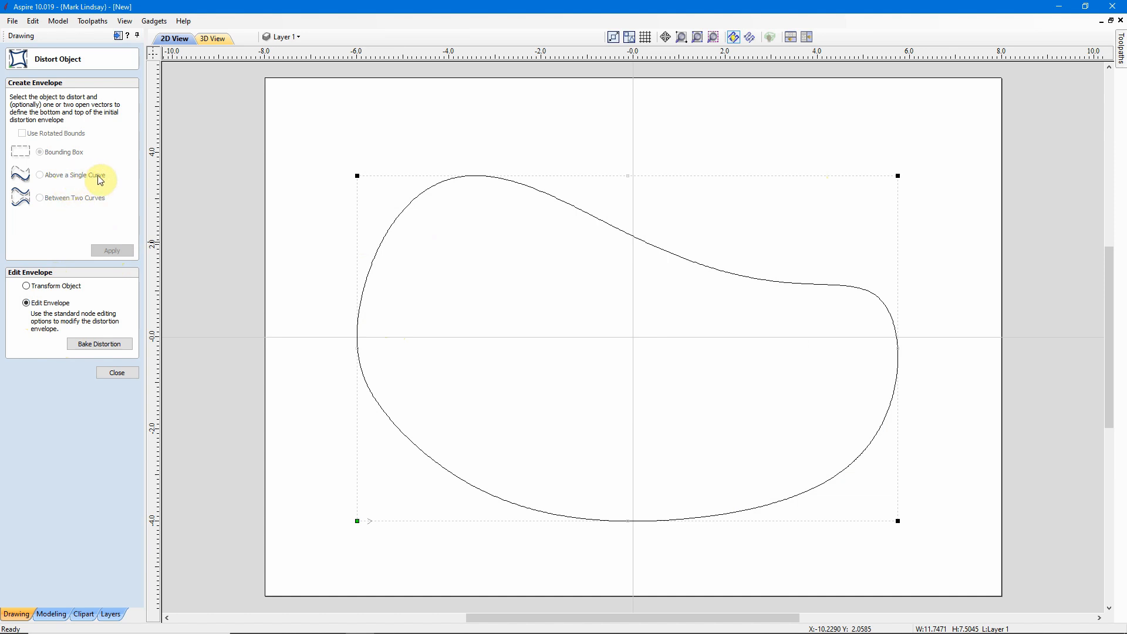
mouse_move(106, 207)
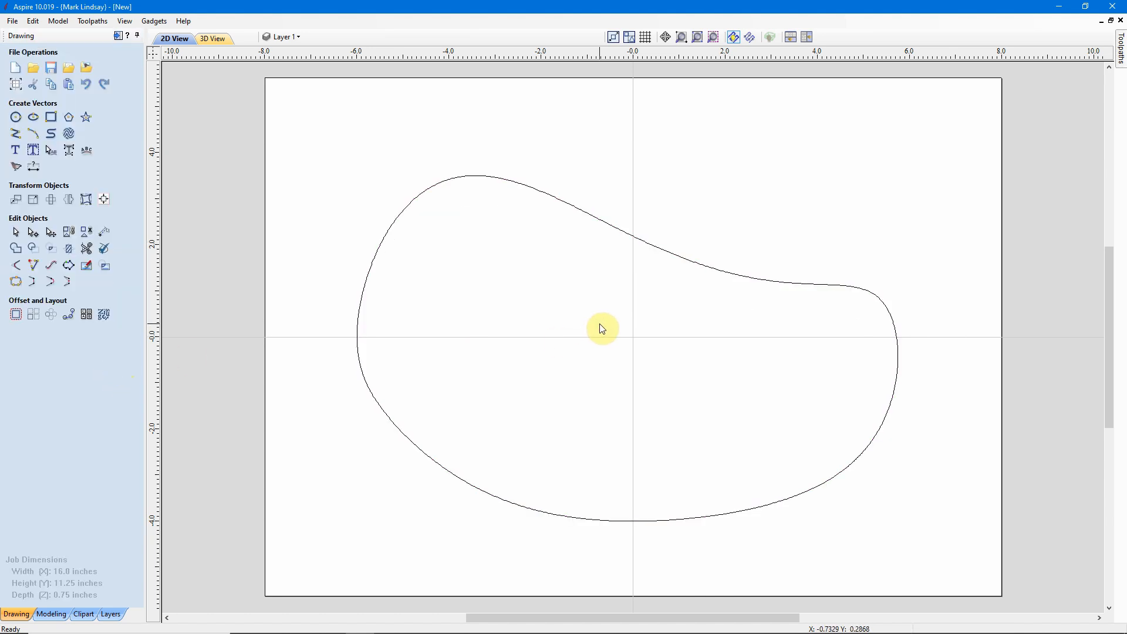
mouse_move(660, 326)
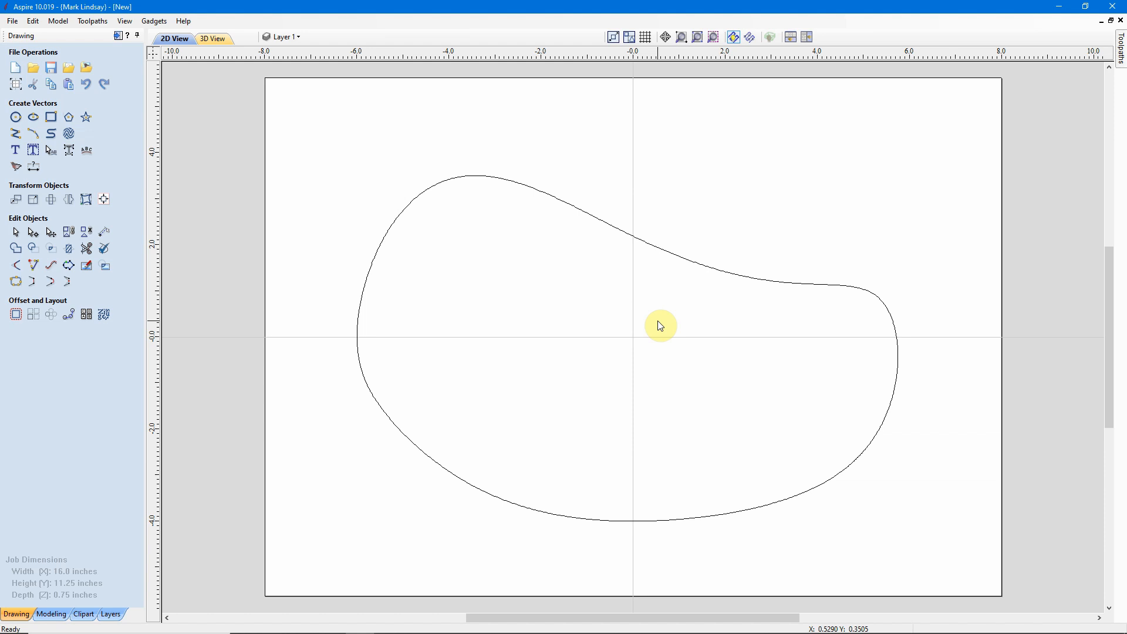
mouse_move(457, 226)
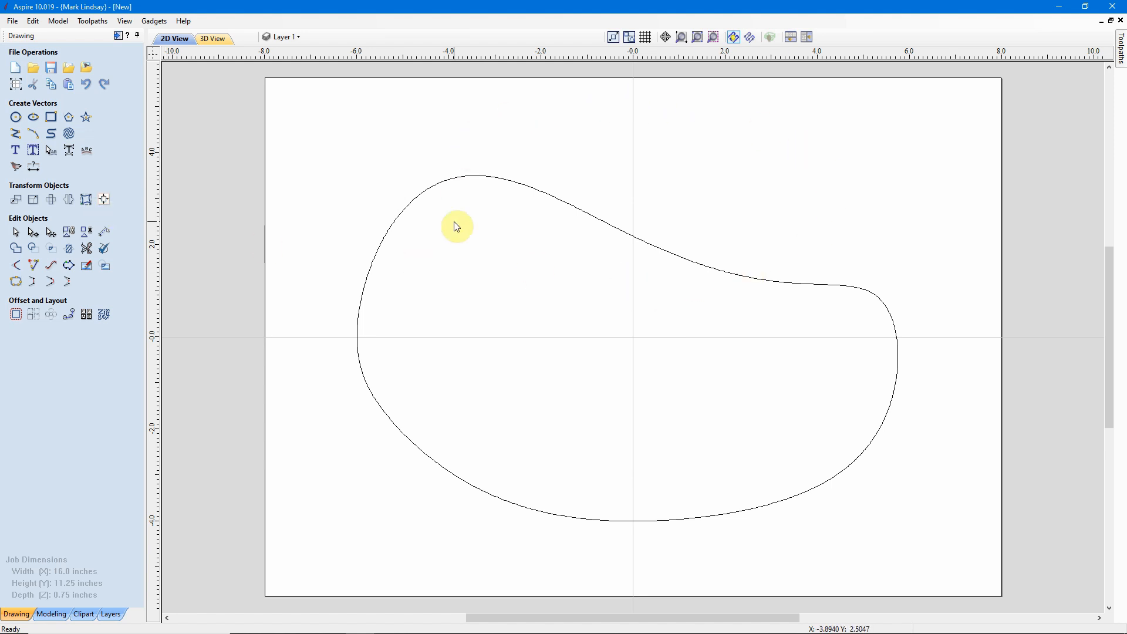
mouse_move(741, 362)
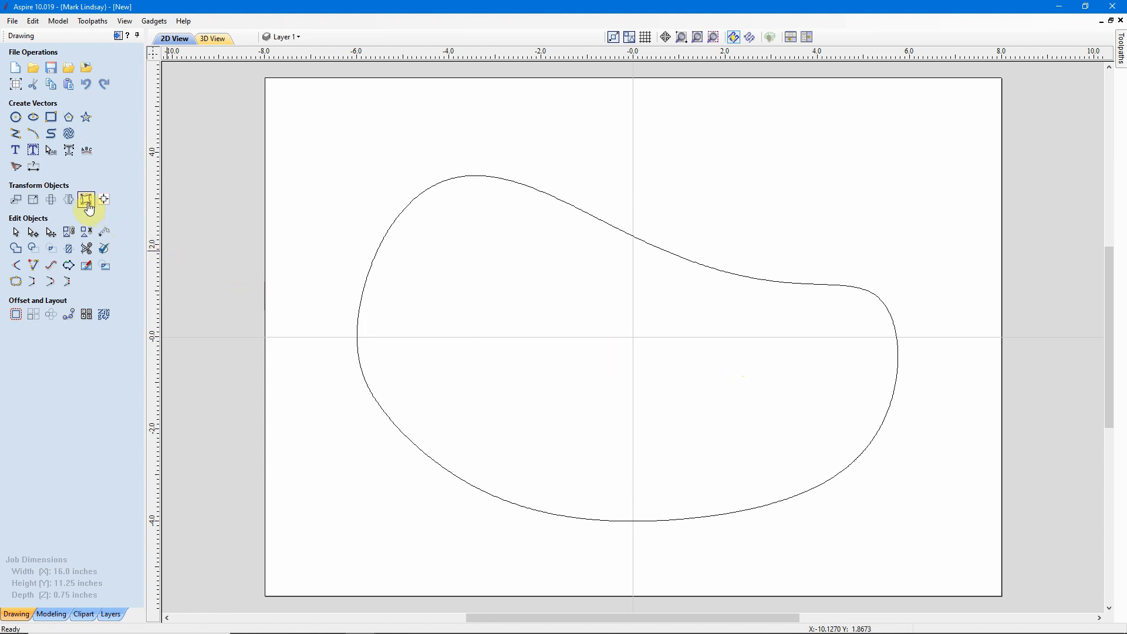
mouse_move(85, 200)
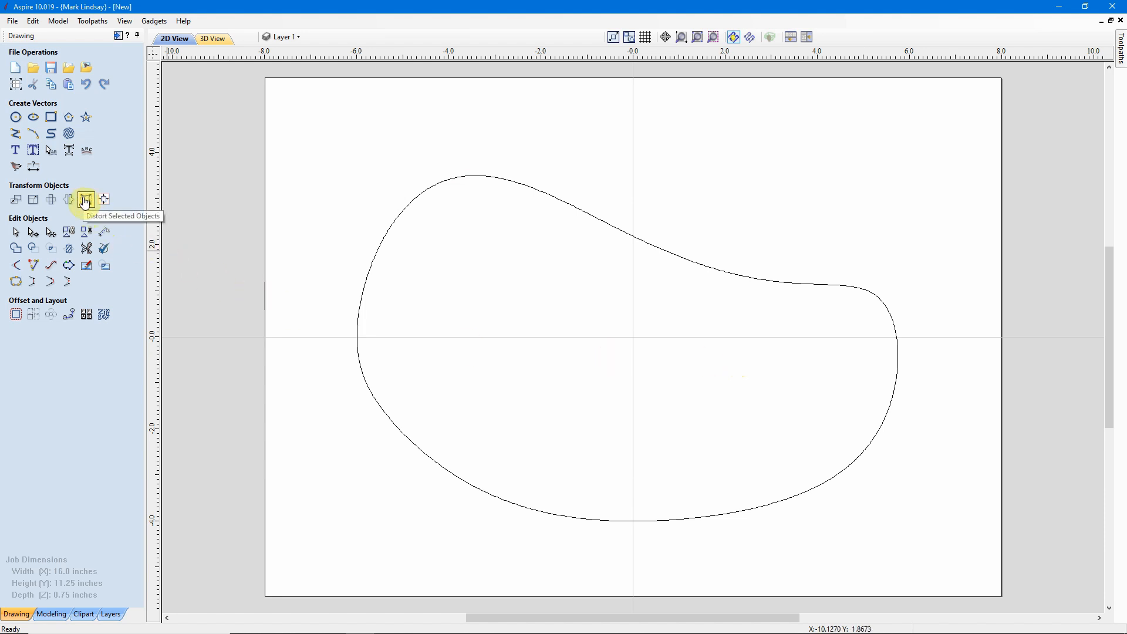
mouse_move(644, 365)
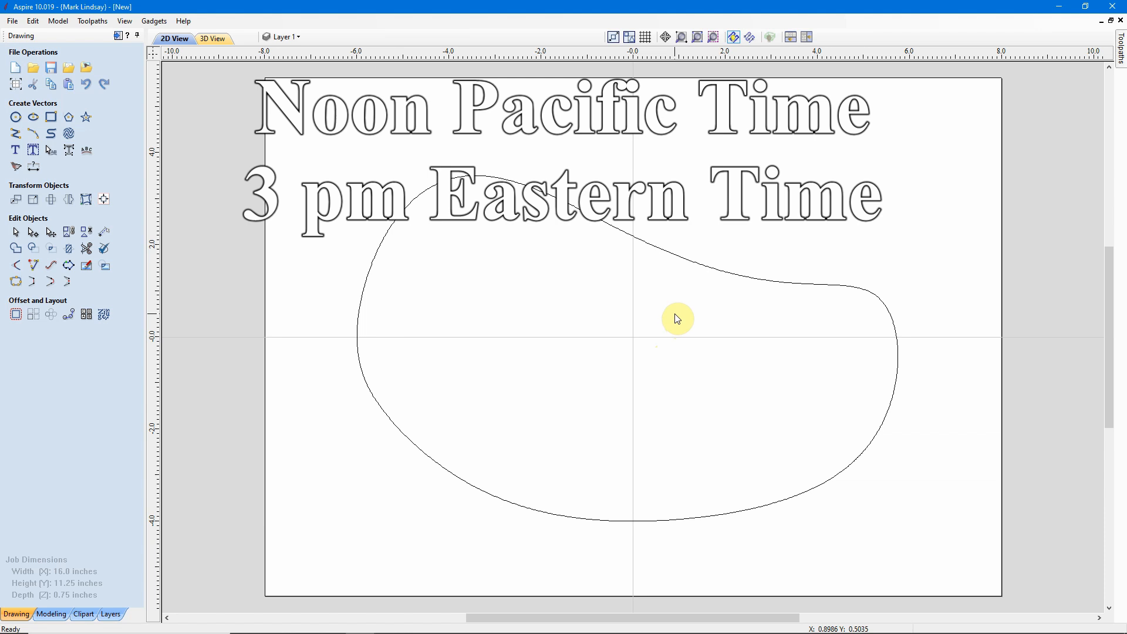
mouse_move(654, 310)
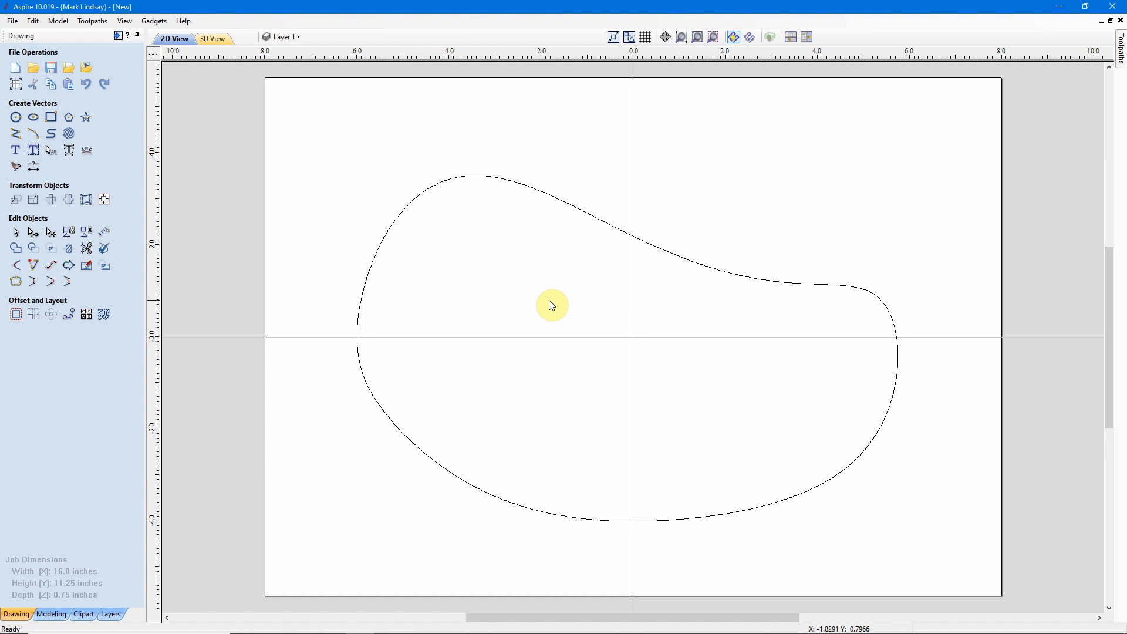
mouse_move(539, 307)
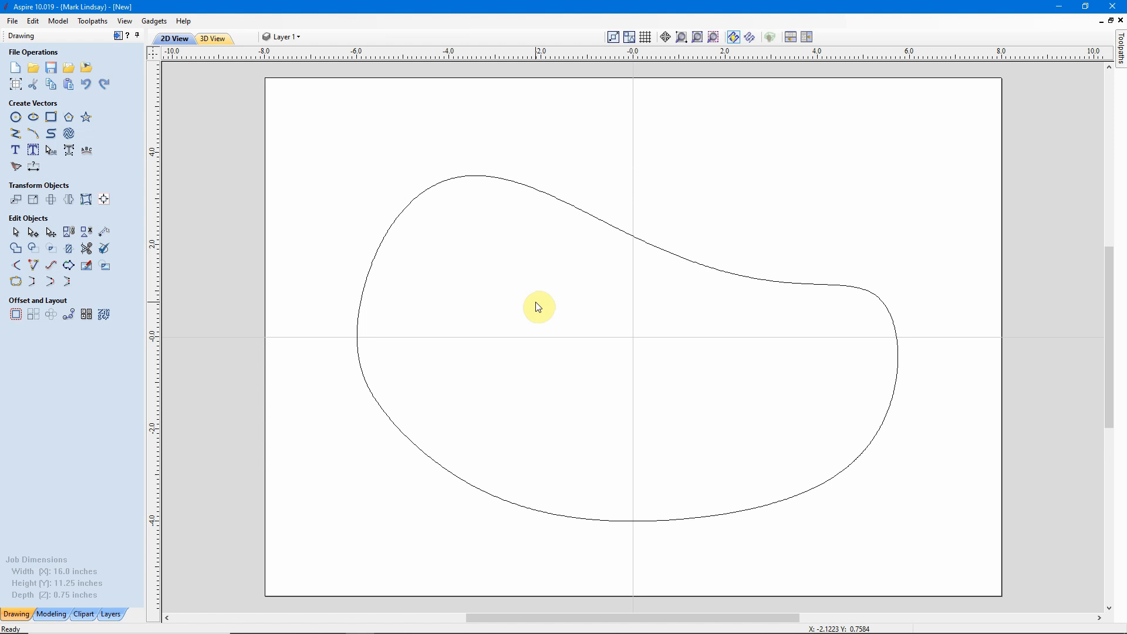
mouse_move(807, 570)
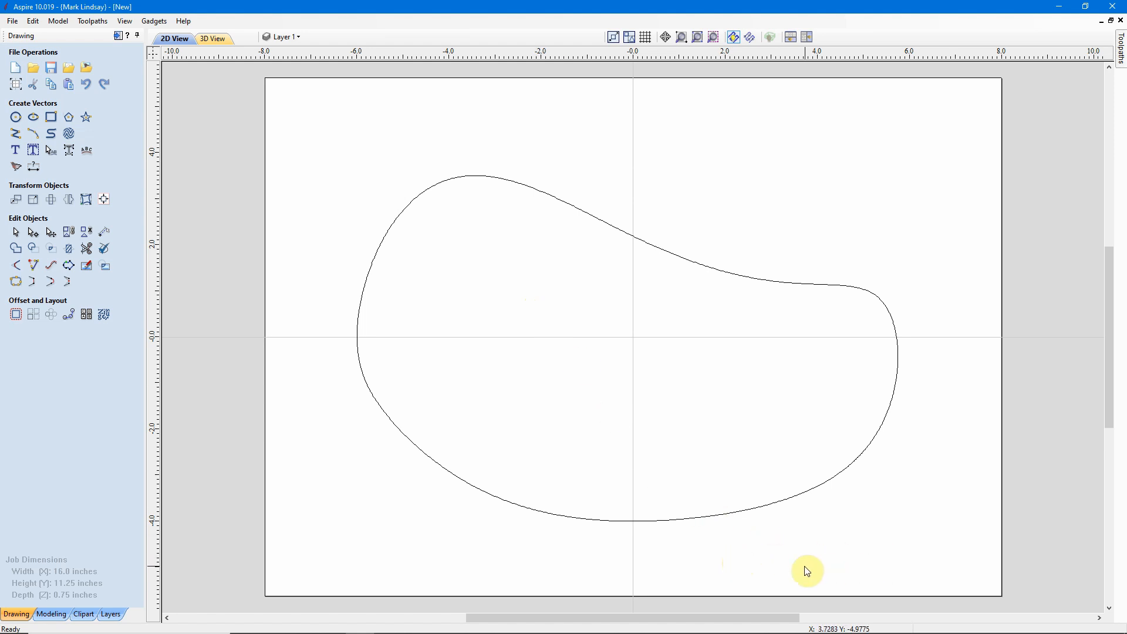
mouse_move(868, 574)
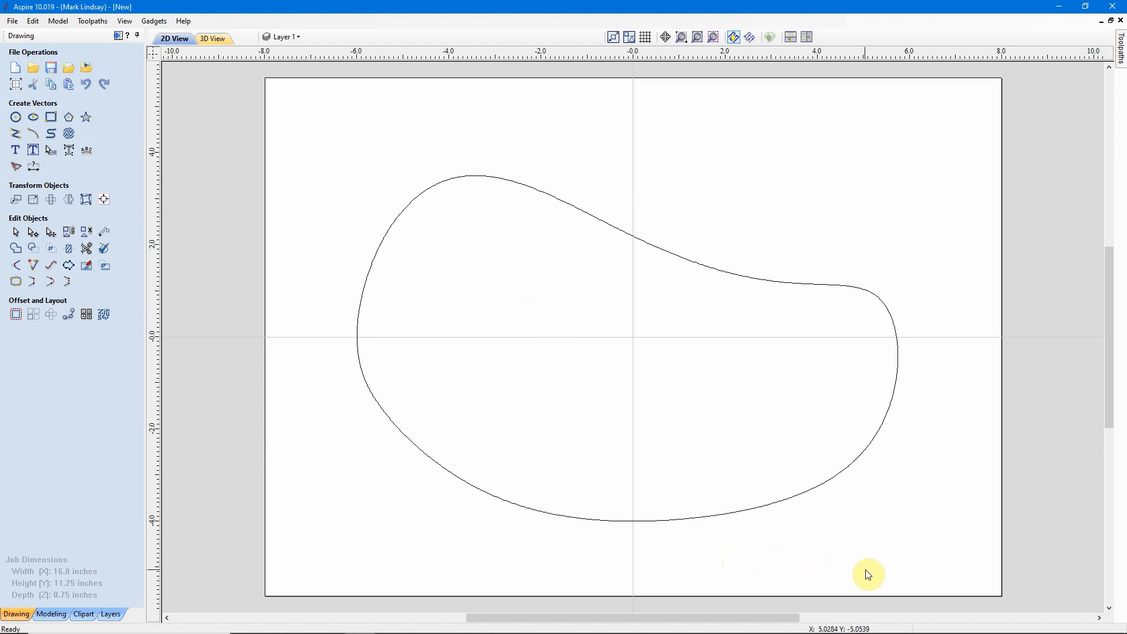
mouse_move(890, 576)
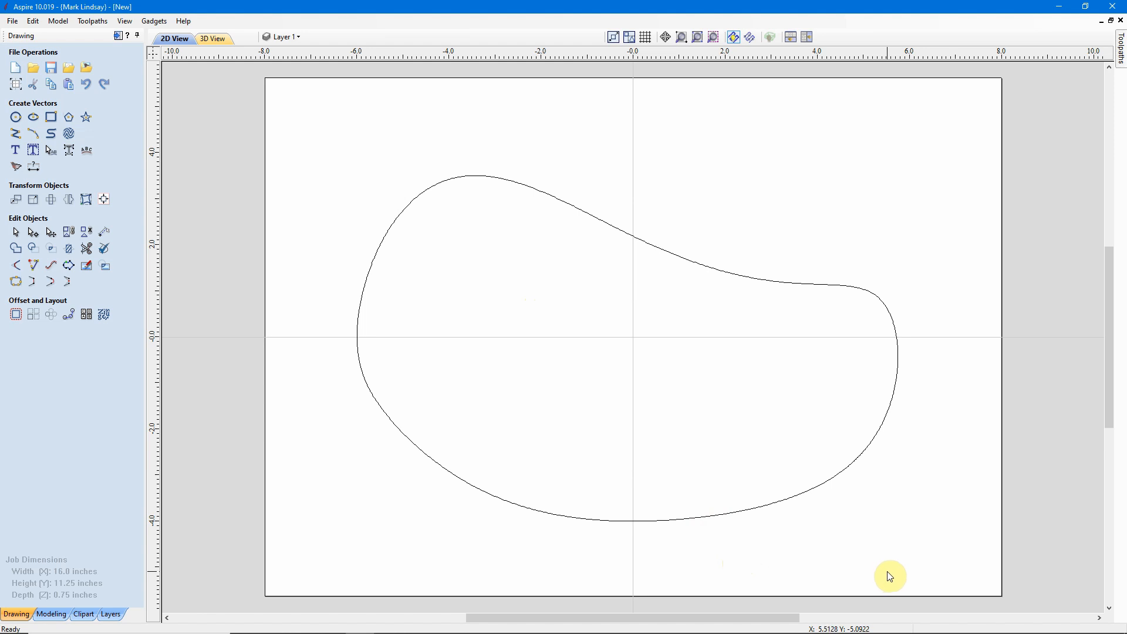
mouse_move(890, 577)
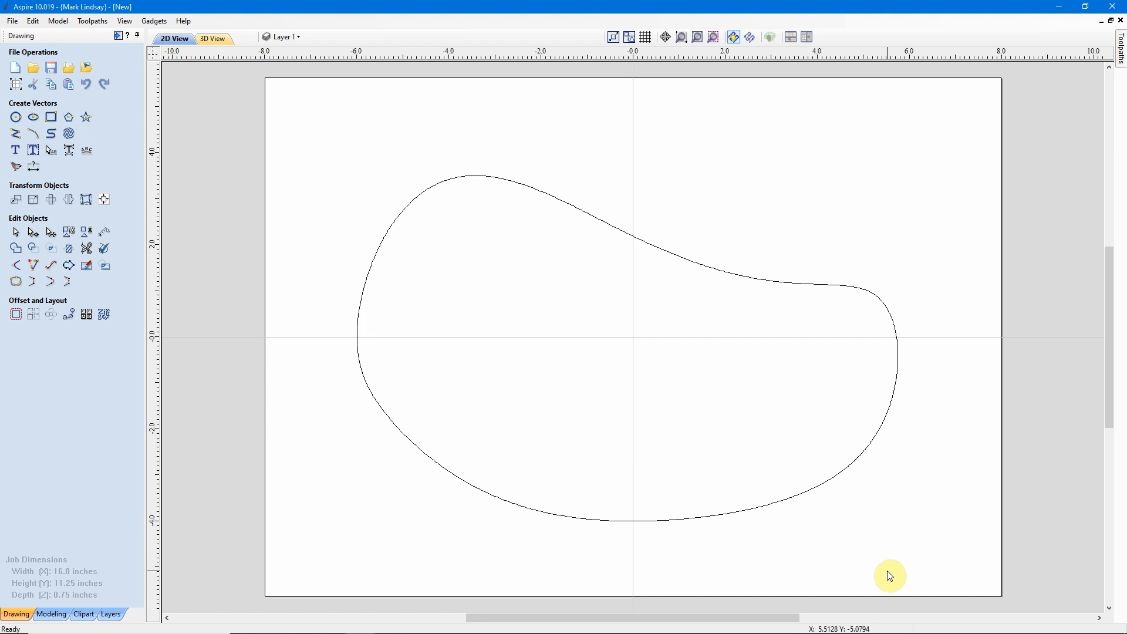
mouse_move(641, 330)
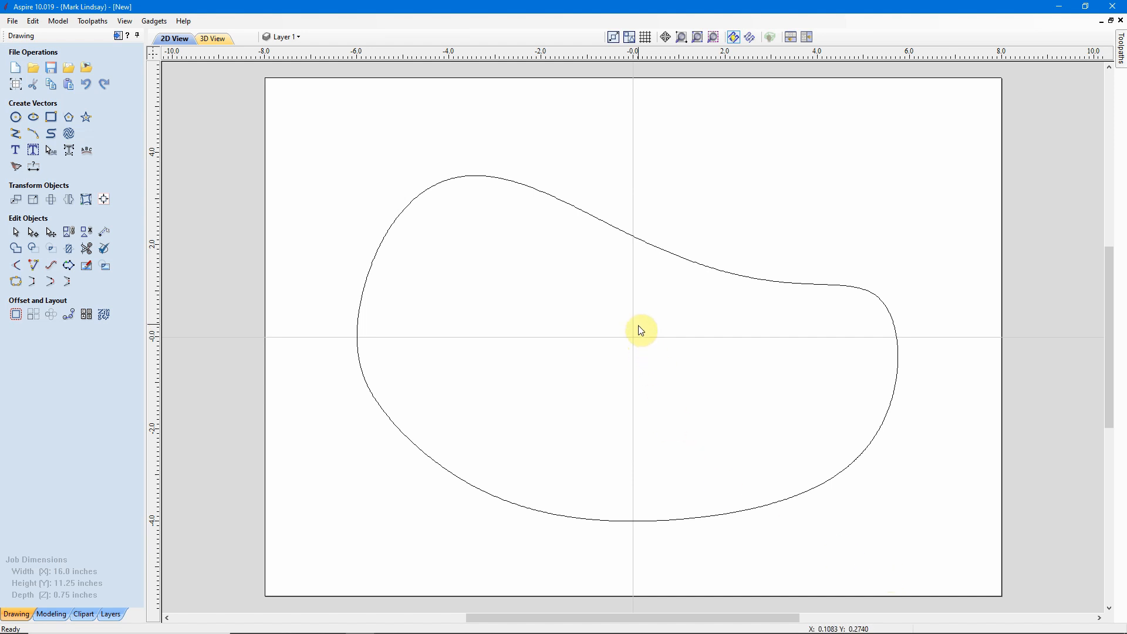
mouse_move(651, 364)
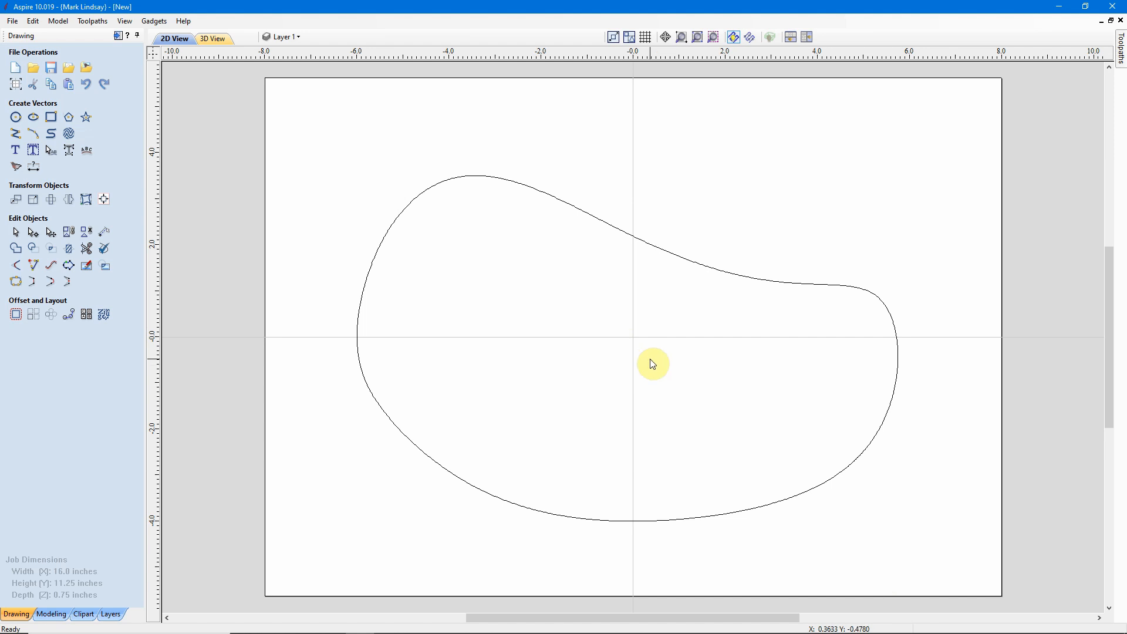